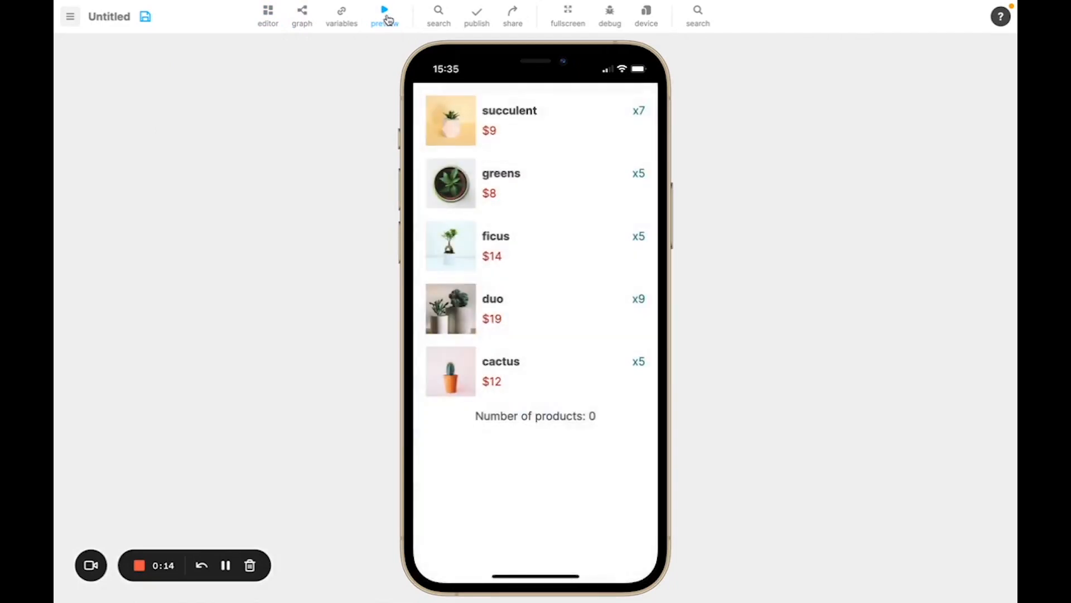
- Return to the editor and open the Minus button's click logic graph
left_click(267, 11)
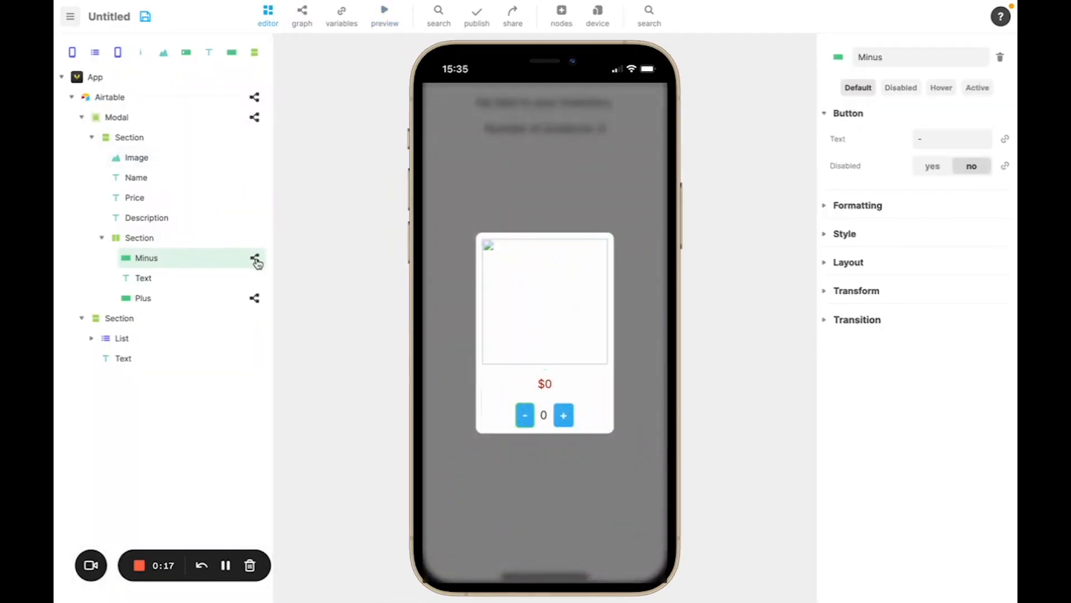
left_click(301, 11)
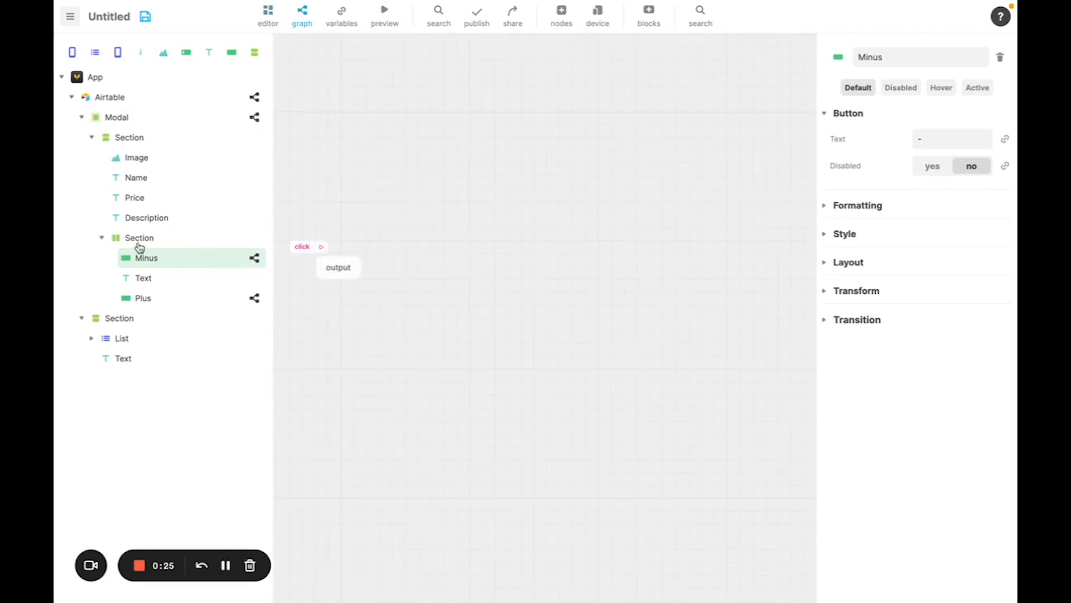
mouse_move(114, 106)
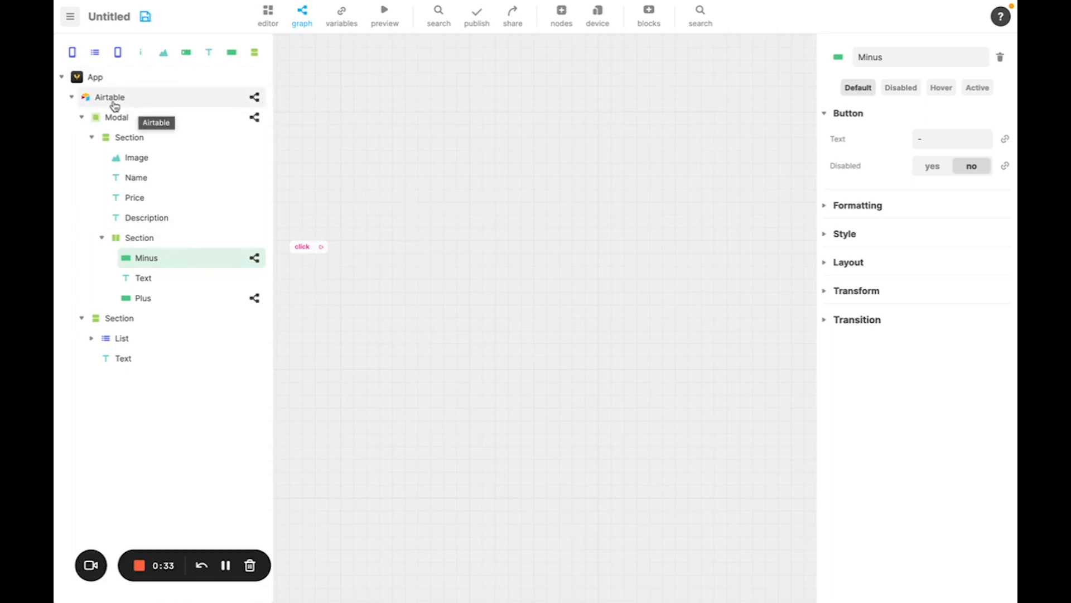
mouse_move(184, 258)
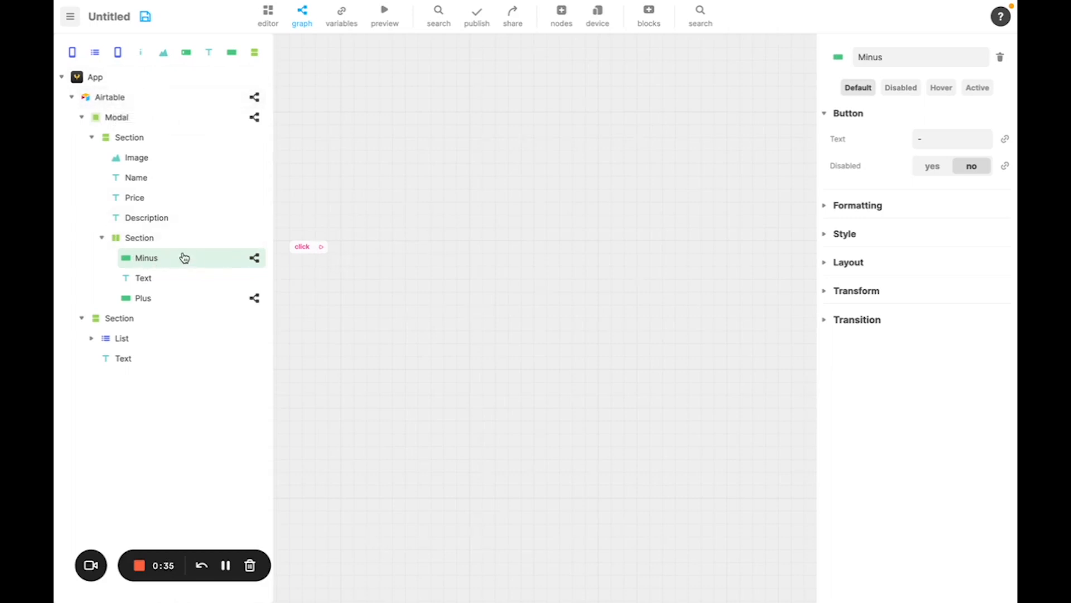
mouse_move(267, 257)
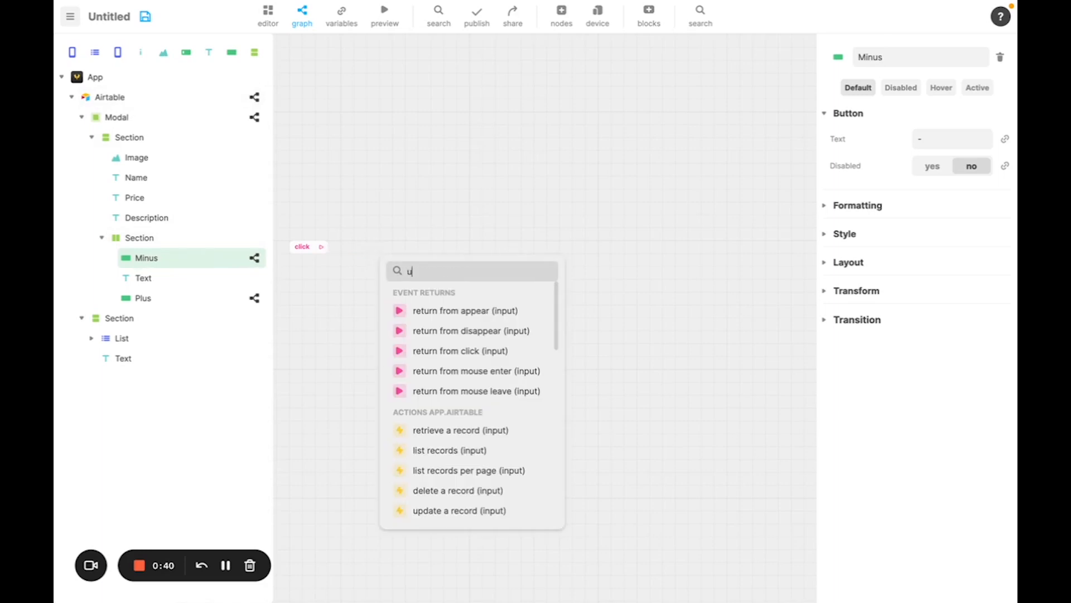
- Add an Airtable 'update a record' block with its id input bound to currentProduct.Id
type("p")
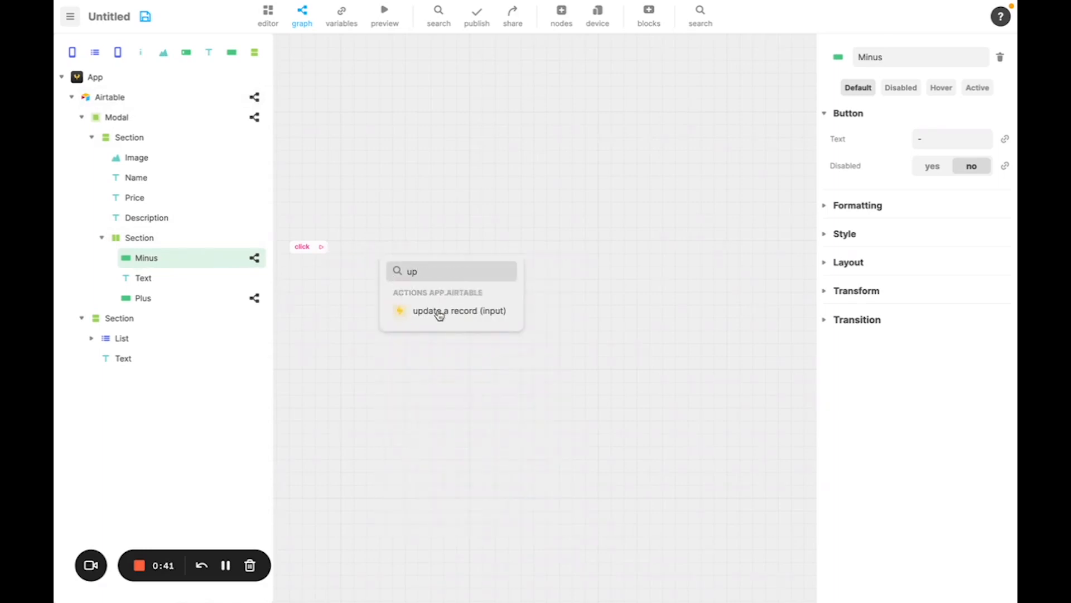
left_click(458, 310)
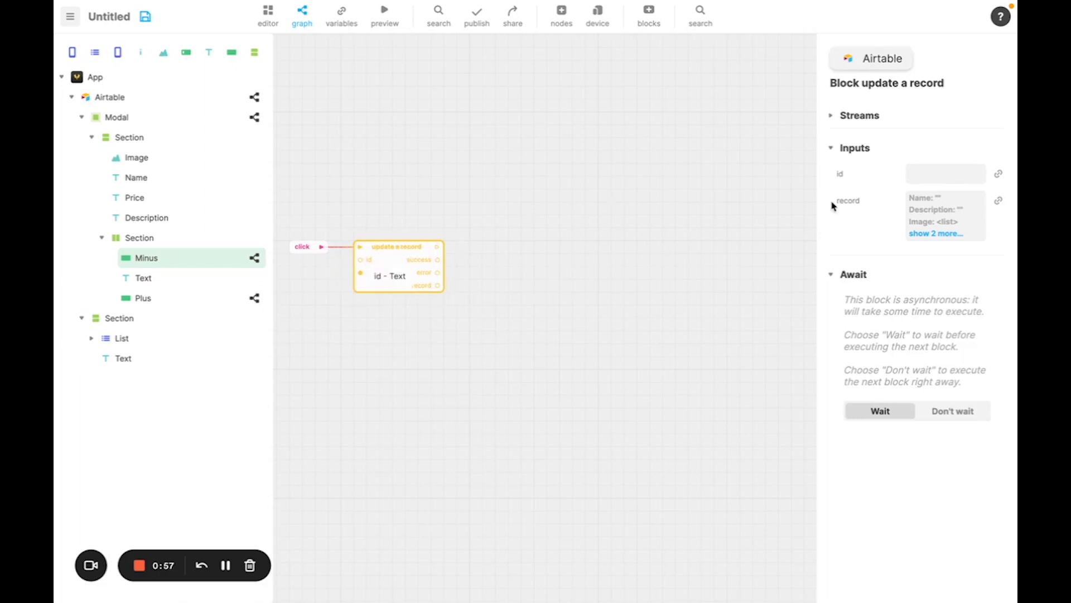
left_click(998, 174)
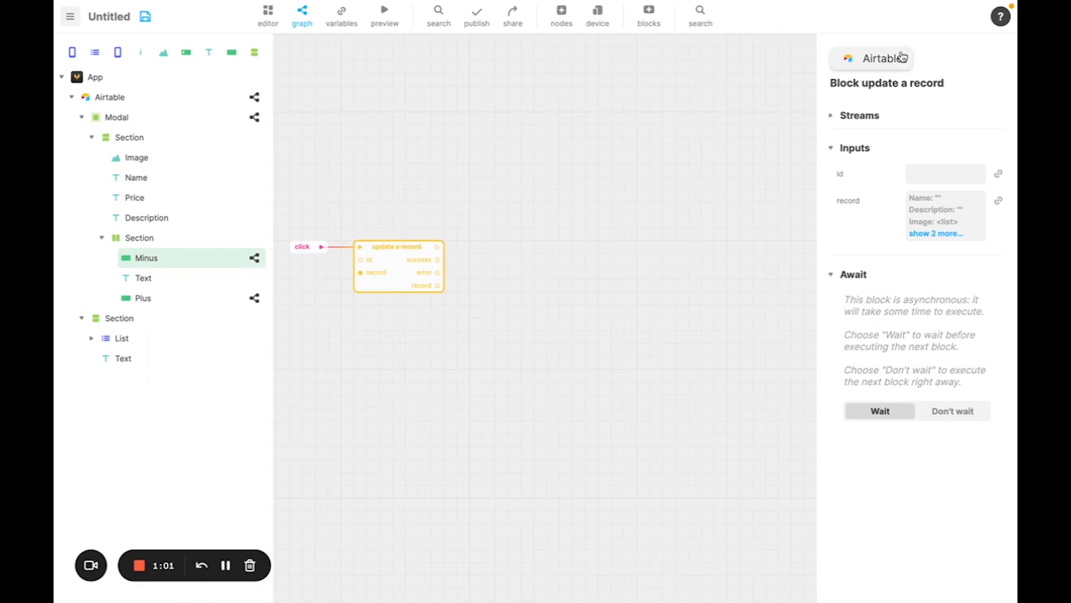
left_click(997, 174)
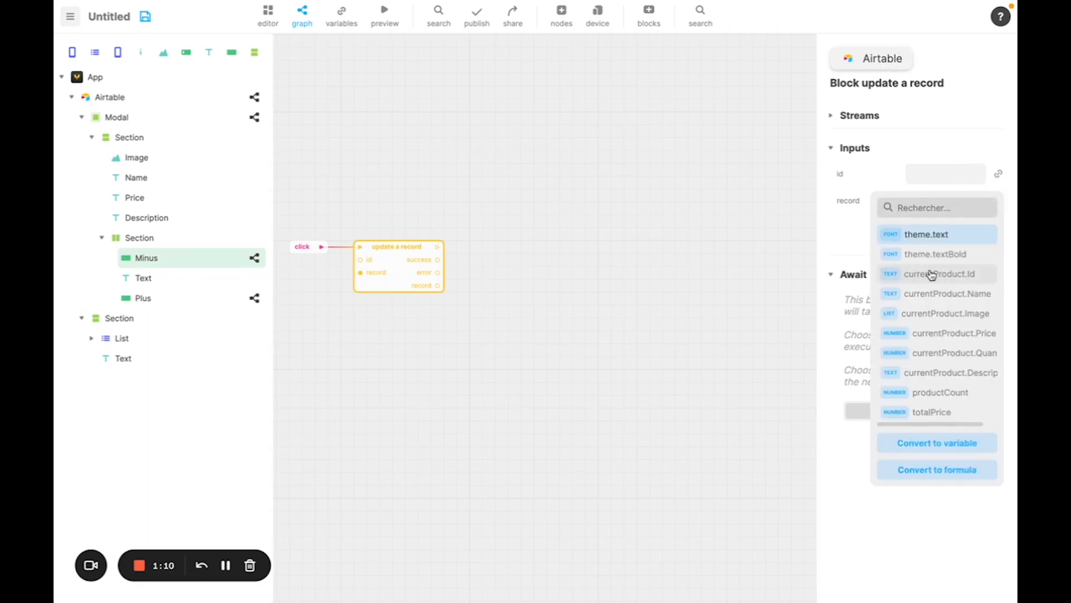
left_click(939, 273)
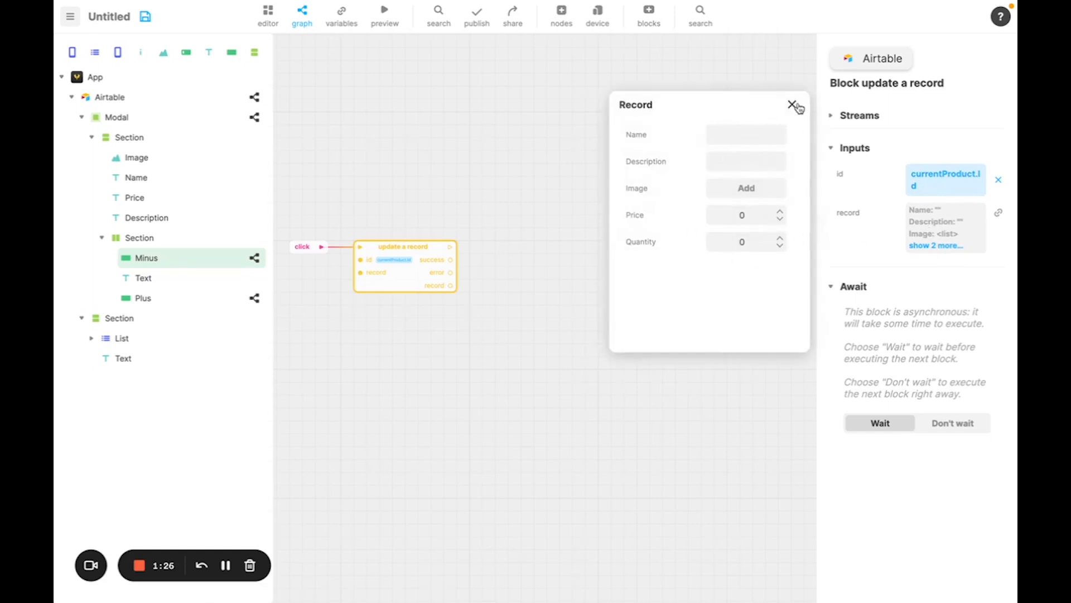
left_click(792, 105)
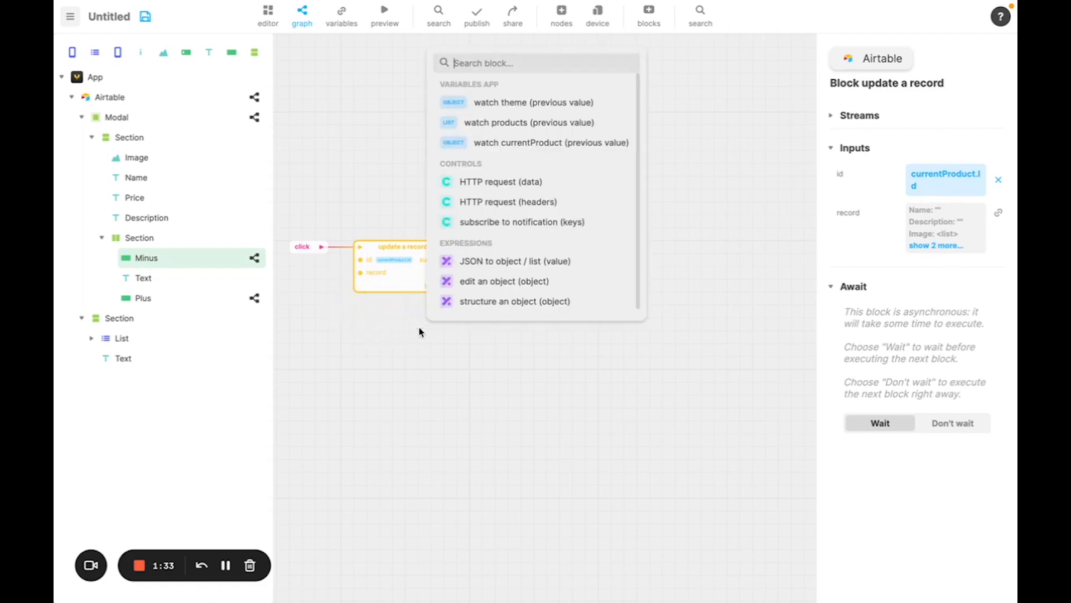
mouse_move(485, 285)
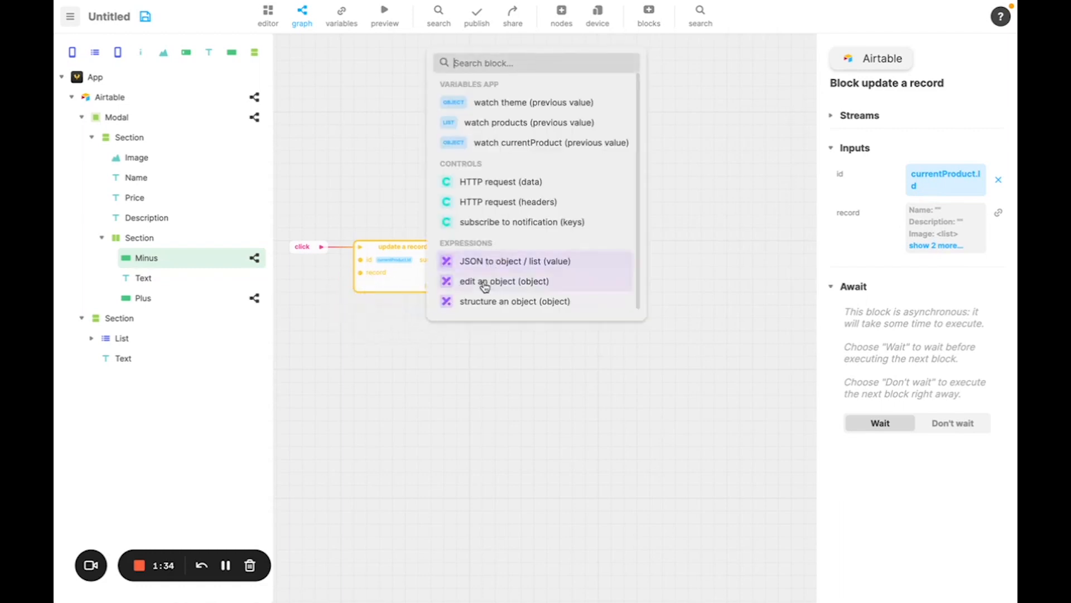
- Add an 'edit an object' block on currentProduct targeting its Quantity field
left_click(504, 281)
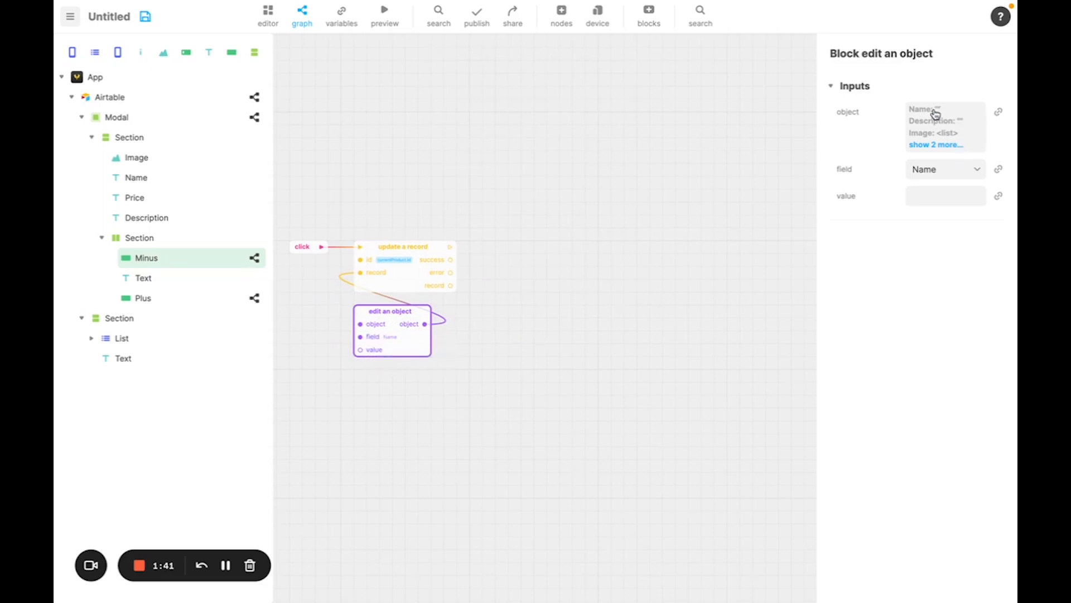
left_click(946, 126)
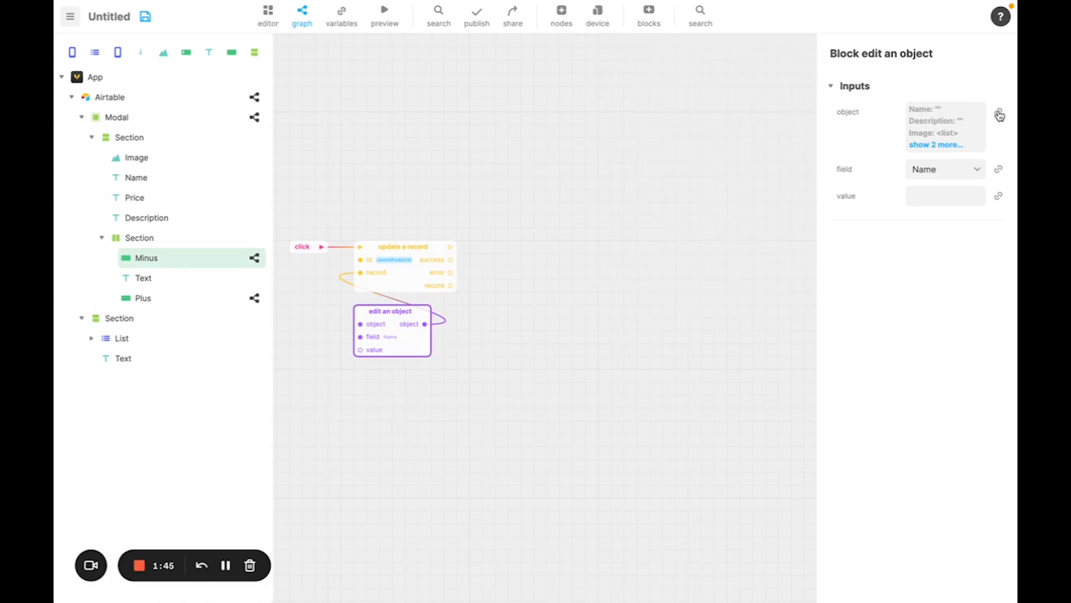
left_click(998, 115)
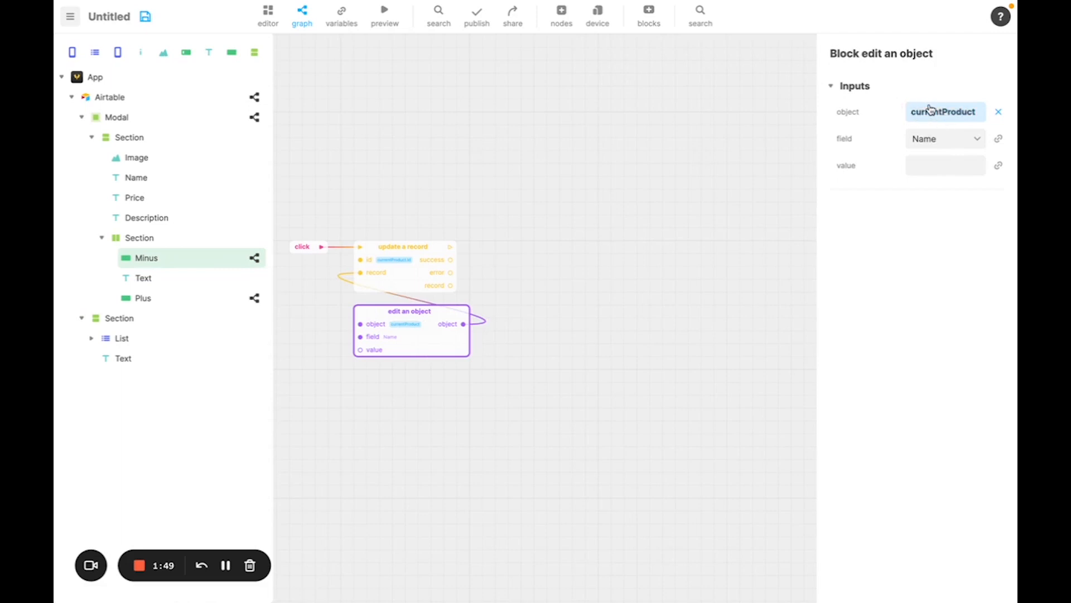
left_click(945, 139)
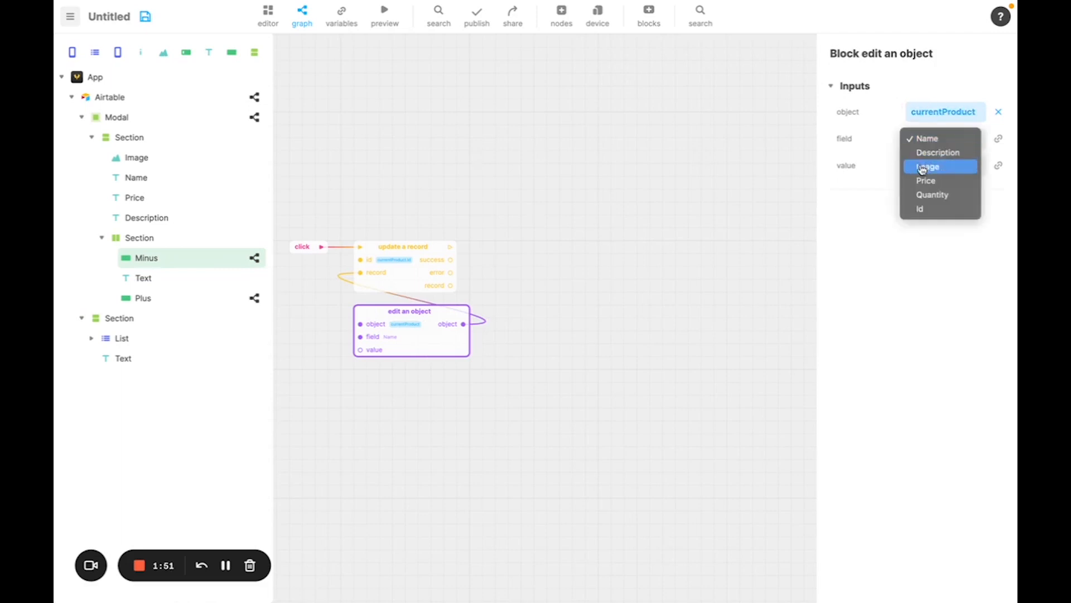
left_click(933, 194)
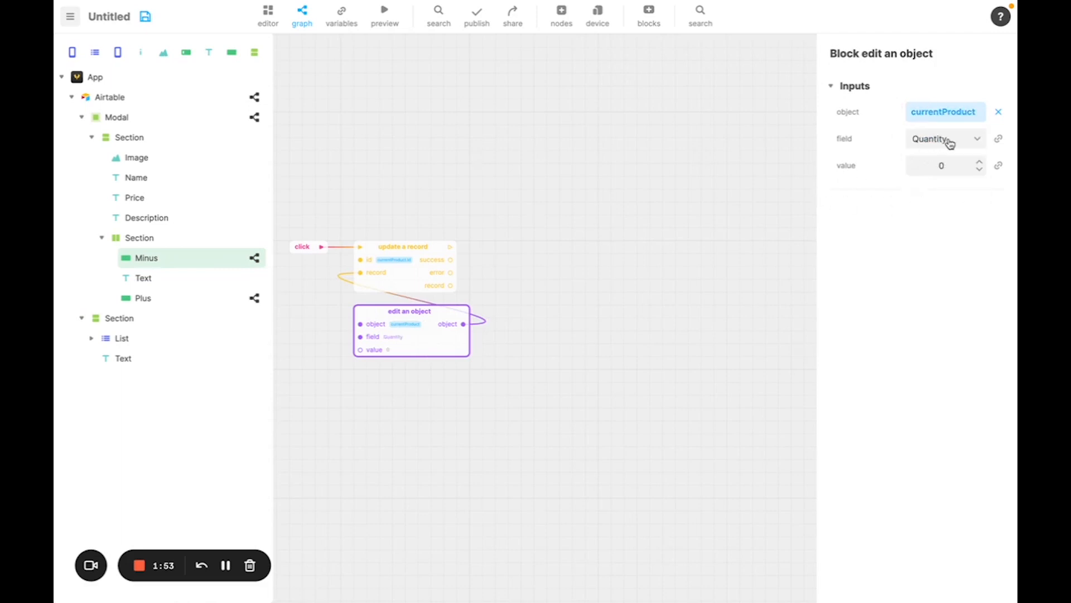
left_click(998, 165)
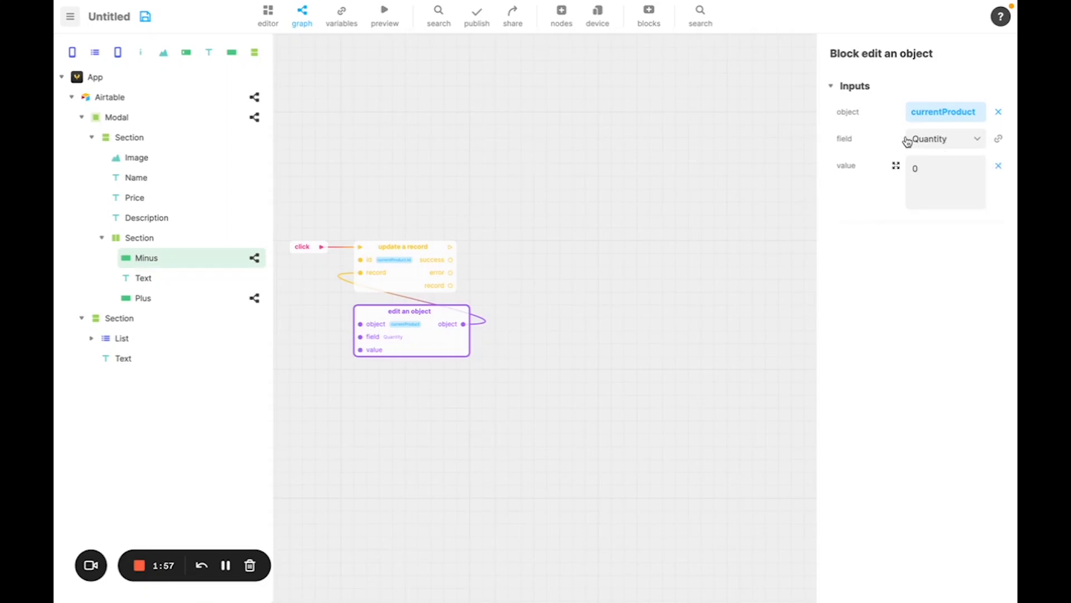
left_click(946, 168)
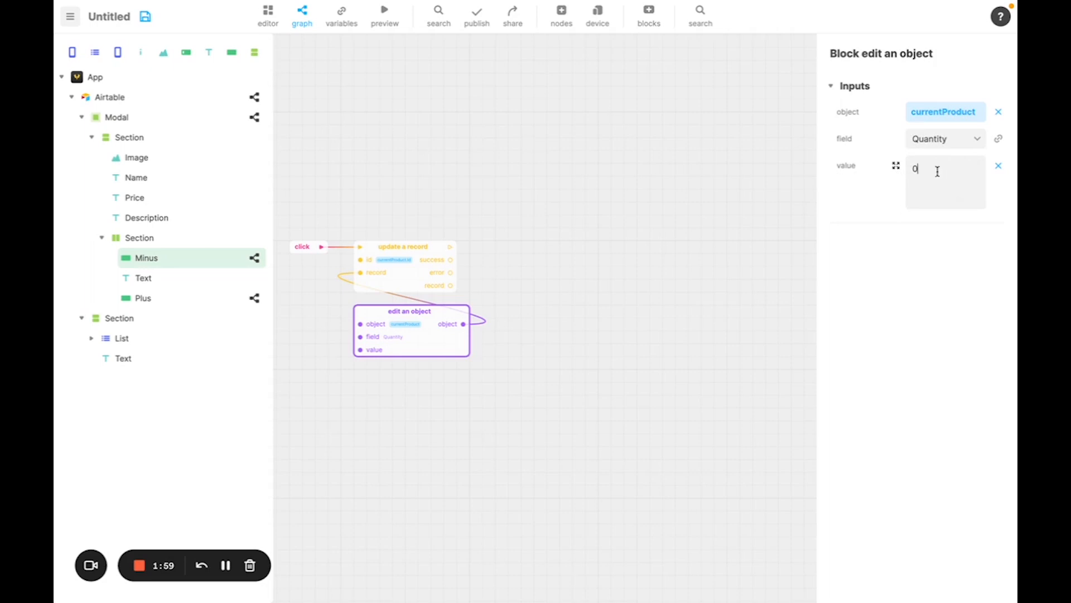
type("@")
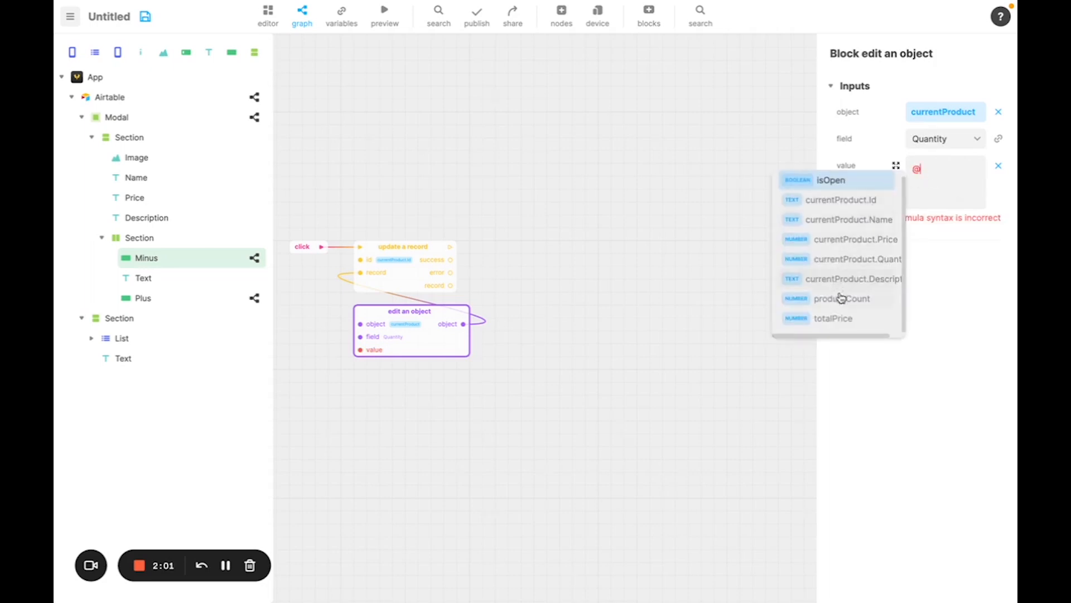
type("q")
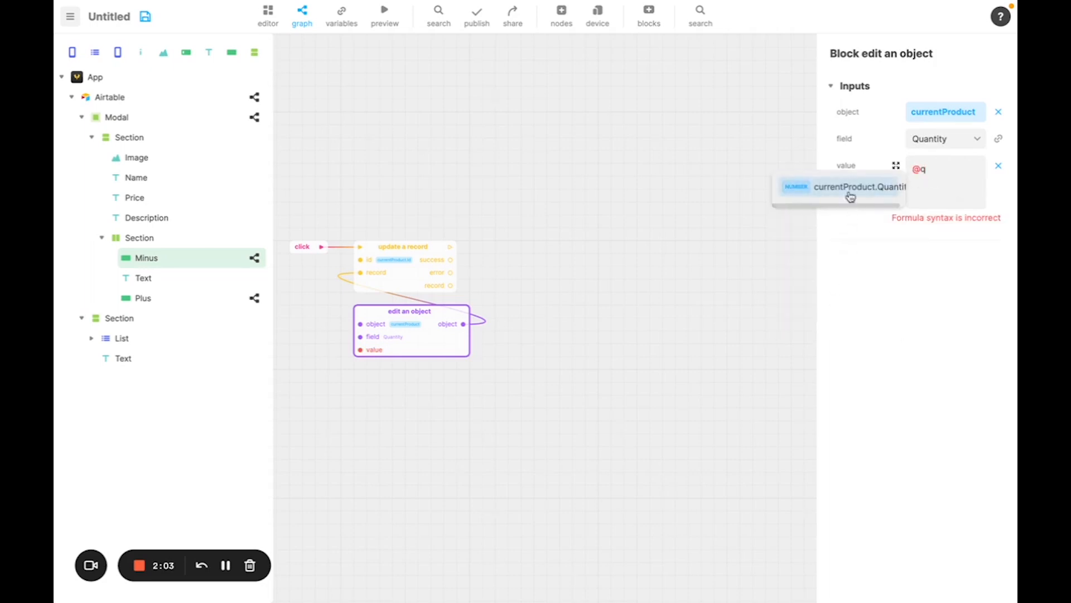
left_click(850, 187)
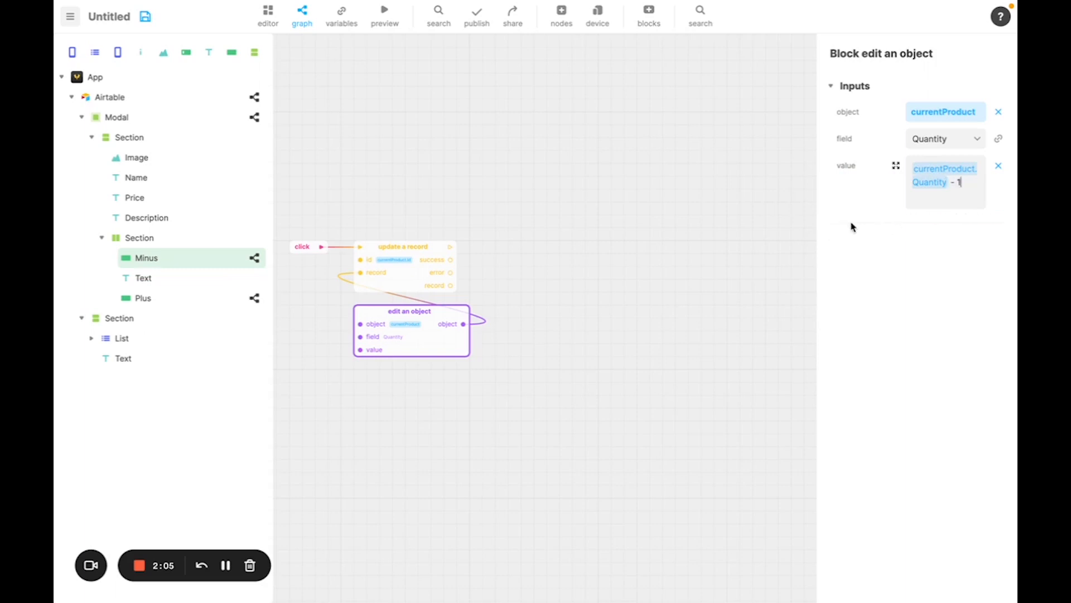
mouse_move(374, 213)
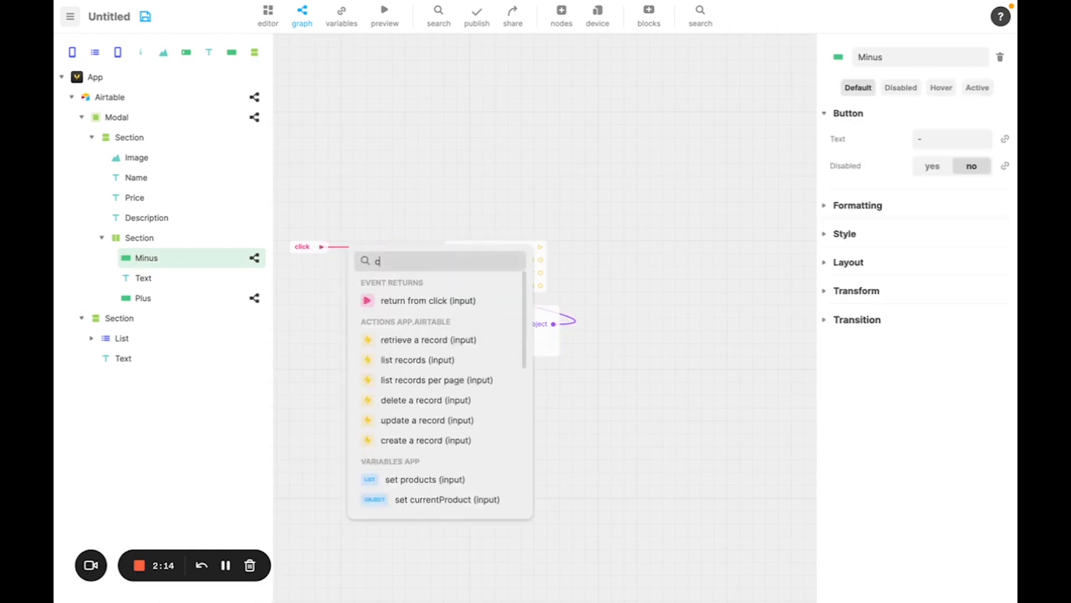
- Insert a condition block testing the formula currentProduct.Quantity > 0 before the update
type("condi")
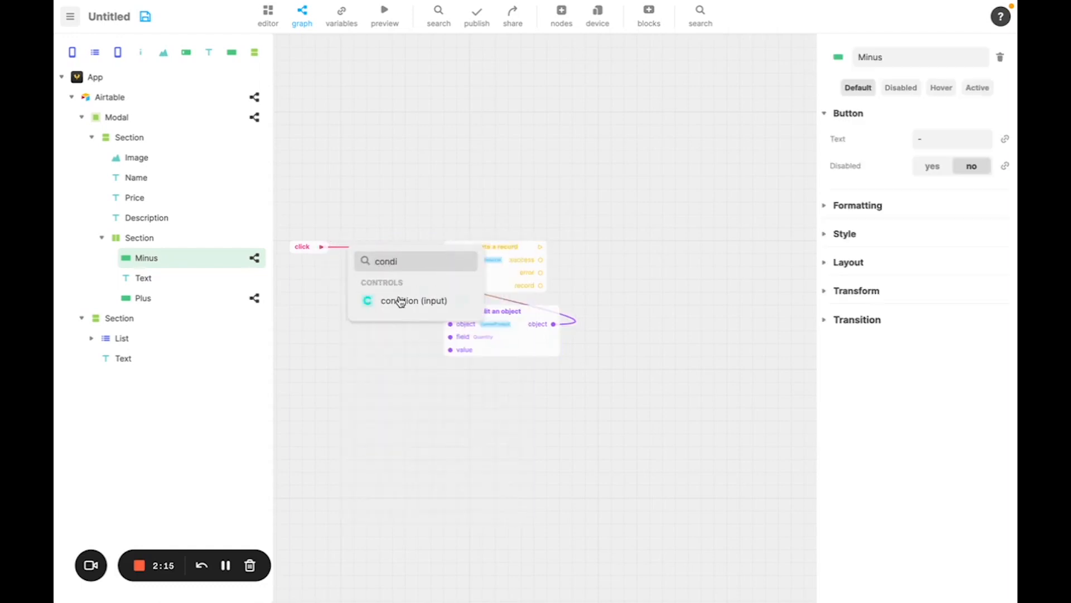
left_click(413, 300)
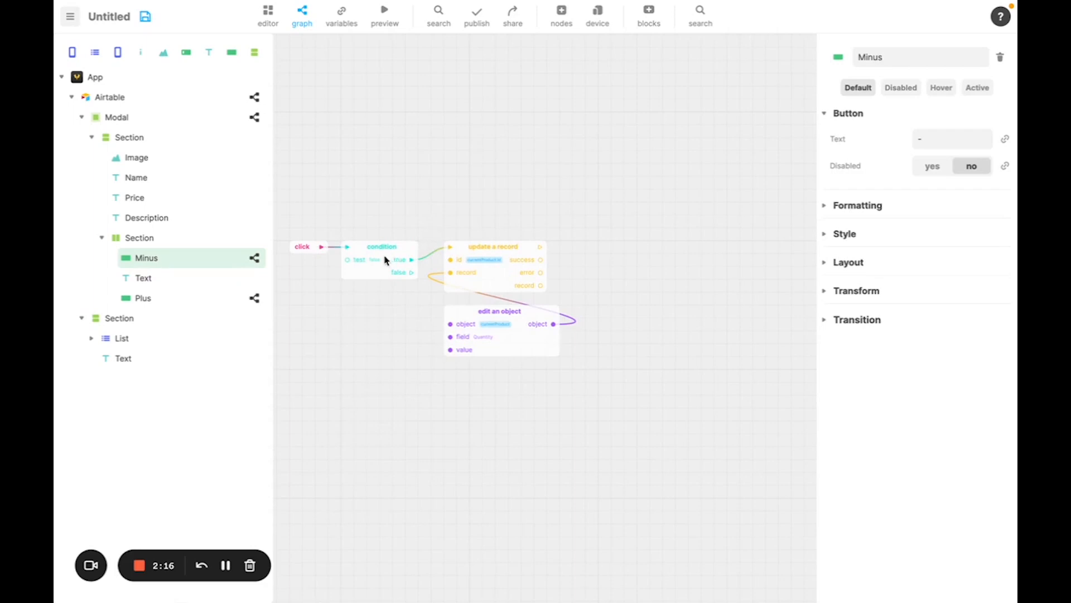
left_click(381, 247)
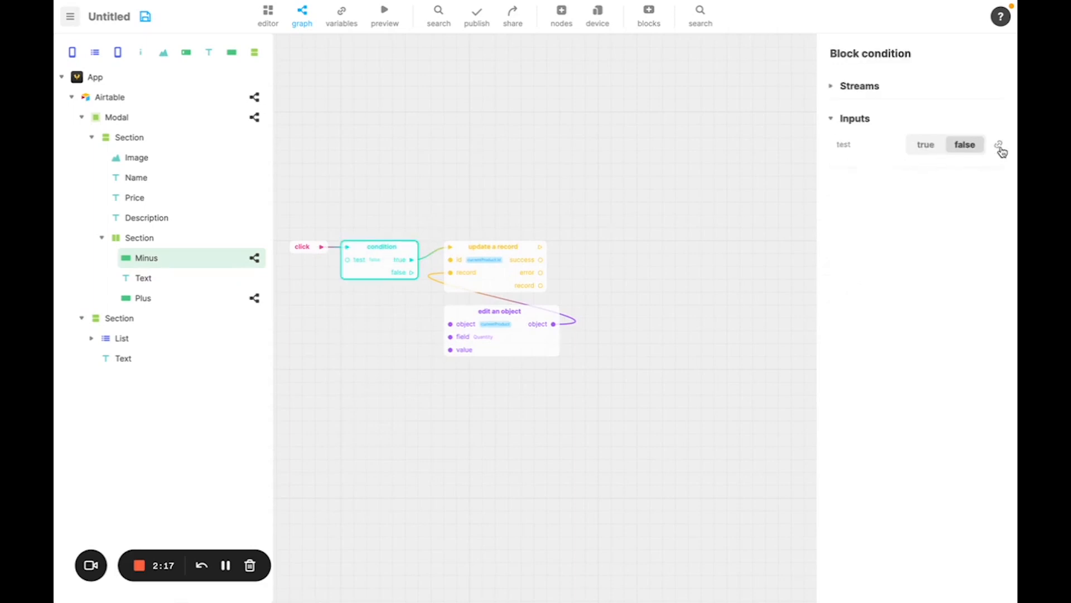
left_click(998, 144)
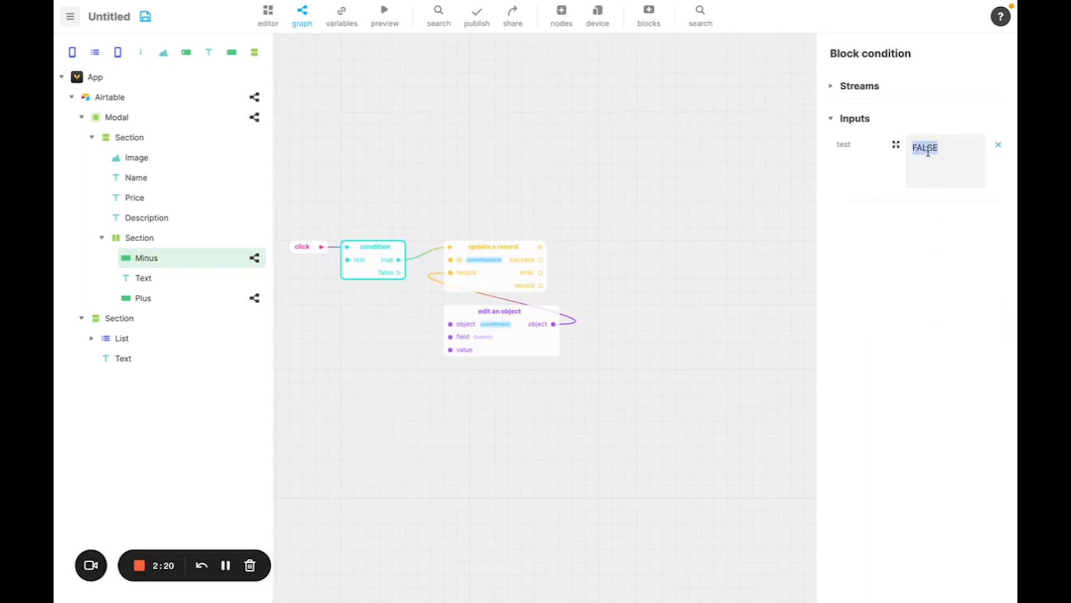
type("@")
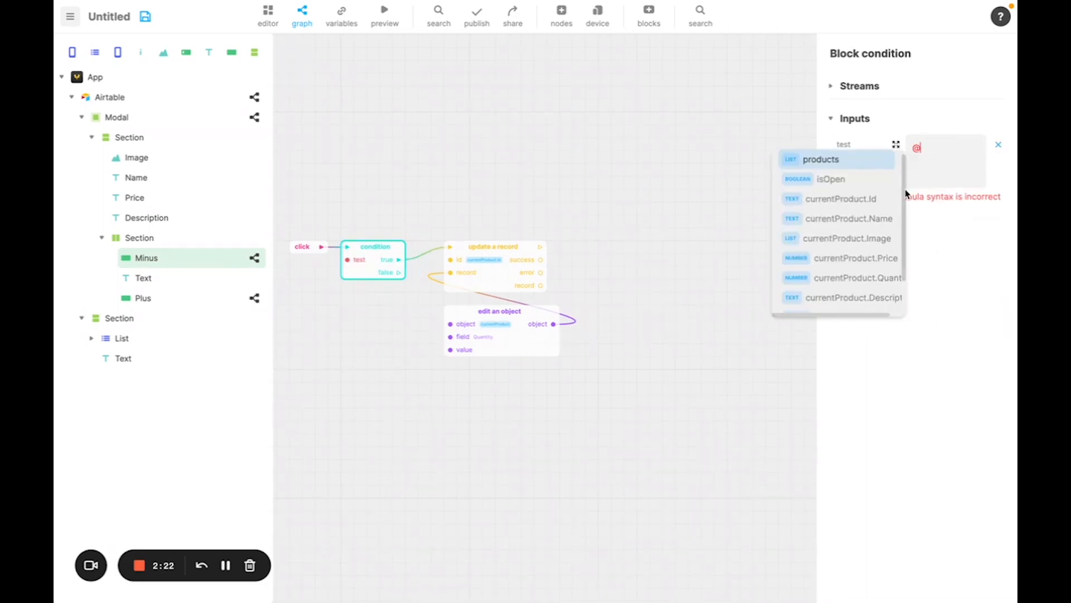
type("qu")
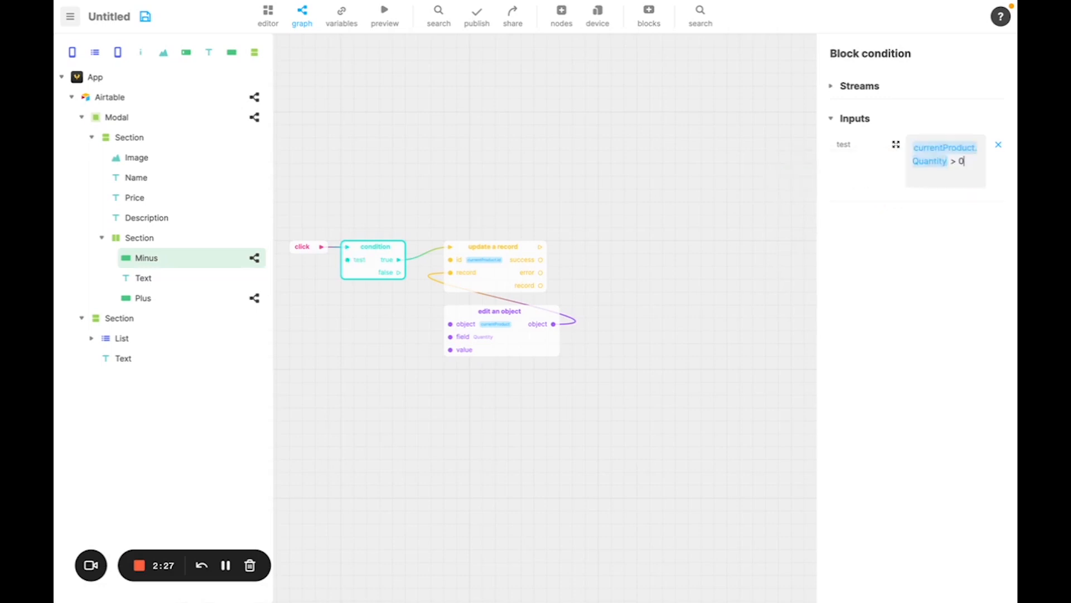
mouse_move(884, 199)
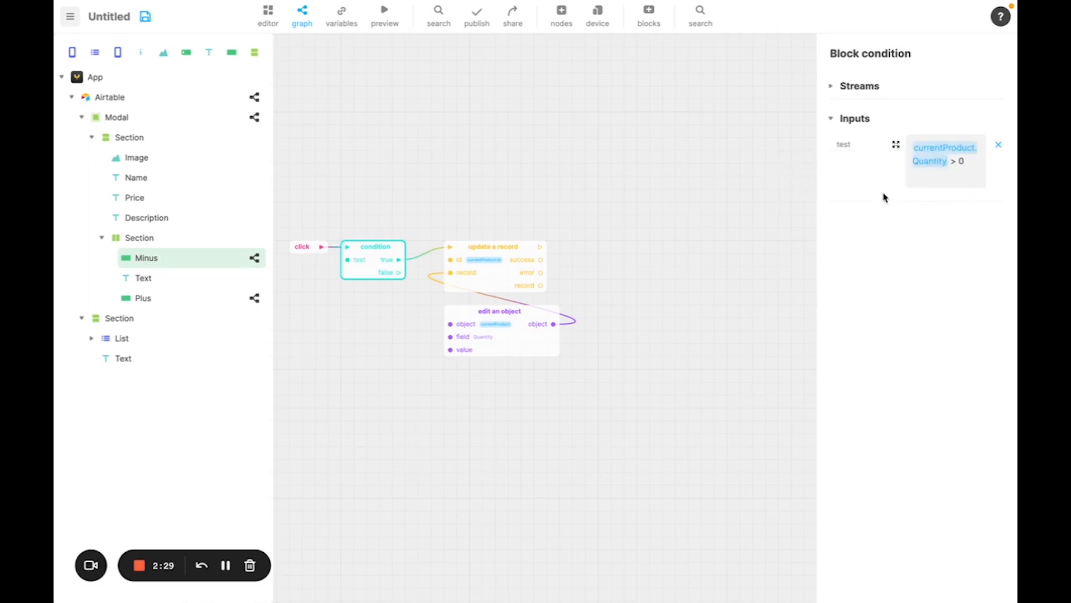
mouse_move(403, 262)
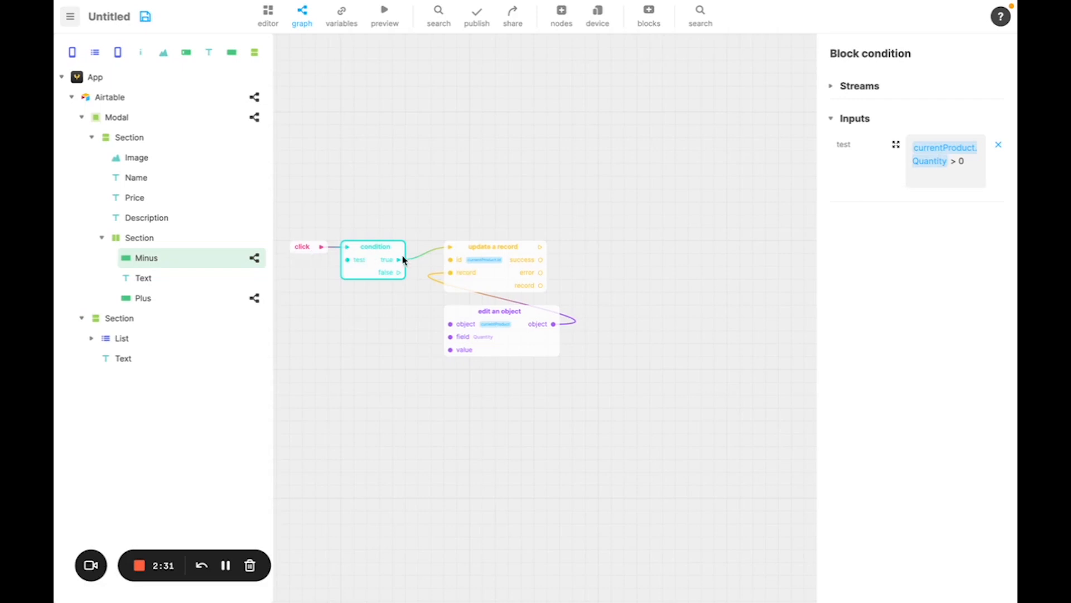
mouse_move(459, 341)
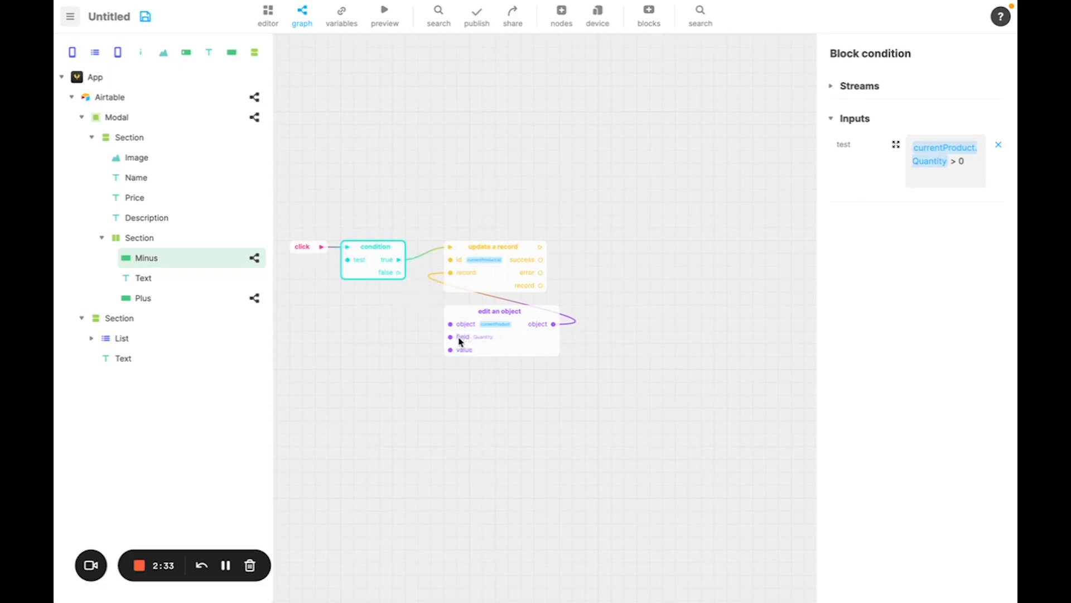
mouse_move(540, 247)
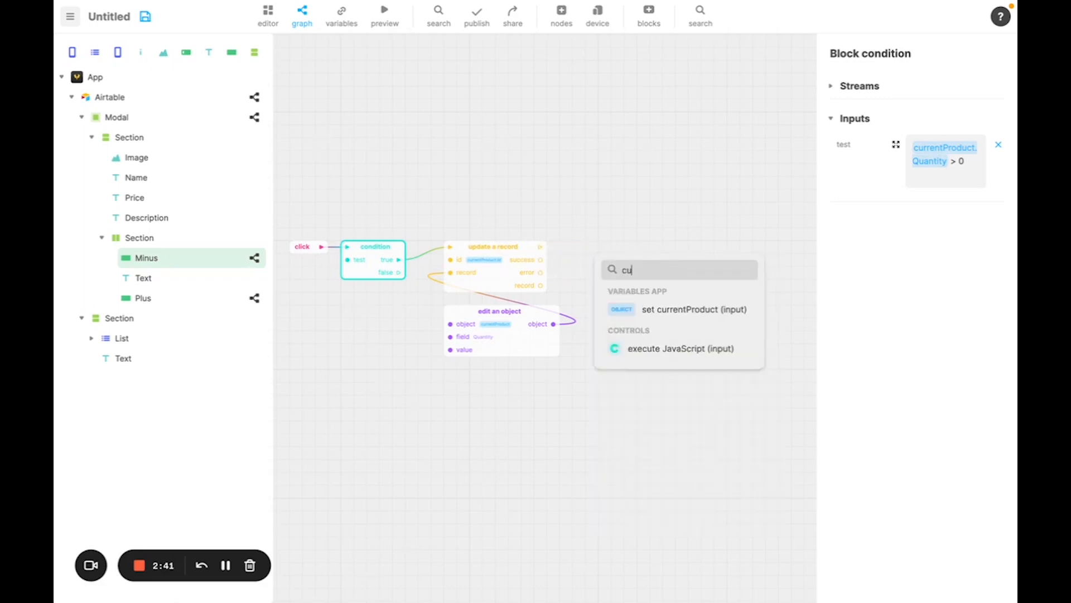
- Add a set currentProduct block after the update, then a second condition block
left_click(693, 309)
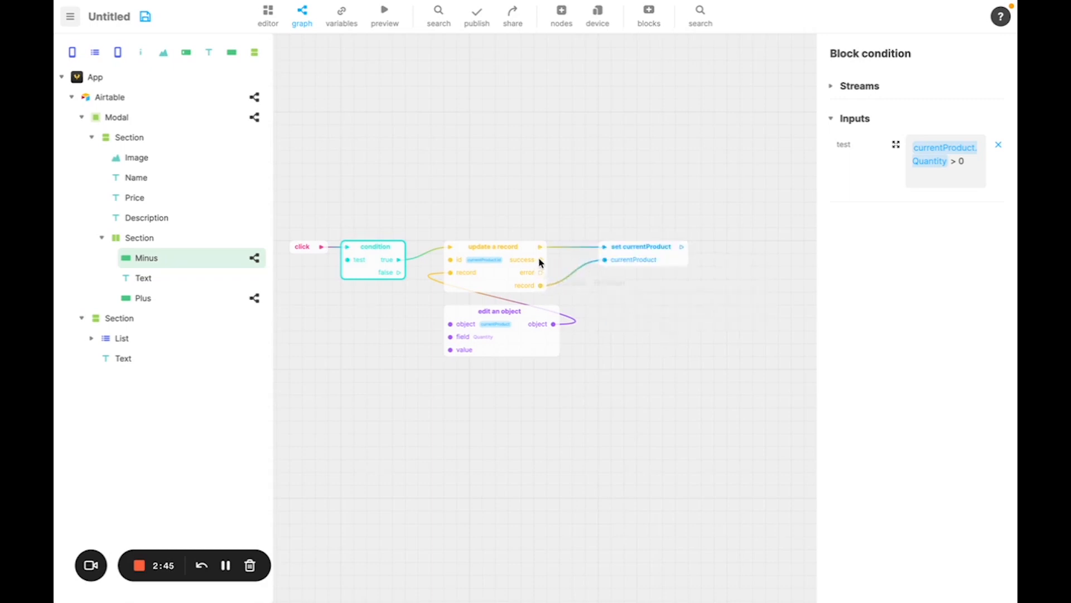
mouse_move(540, 260)
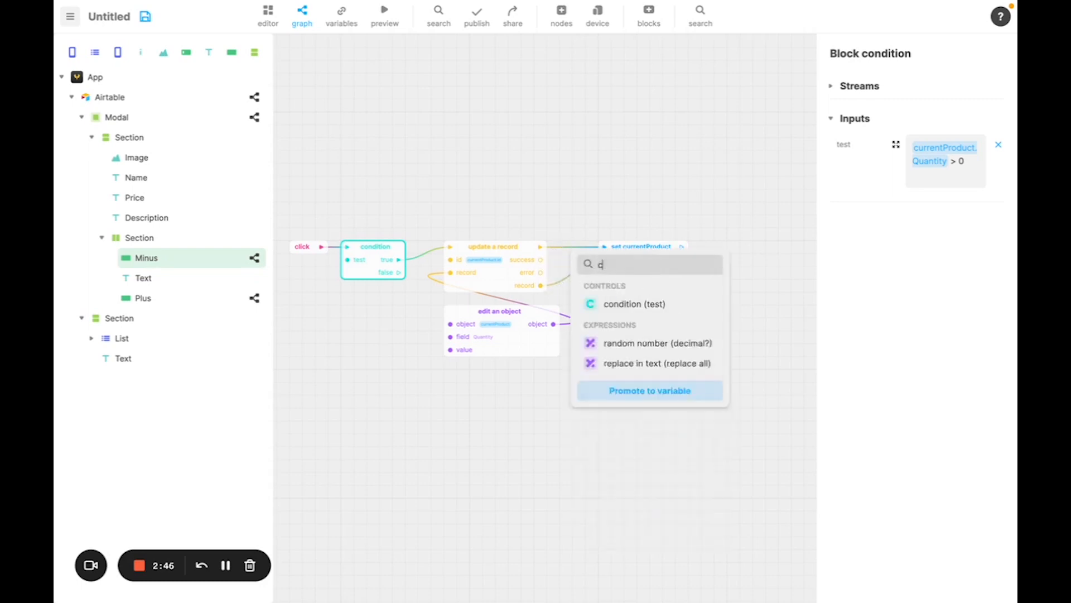
type("ondi")
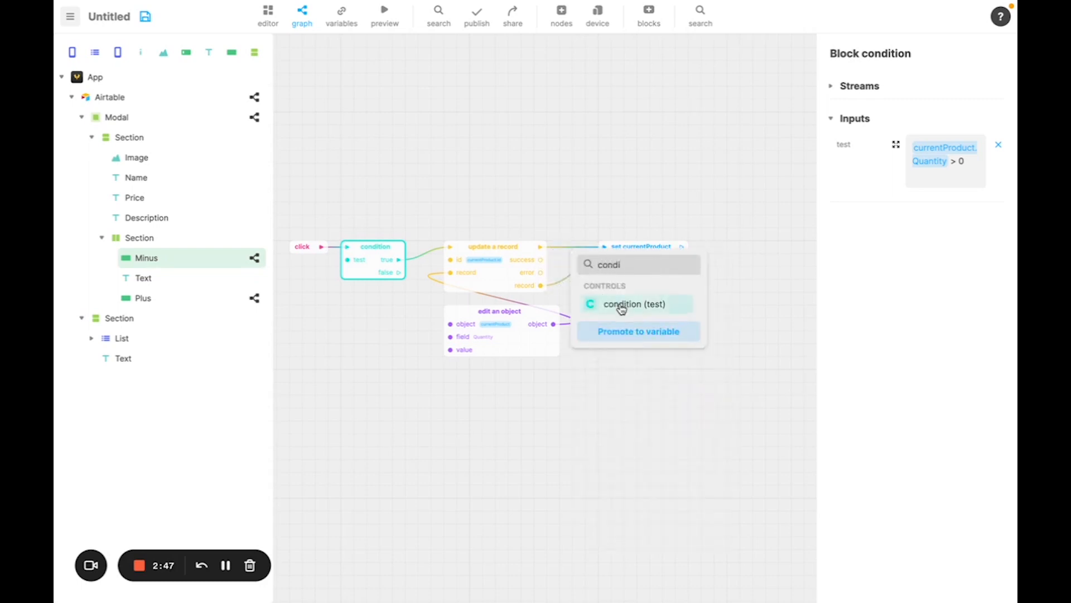
left_click(634, 304)
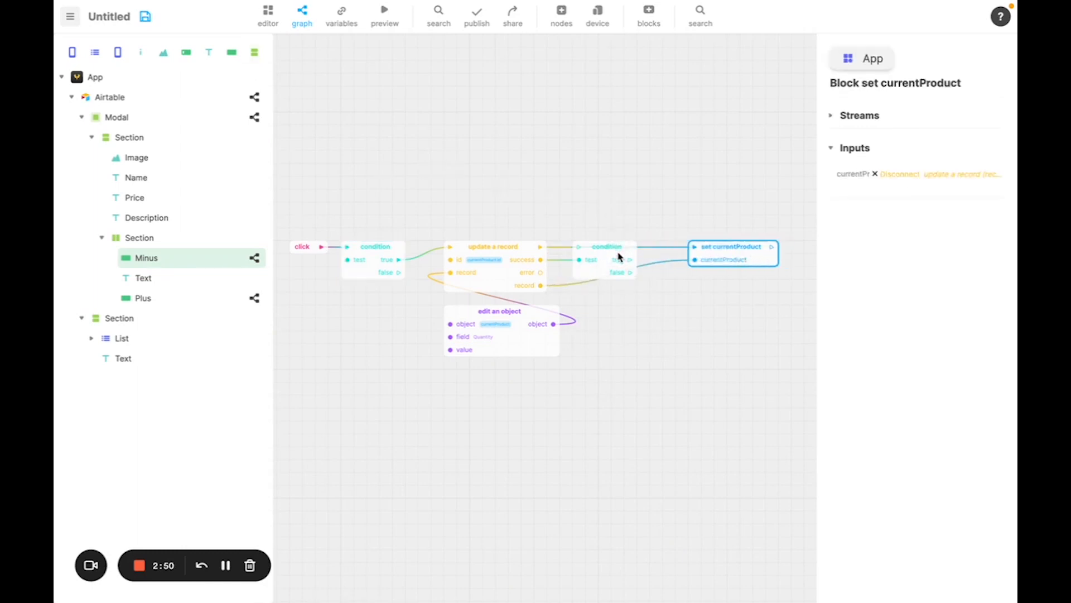
mouse_move(535, 257)
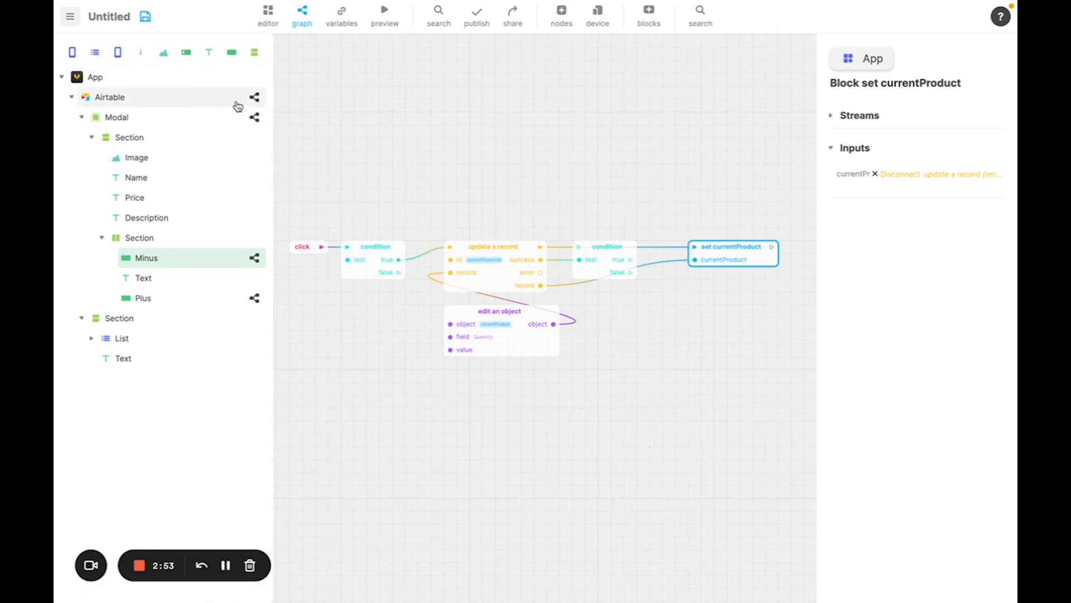
left_click(109, 97)
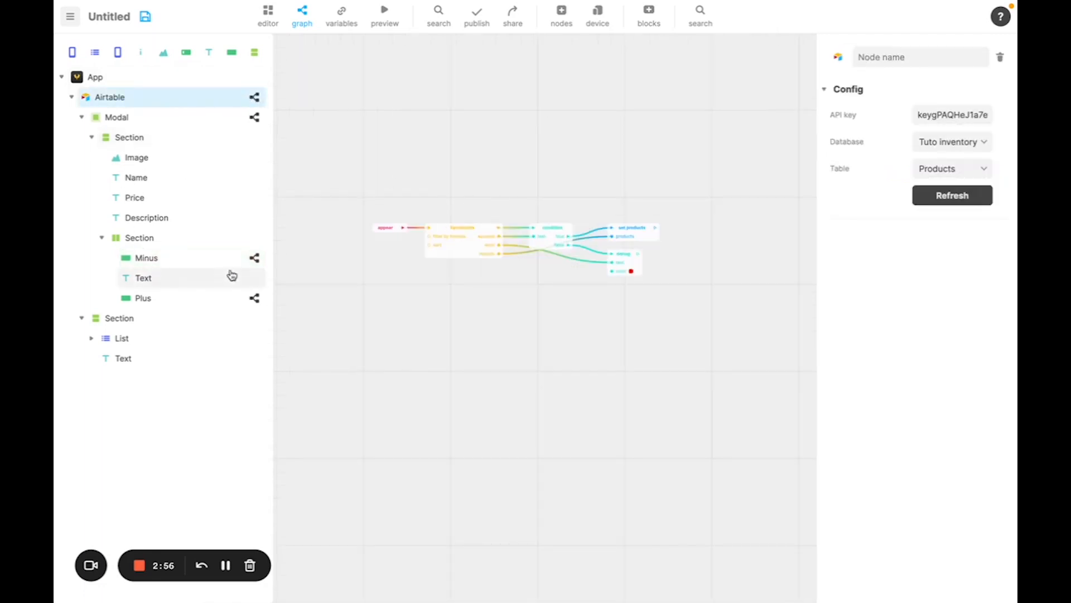
left_click(146, 258)
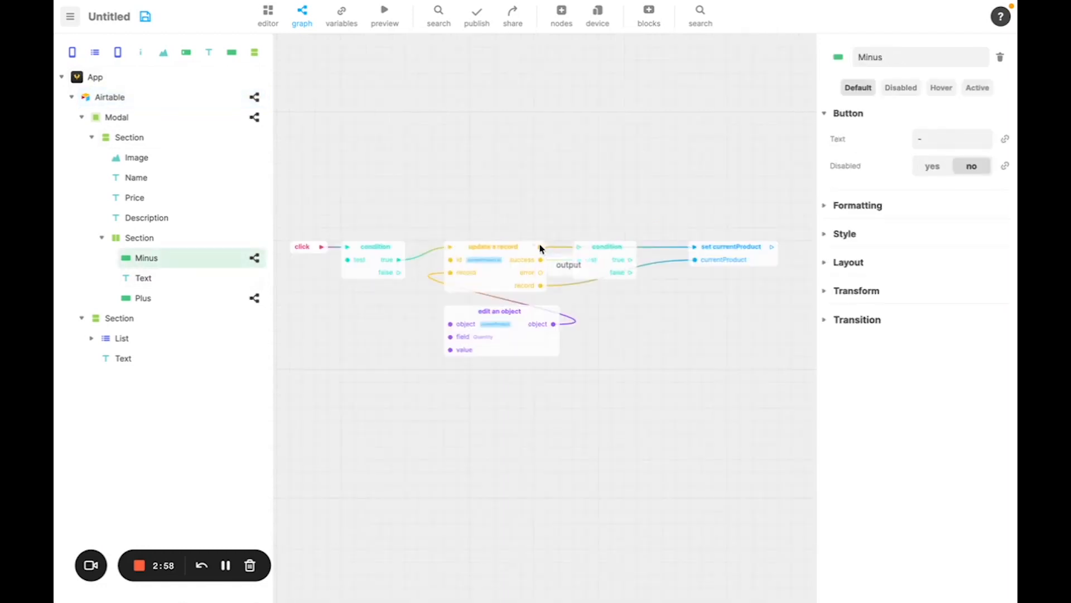
mouse_move(580, 253)
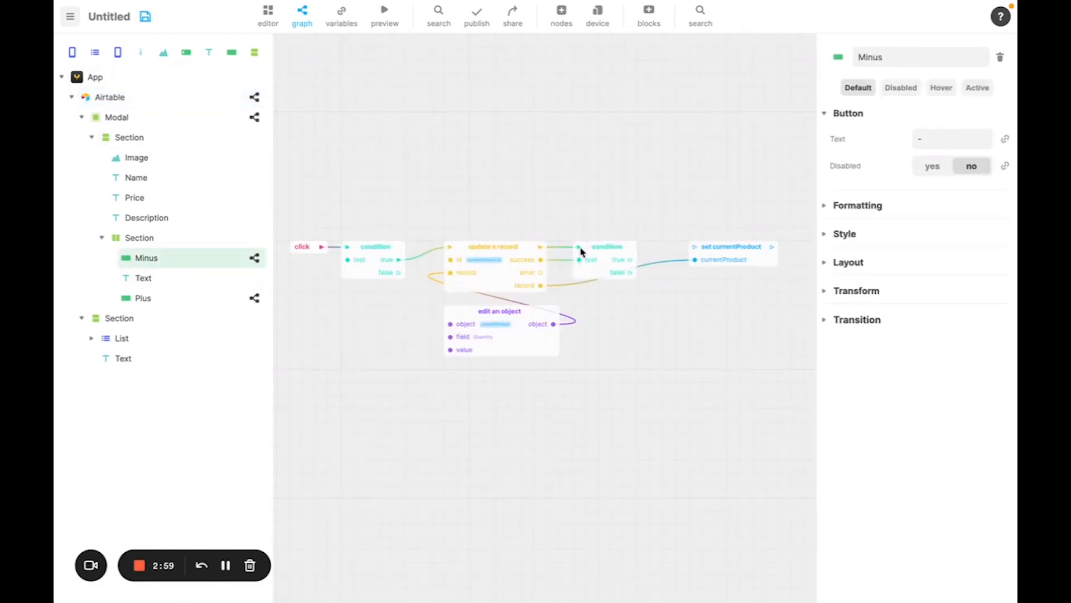
mouse_move(540, 261)
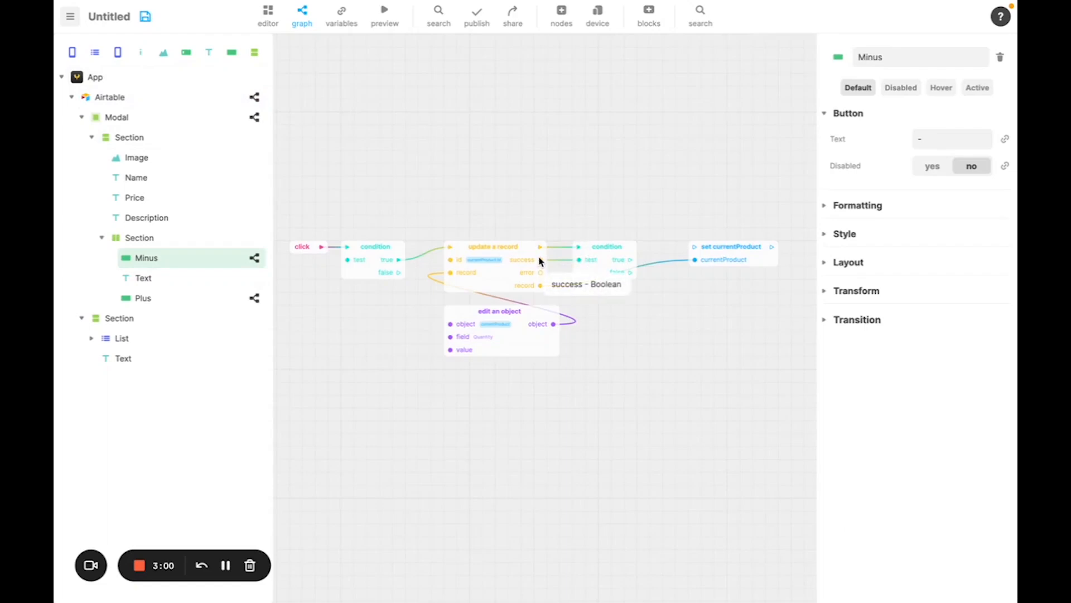
mouse_move(489, 260)
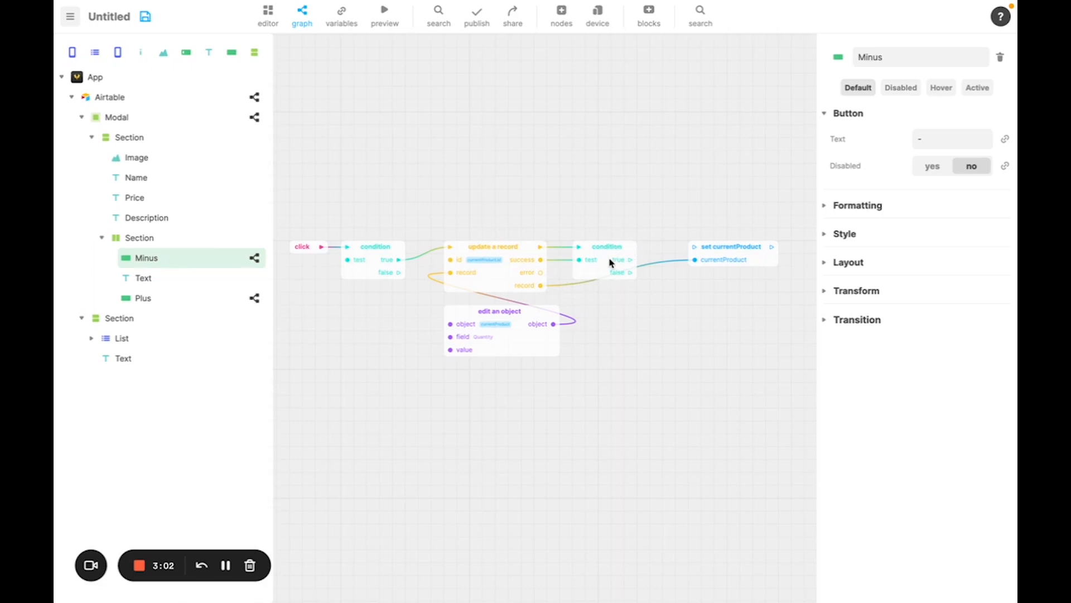
mouse_move(632, 265)
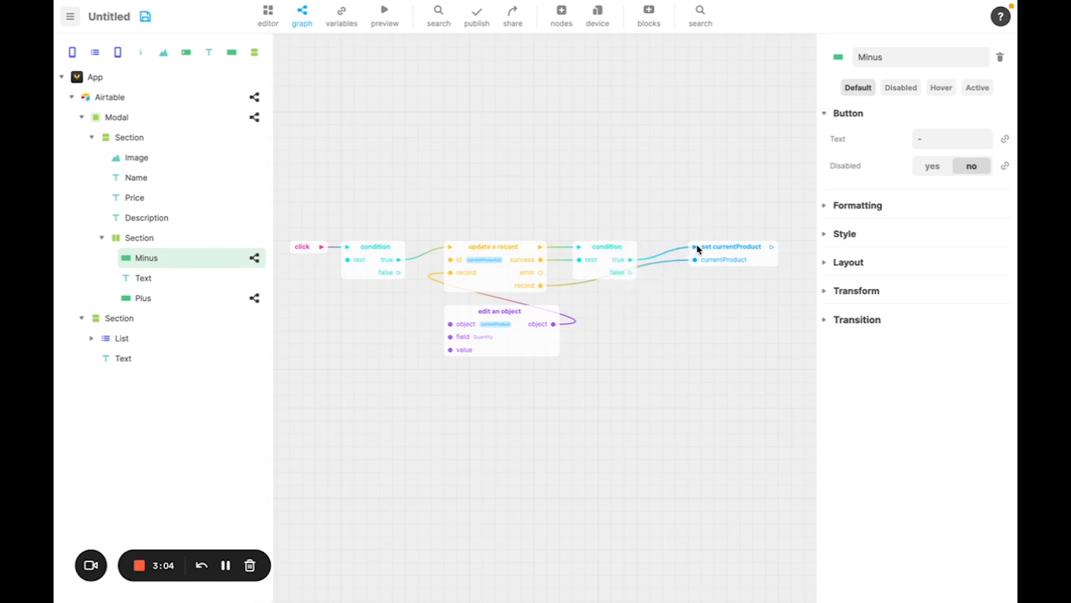
- Wire the condition's true branch to set currentProduct and hang a debug (text) block off false
left_click(711, 246)
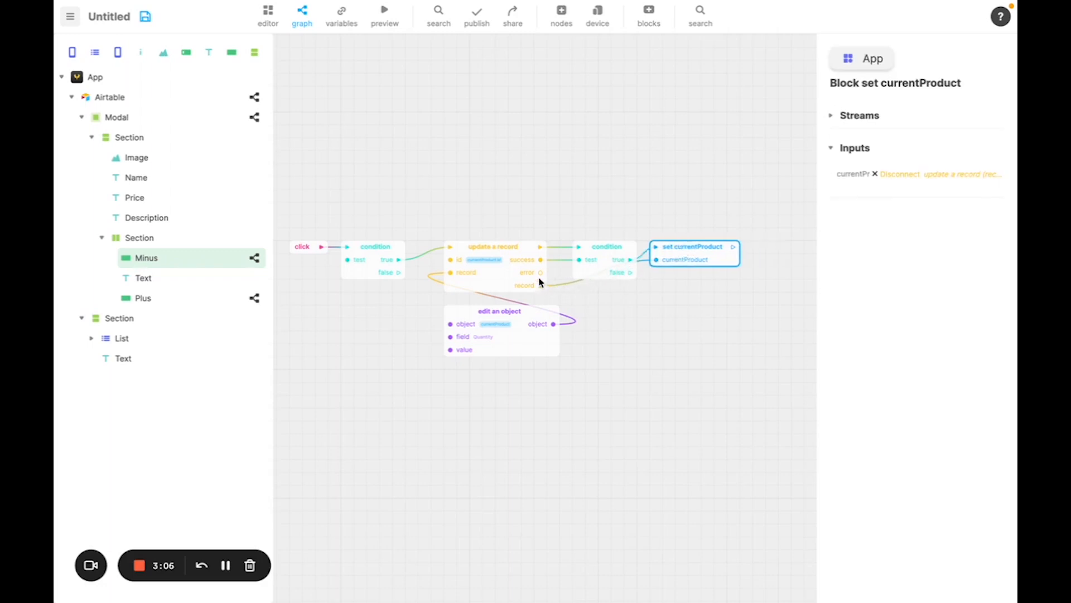
left_click(651, 301)
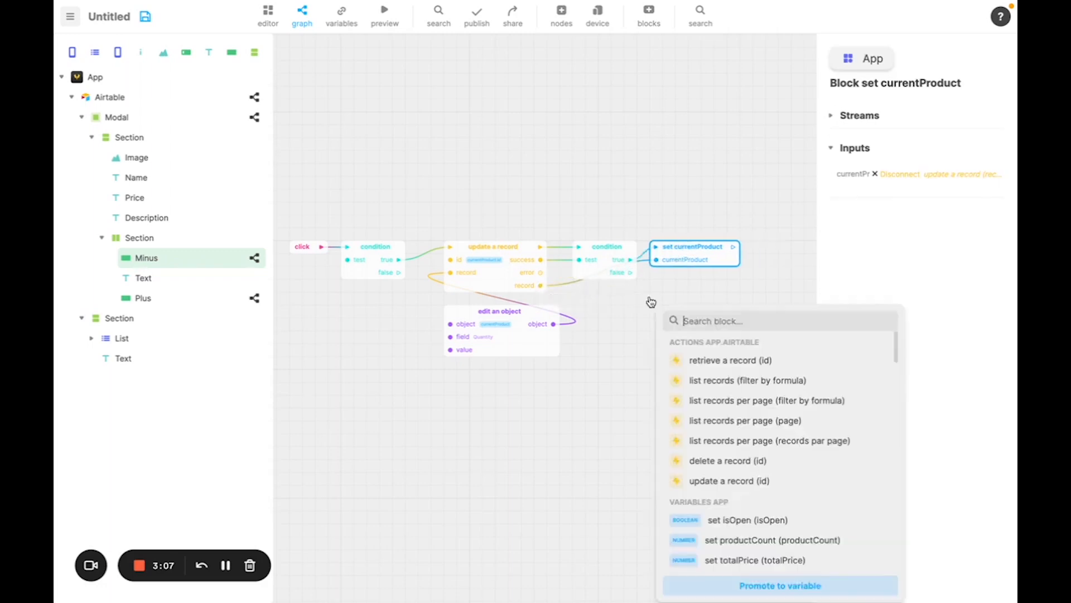
type("deb")
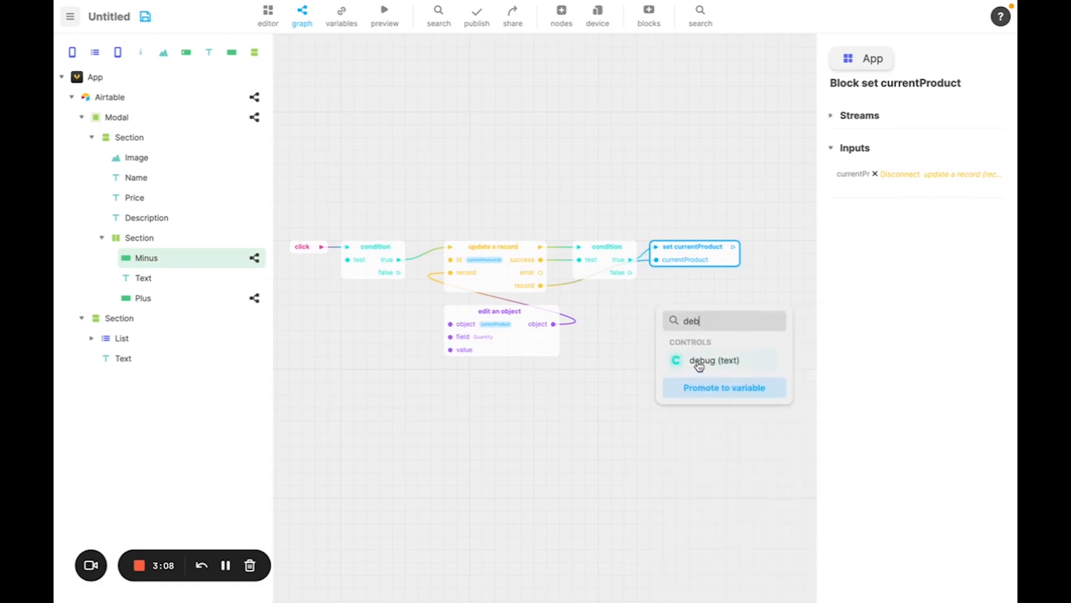
left_click(713, 361)
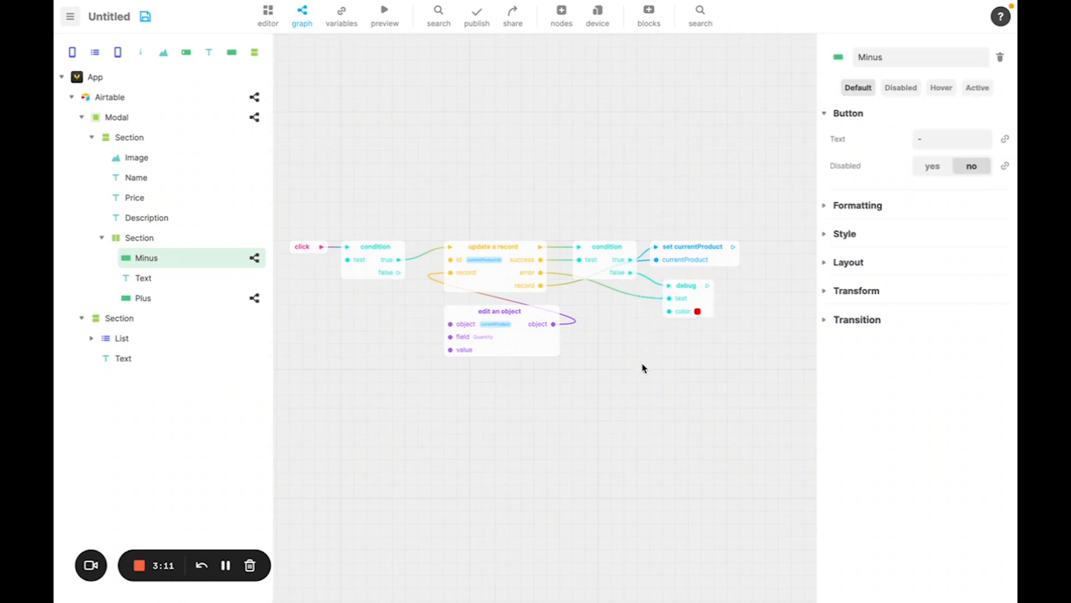
mouse_move(486, 214)
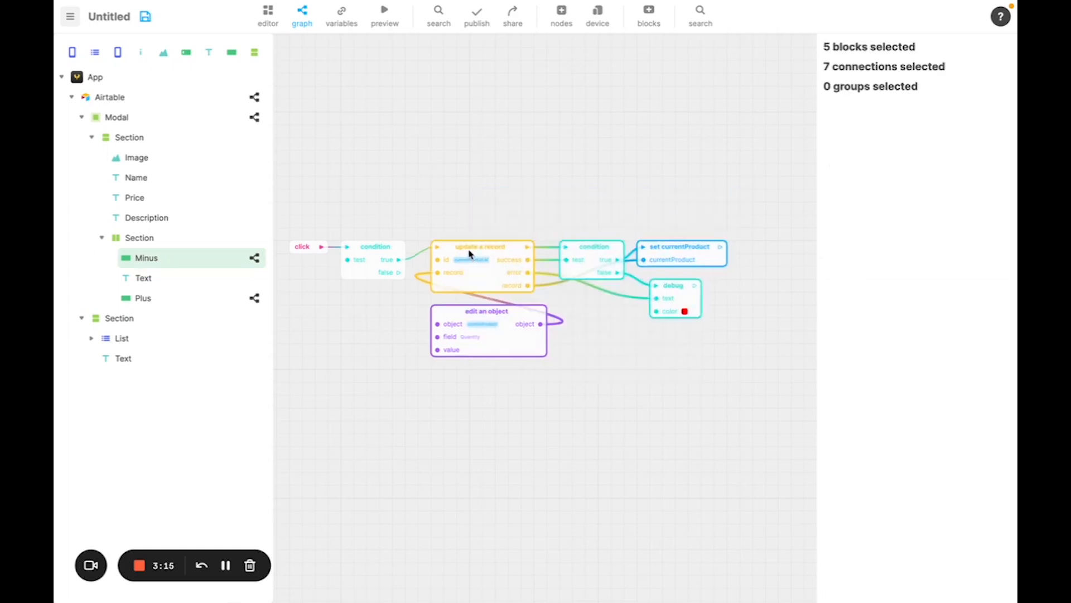
- Run the preview, open the greens product's modal, try its quantity buttons and close it
left_click(145, 257)
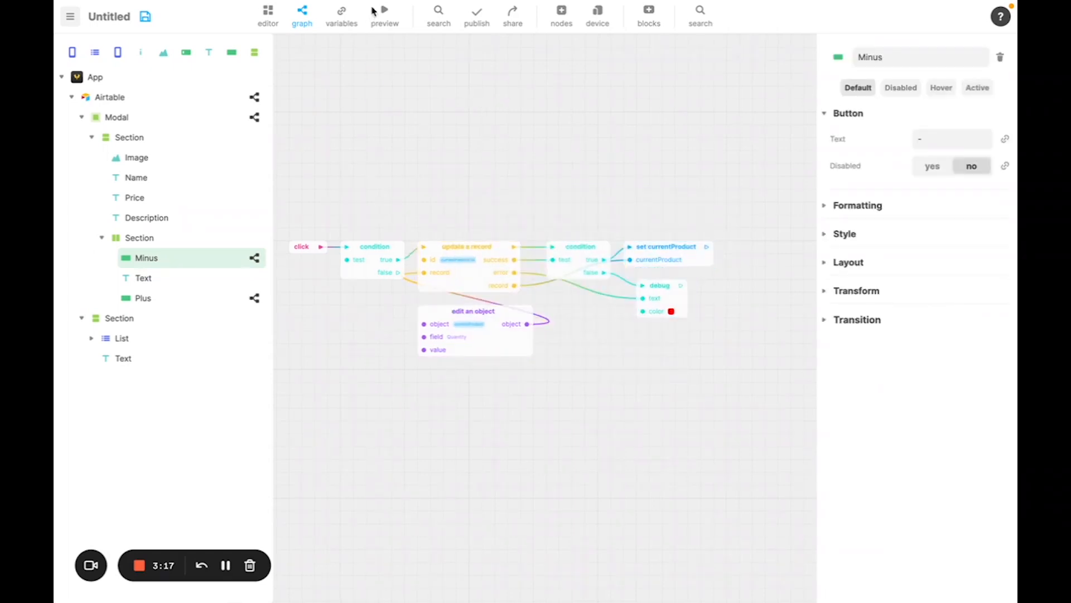
left_click(384, 10)
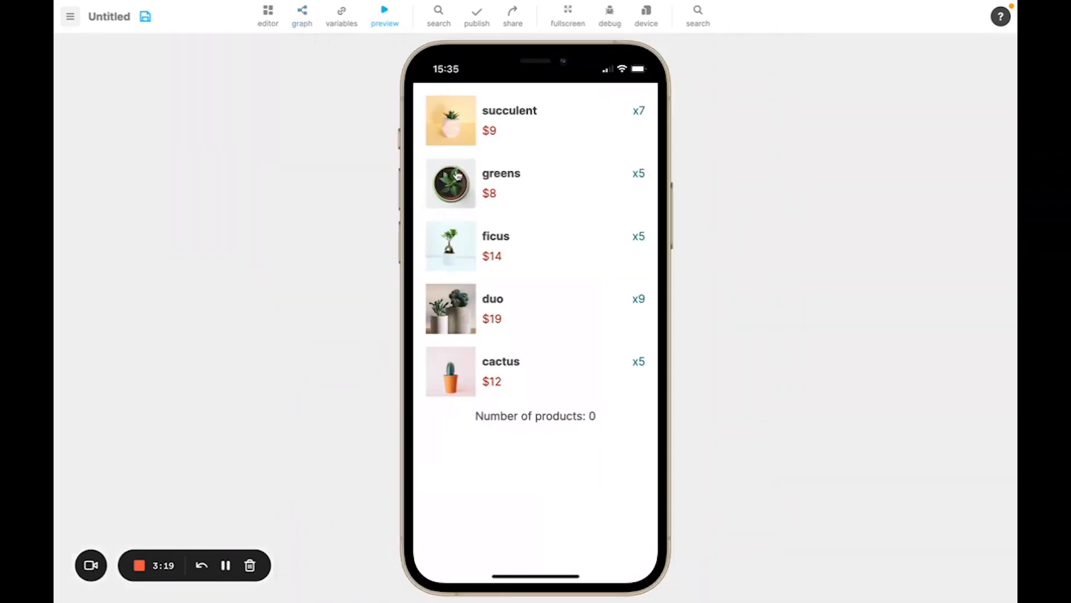
left_click(450, 183)
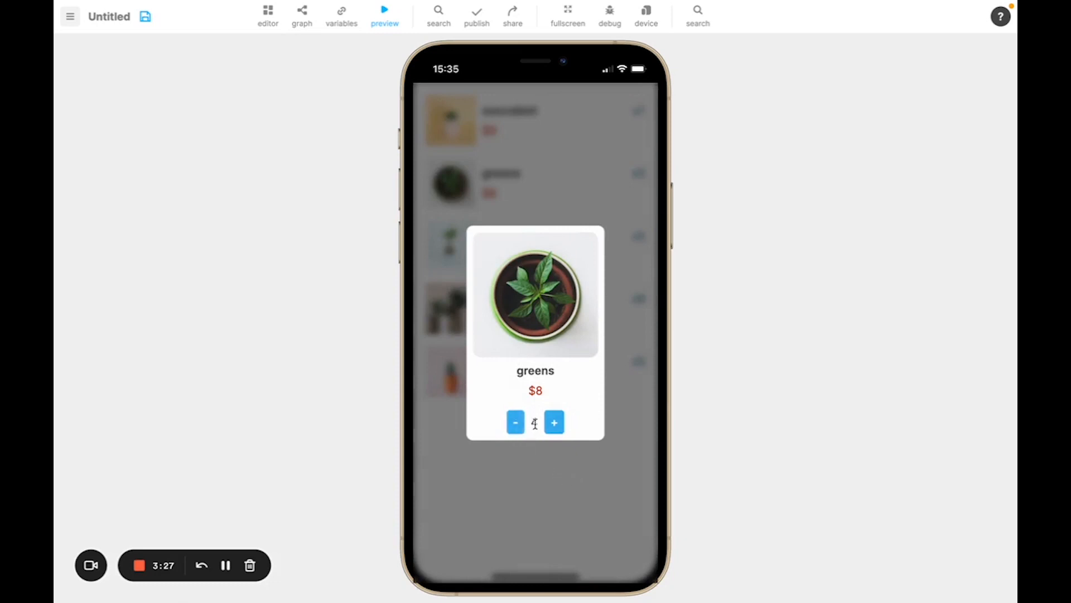
left_click(553, 422)
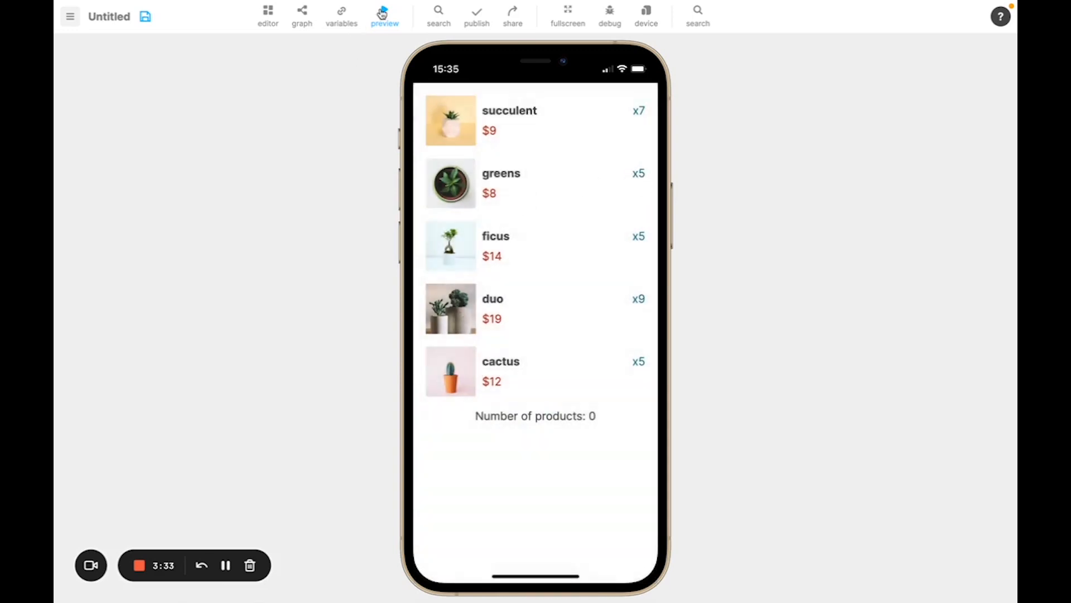
- Return to the editor and reopen the Minus button's click flow
left_click(266, 13)
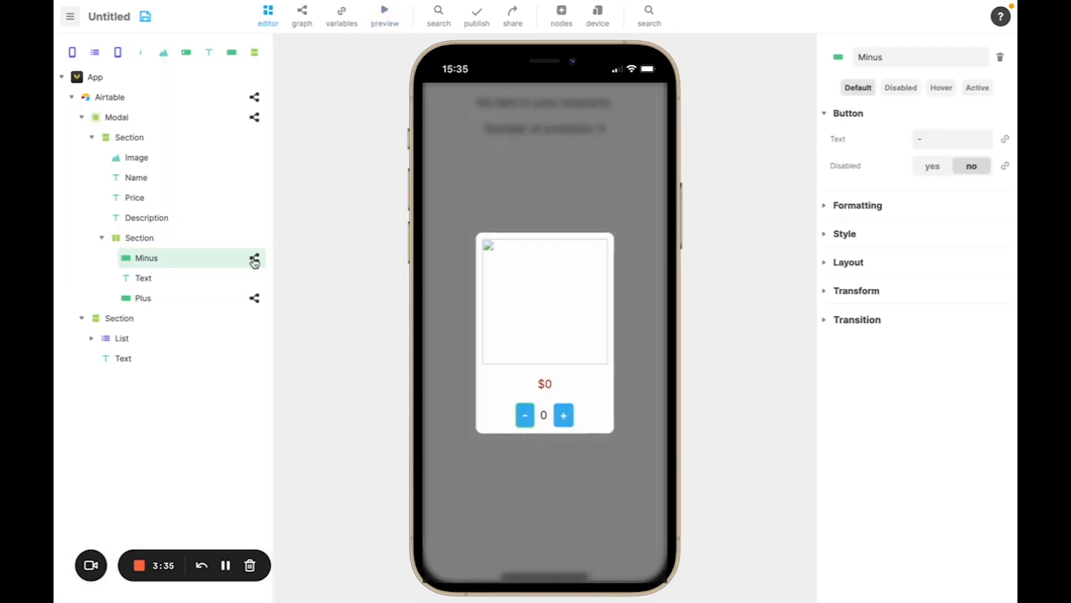
left_click(302, 13)
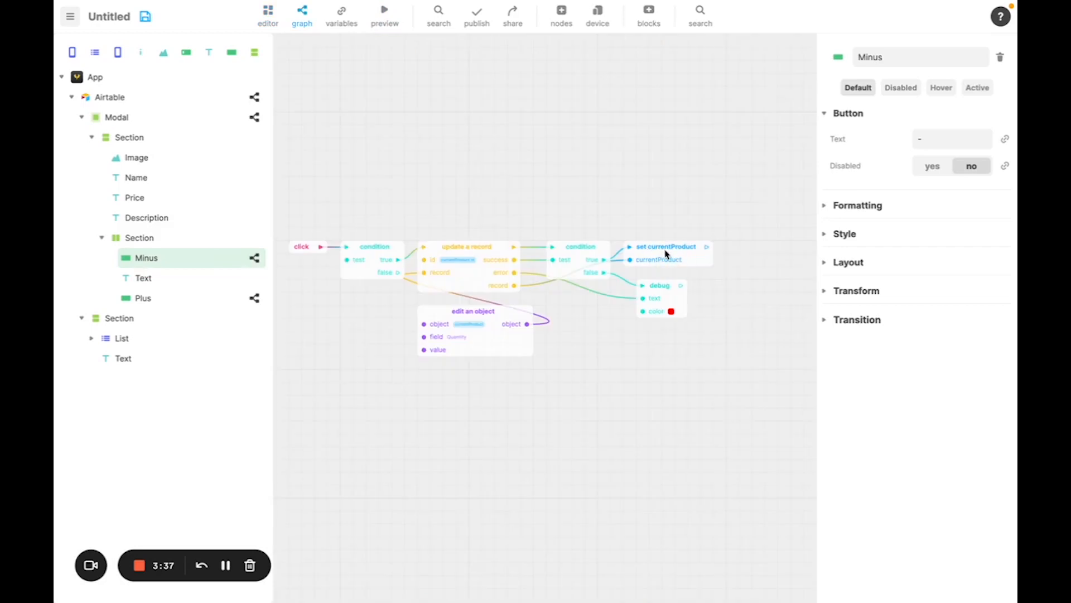
mouse_move(606, 251)
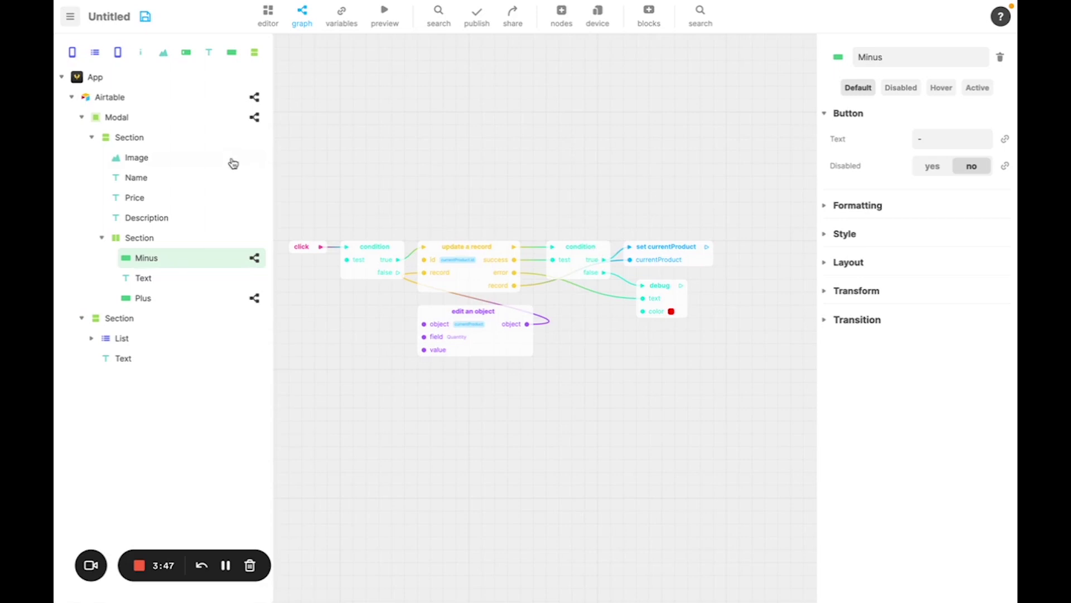
mouse_move(238, 239)
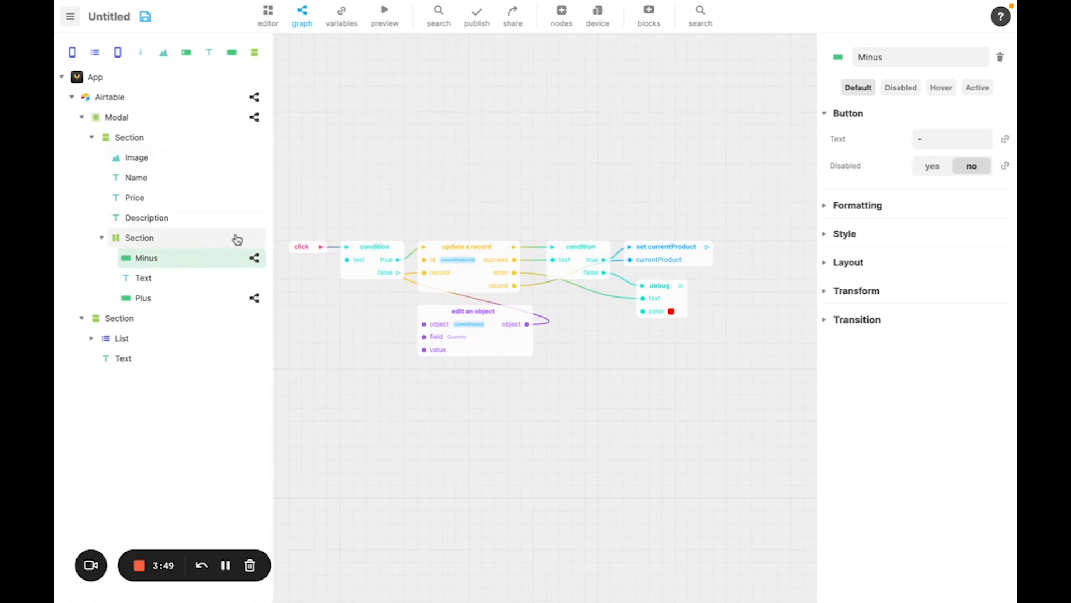
mouse_move(250, 125)
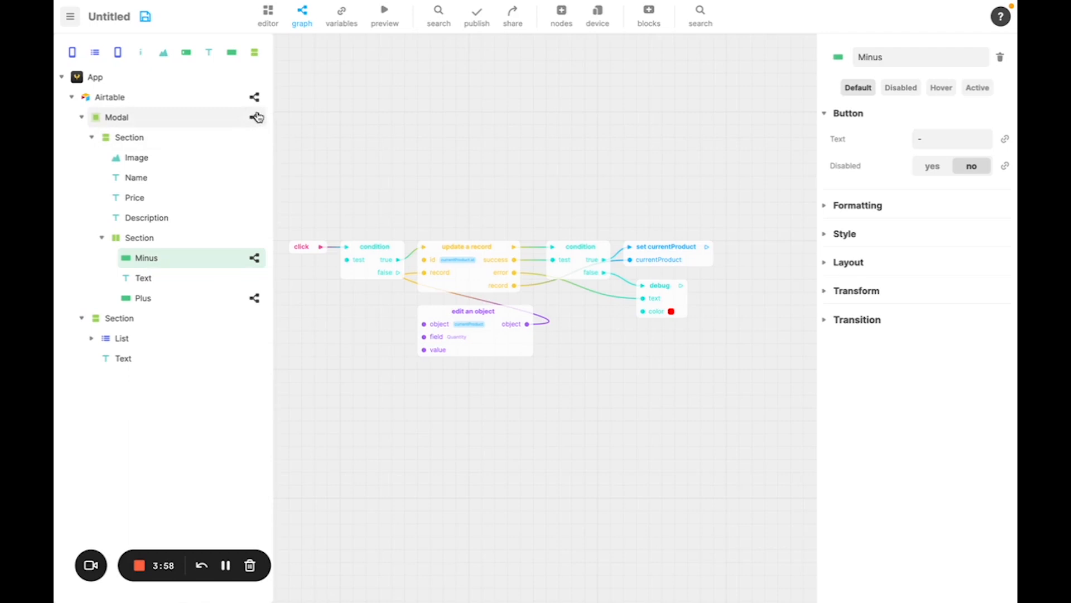
mouse_move(256, 117)
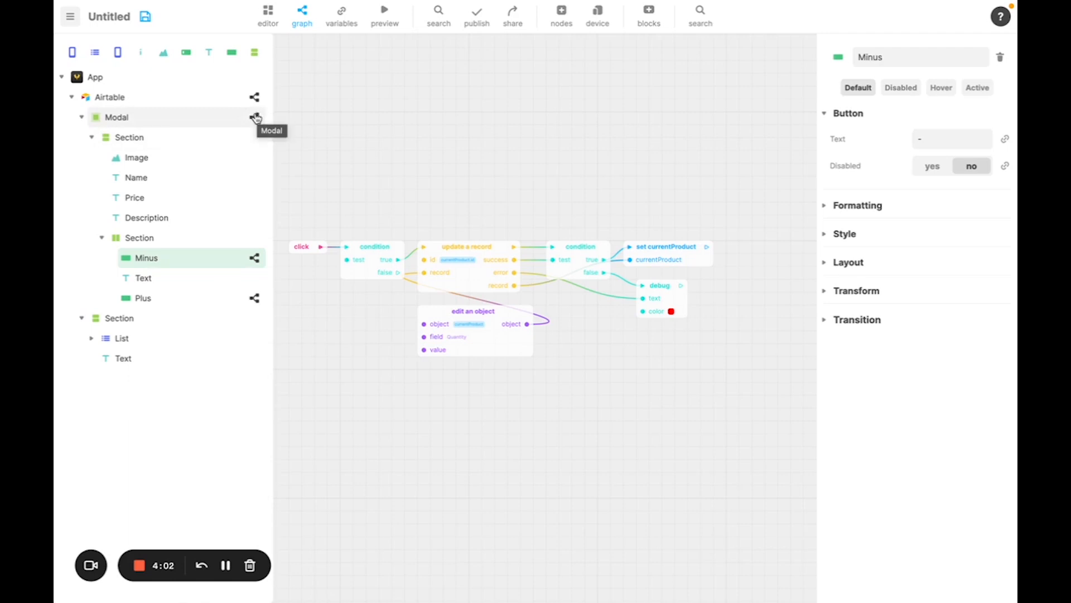
- In the Modal's close flow, add a list records block followed by a condition on its success
left_click(116, 118)
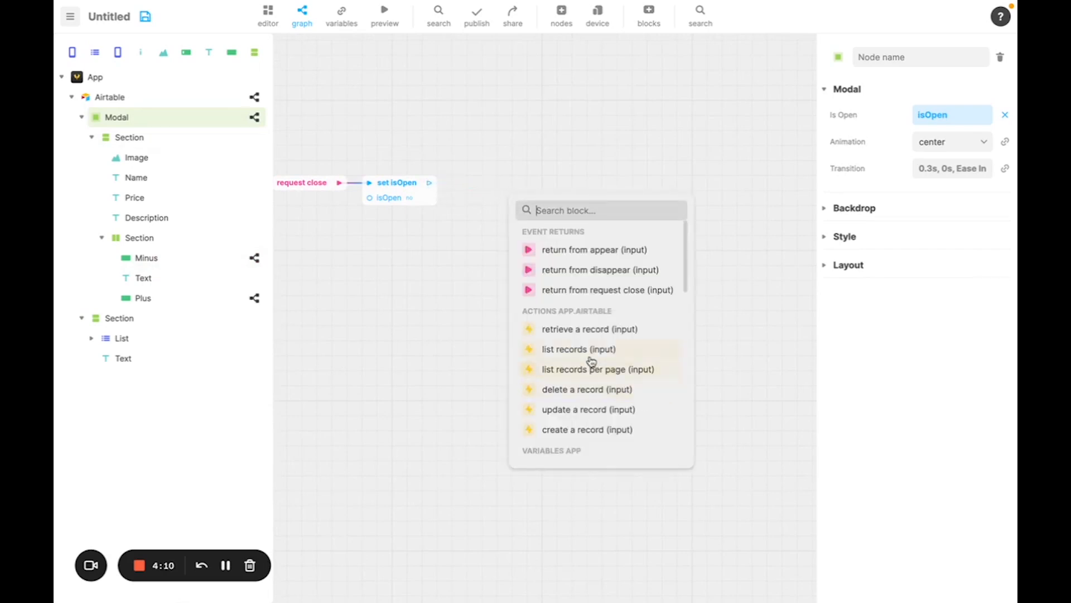
left_click(578, 349)
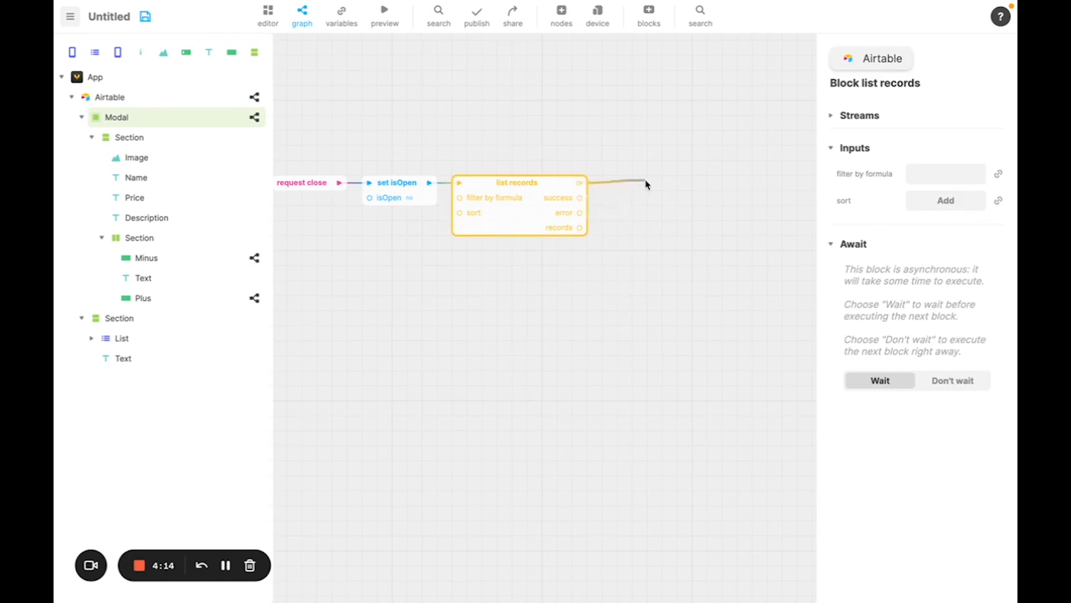
type("cond")
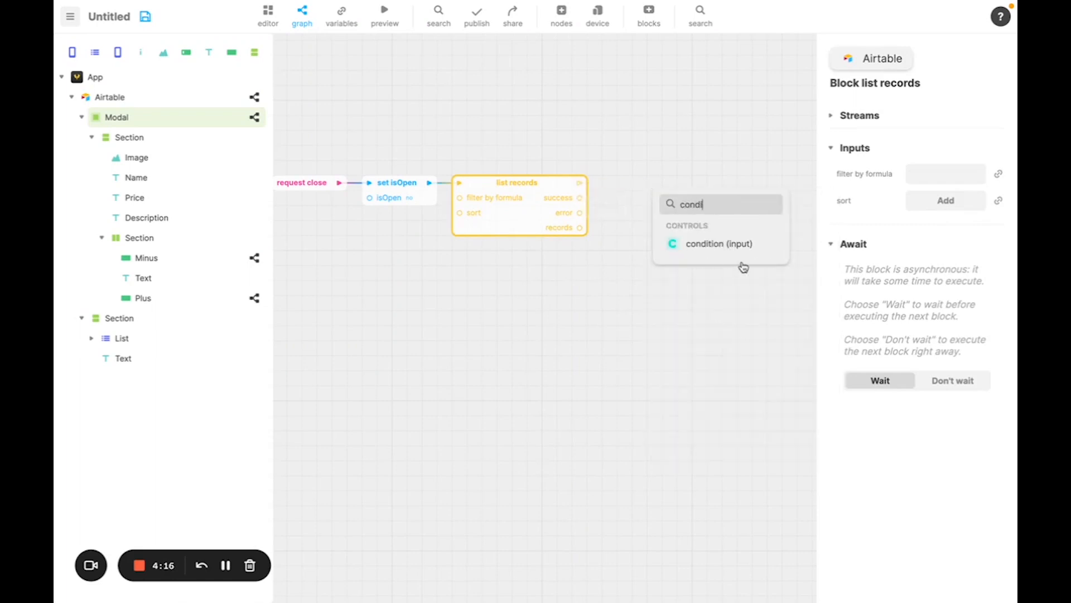
left_click(719, 243)
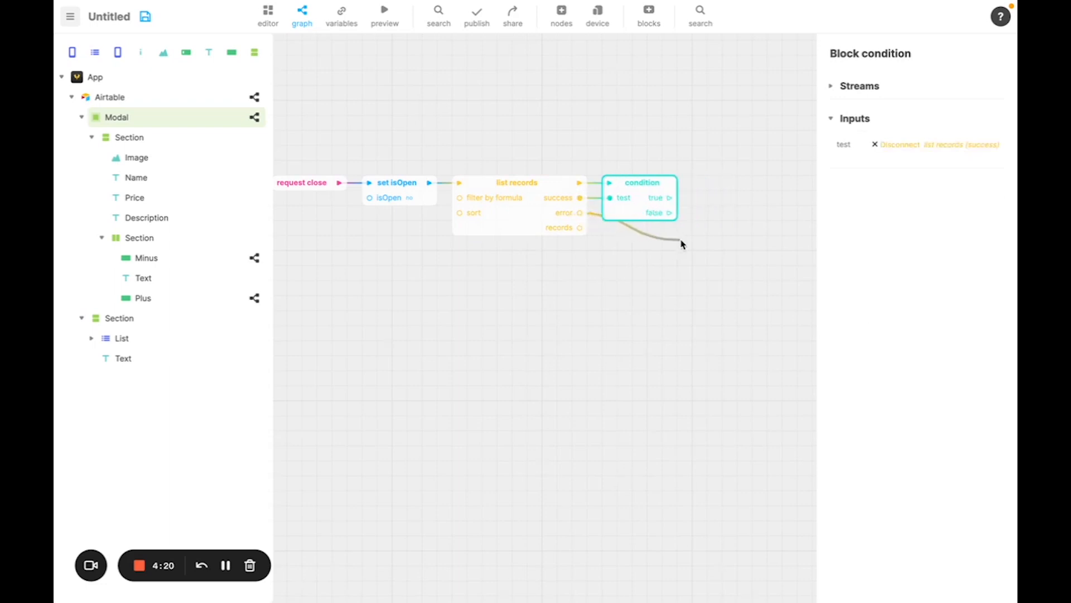
- Add a debug block and route the condition's false branch and error into it
type("de")
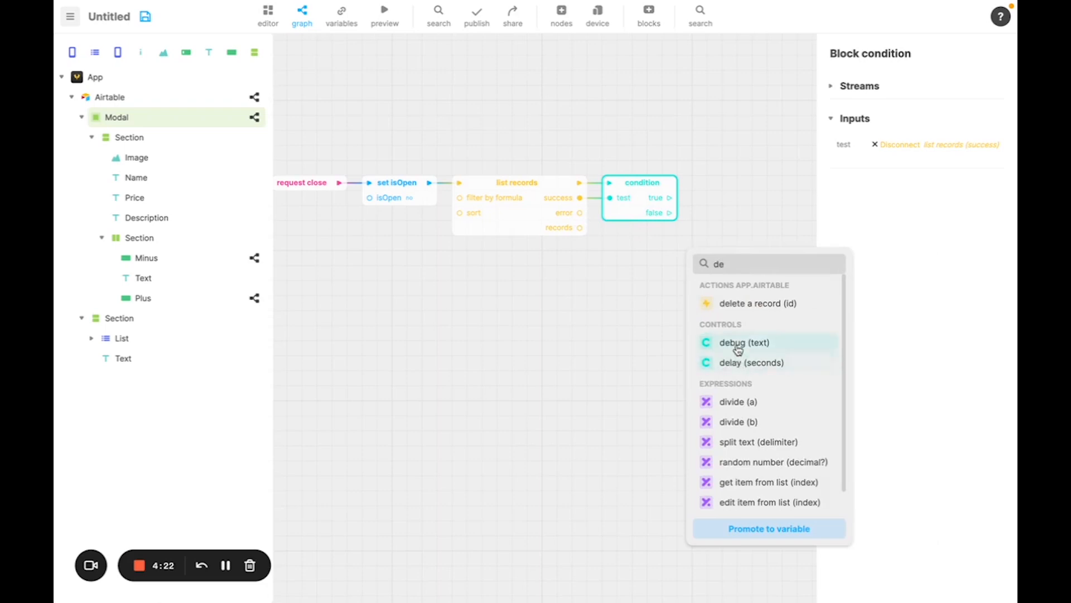
left_click(744, 343)
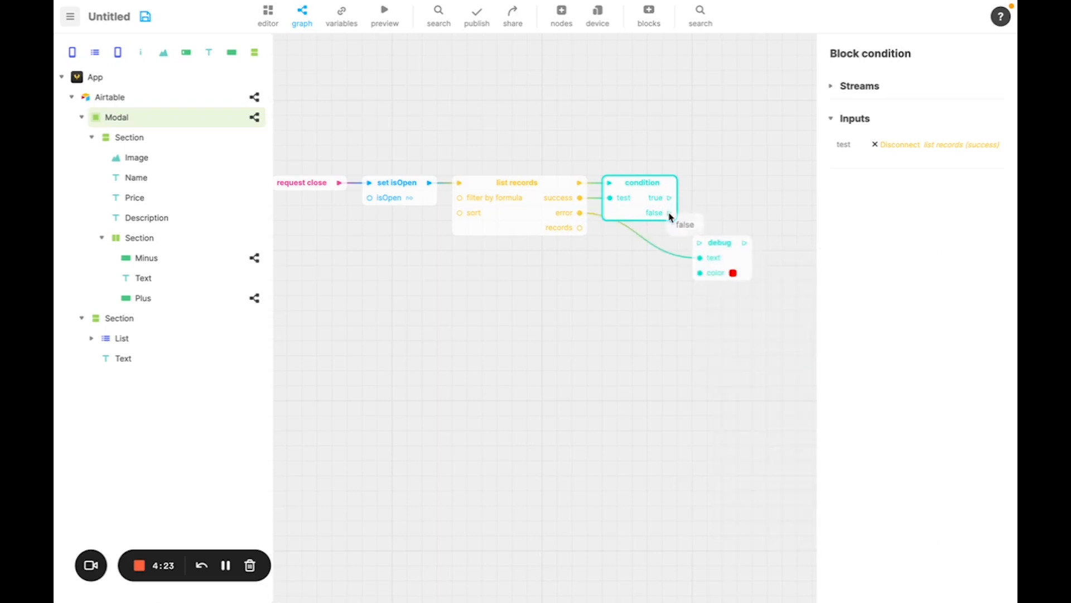
mouse_move(698, 251)
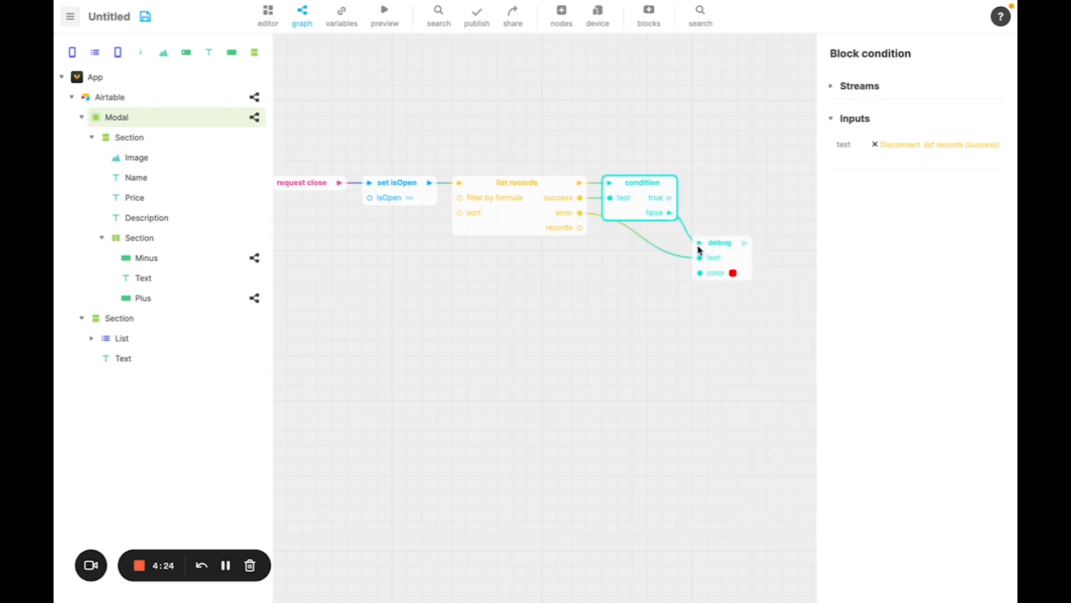
left_click(720, 242)
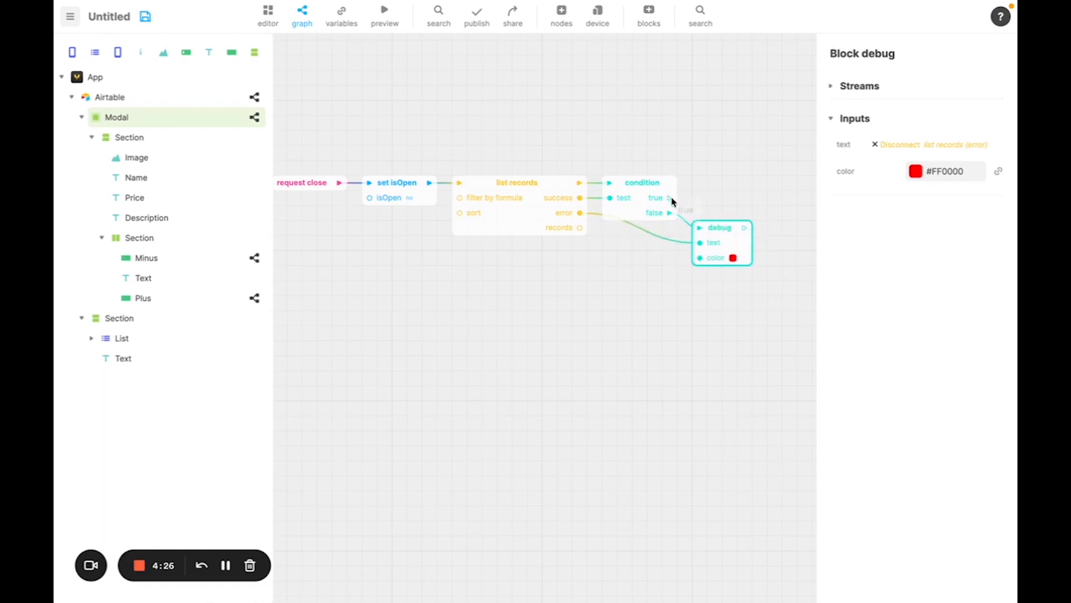
- Add a set products block on the true branch fed by the fetched records
left_click(714, 172)
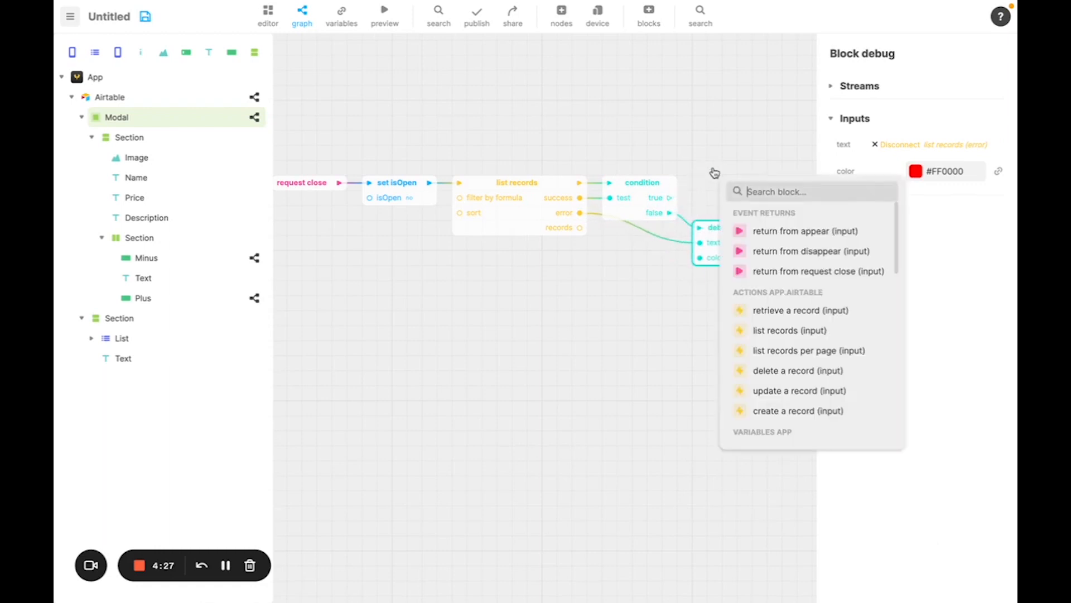
mouse_move(759, 244)
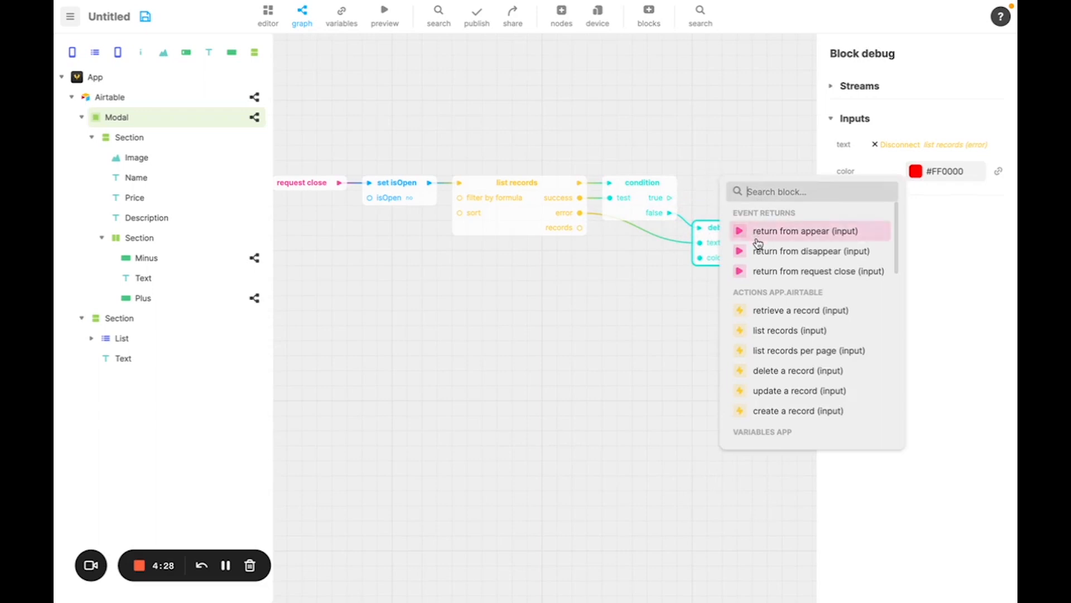
type("prod")
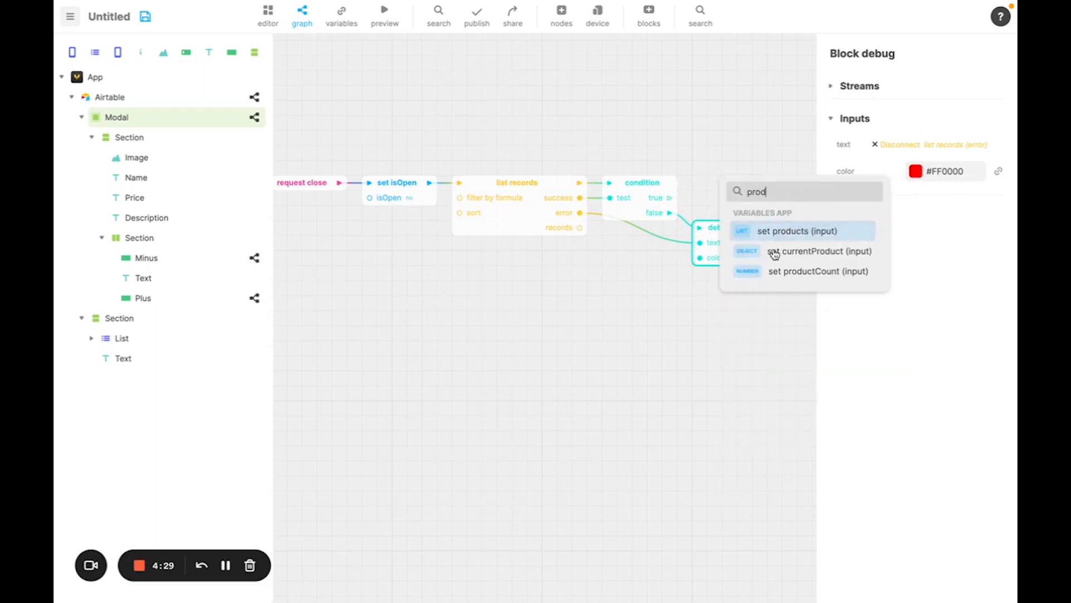
left_click(796, 230)
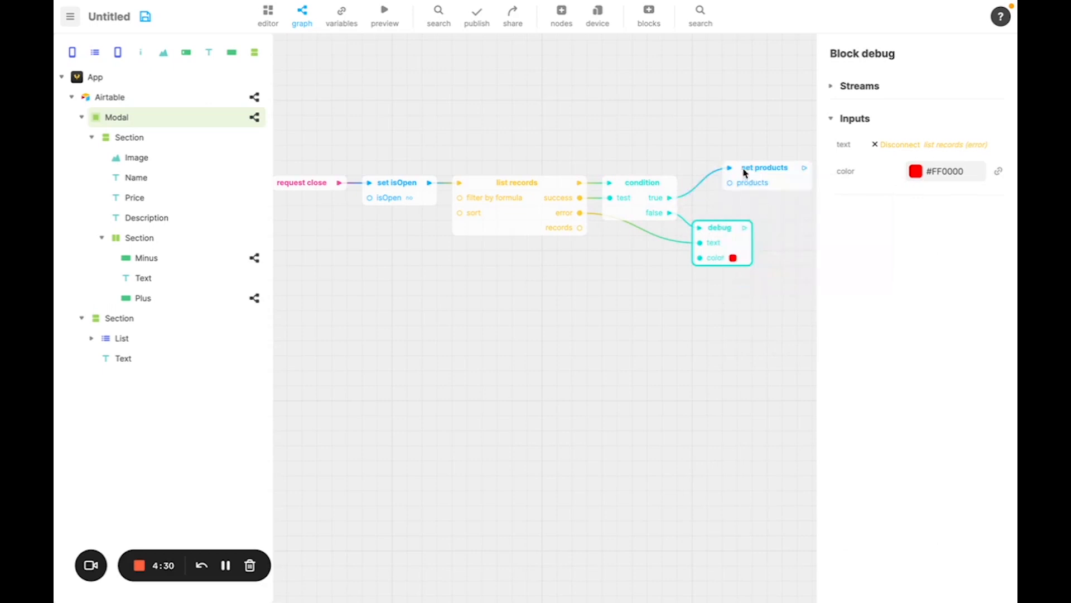
left_click(735, 182)
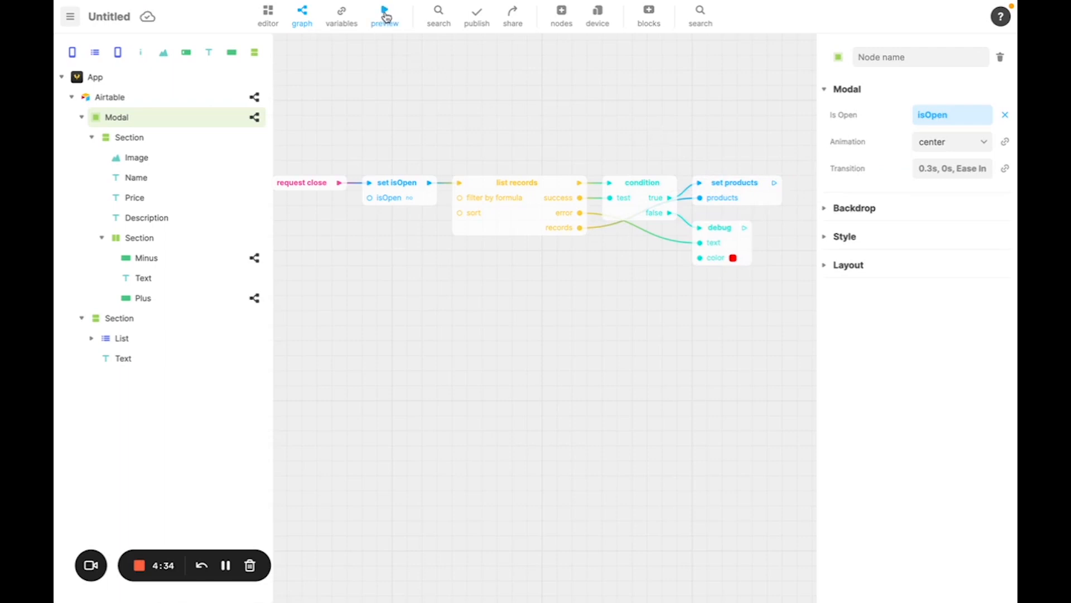
- Preview the app, decrement ficus from 5 to 4 via Minus, and return to the editor
left_click(384, 12)
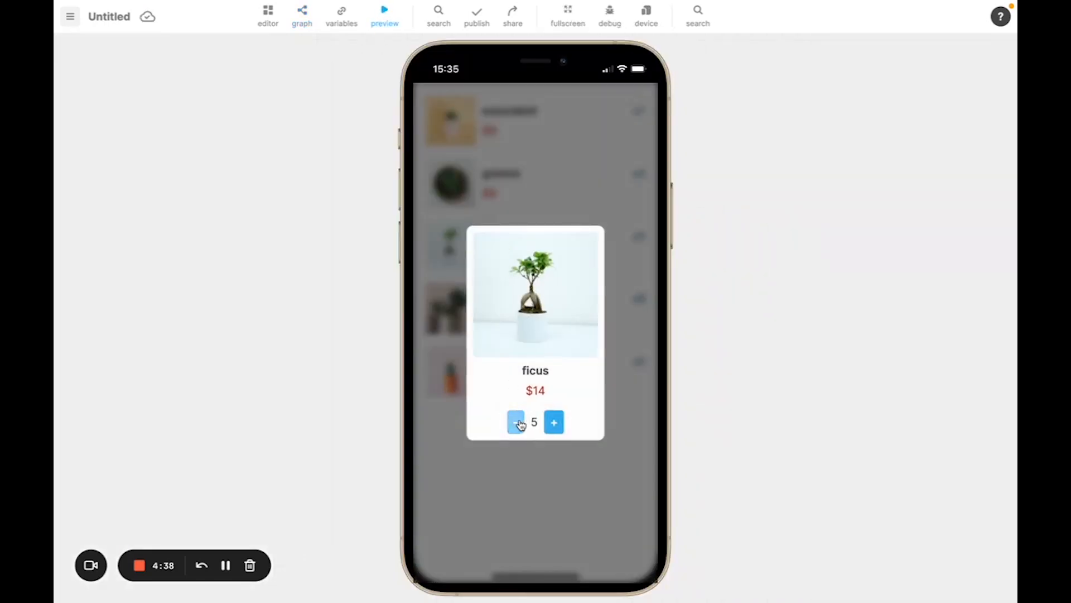
left_click(515, 422)
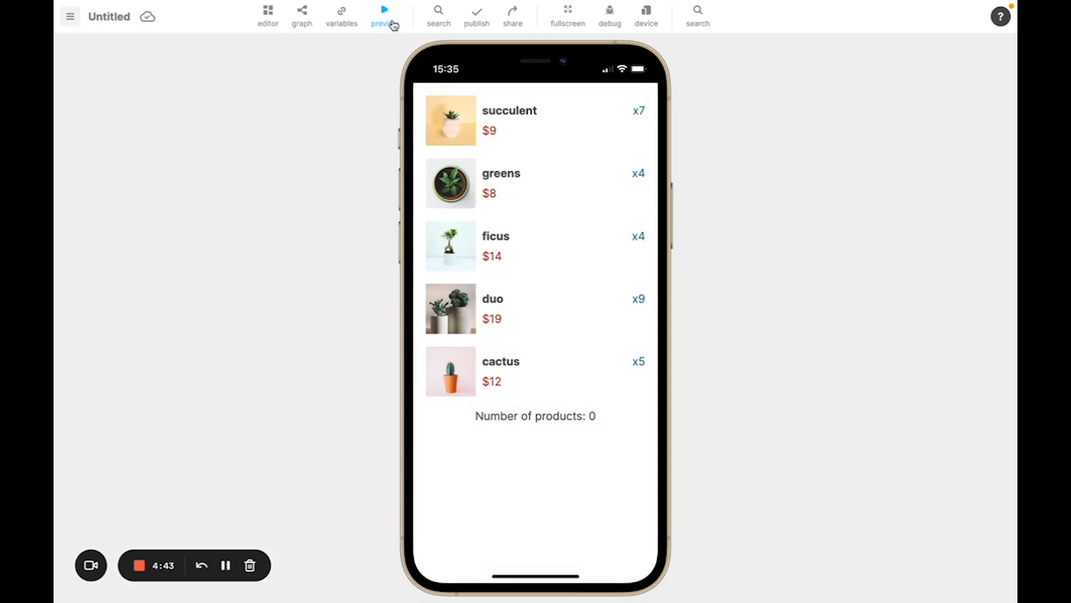
left_click(267, 13)
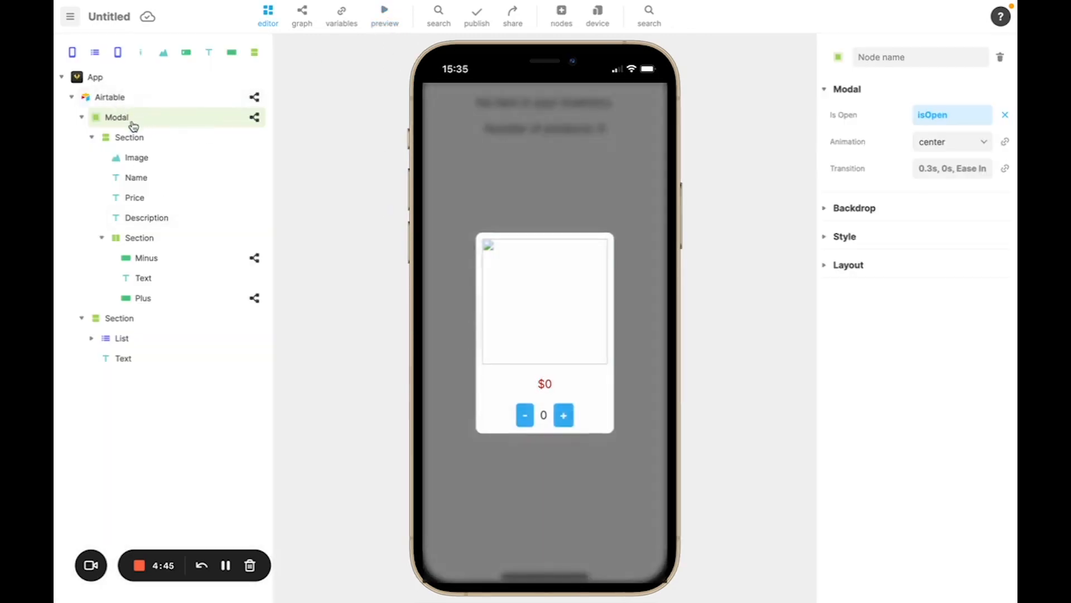
- Copy the Minus button's graph blocks and paste them into the Plus button's click logic
left_click(254, 260)
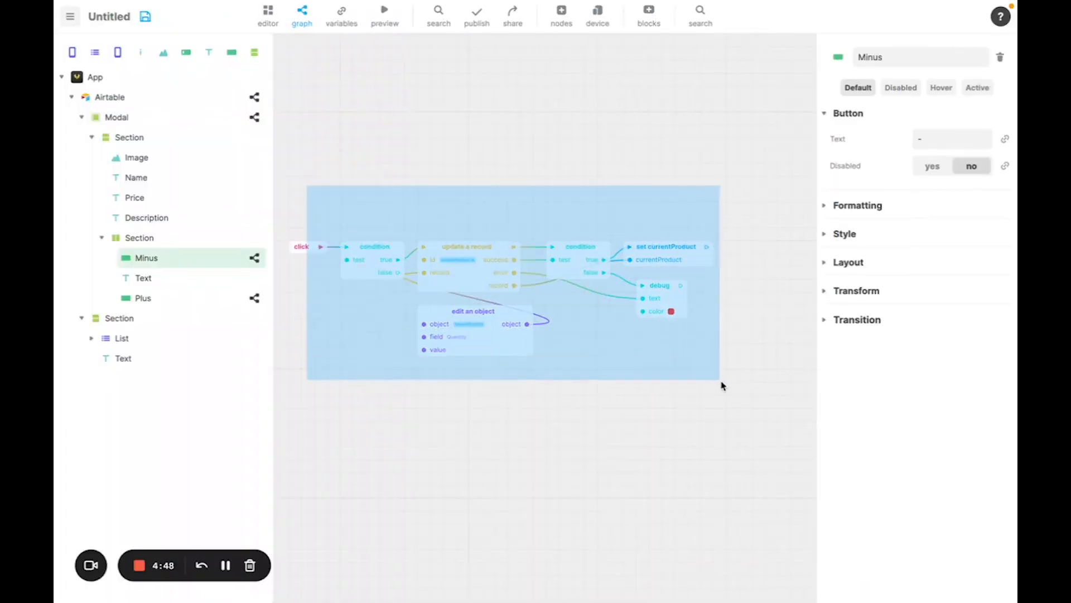
right_click(475, 253)
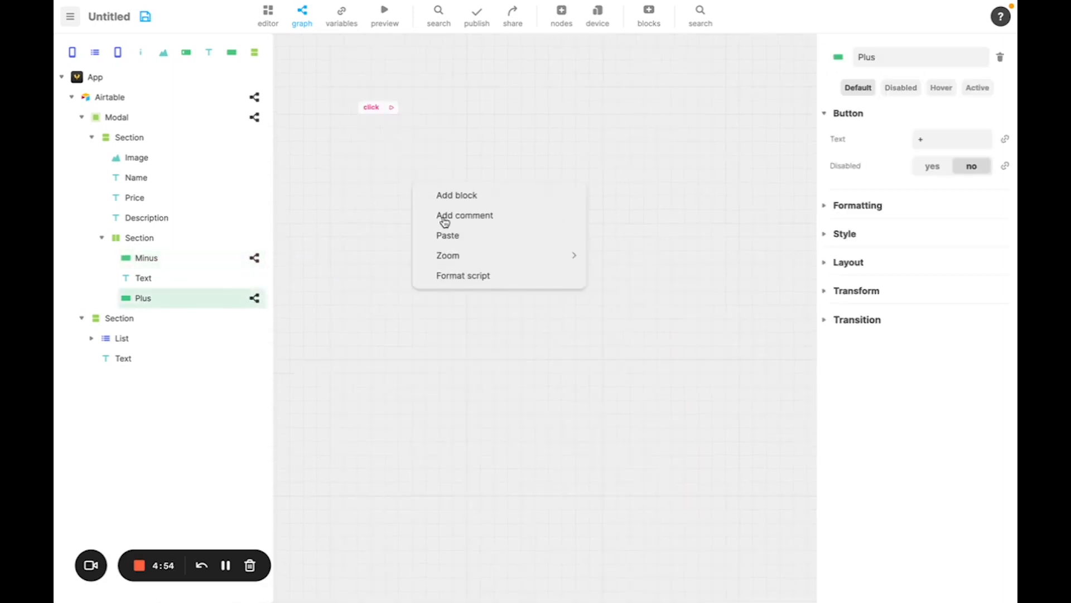
left_click(448, 235)
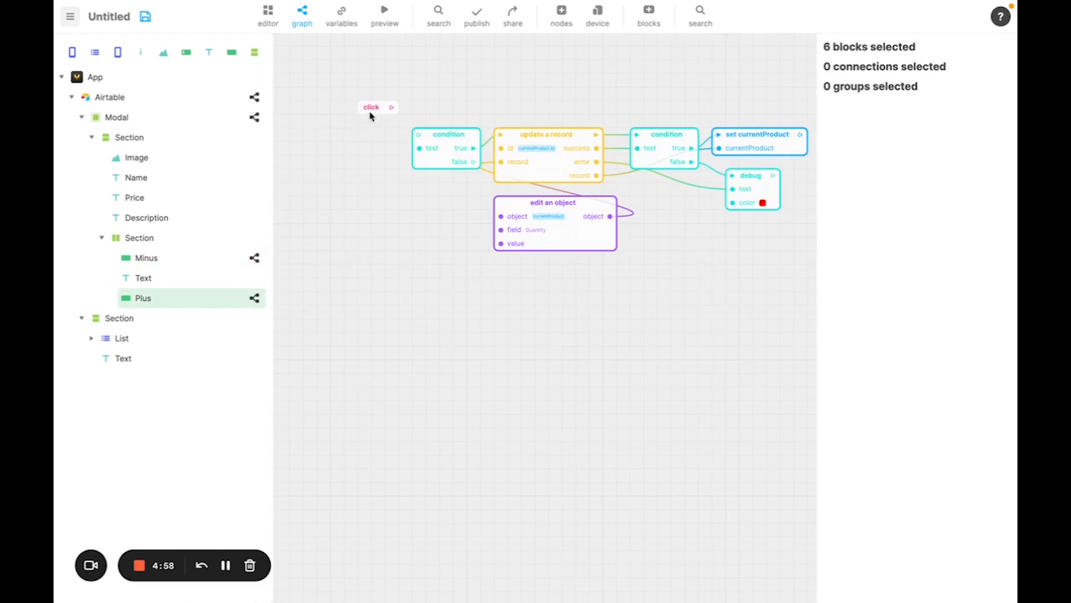
mouse_move(437, 145)
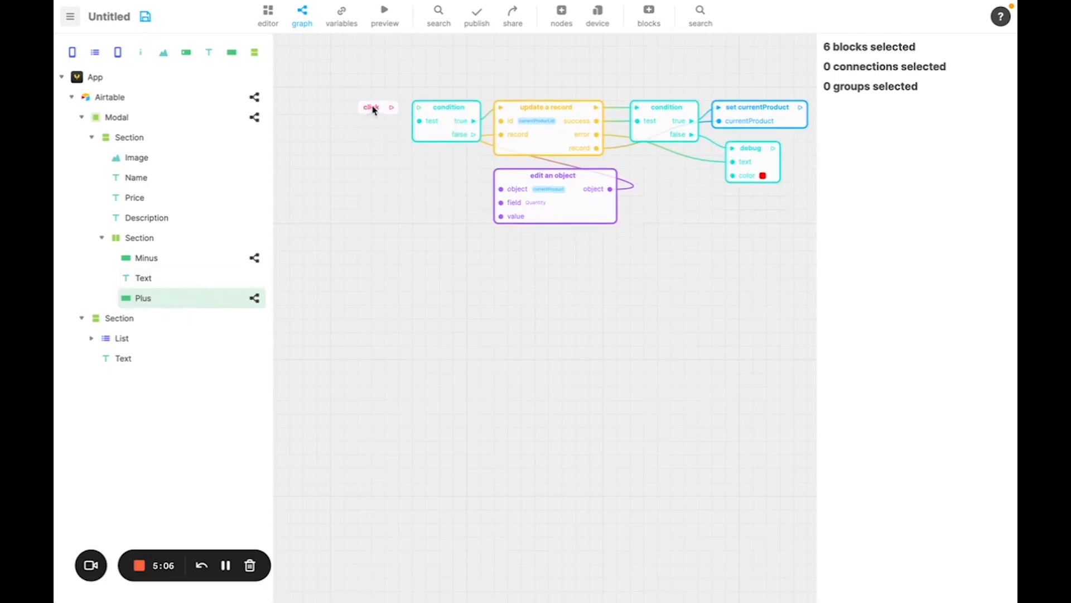
mouse_move(141, 261)
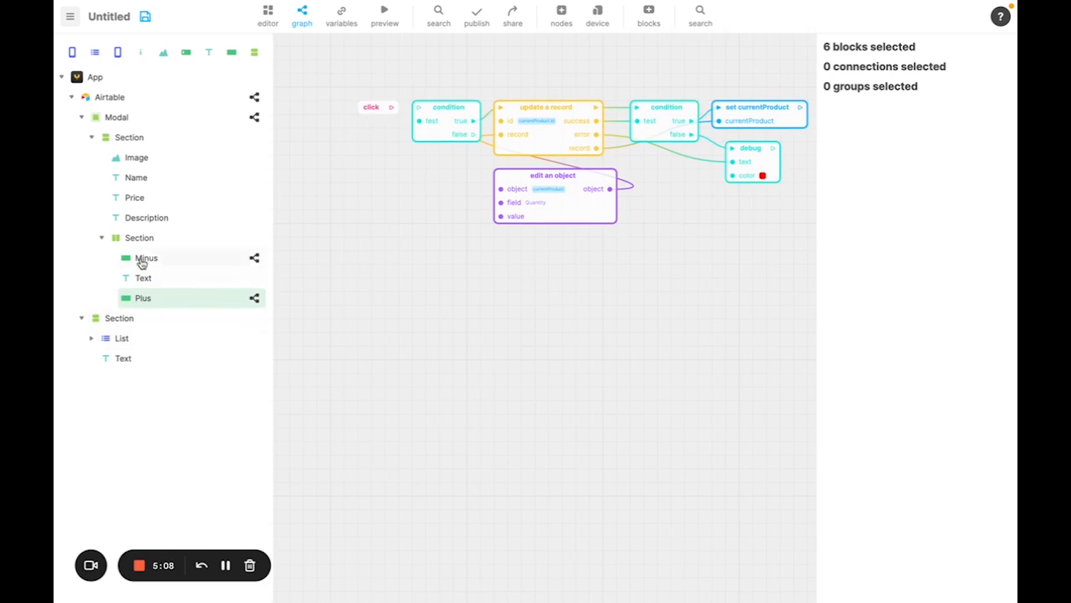
- Set the pasted condition to currentProduct.Quantity < 100 so Plus adds 1 to the quantity
left_click(143, 297)
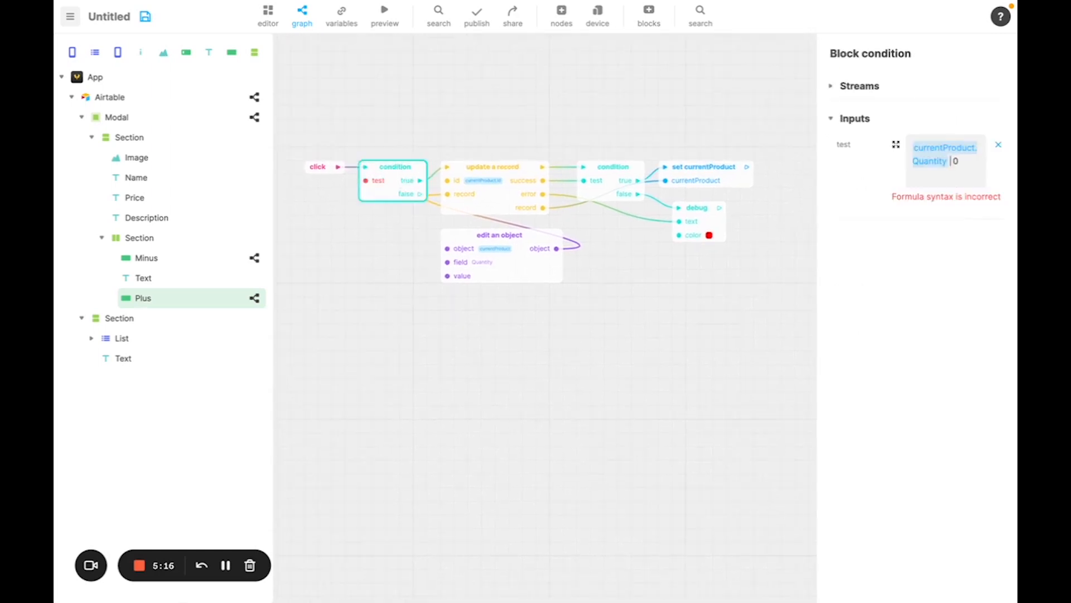
type("< 100")
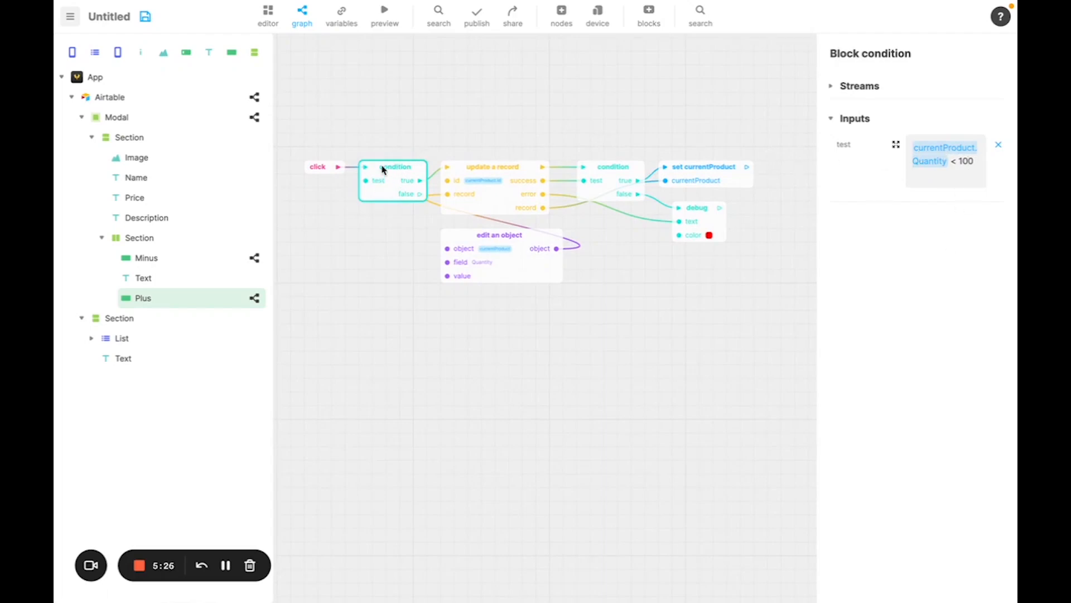
mouse_move(504, 246)
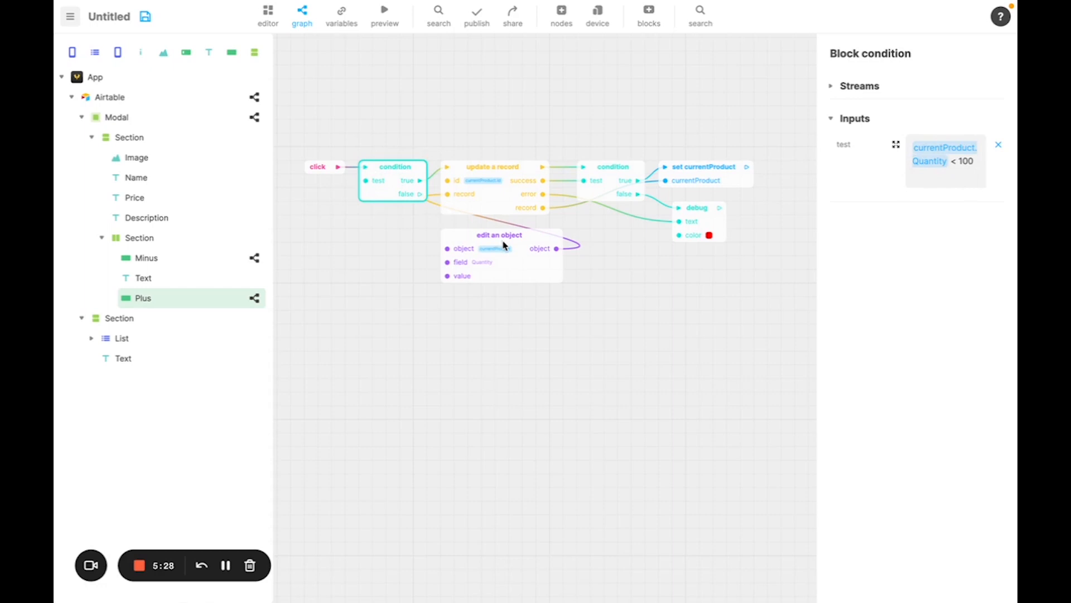
left_click(499, 256)
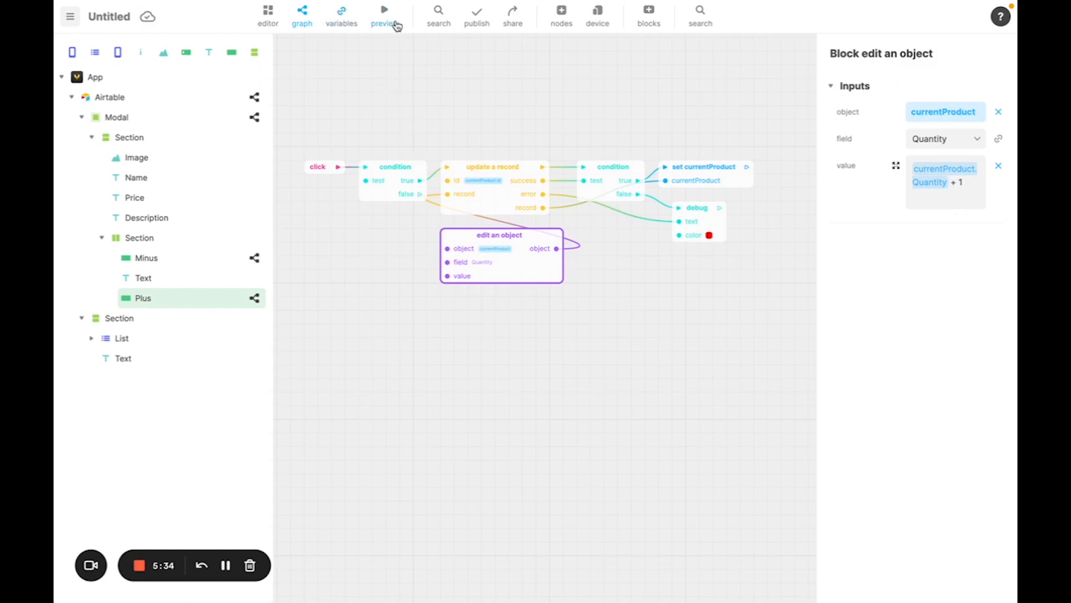
mouse_move(386, 17)
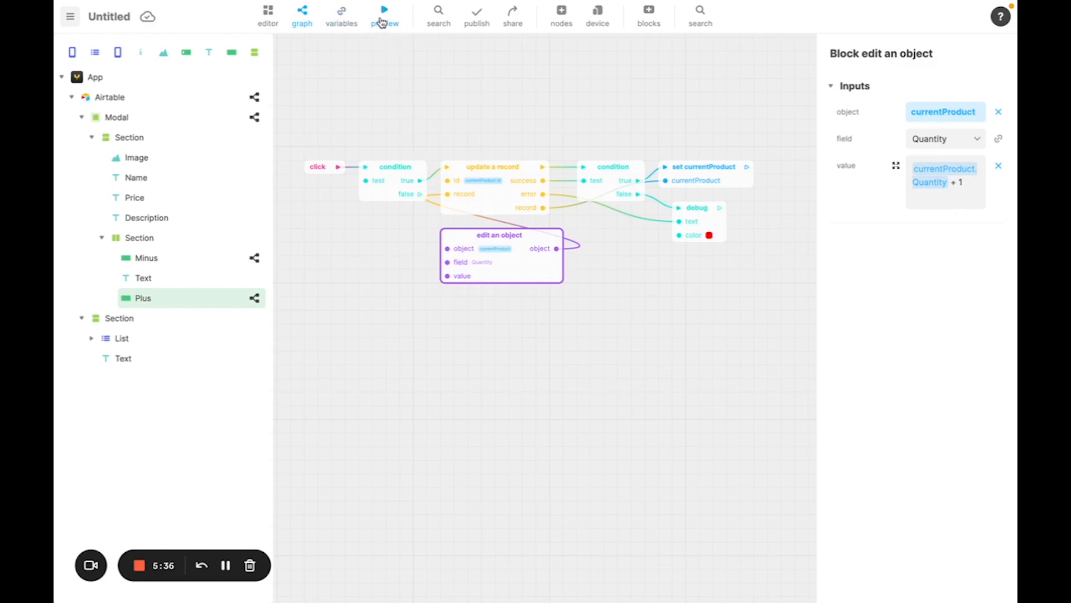
- Preview the app, raise the ficus quantity to 6 with Plus, then return to the editor
left_click(384, 12)
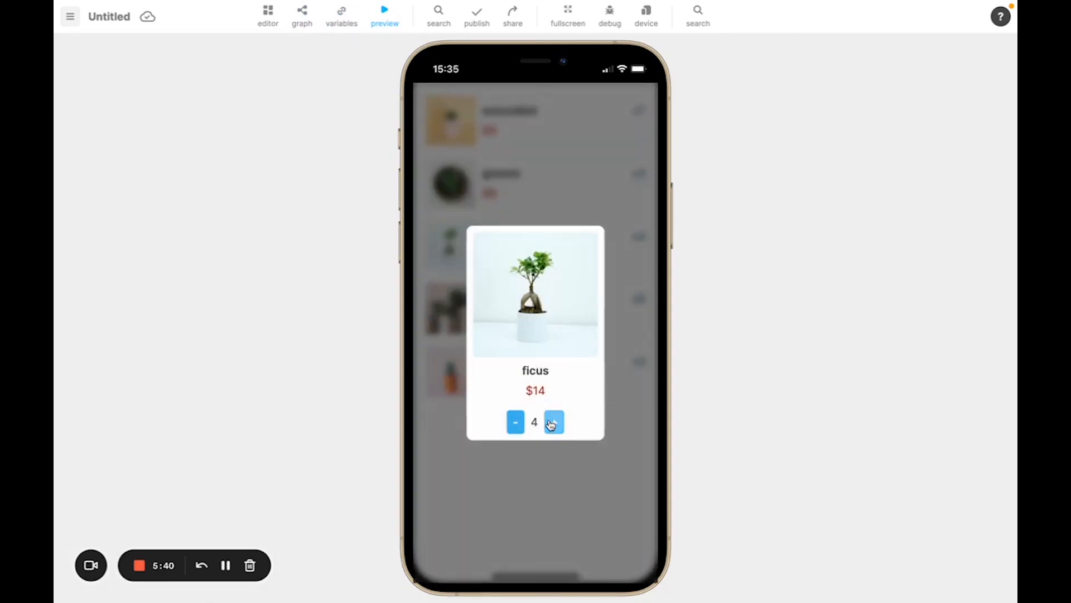
left_click(553, 422)
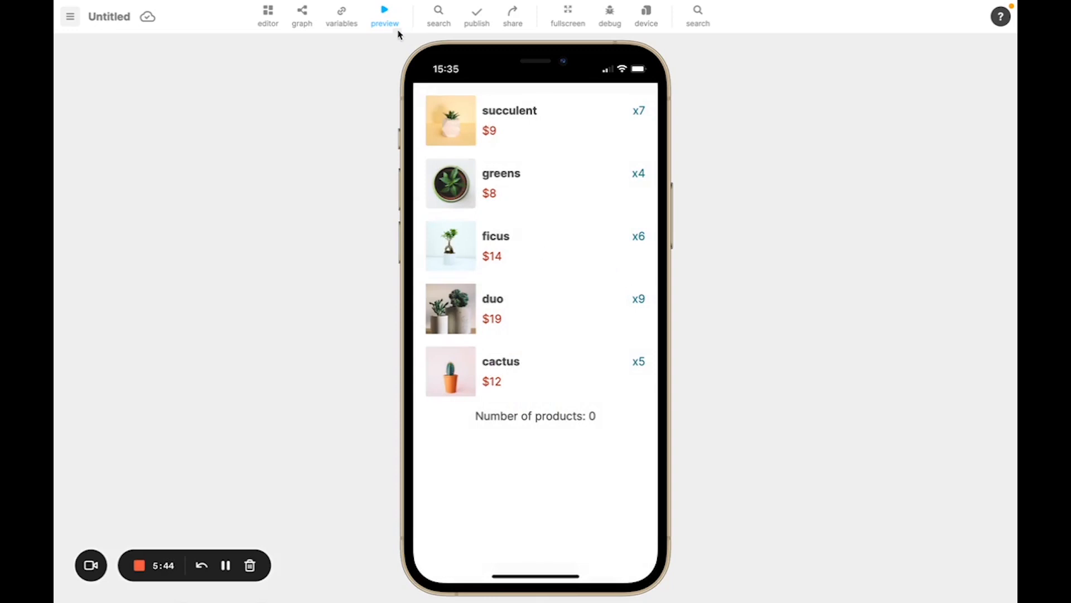
left_click(268, 12)
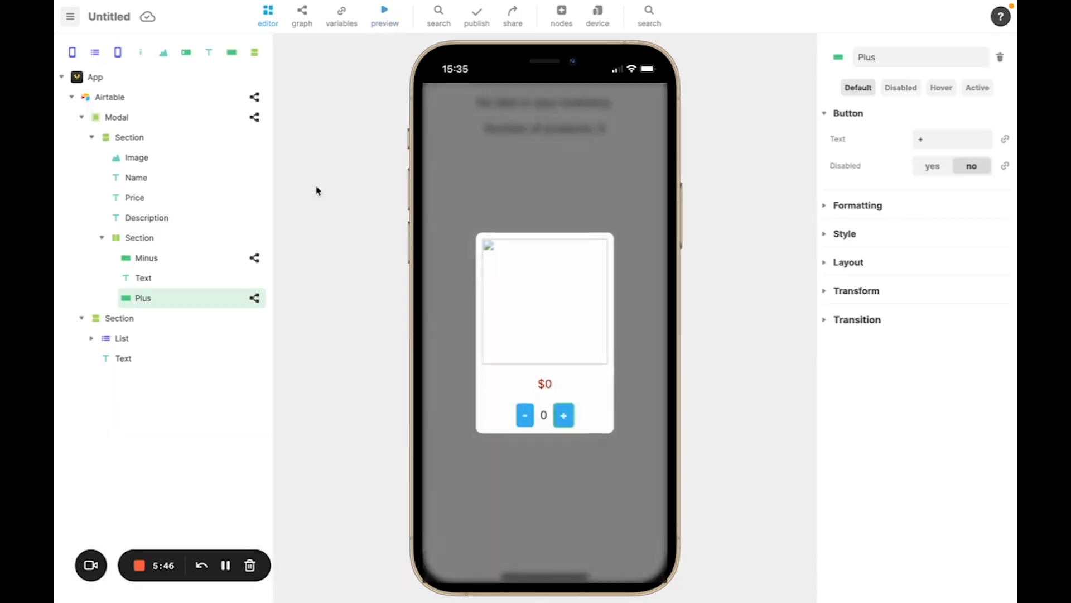
- Set the text under the product list to read 'Total products count:'
left_click(95, 77)
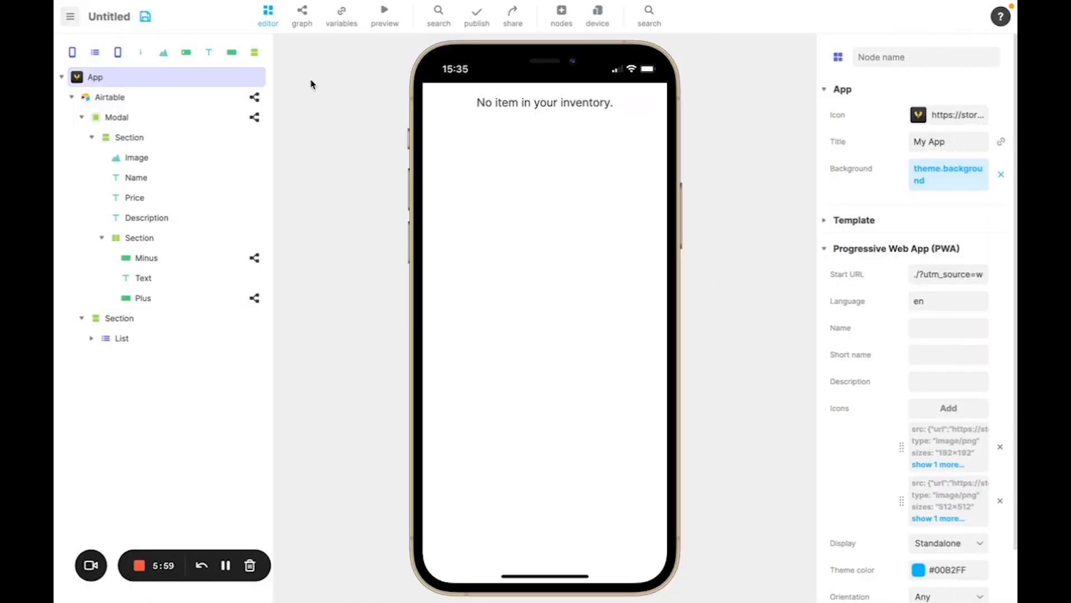
mouse_move(284, 85)
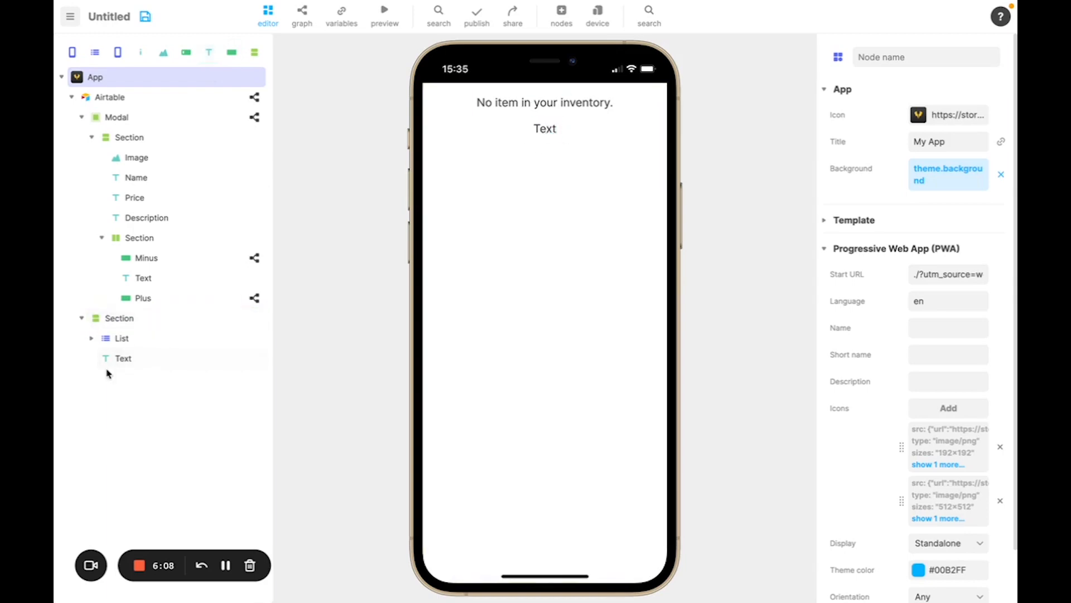
left_click(123, 359)
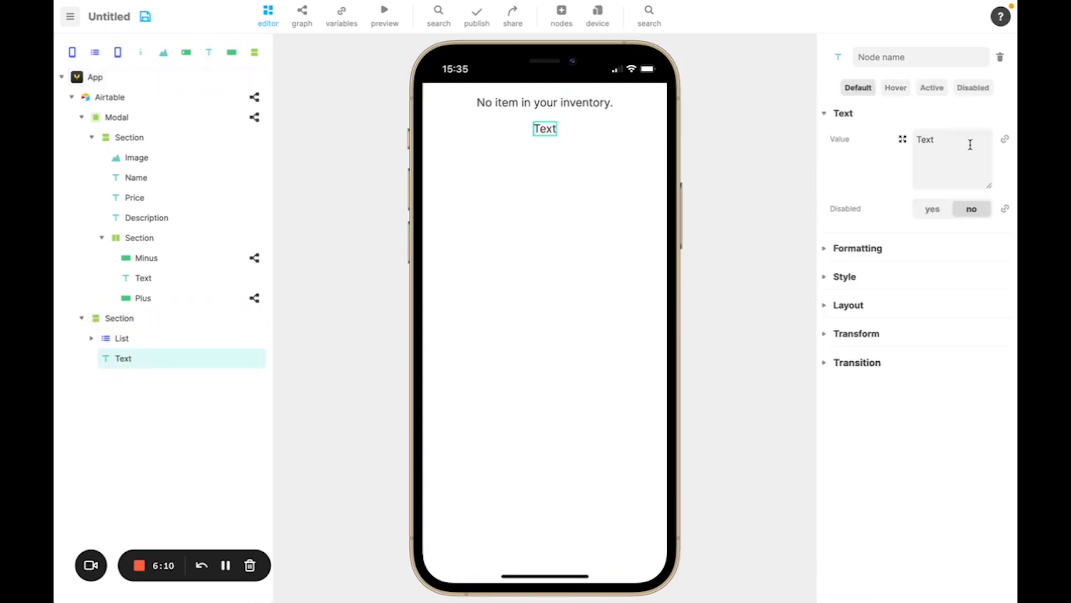
type("Total products count")
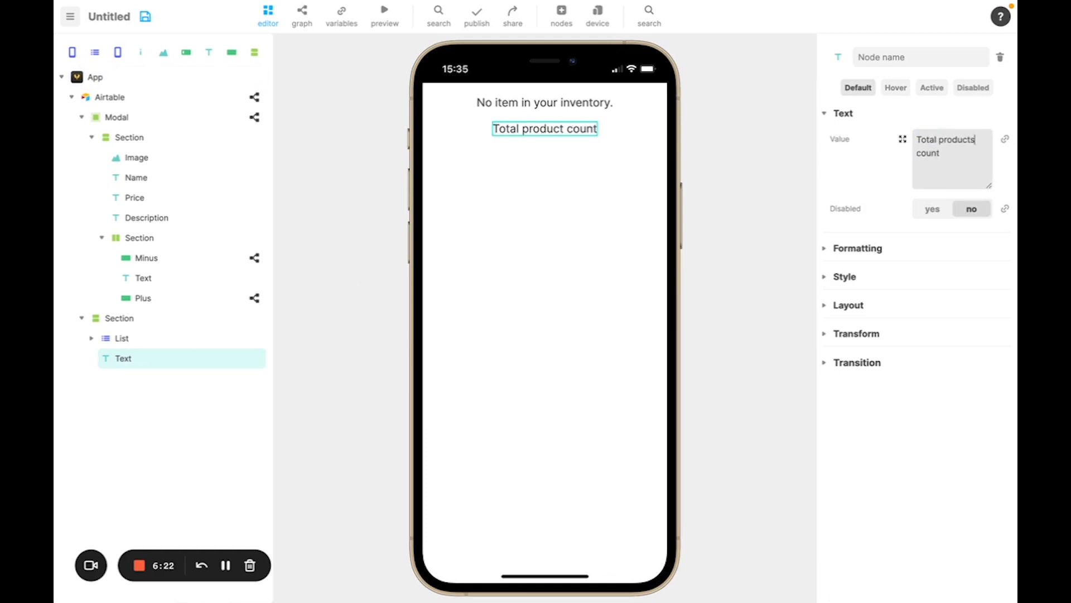
type(":")
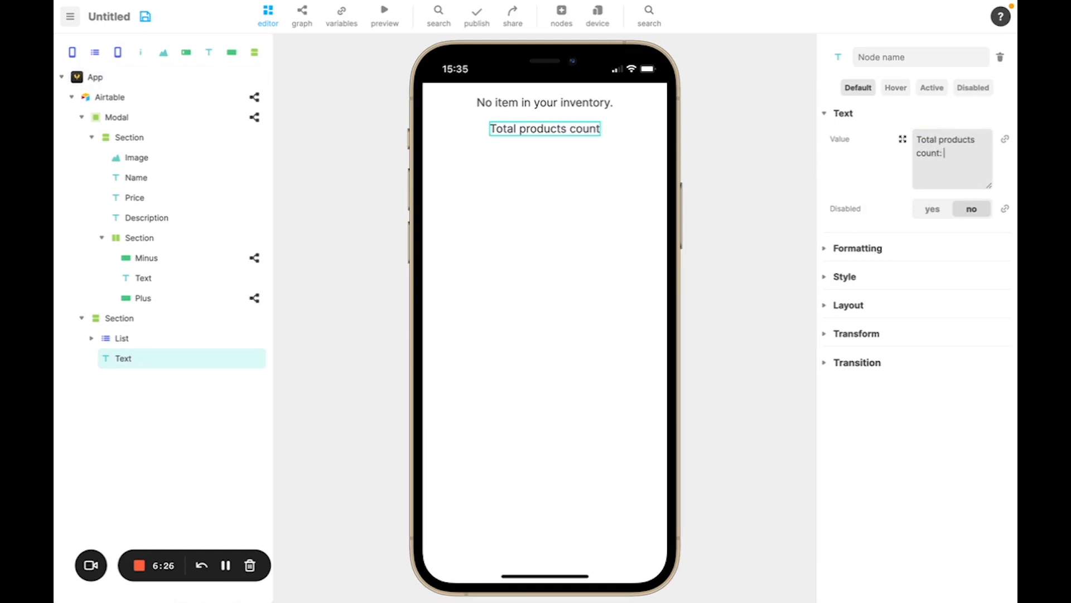
type(":")
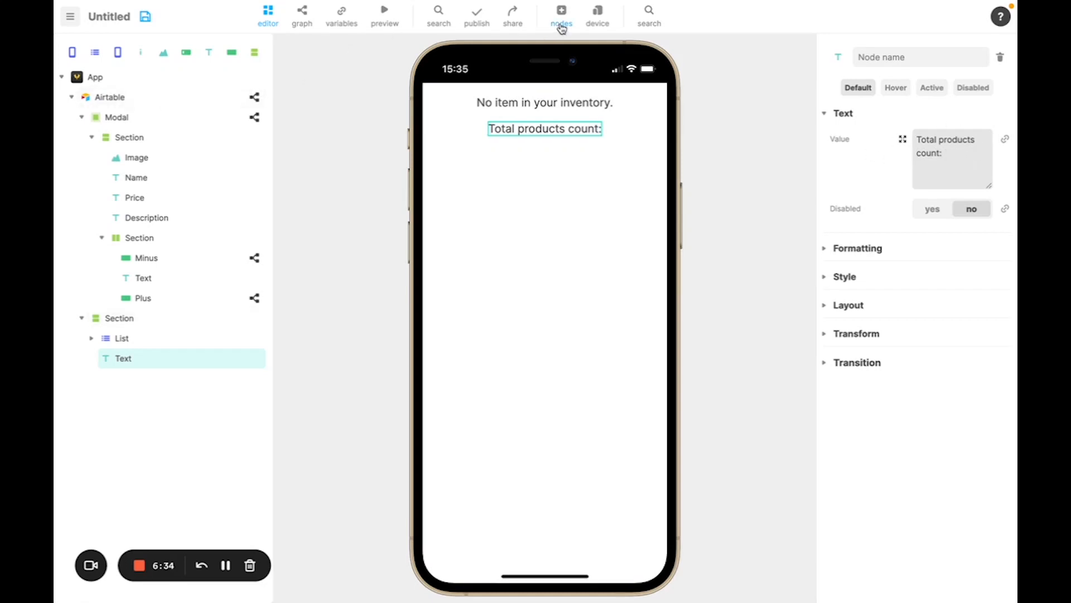
- Add a new app variable and name it productCount
left_click(342, 12)
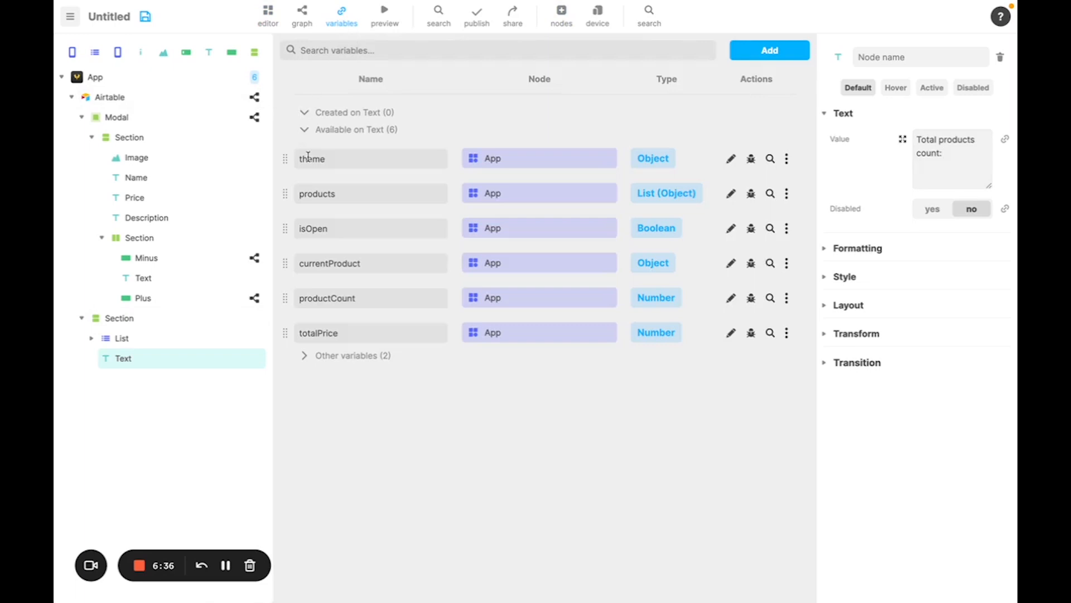
mouse_move(363, 135)
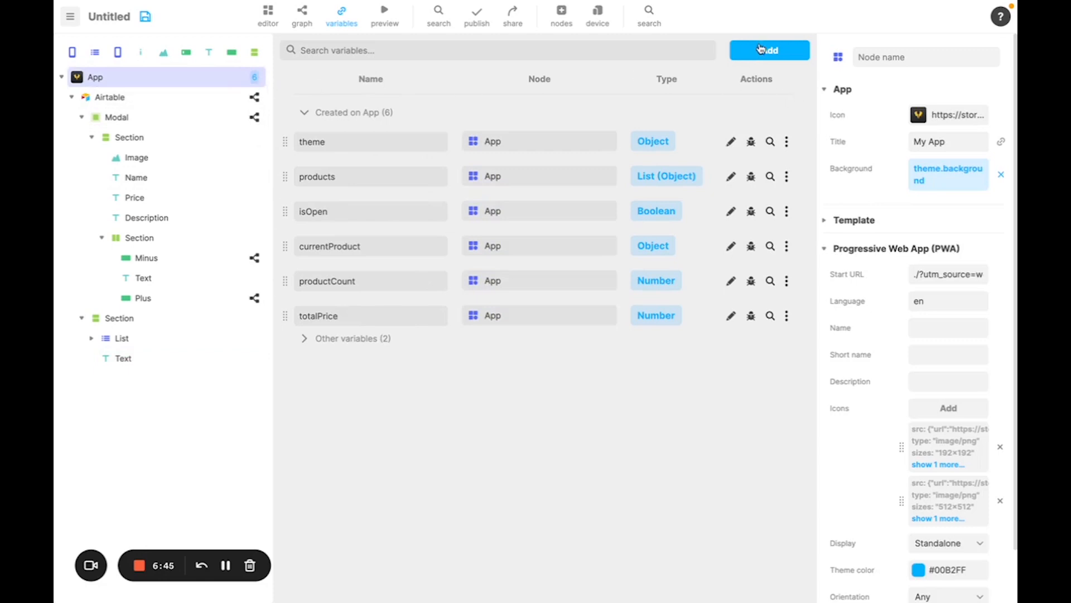
left_click(768, 50)
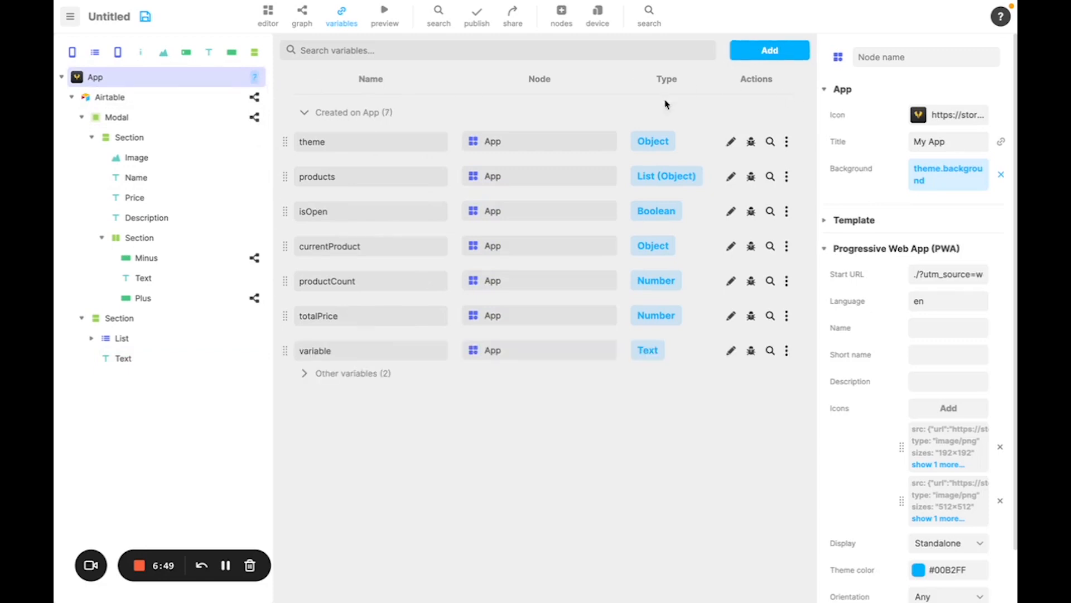
left_click(109, 96)
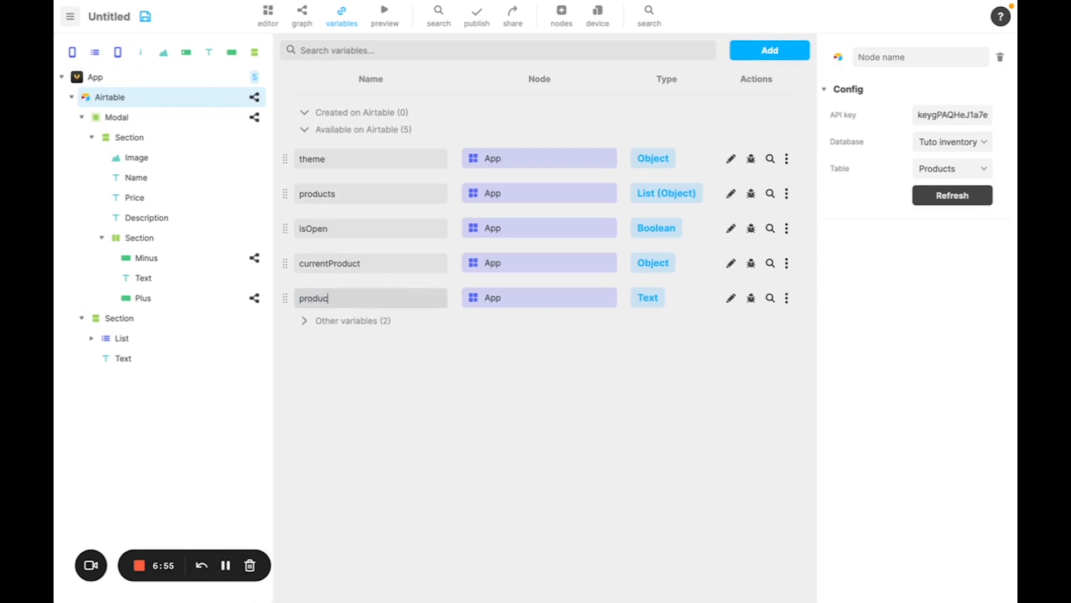
type("tCount")
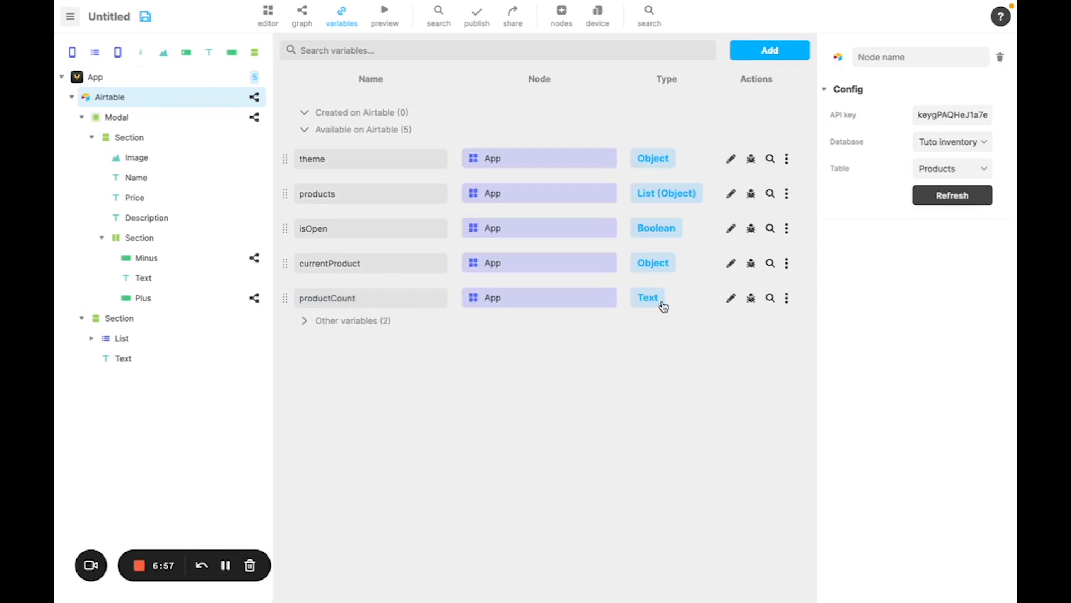
- Set productCount's type to Number in its settings
left_click(729, 298)
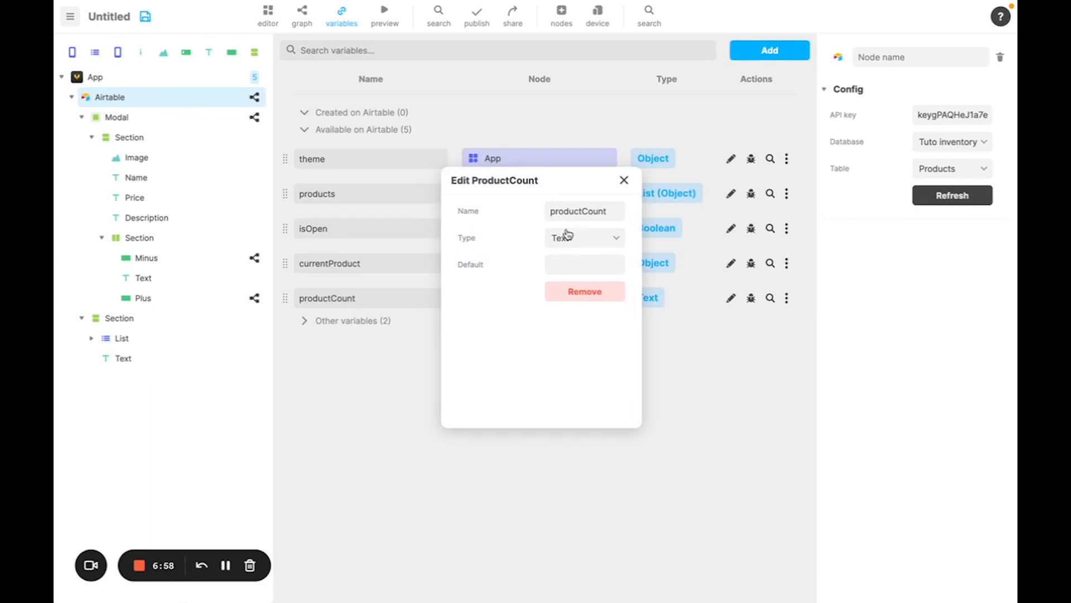
left_click(582, 237)
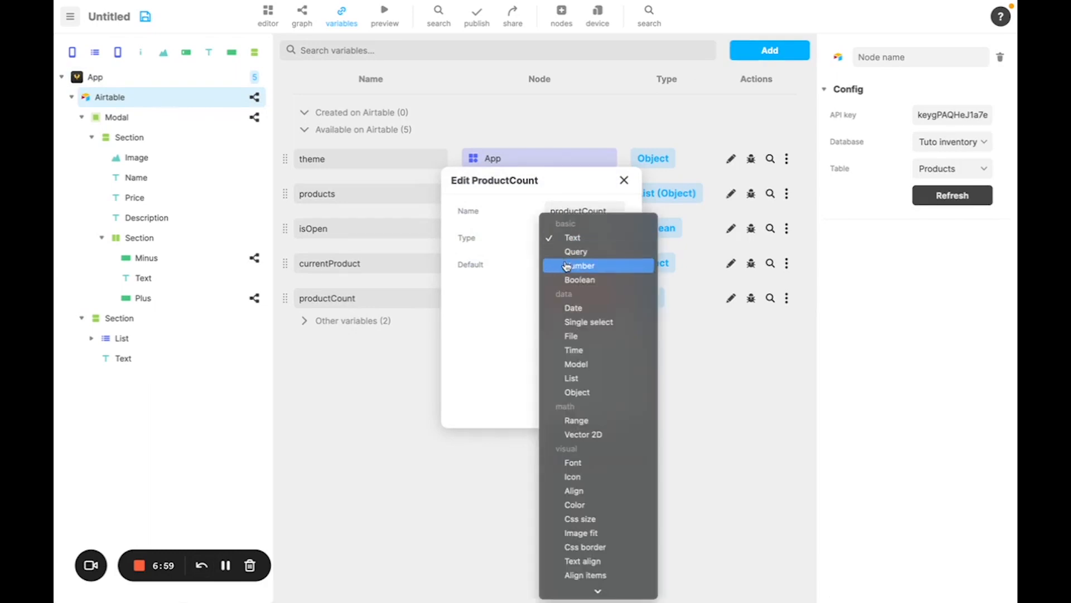
left_click(580, 265)
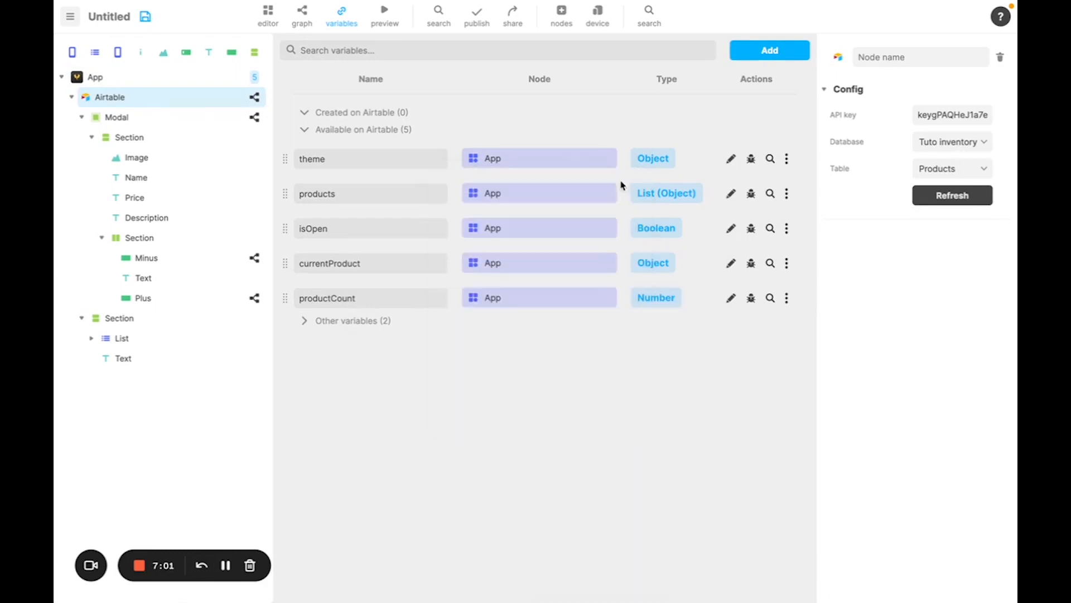
mouse_move(439, 318)
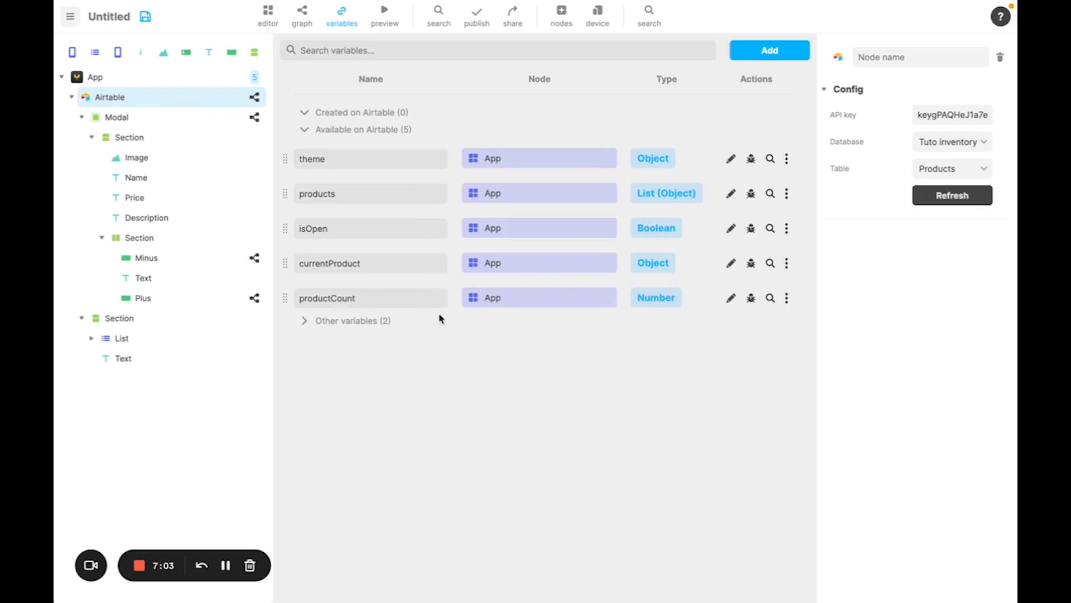
mouse_move(275, 106)
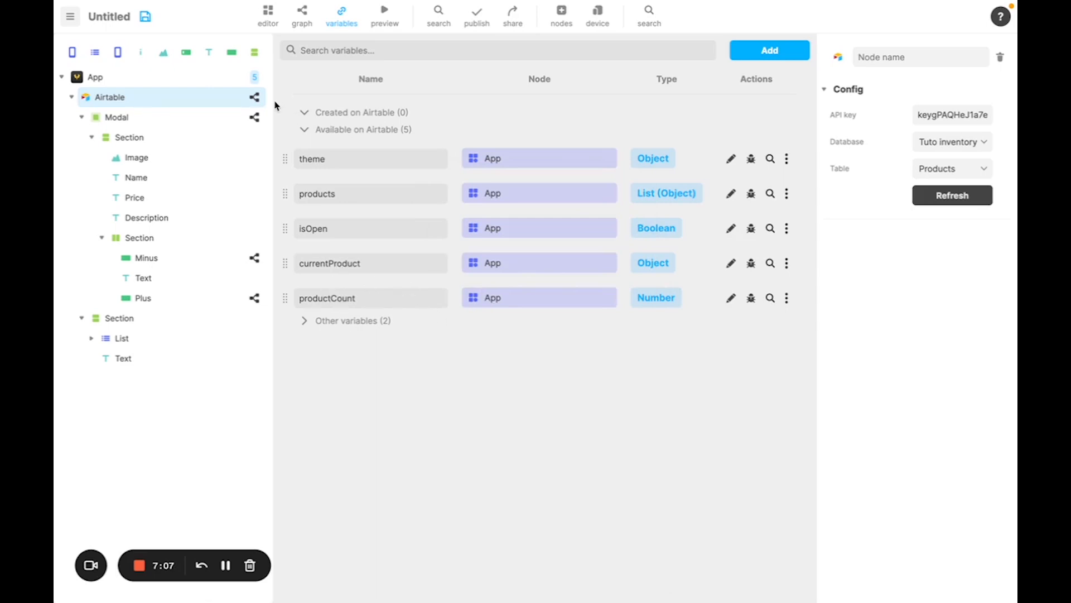
left_click(301, 13)
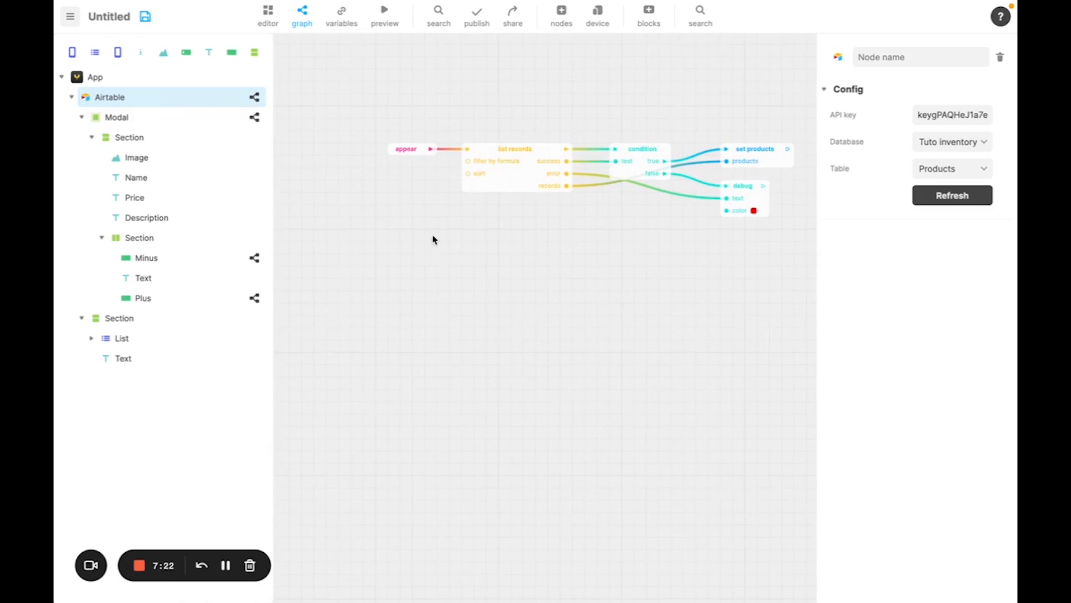
- Add a watch products block connected to a set productCount block
left_click(341, 12)
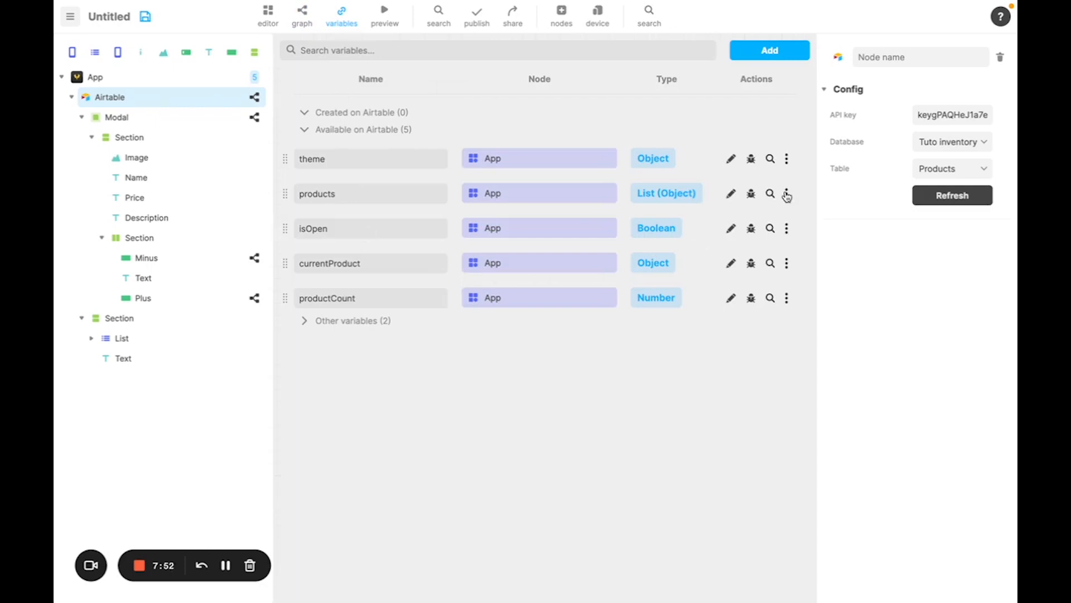
left_click(301, 12)
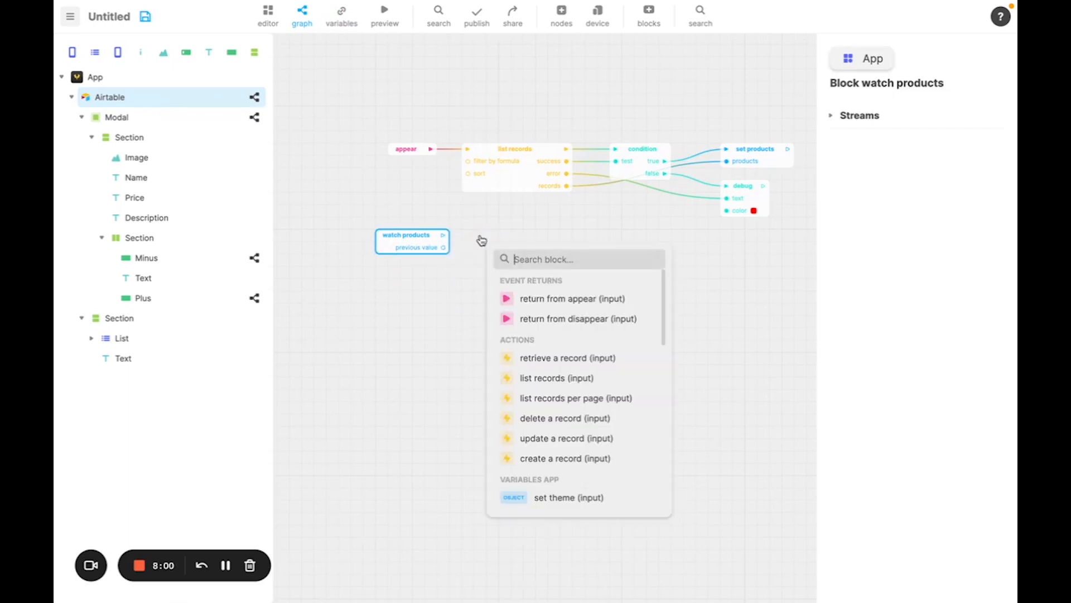
mouse_move(498, 274)
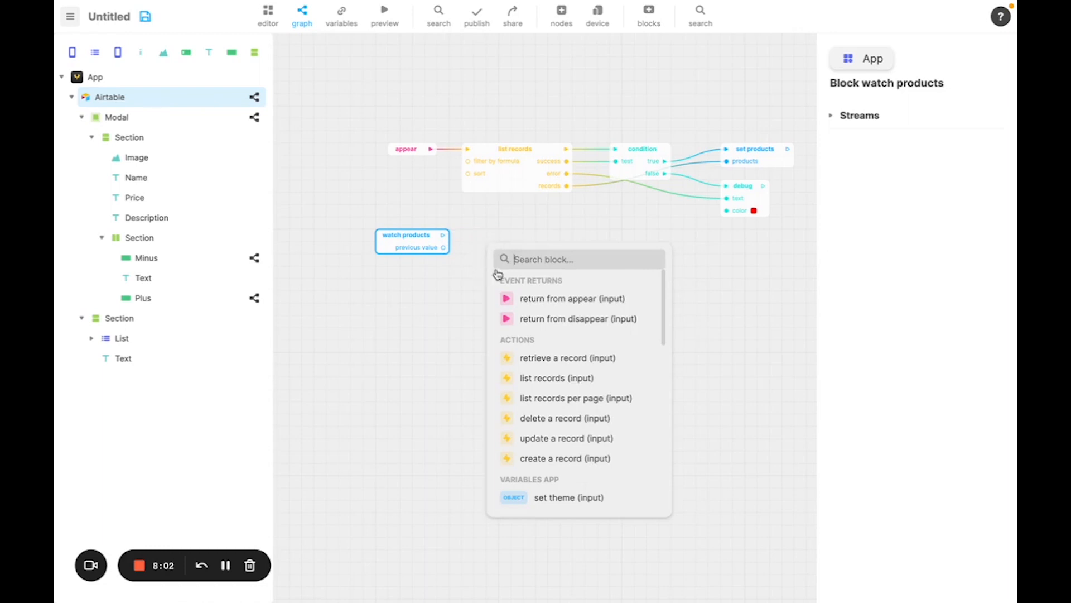
type("set")
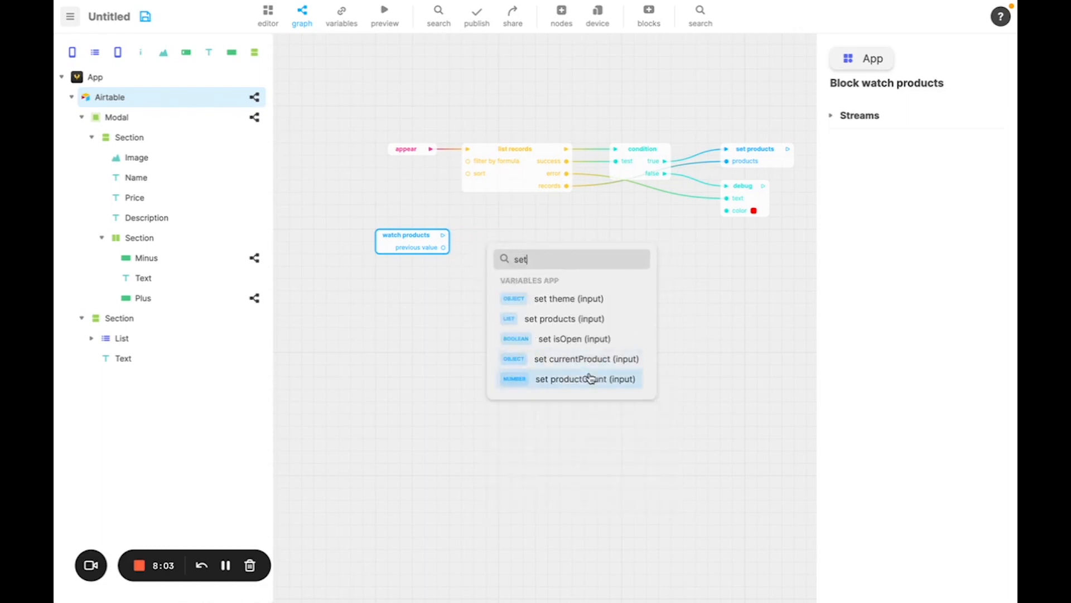
left_click(584, 378)
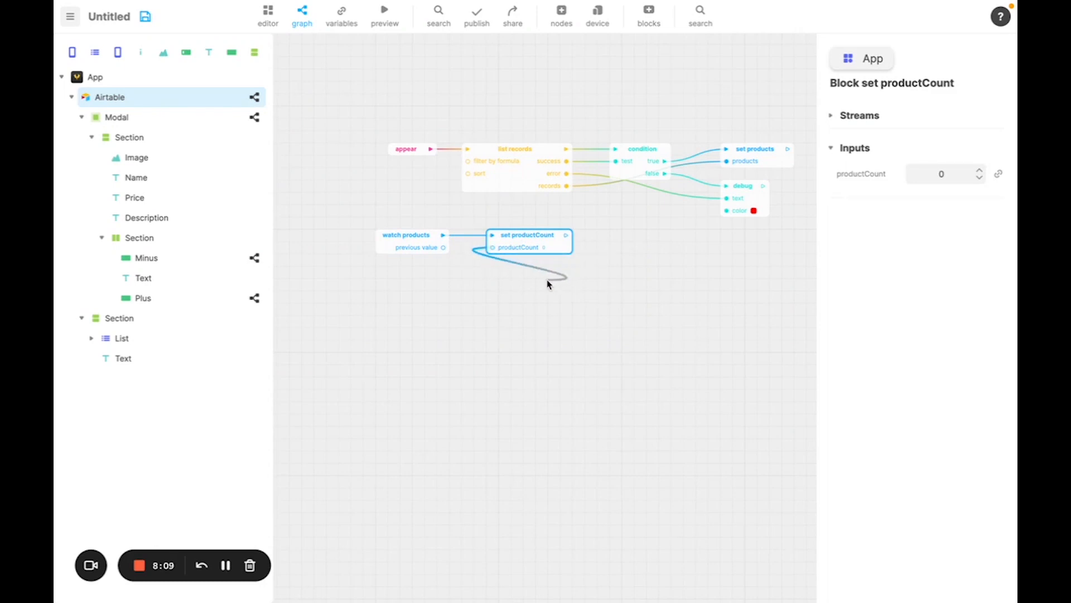
- Feed set productCount from a get-size-of-list block counting the products list
type("get")
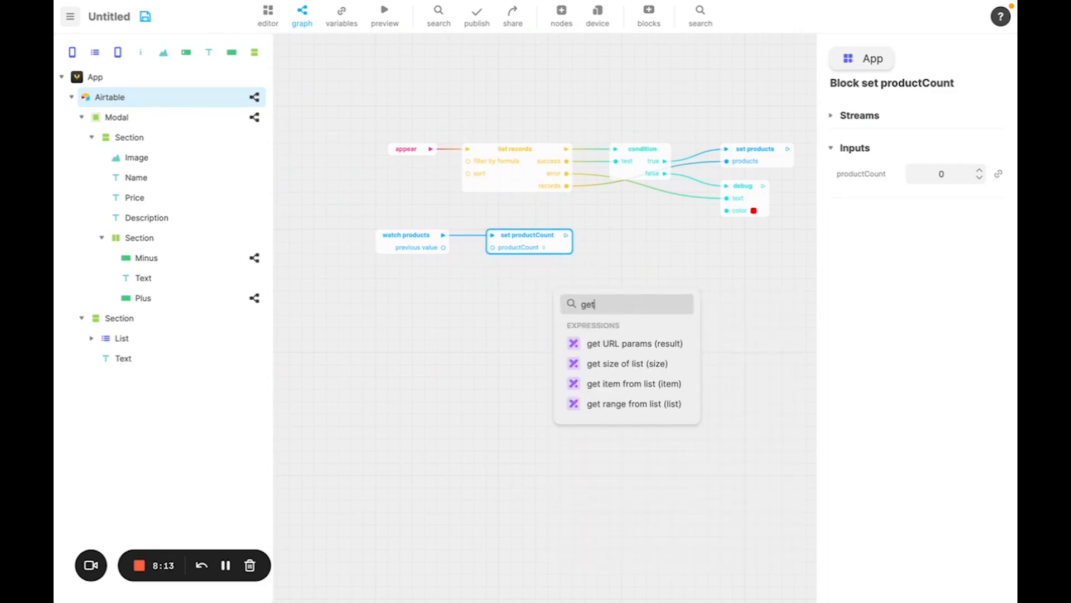
mouse_move(626, 363)
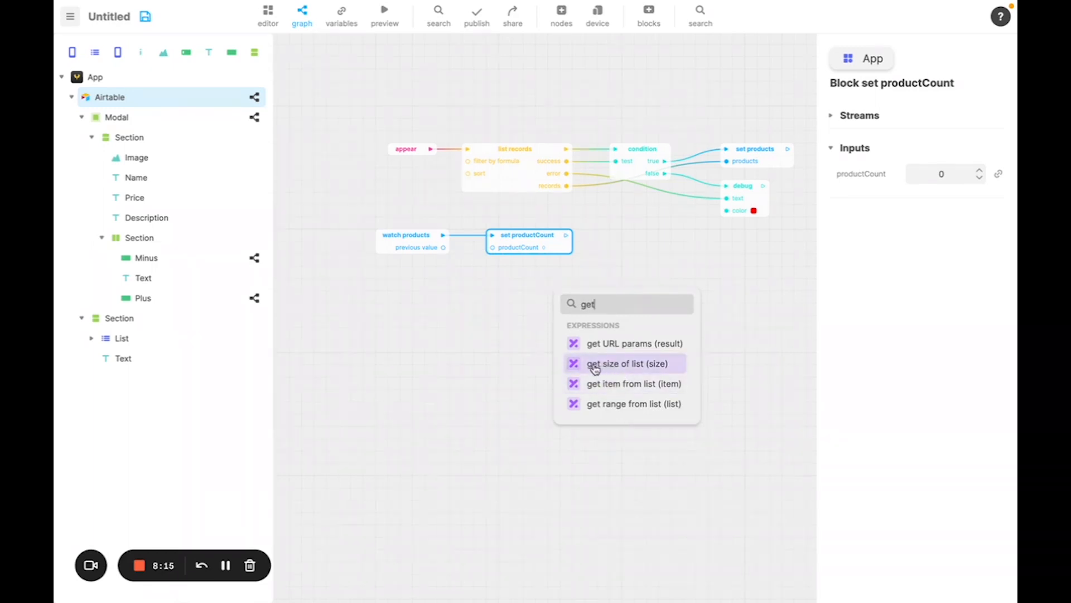
left_click(632, 363)
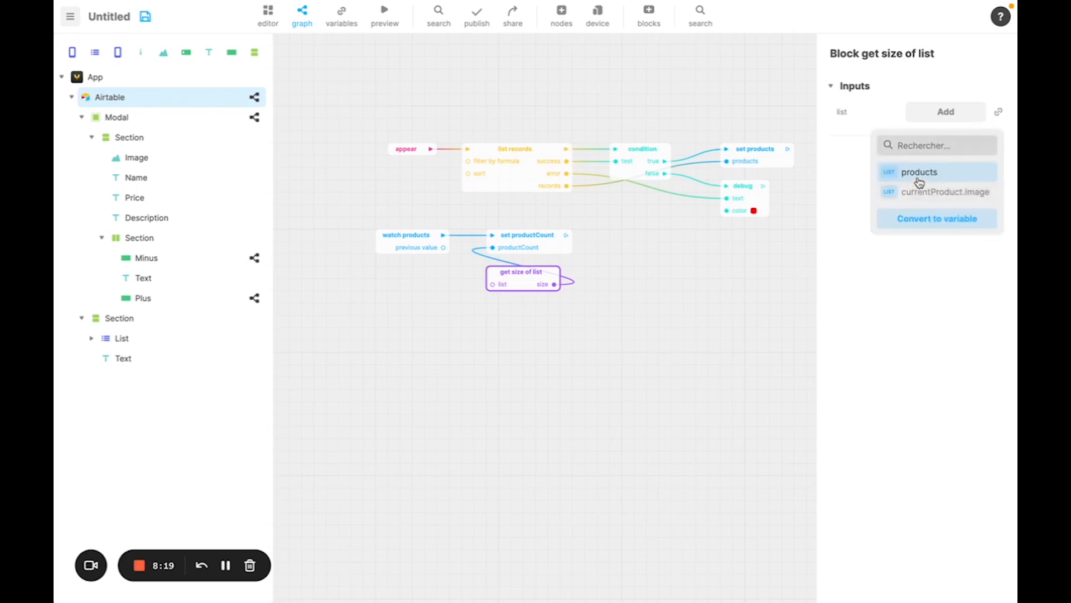
left_click(919, 172)
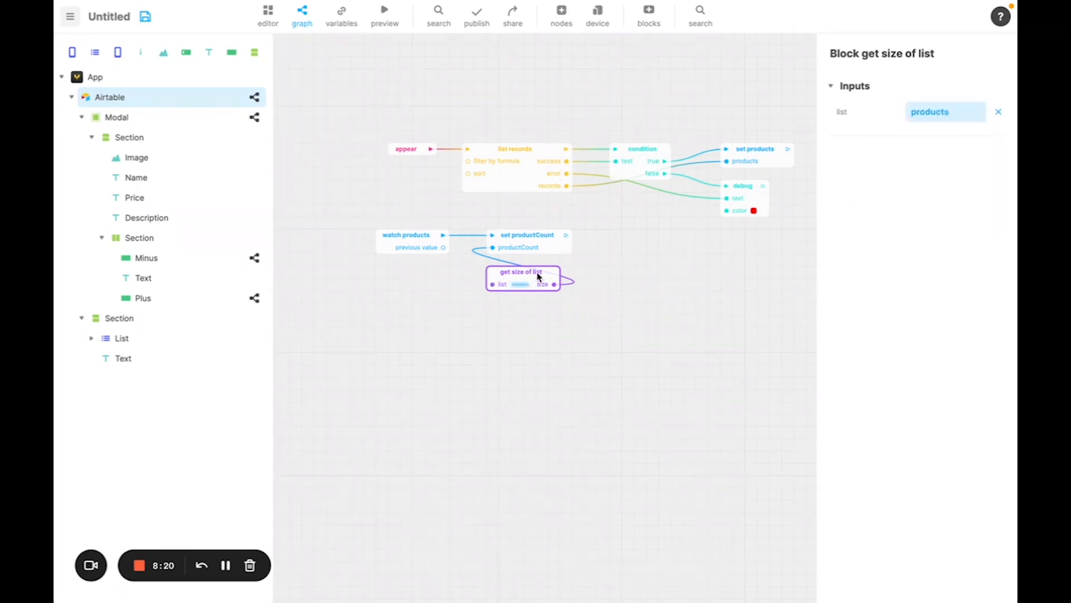
left_click(123, 358)
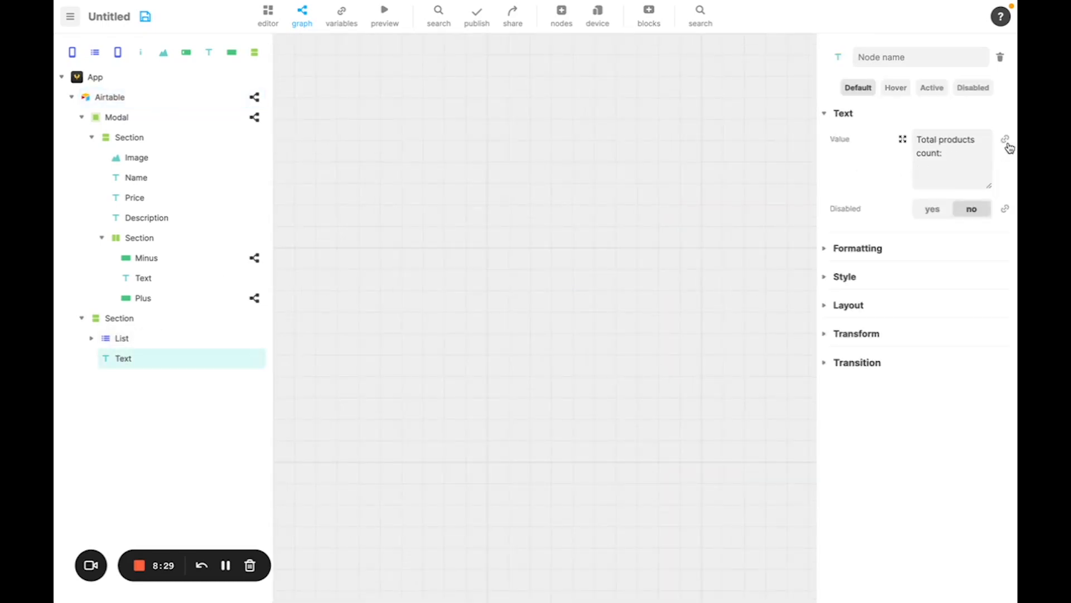
- Append the productCount variable to the label's value and preview, showing a count of 5
left_click(1006, 139)
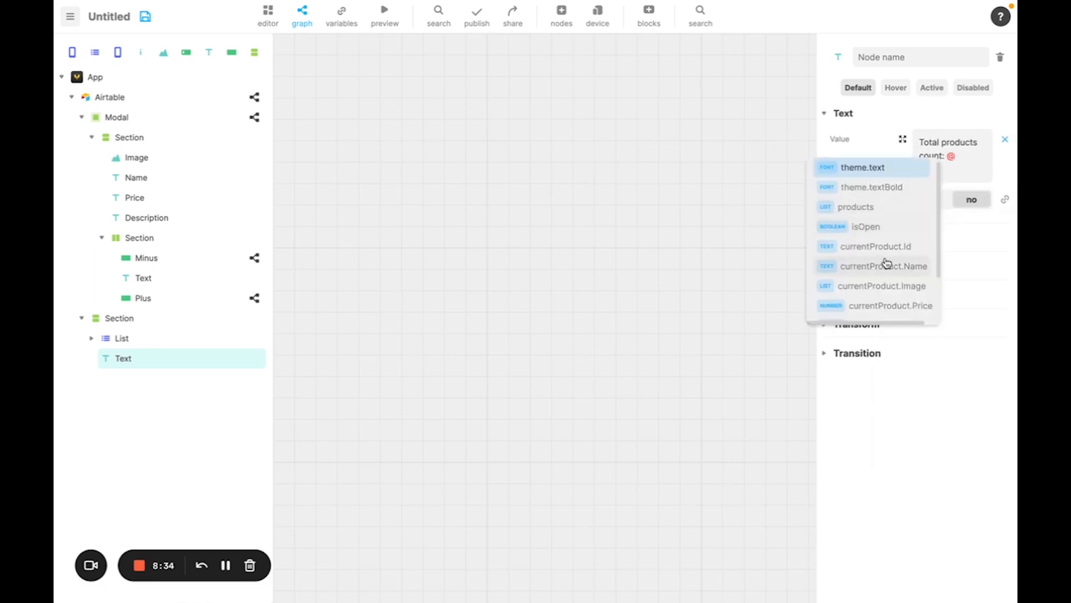
type("prod")
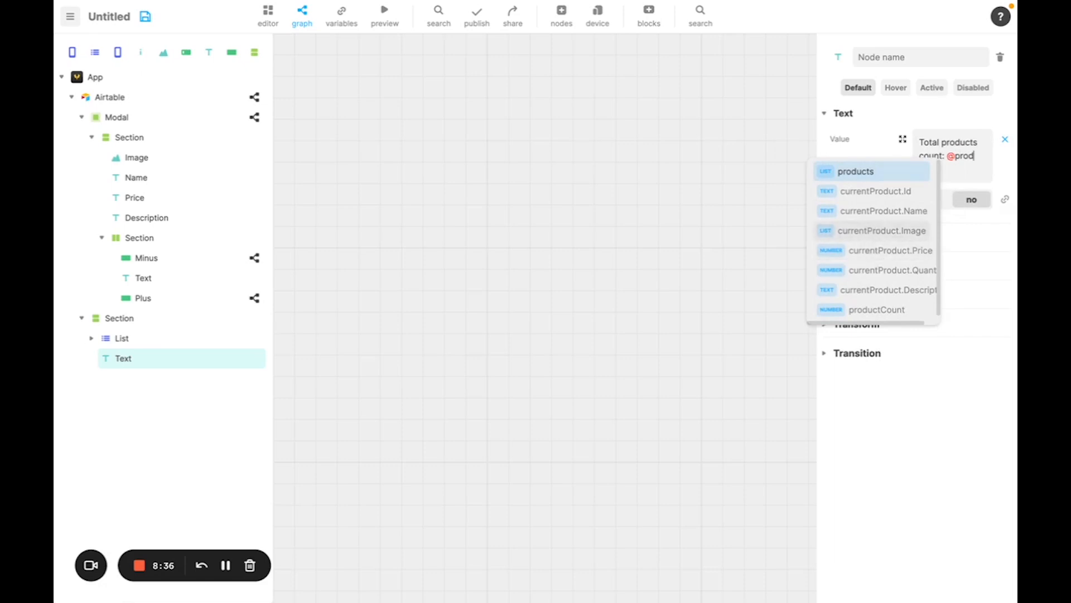
left_click(878, 309)
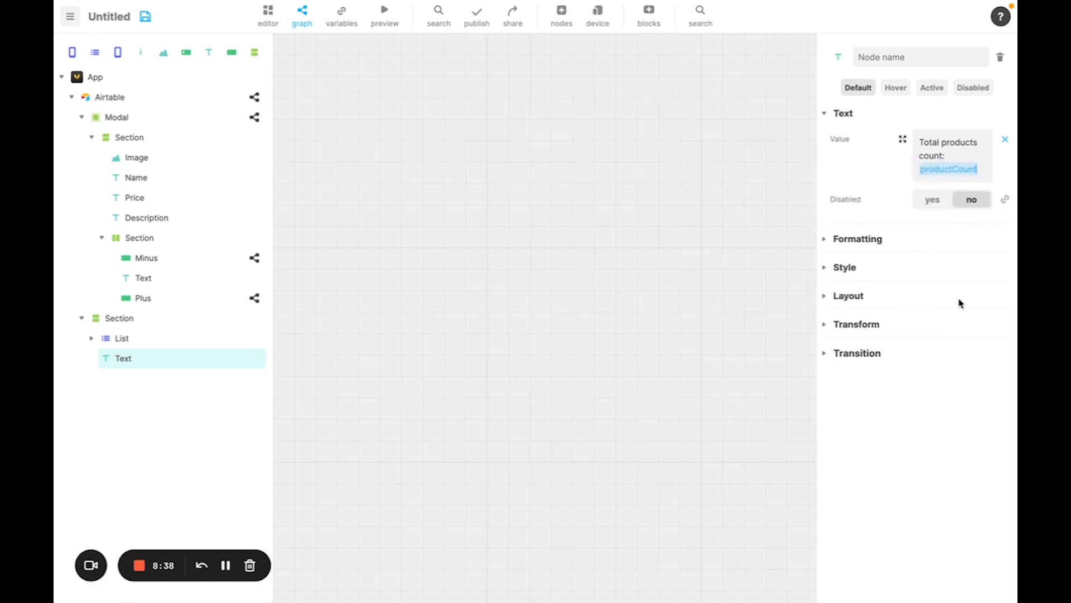
left_click(383, 14)
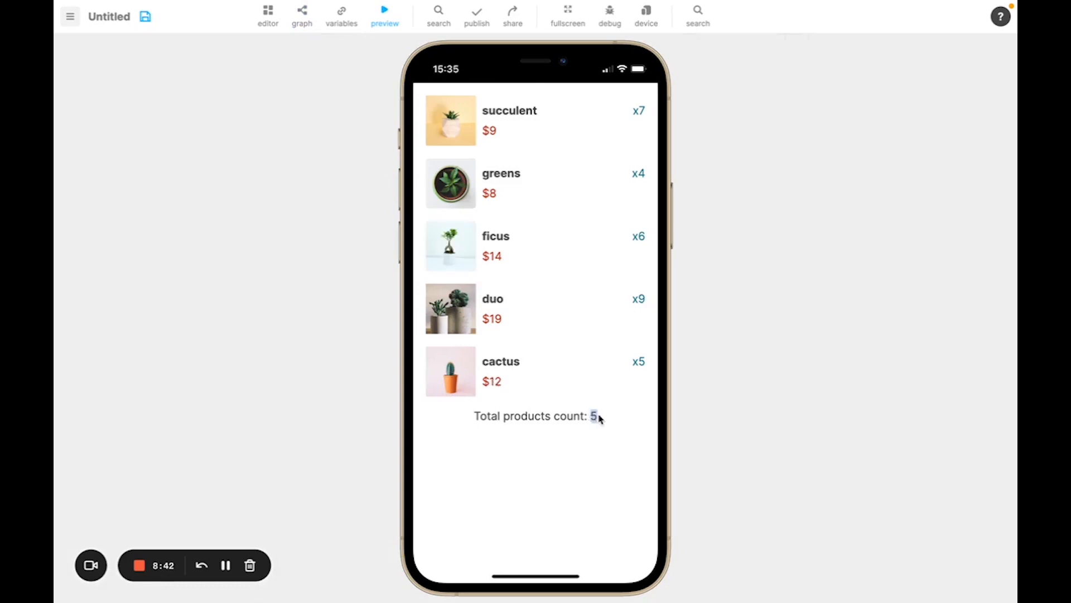
mouse_move(532, 147)
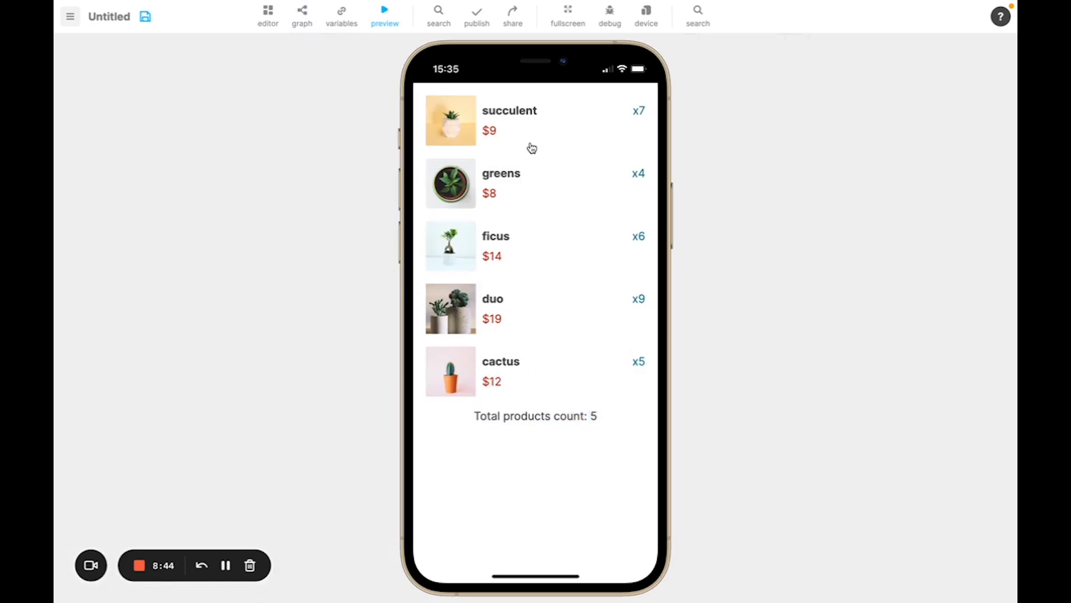
mouse_move(510, 135)
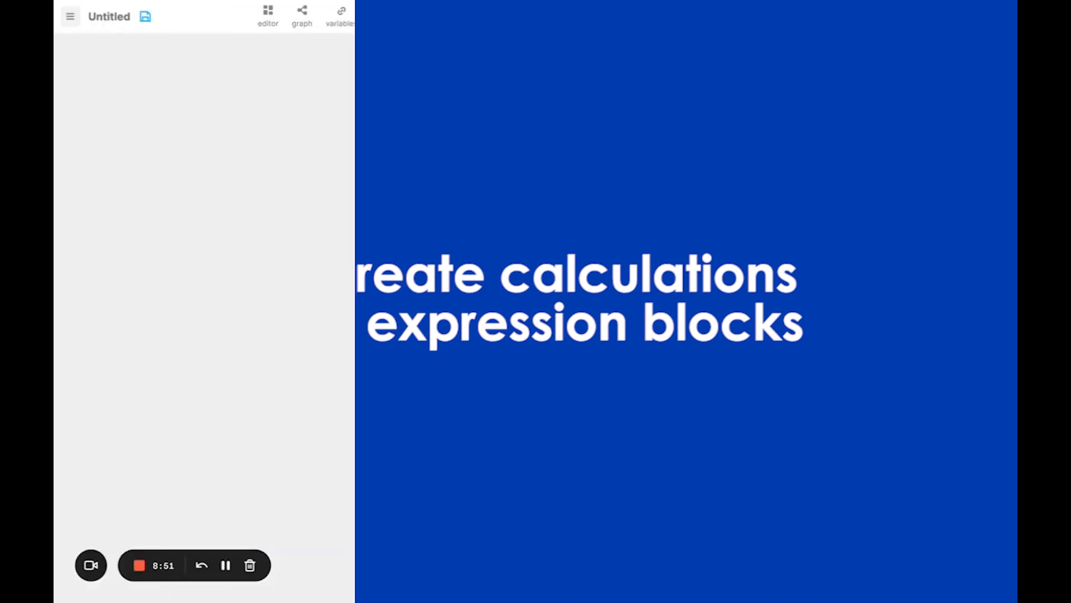
left_click(384, 12)
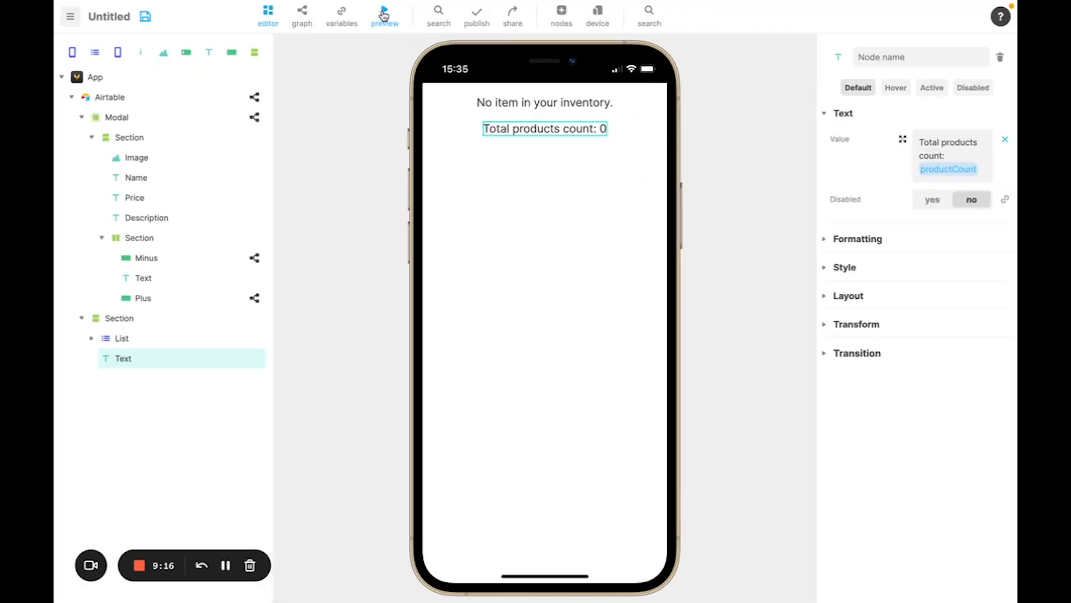
- Move the new variable to the app level and rename it totalPrice
left_click(341, 13)
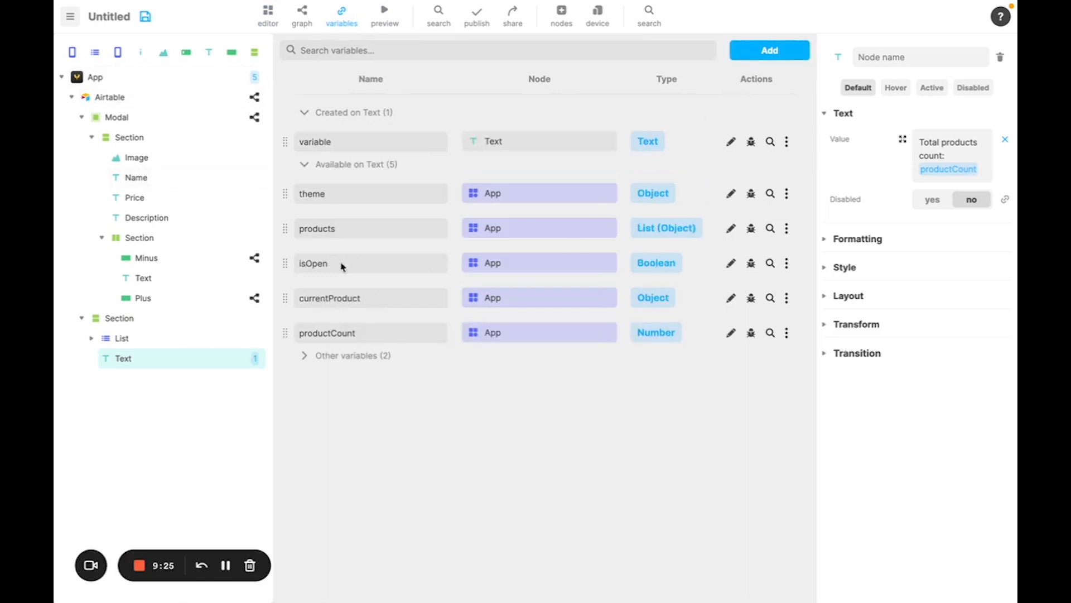
mouse_move(243, 321)
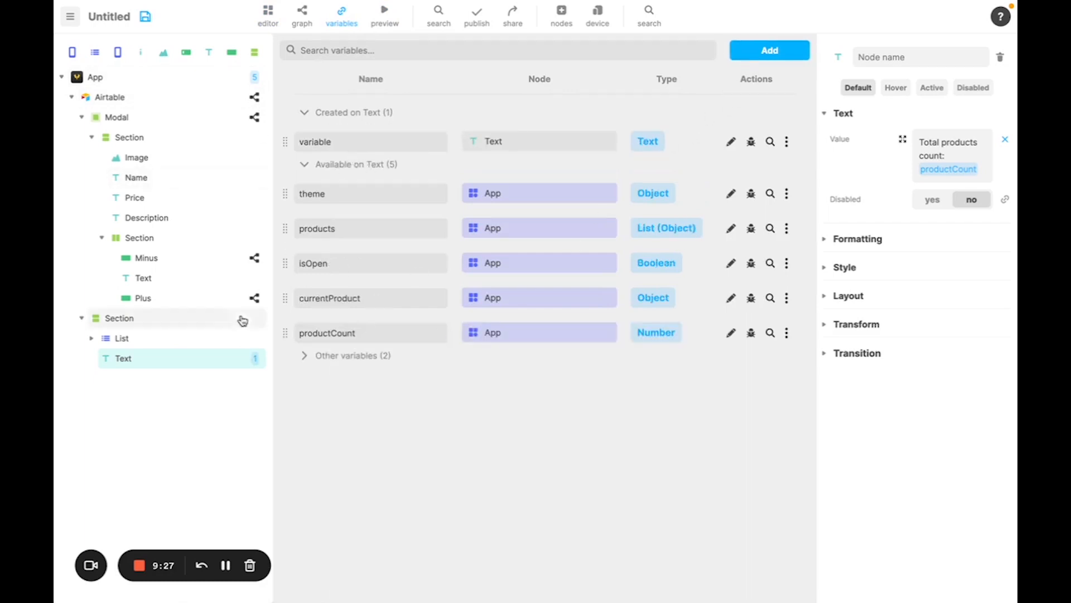
mouse_move(253, 362)
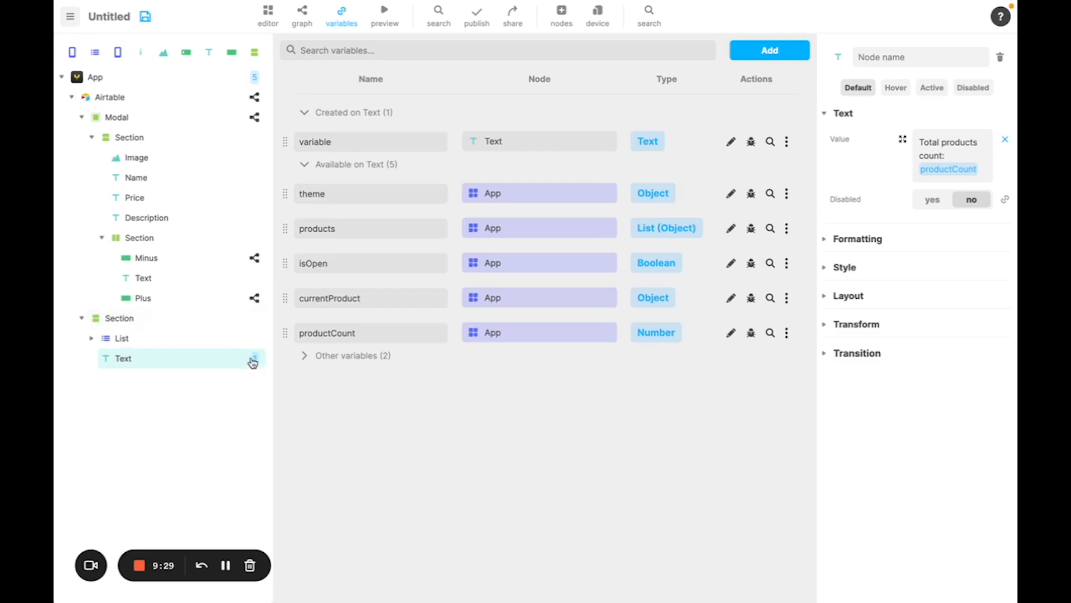
mouse_move(251, 360)
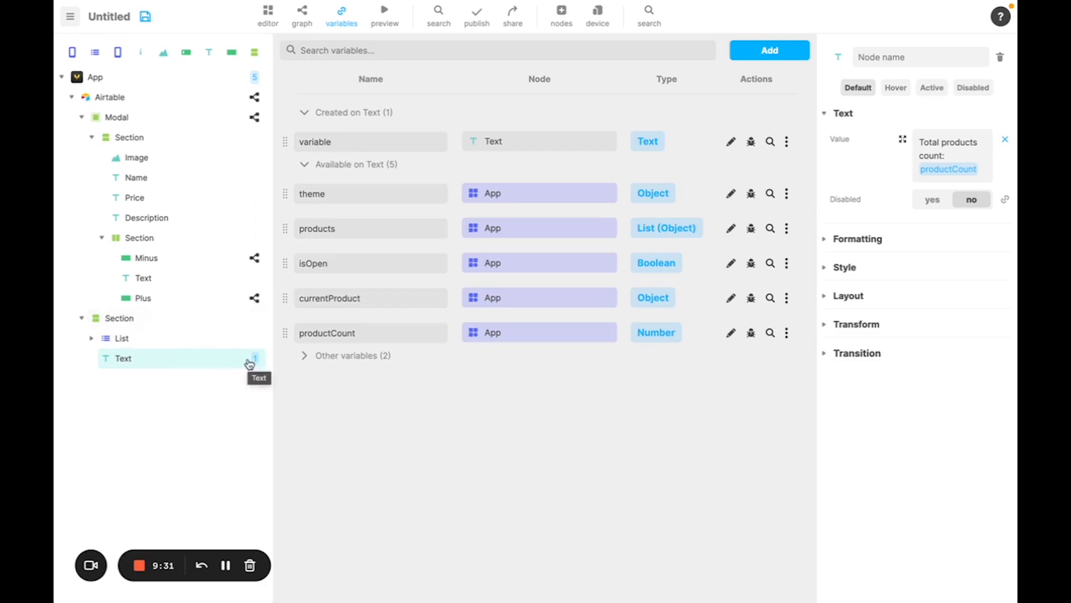
mouse_move(234, 100)
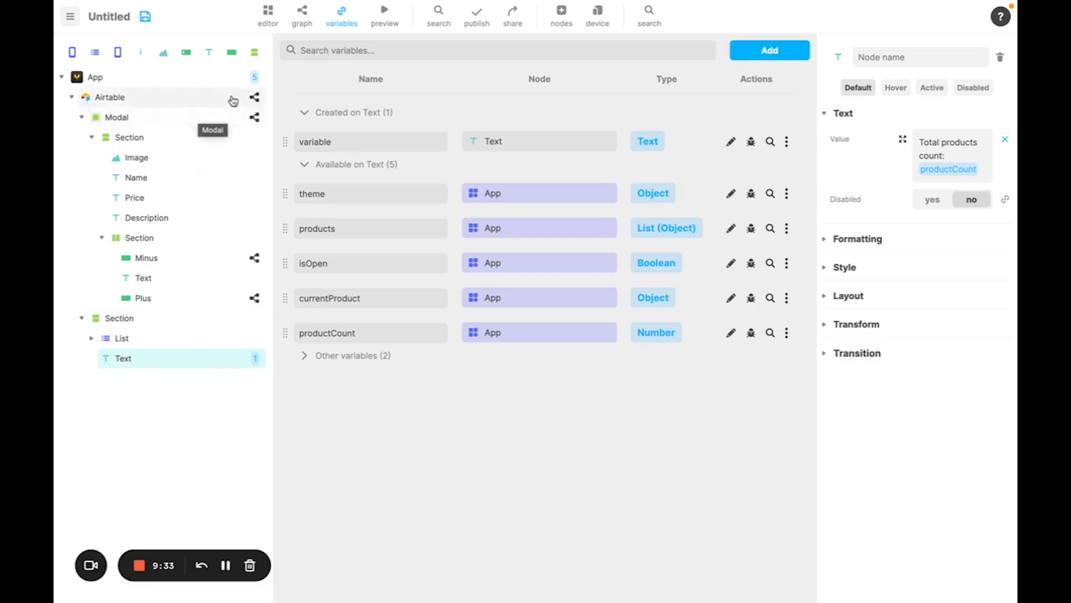
mouse_move(286, 144)
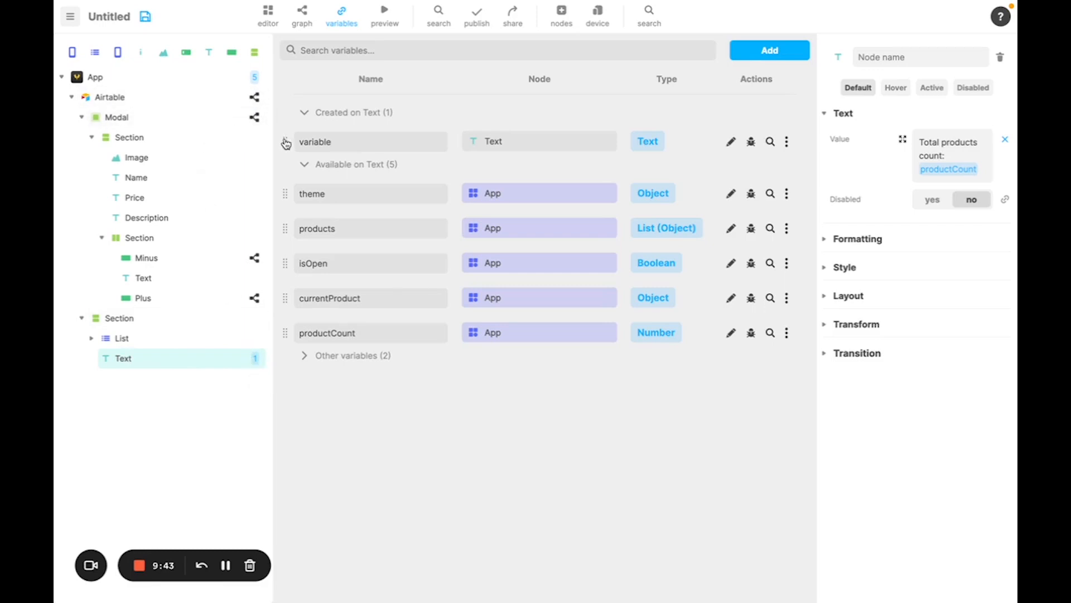
left_click_drag(371, 141, 164, 93)
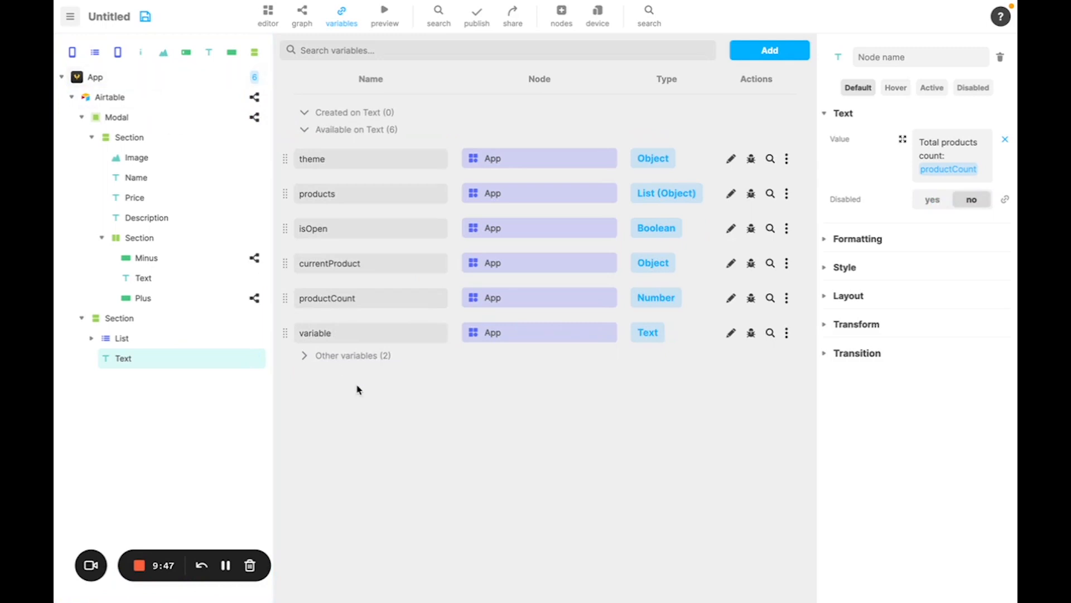
type("total")
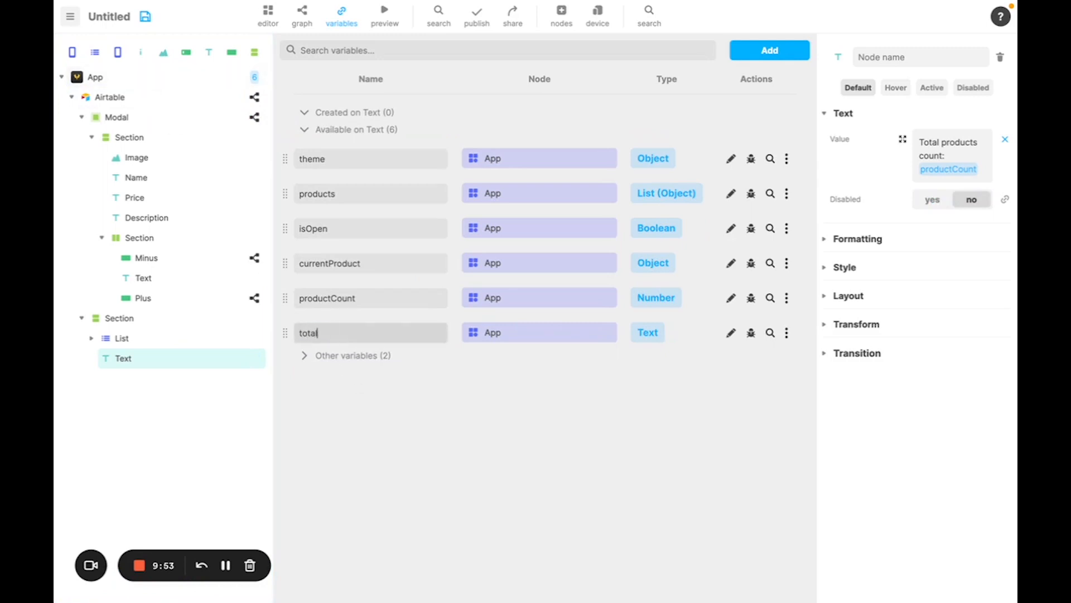
type("Price")
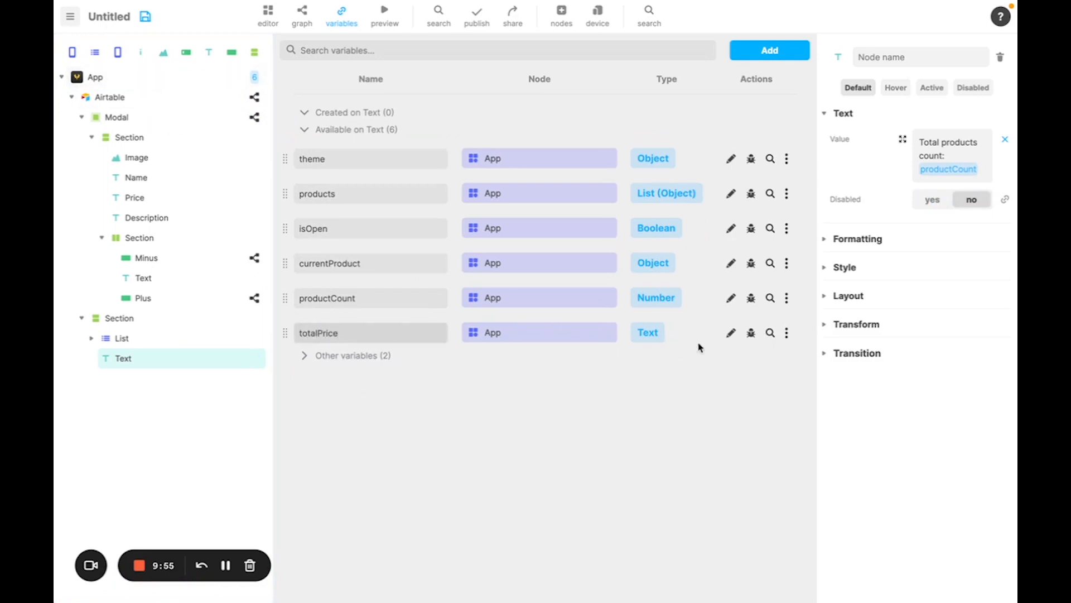
- Set totalPrice's type to Number in its settings
left_click(730, 332)
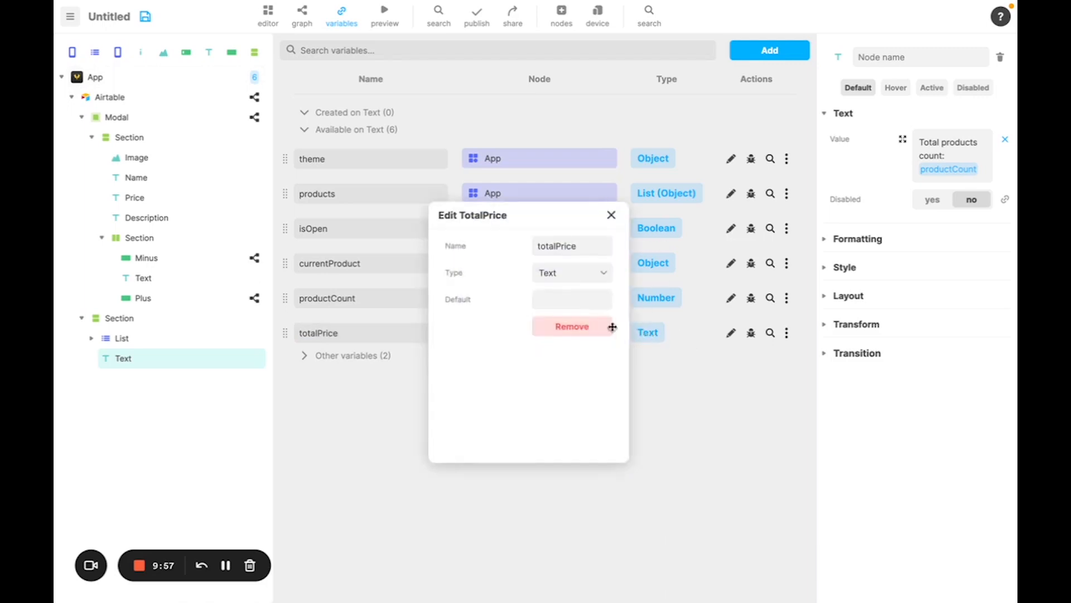
left_click(571, 272)
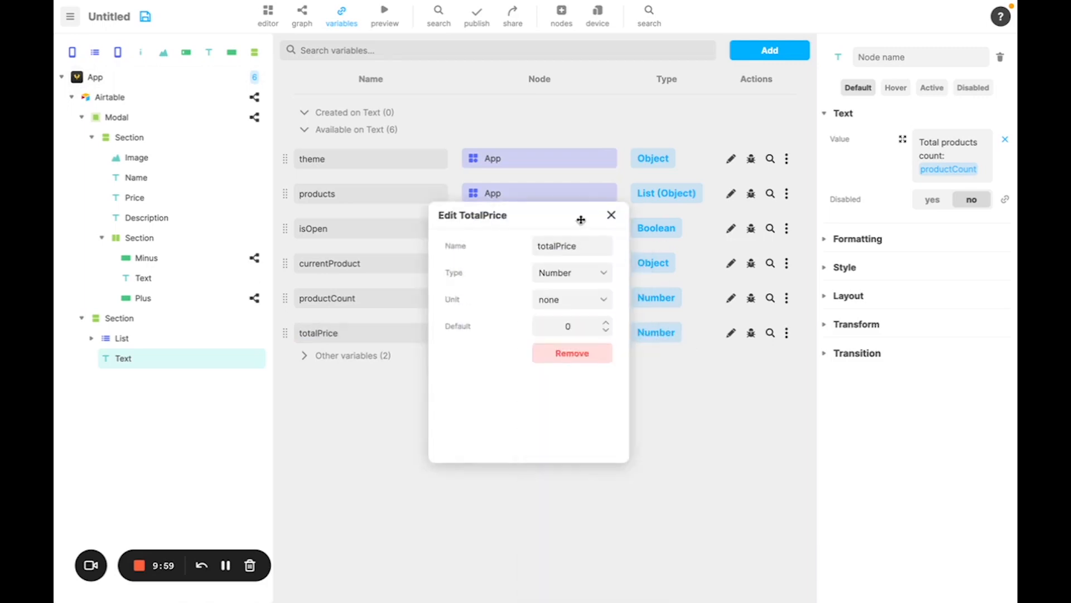
left_click(610, 214)
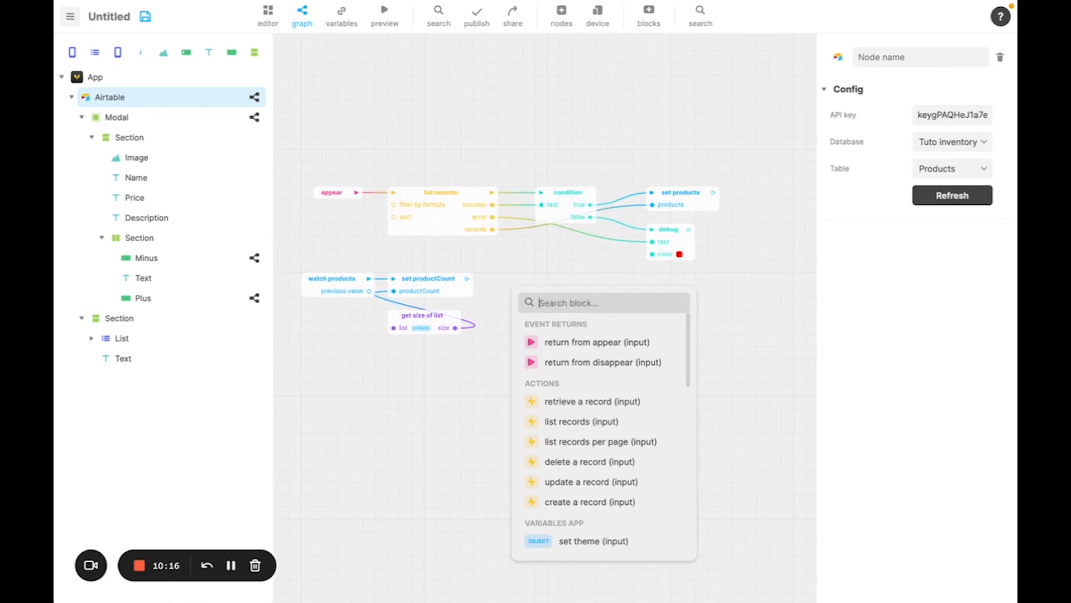
- Add a set totalPrice block after set productCount, followed by a for-each-item-in-list loop
type("total")
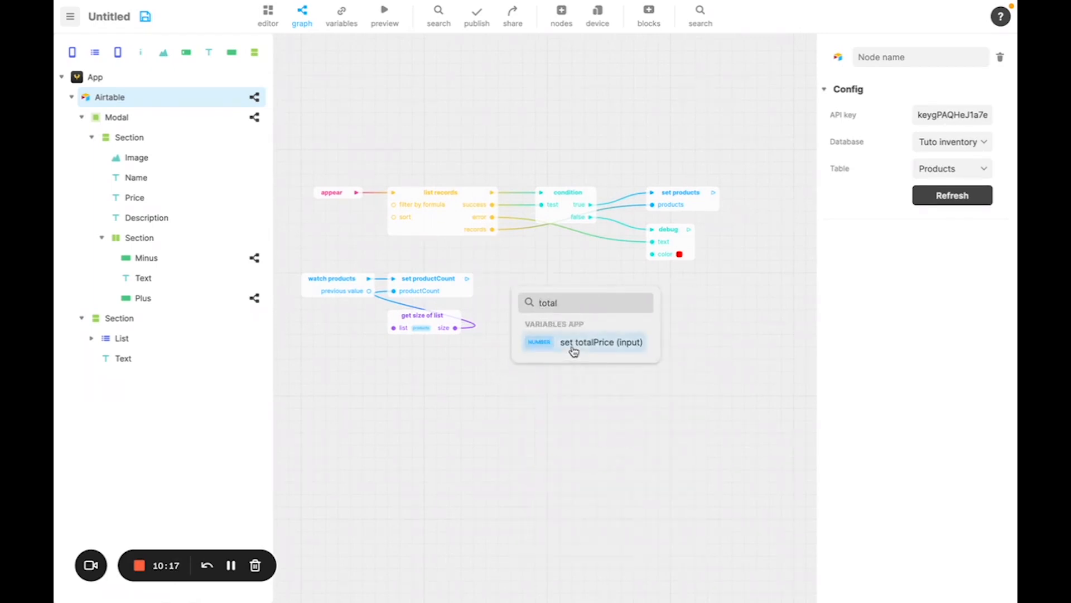
left_click(600, 341)
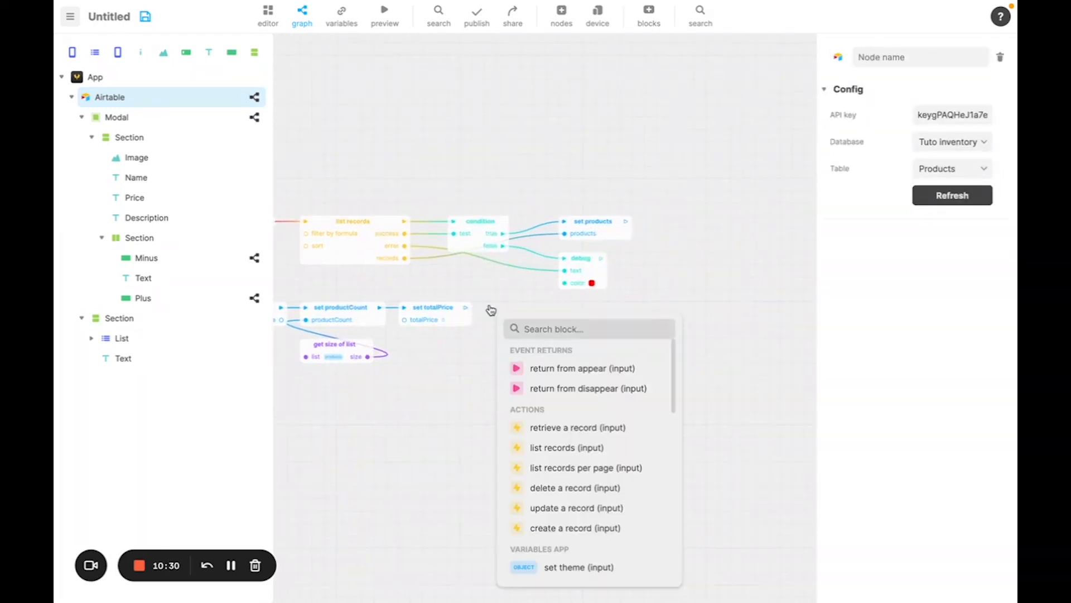
type("f")
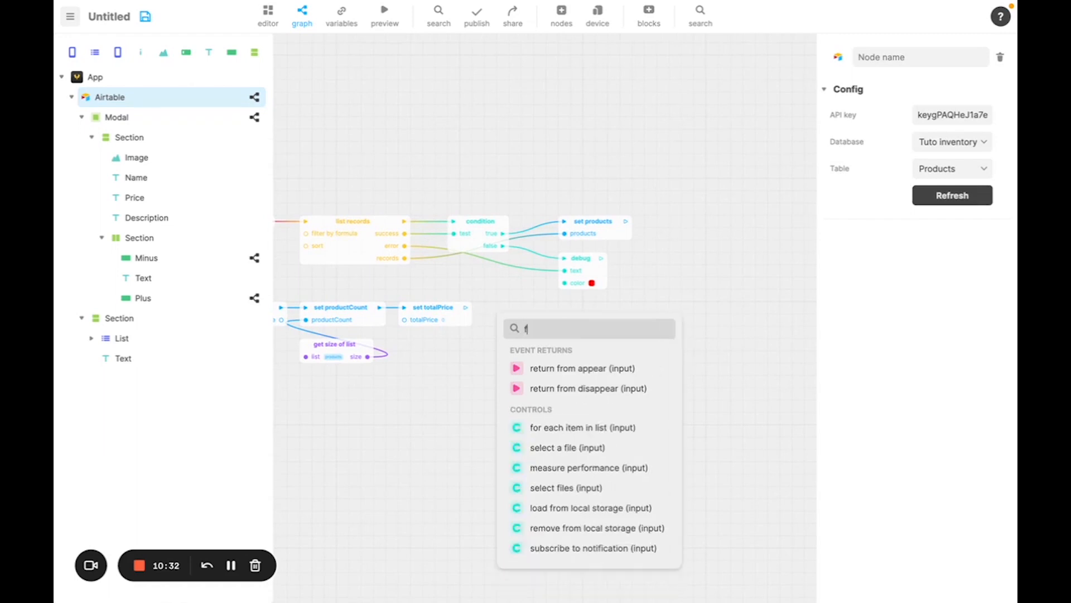
type("or")
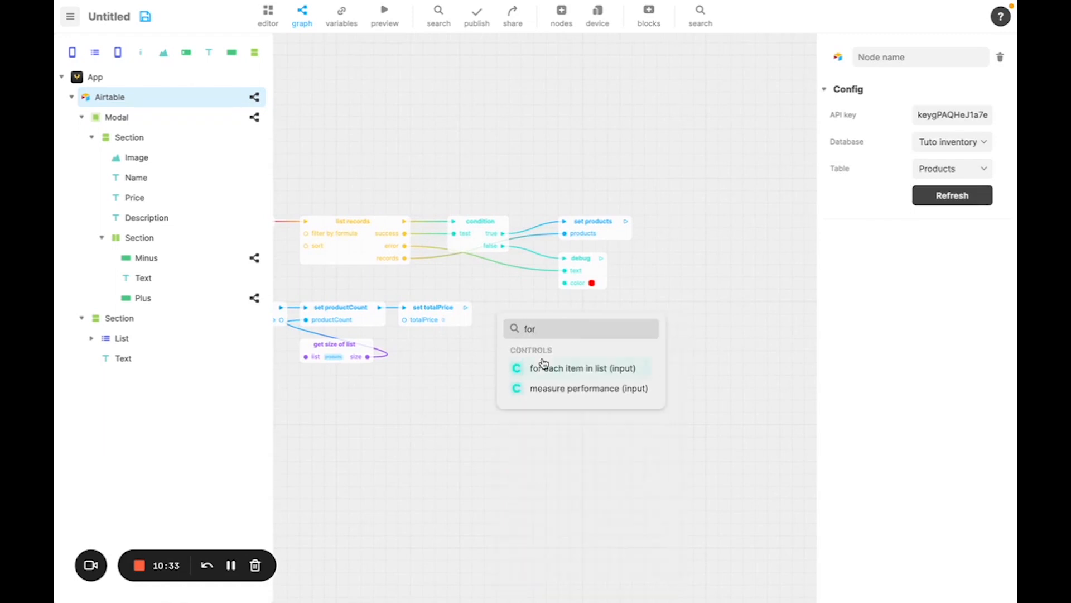
left_click(582, 368)
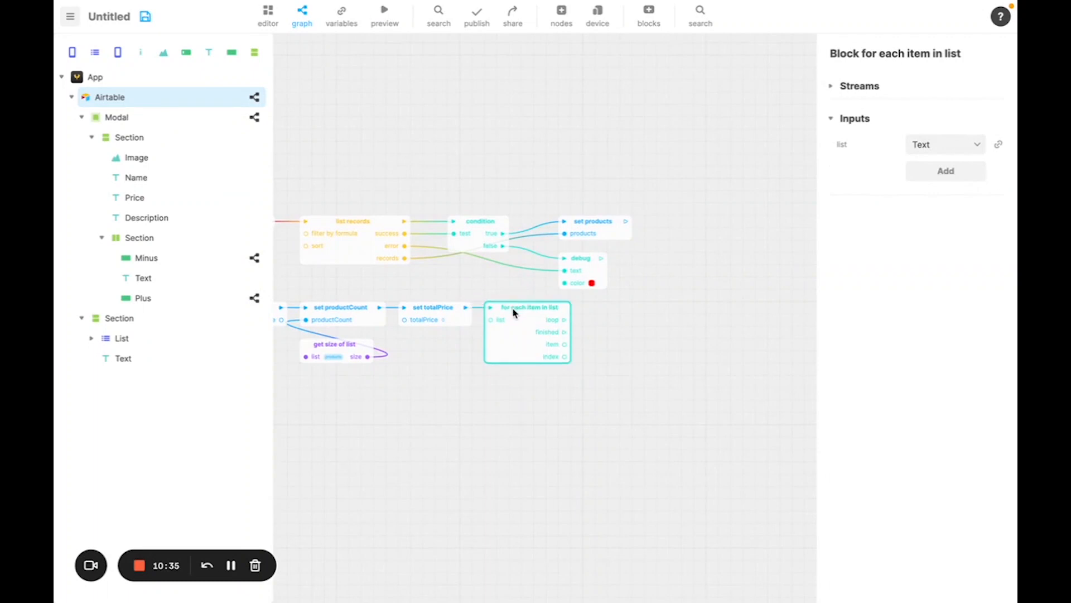
left_click(997, 144)
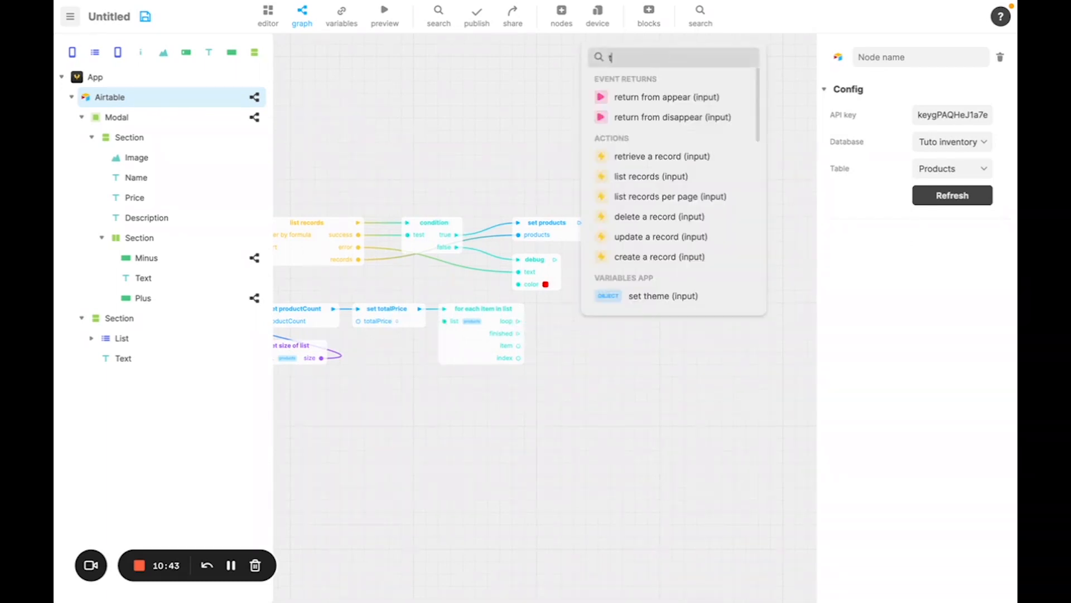
- Inside the loop, add a set totalPrice block and a destructure-an-object block for each item
type("ot")
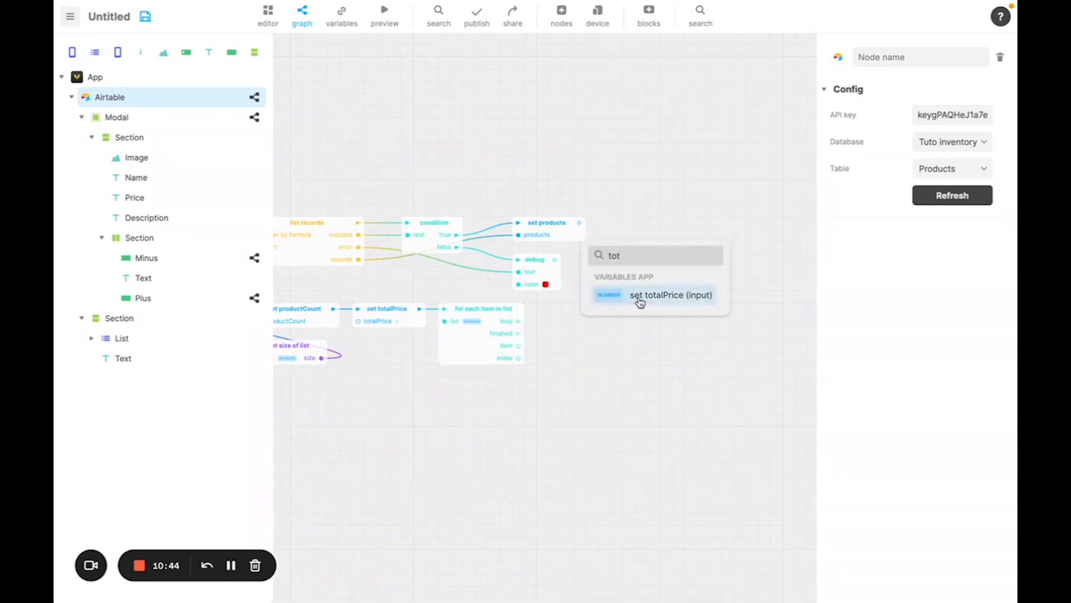
left_click(670, 295)
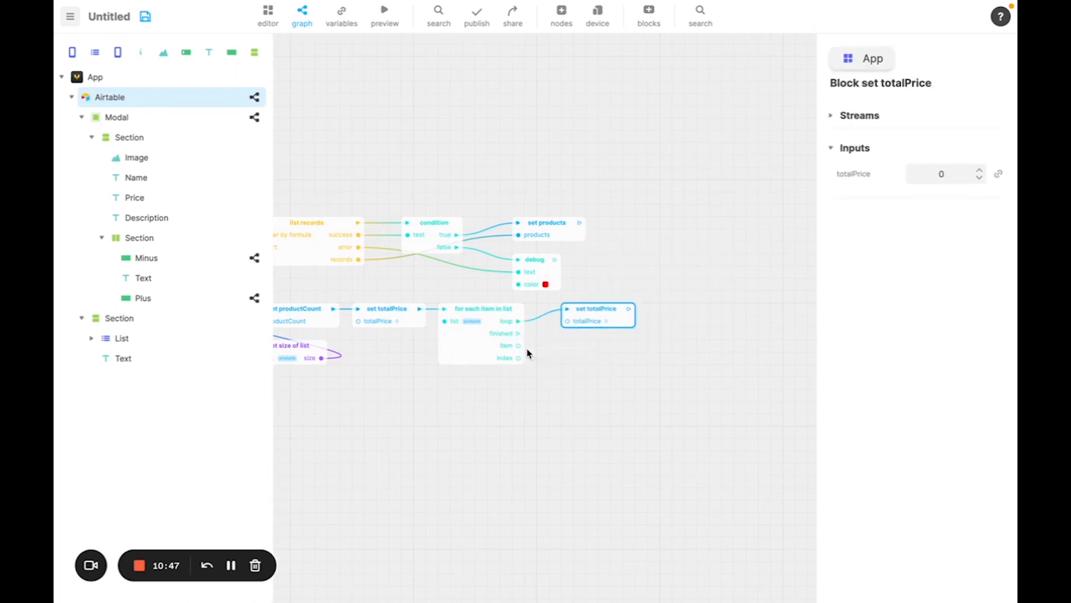
mouse_move(500, 345)
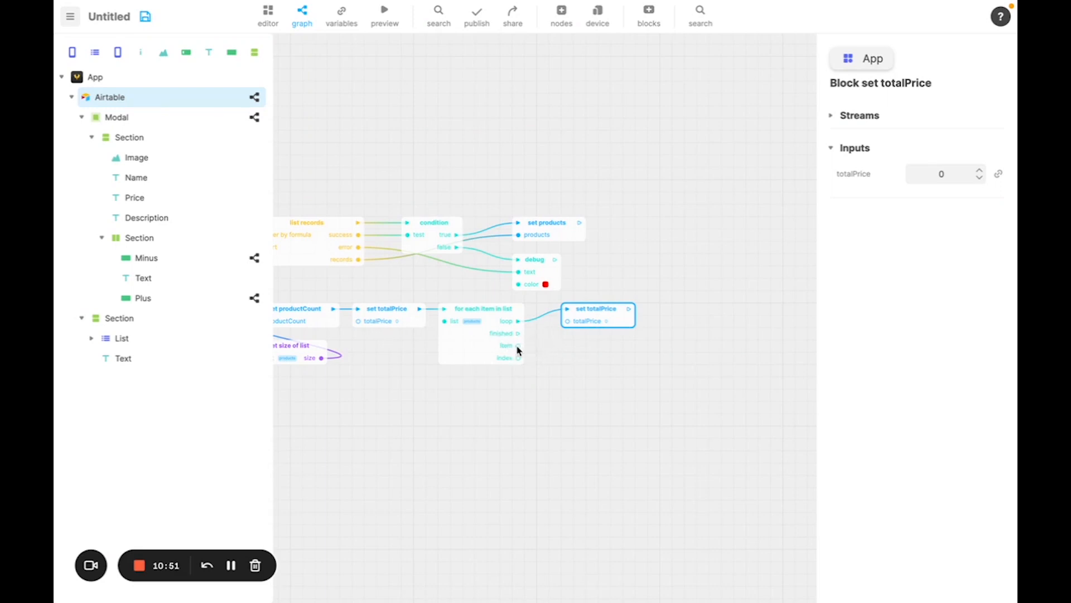
mouse_move(572, 332)
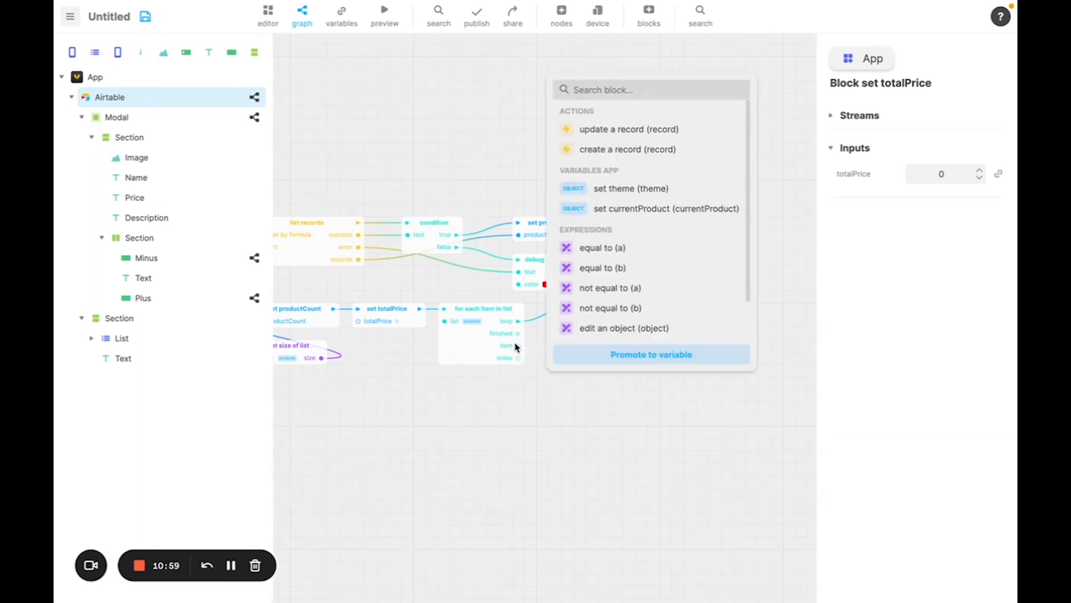
type("des")
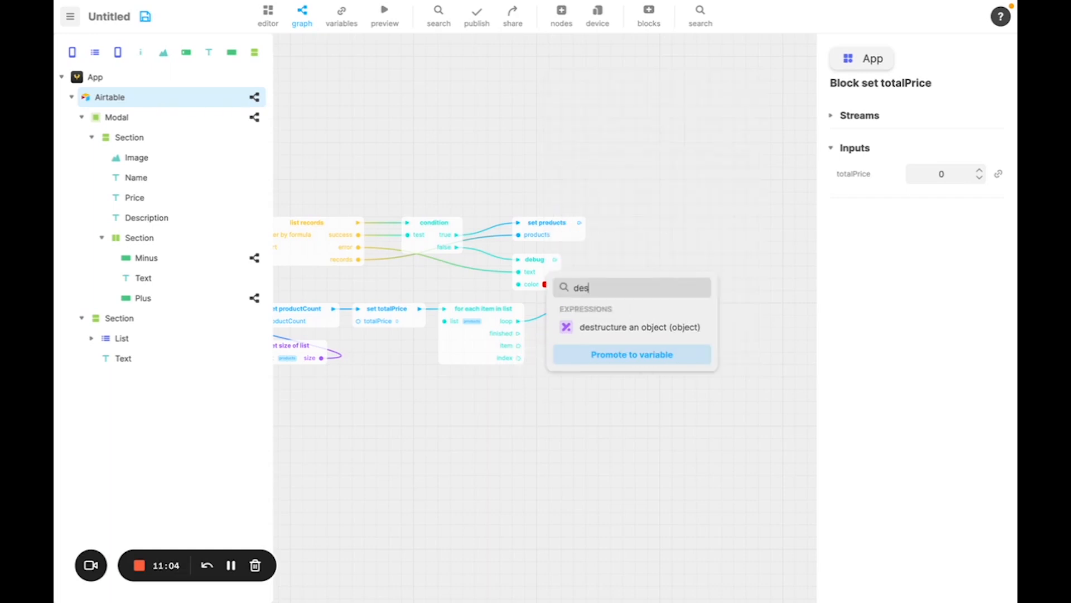
left_click(638, 327)
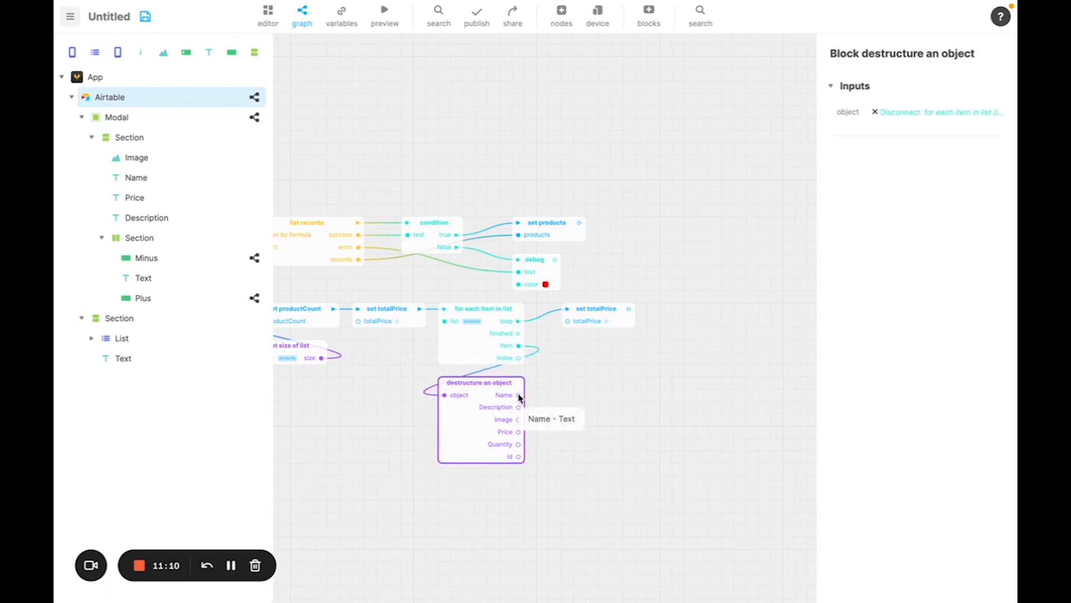
mouse_move(519, 467)
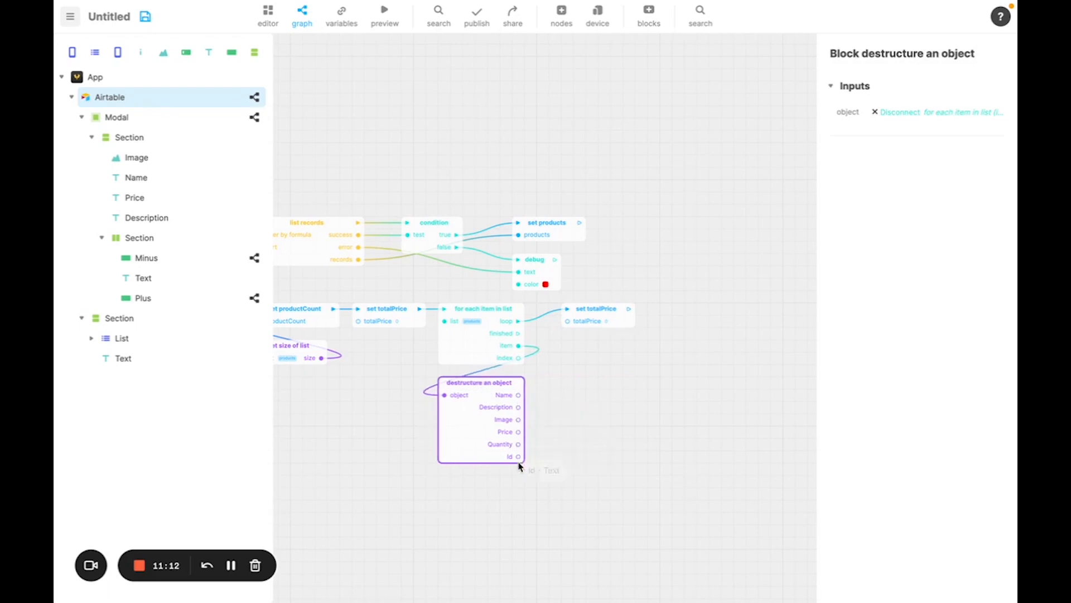
mouse_move(519, 425)
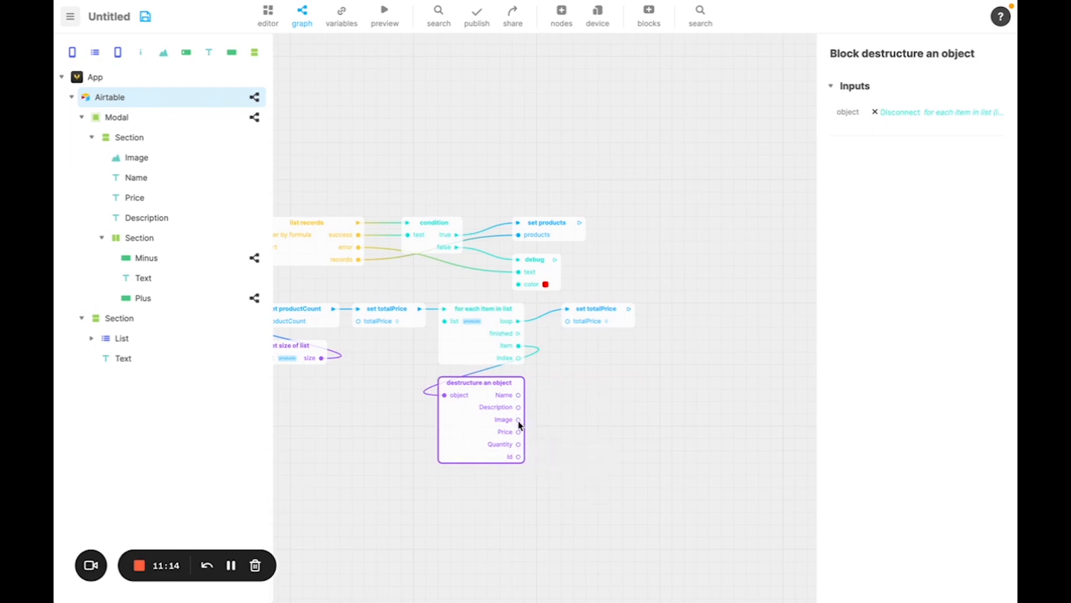
- Add a multiply block for Price times Quantity feeding an add block into set totalPrice
type("mn")
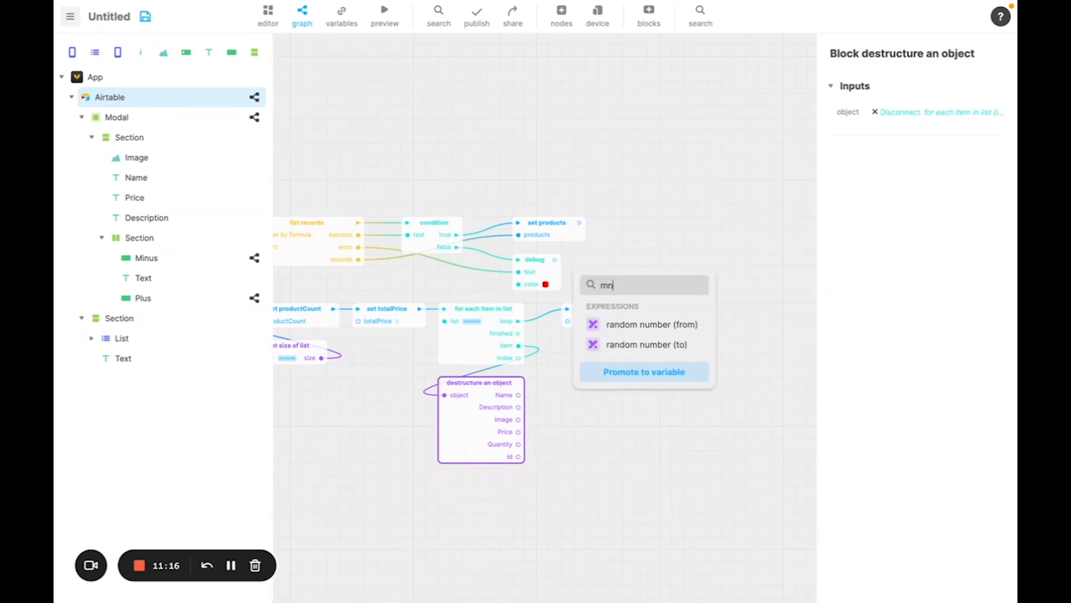
key("Backspace")
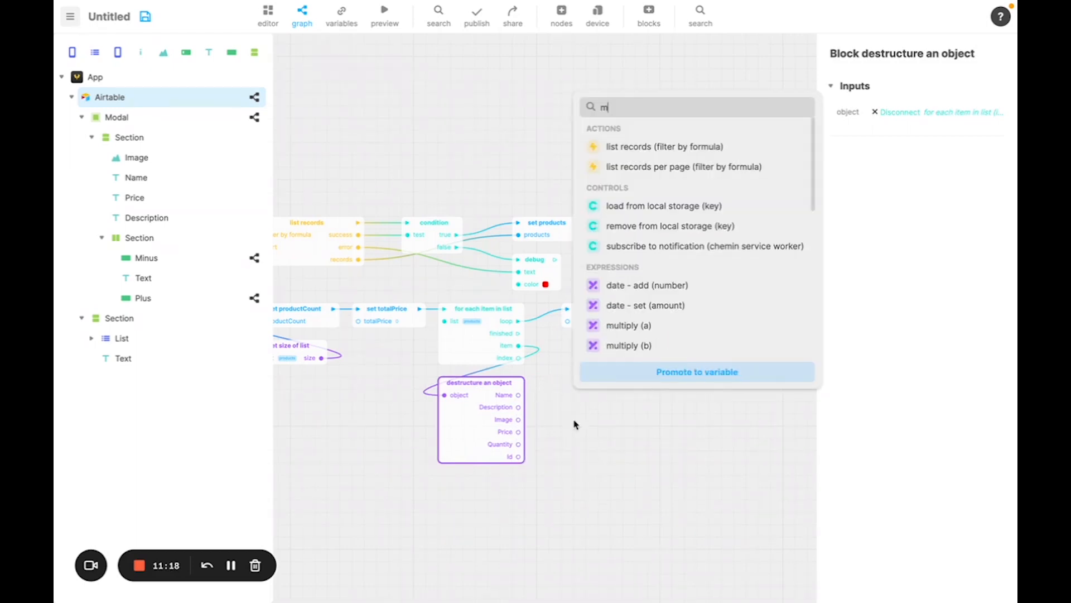
left_click(627, 325)
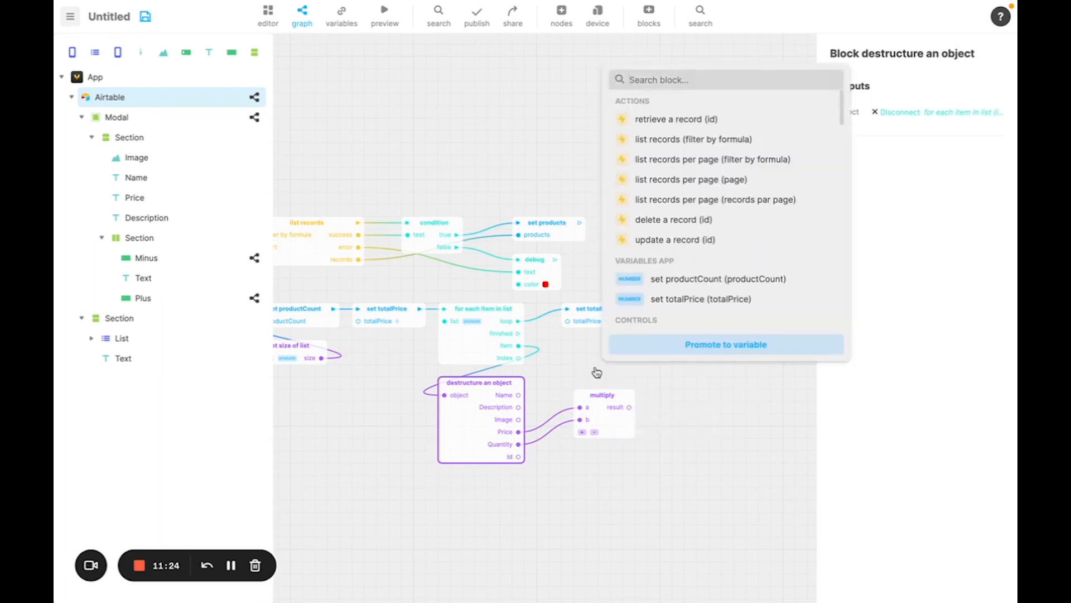
type("add")
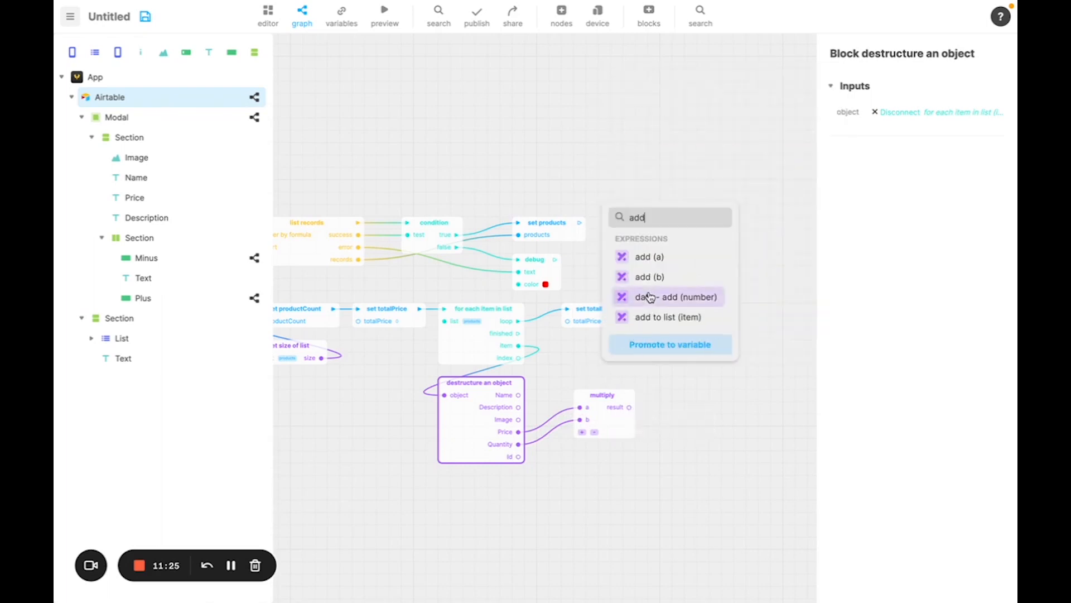
left_click(677, 297)
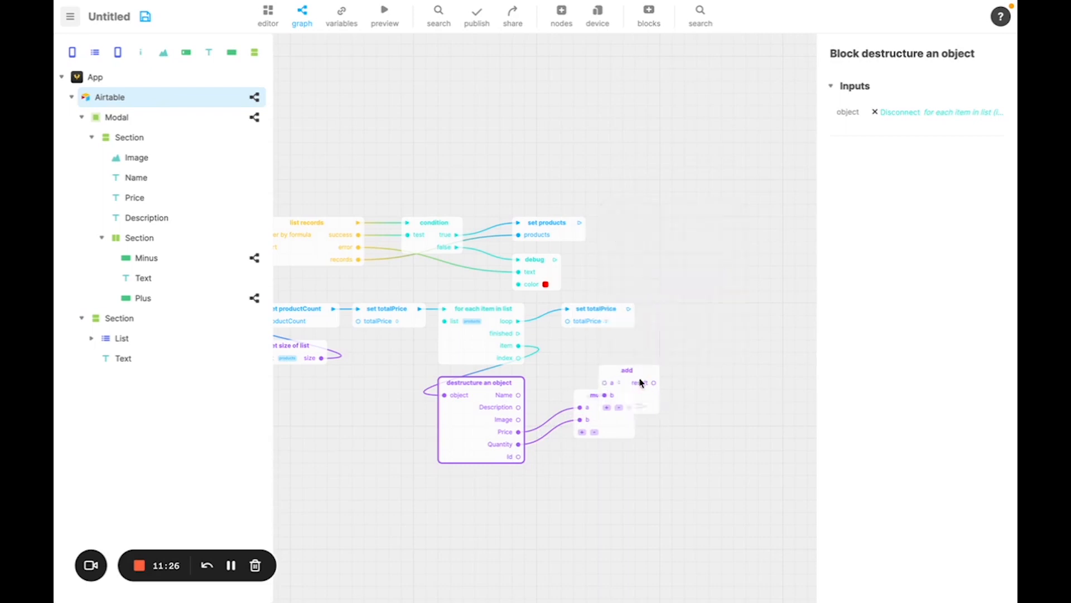
left_click(626, 369)
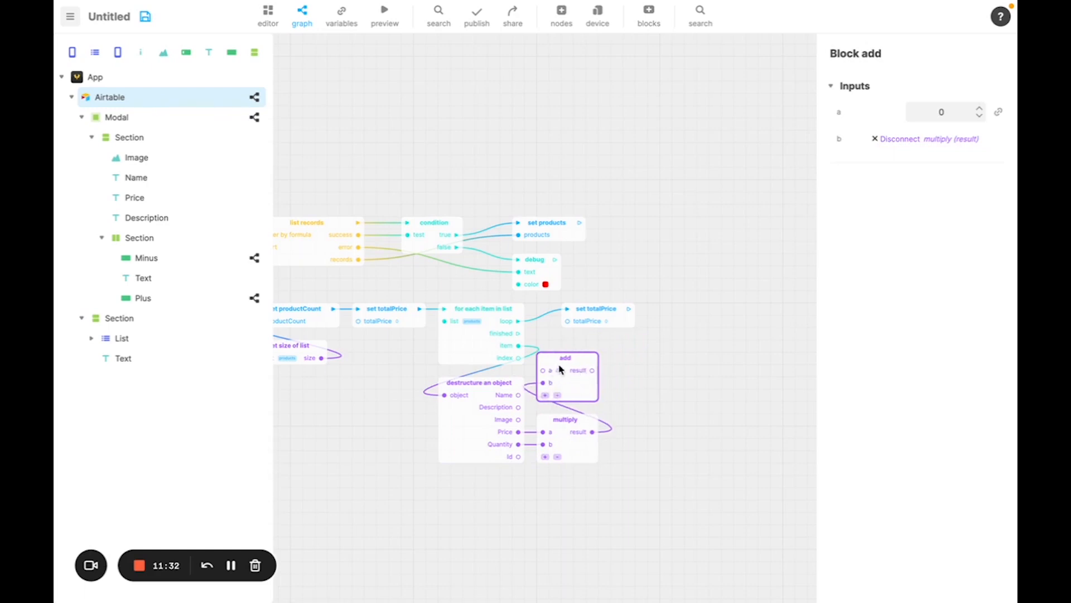
- Set the add block's input a to the totalPrice variable
left_click(923, 138)
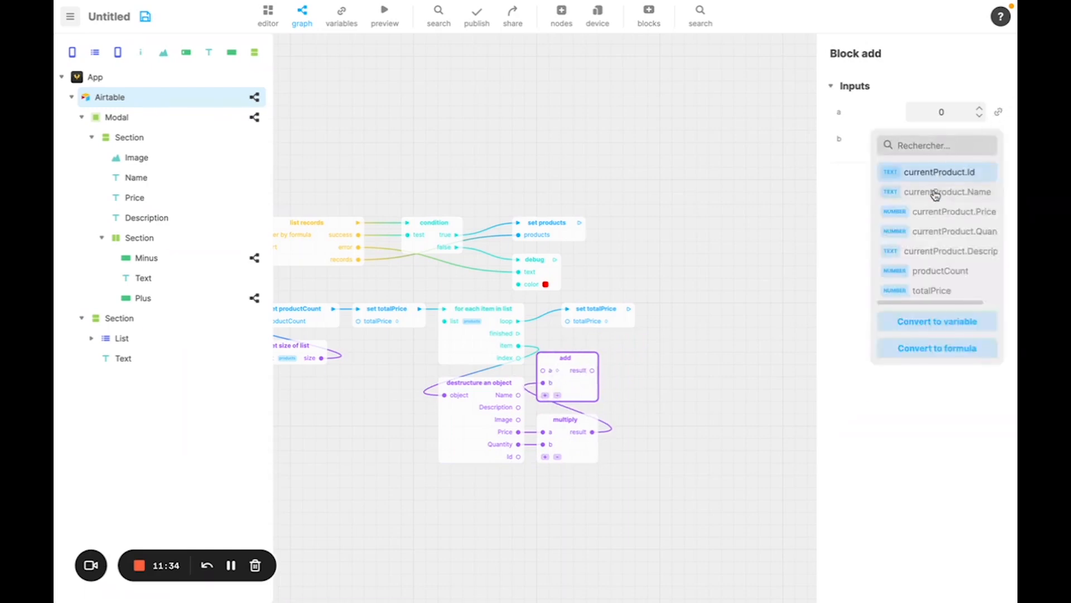
left_click(932, 291)
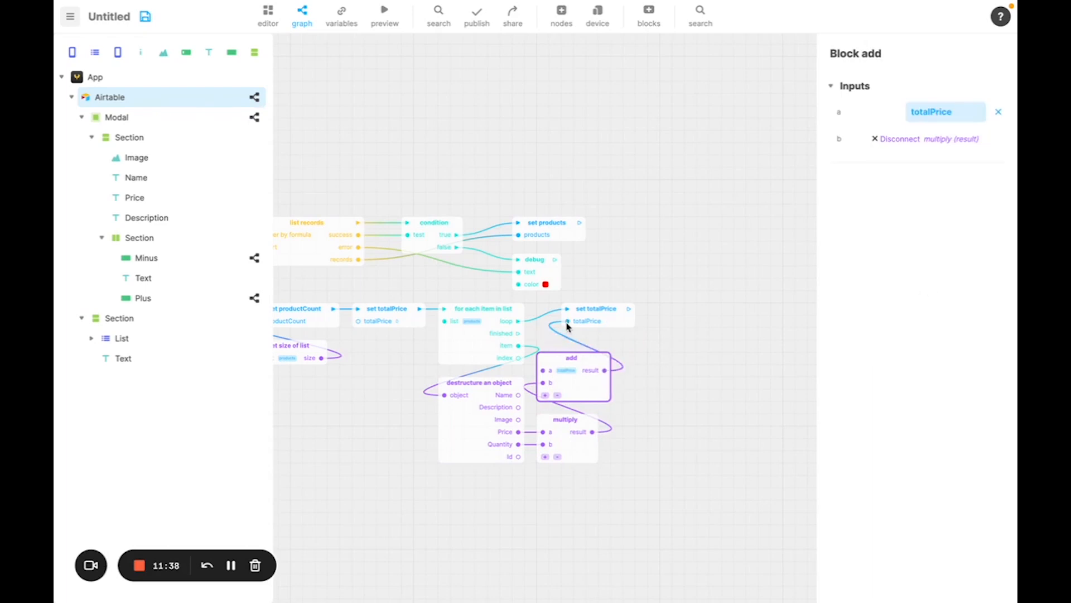
left_click(572, 314)
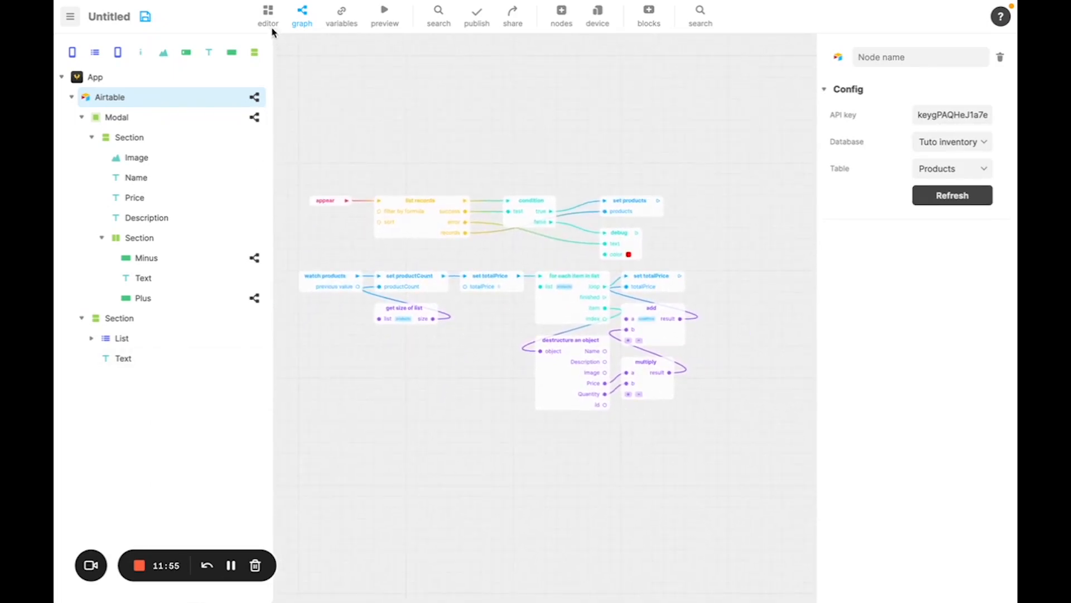
- Add a Button under the product count Text and label it 'Show total price'
left_click(123, 358)
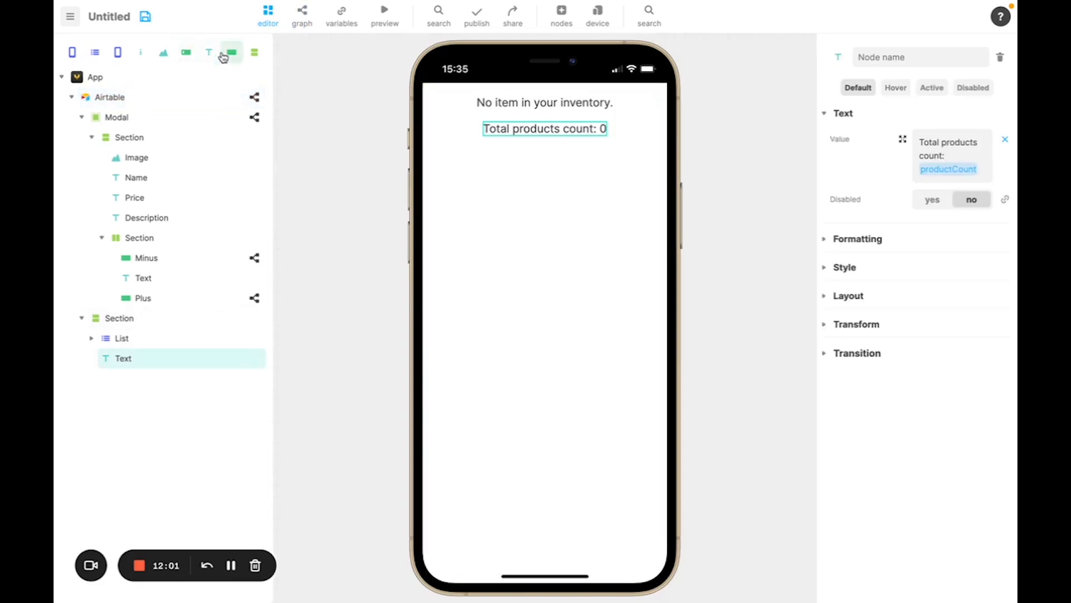
mouse_move(231, 53)
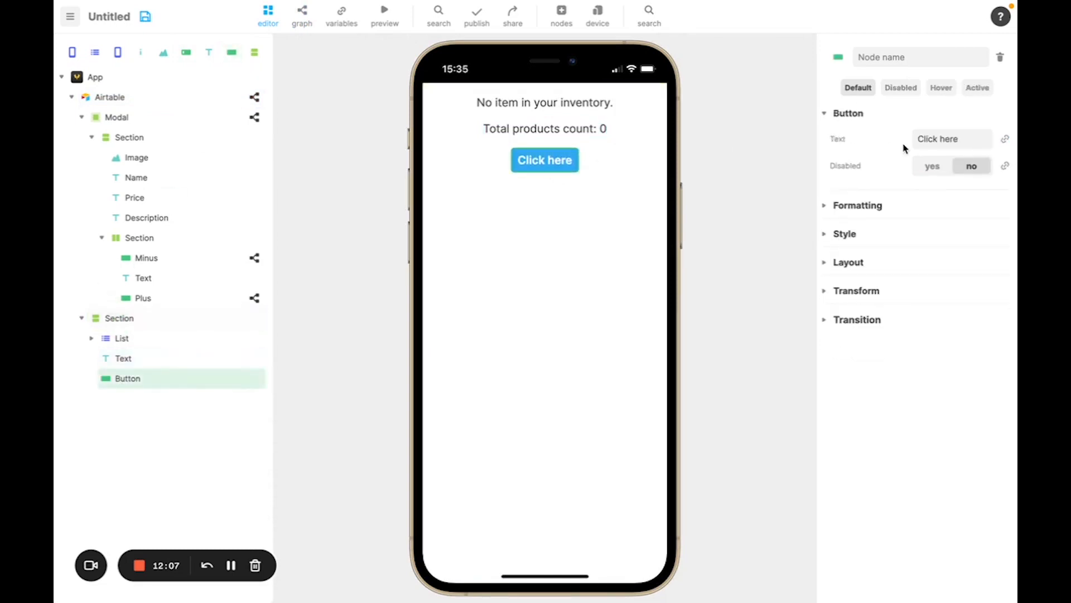
type("Show total price")
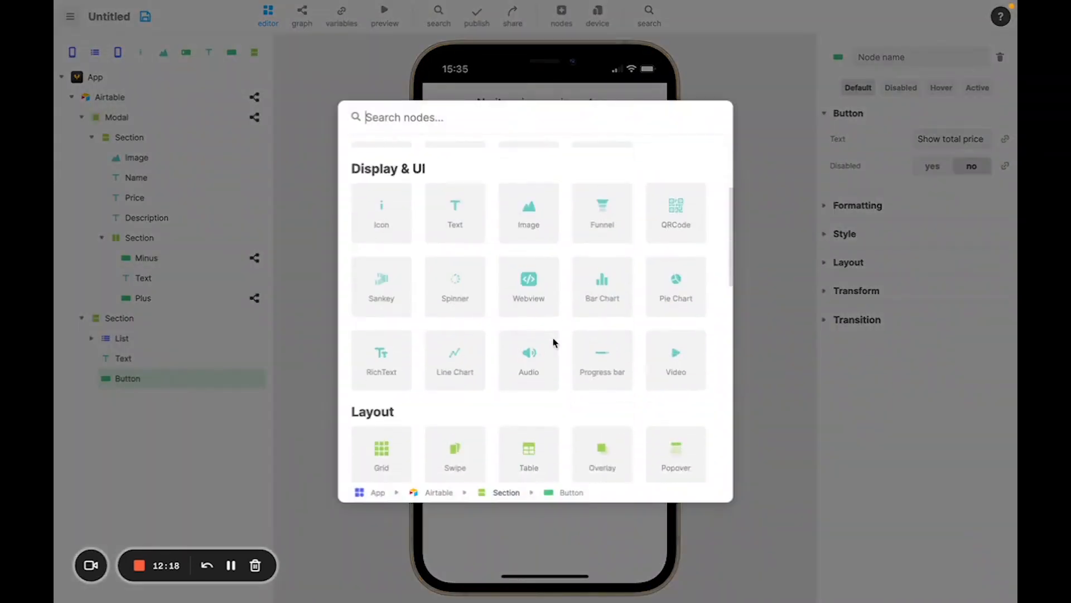
- Insert a new Modal node and bring up the project's variables list
scroll("down", 3)
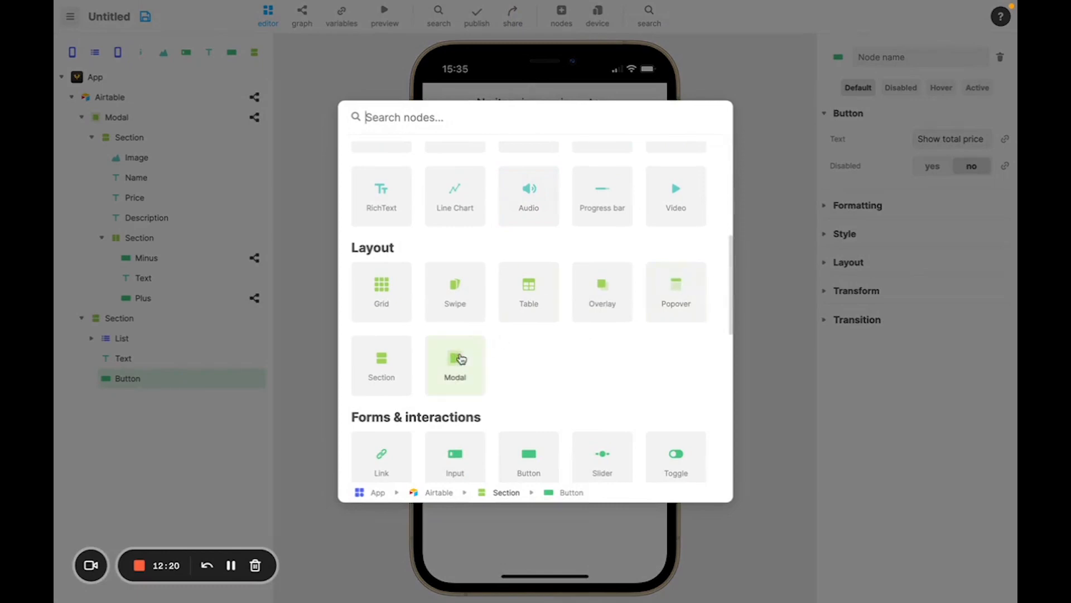
left_click(454, 365)
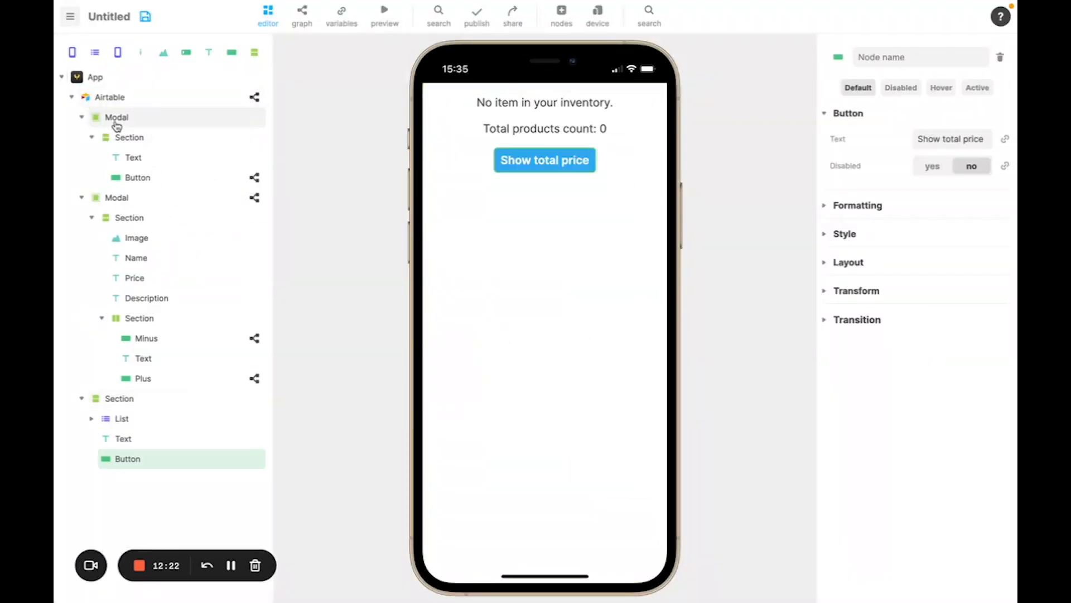
left_click(116, 117)
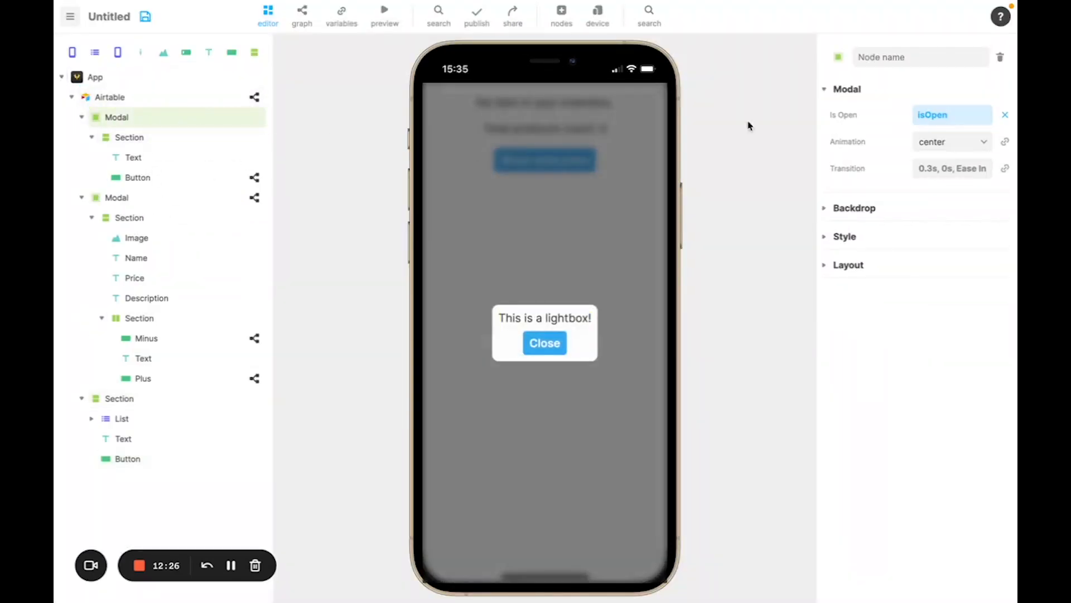
mouse_move(463, 89)
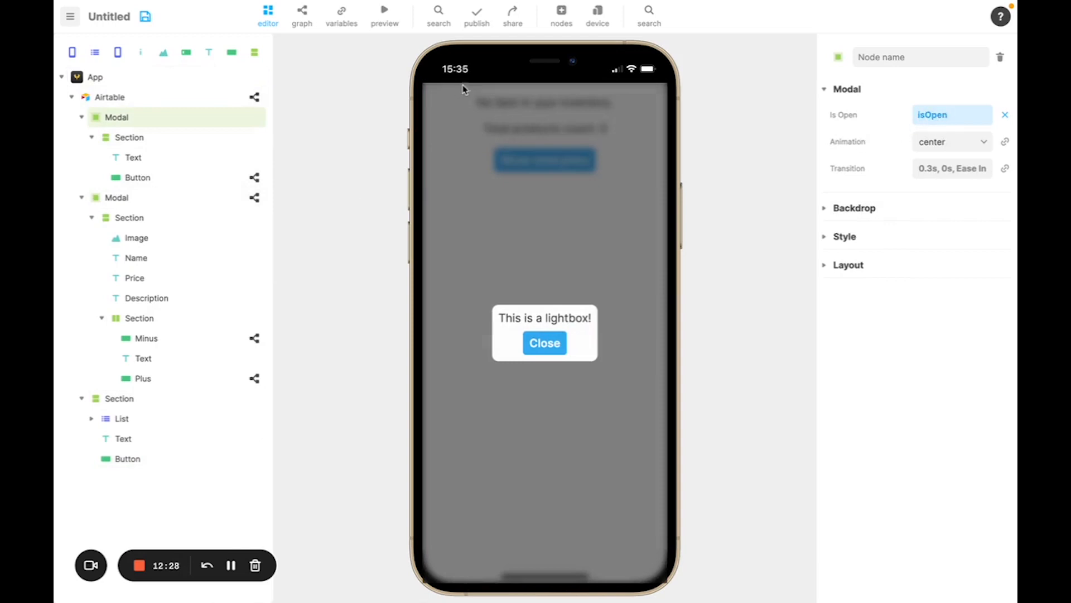
left_click(342, 12)
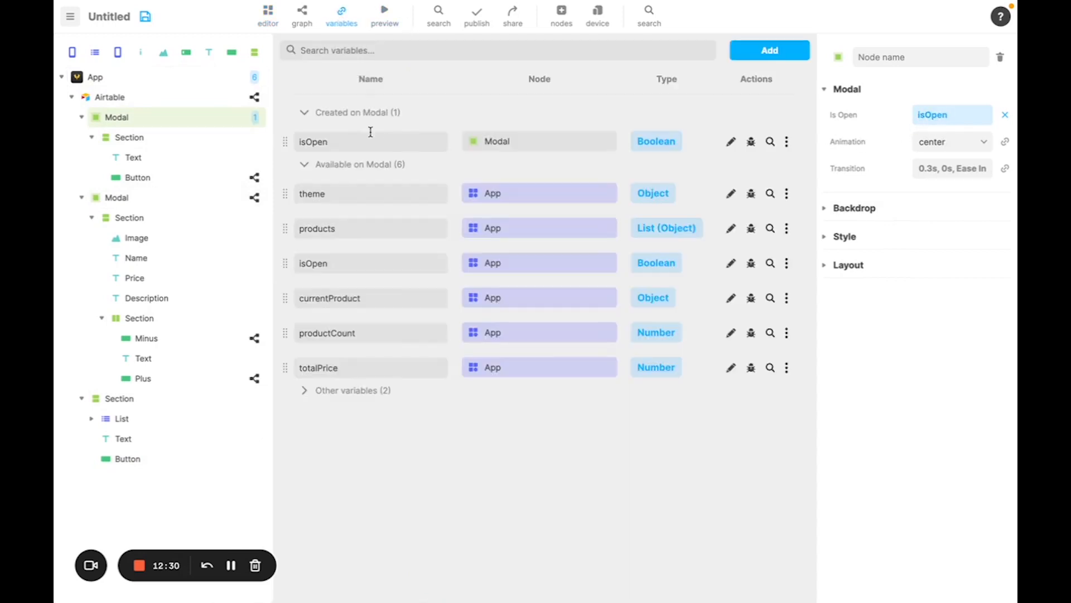
- Rename the product modal's isOpen to isProductOpen and the new modal's to isTotalPriceOpen
left_click(314, 142)
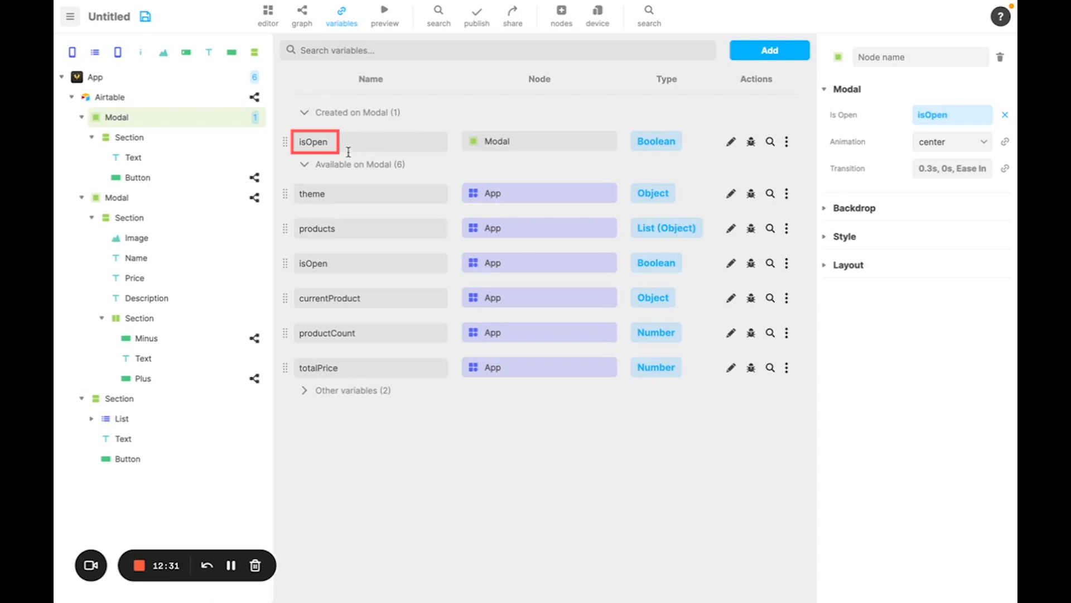
left_click(313, 263)
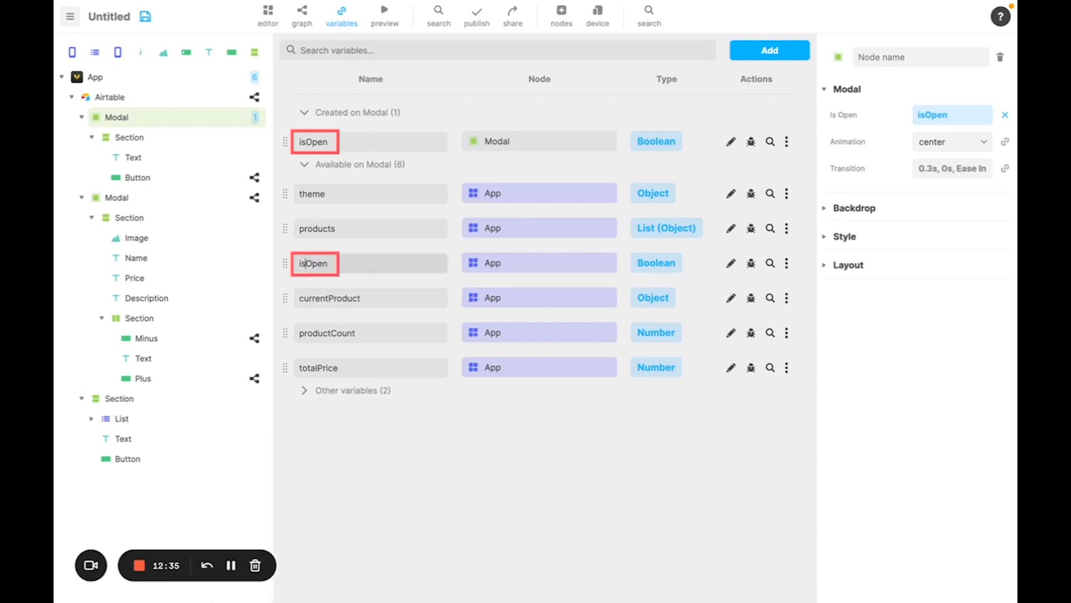
type("isProductOpen")
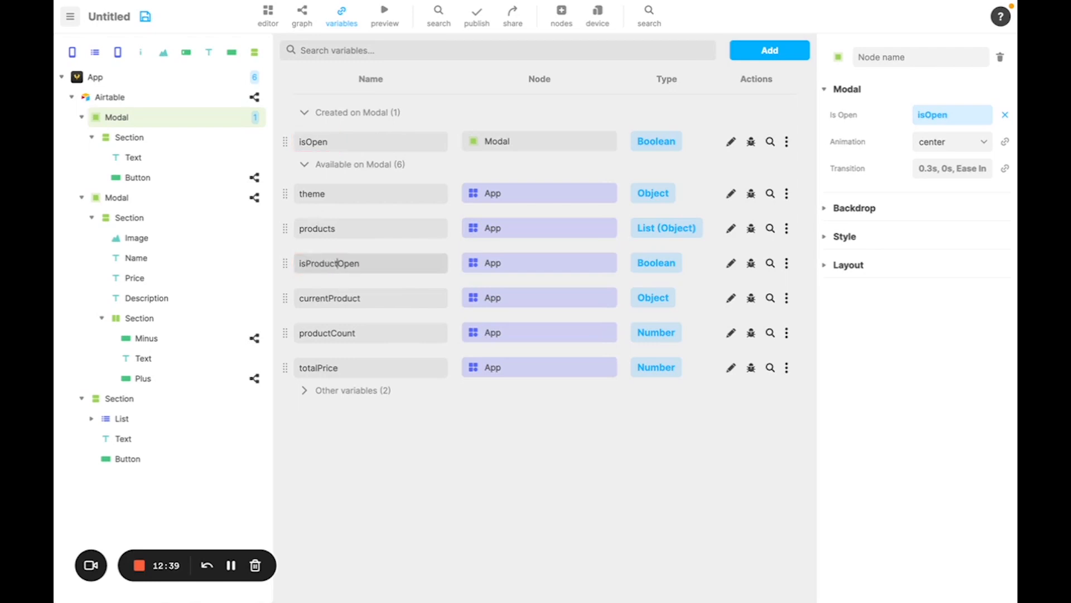
mouse_move(279, 255)
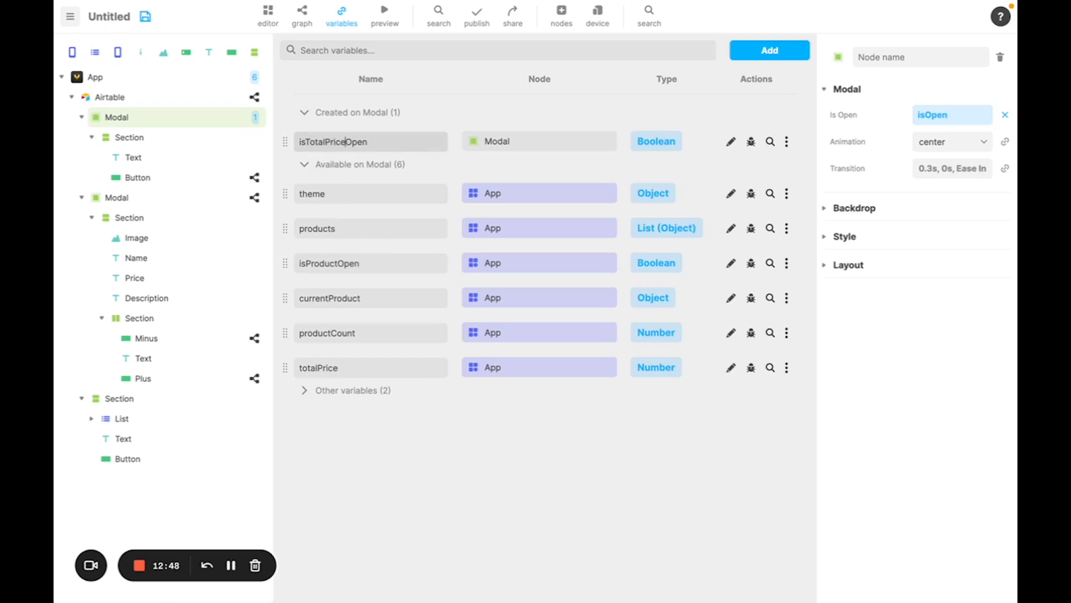
left_click(951, 114)
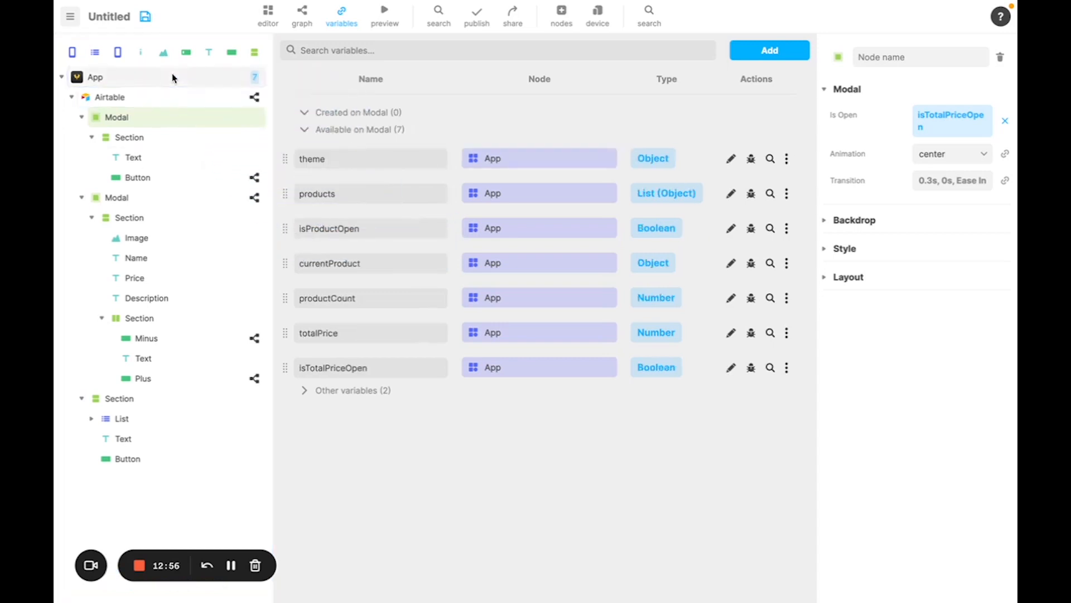
mouse_move(314, 361)
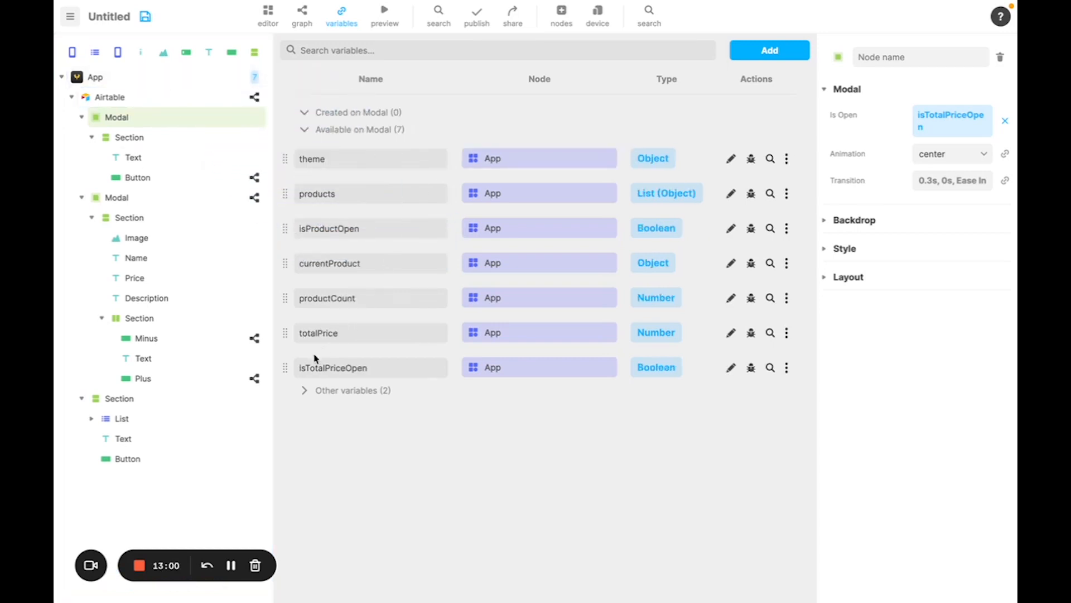
left_click(126, 459)
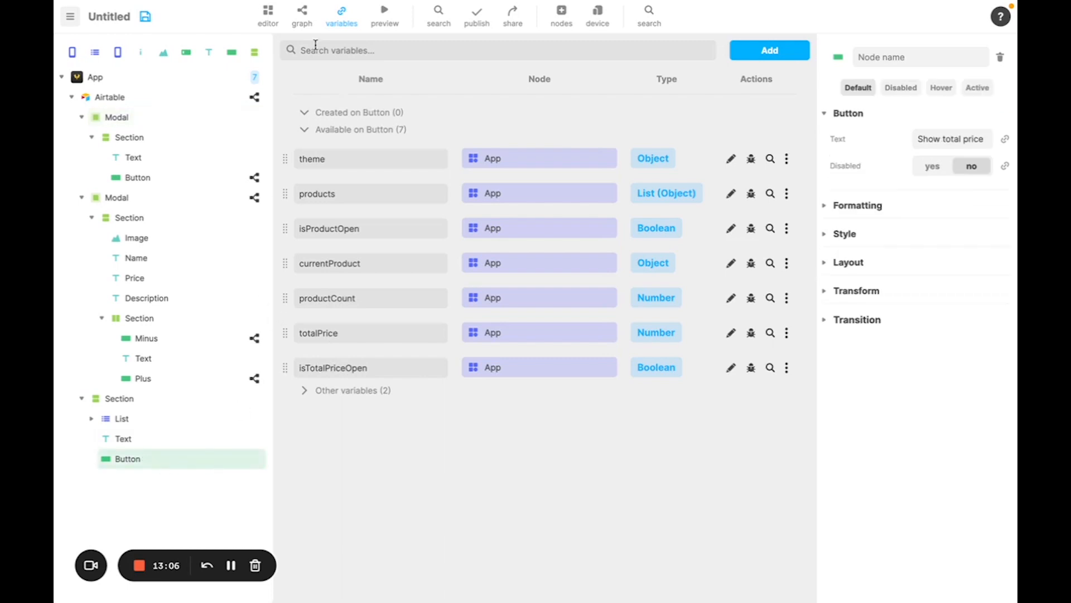
- In the button's graph, make its click event set isTotalPriceOpen to yes
left_click(301, 13)
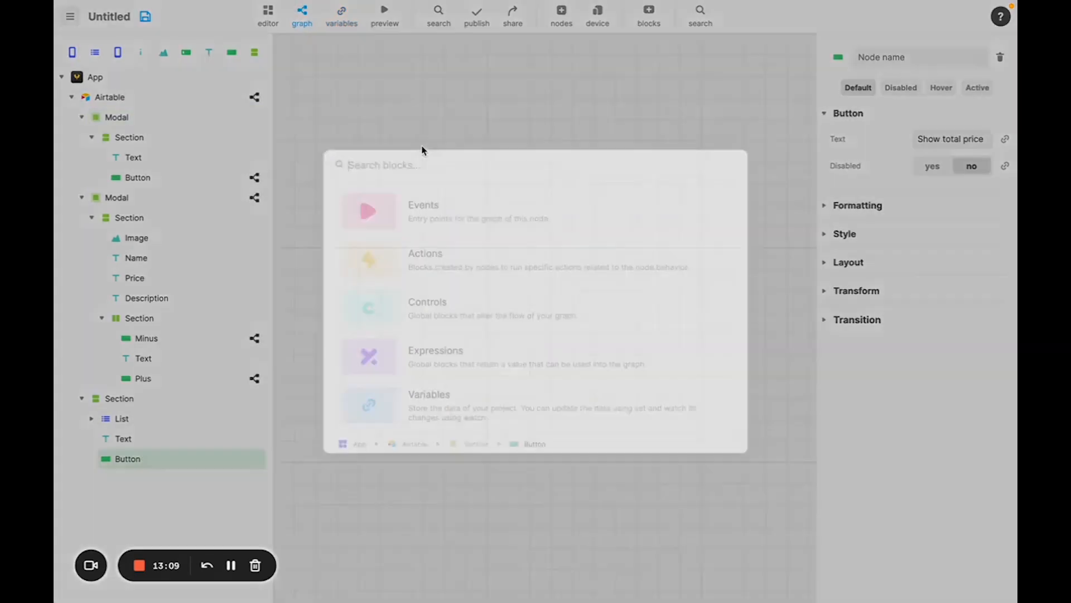
left_click(424, 211)
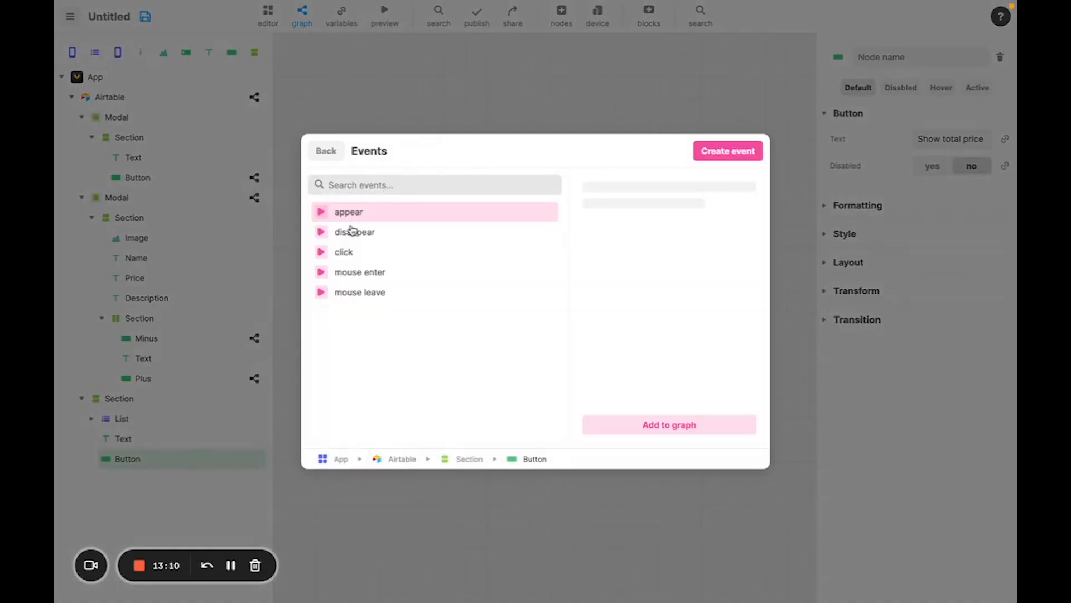
left_click(669, 424)
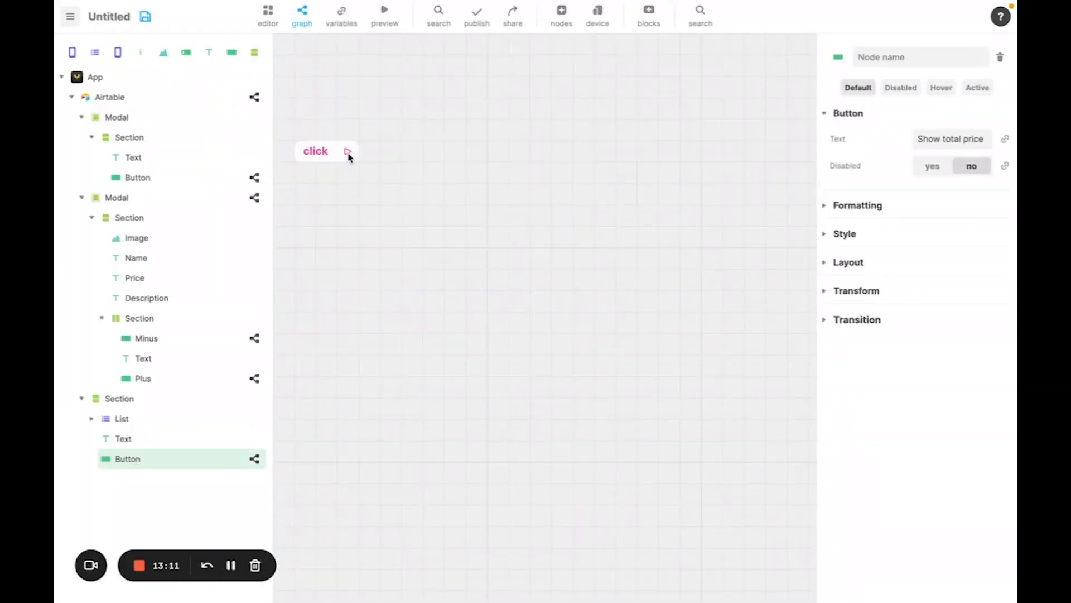
left_click(349, 151)
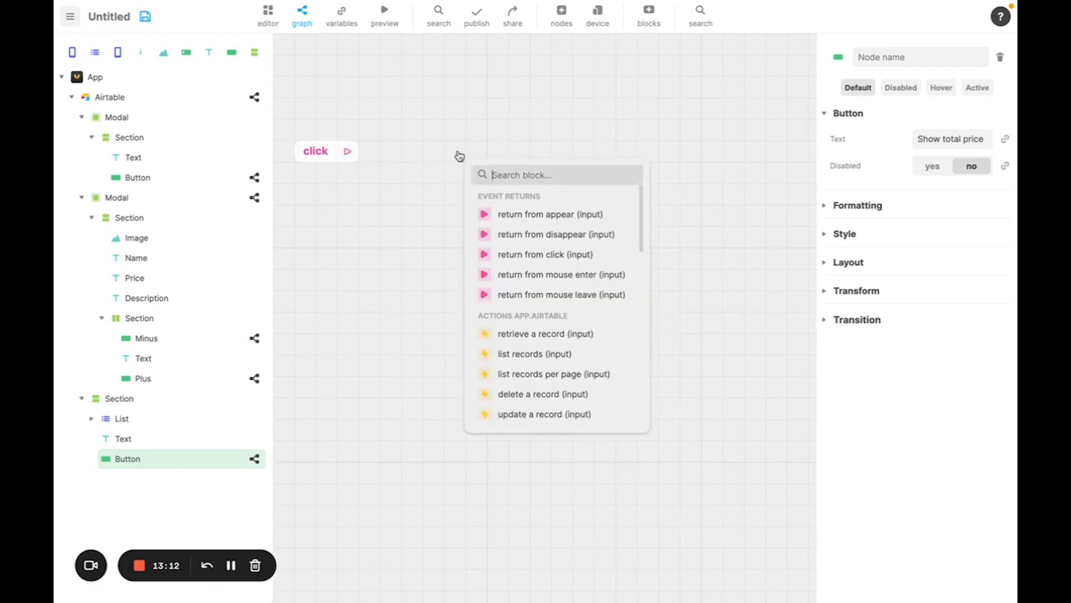
type("se")
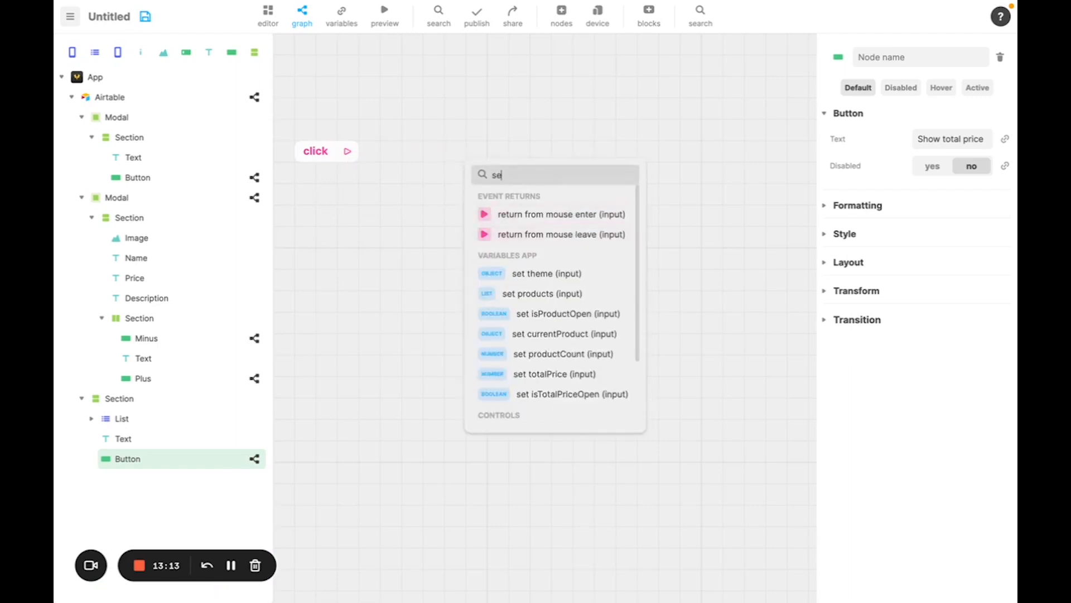
type("t")
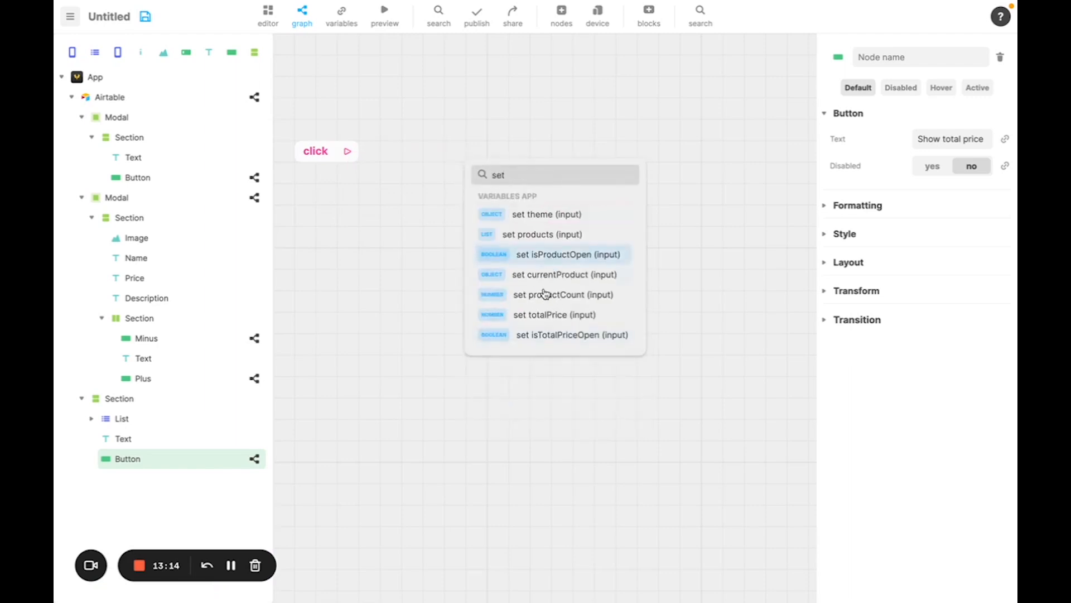
left_click(572, 333)
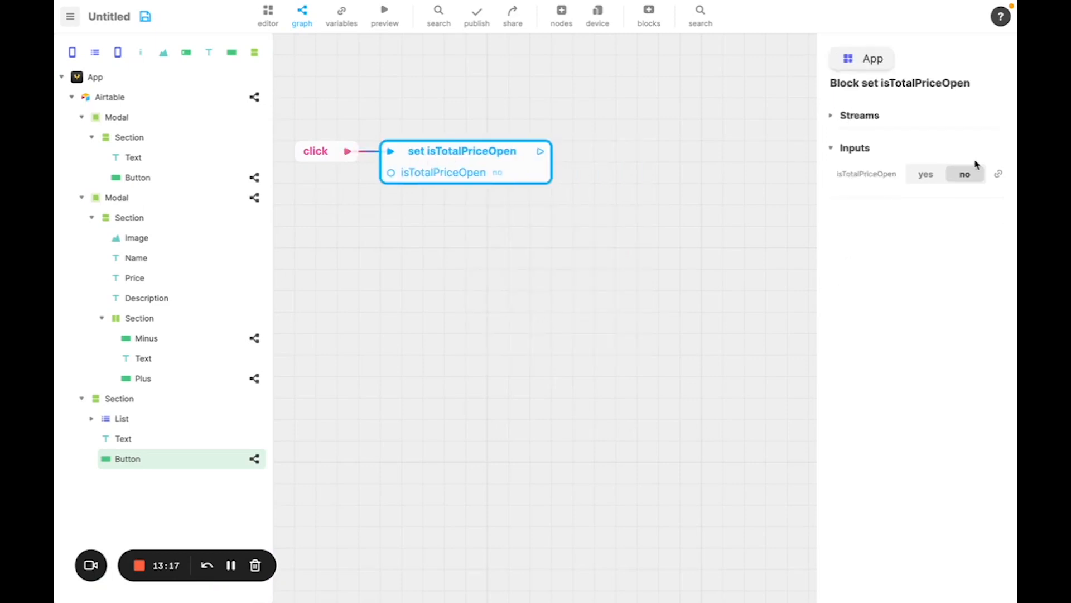
left_click(925, 174)
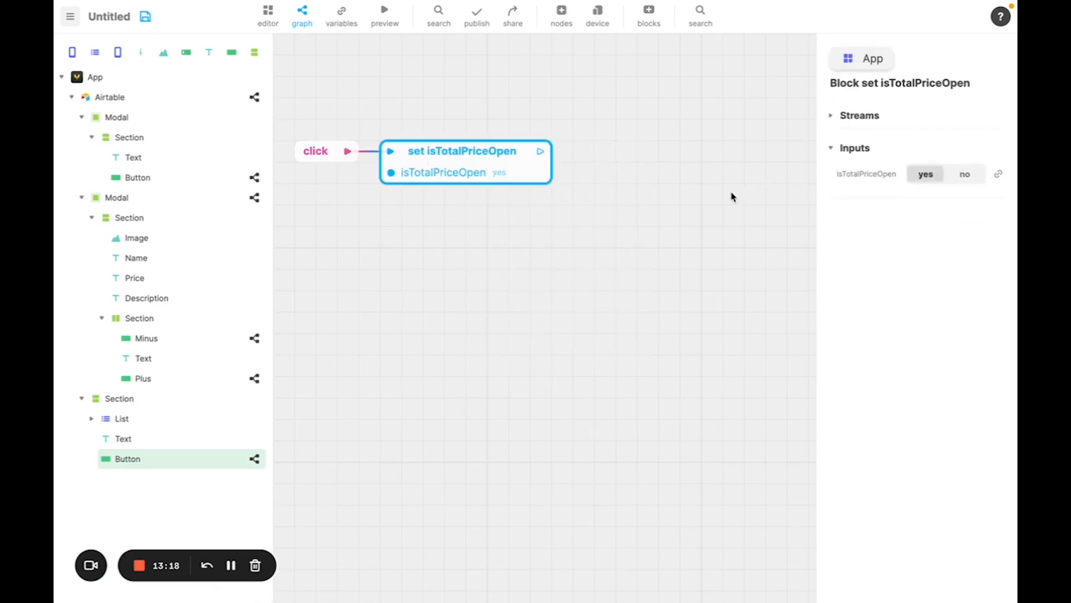
- Test Show total price in Preview, confirming the modal opens, then return to the editor
left_click(384, 12)
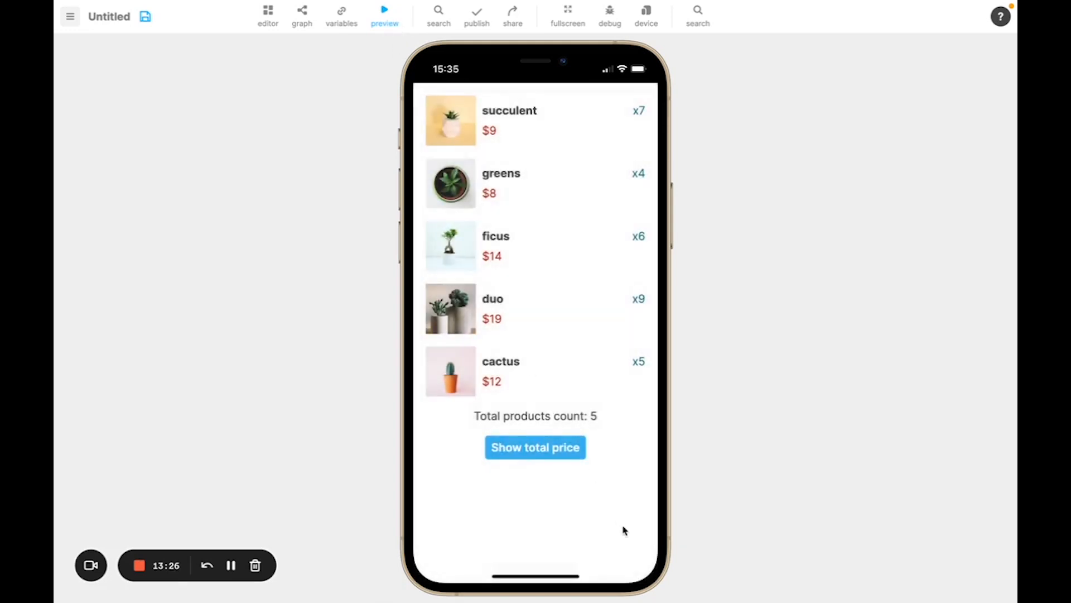
left_click(535, 447)
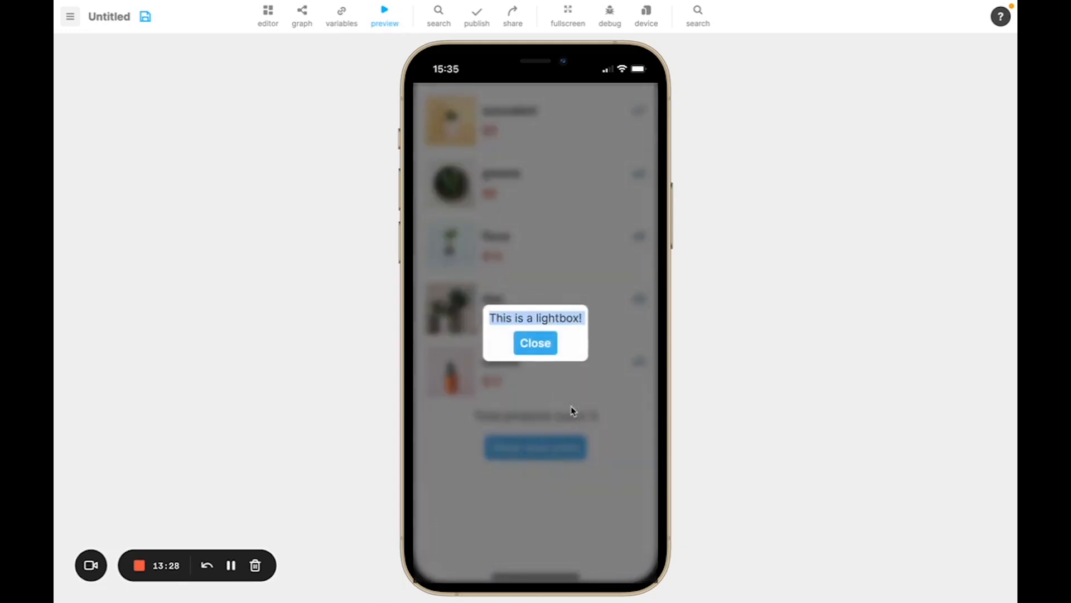
left_click(267, 12)
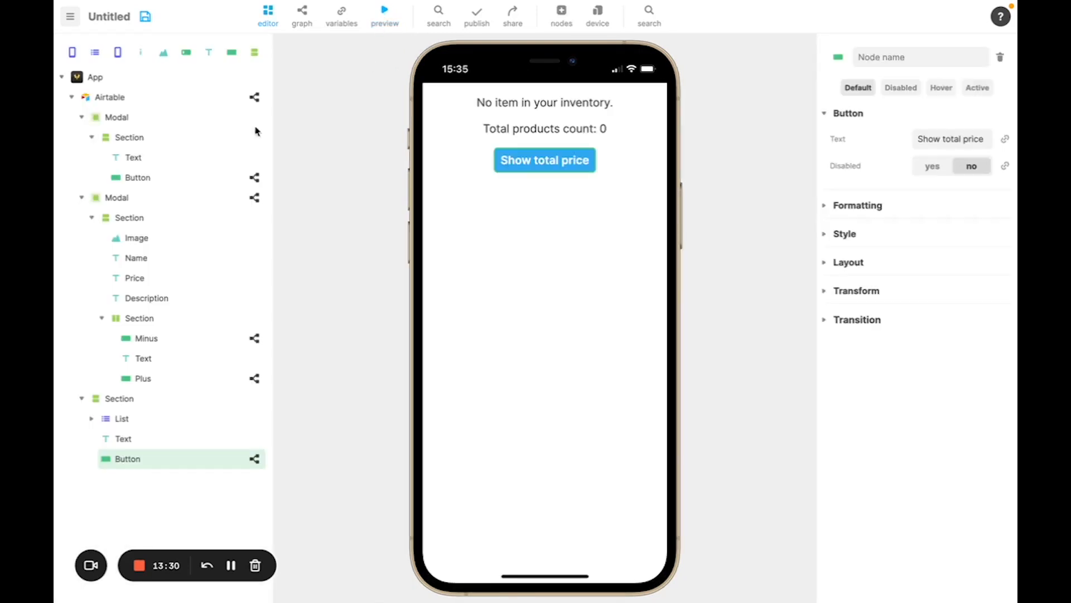
mouse_move(223, 122)
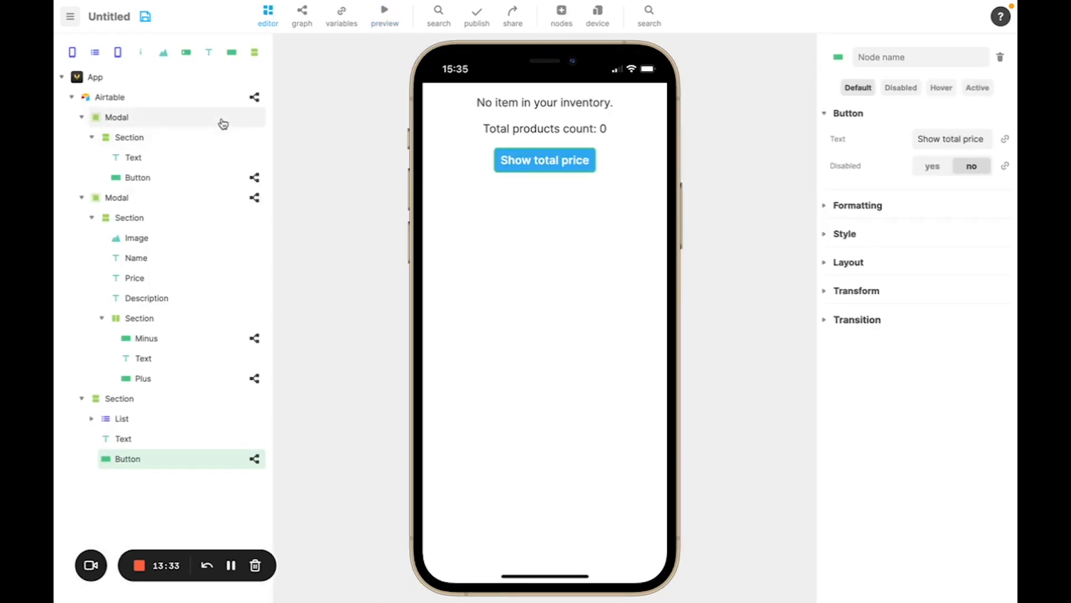
- Name the product details modal ProductModal and the other modal TotalModal
left_click(116, 197)
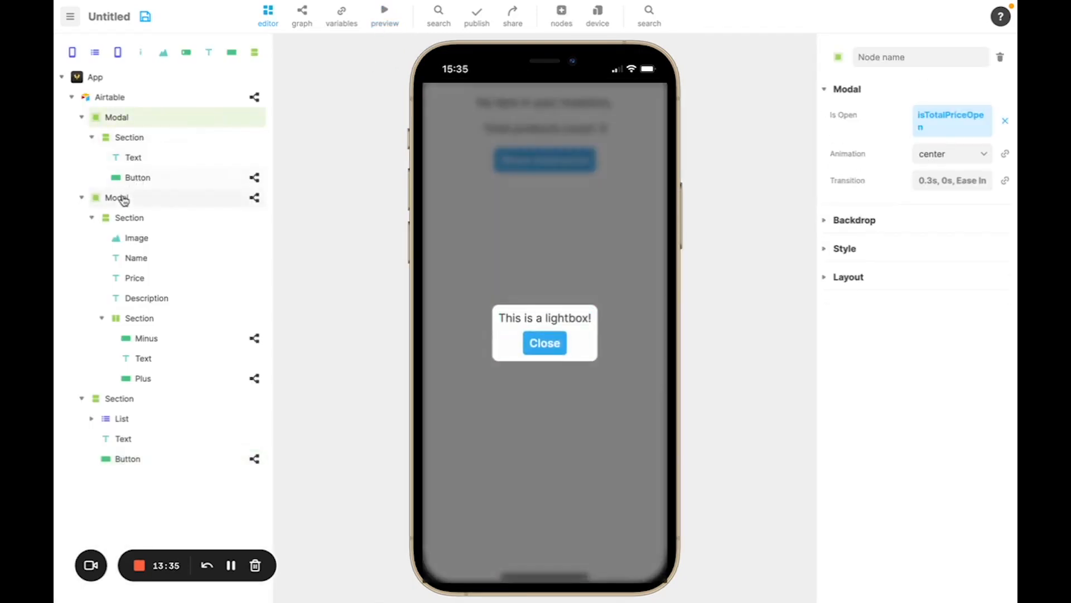
left_click(116, 197)
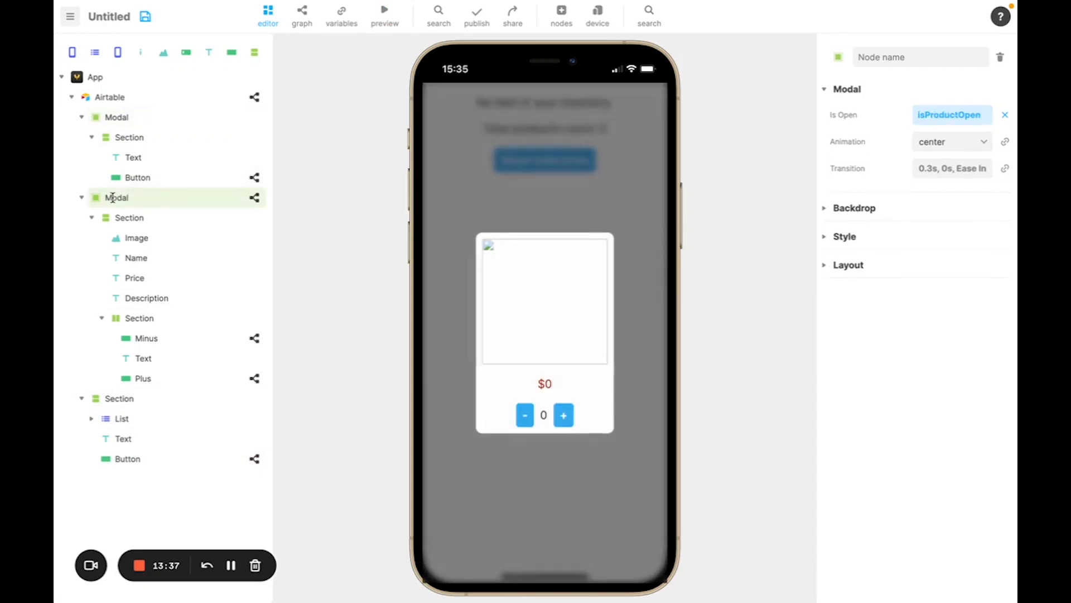
type("ProcutModal")
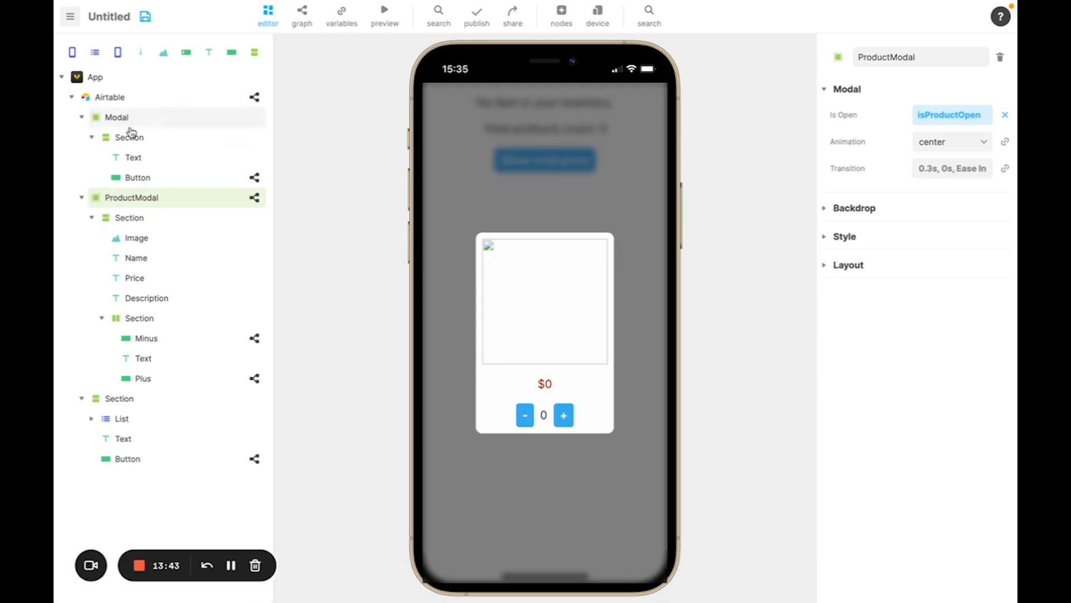
left_click(116, 117)
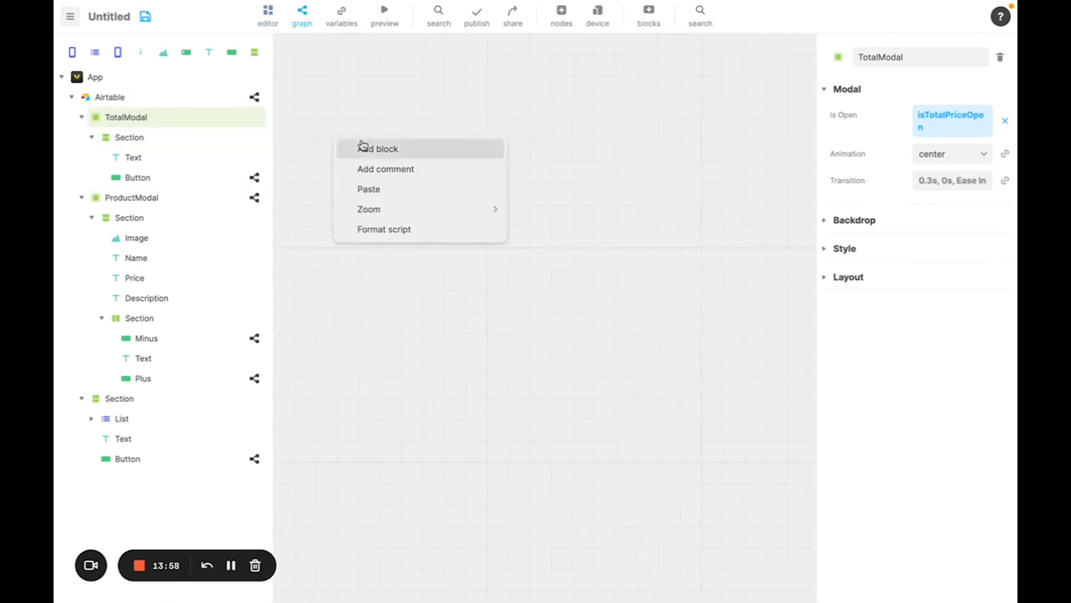
- Wire TotalModal's request close event to set isTotalPriceOpen to no
left_click(378, 148)
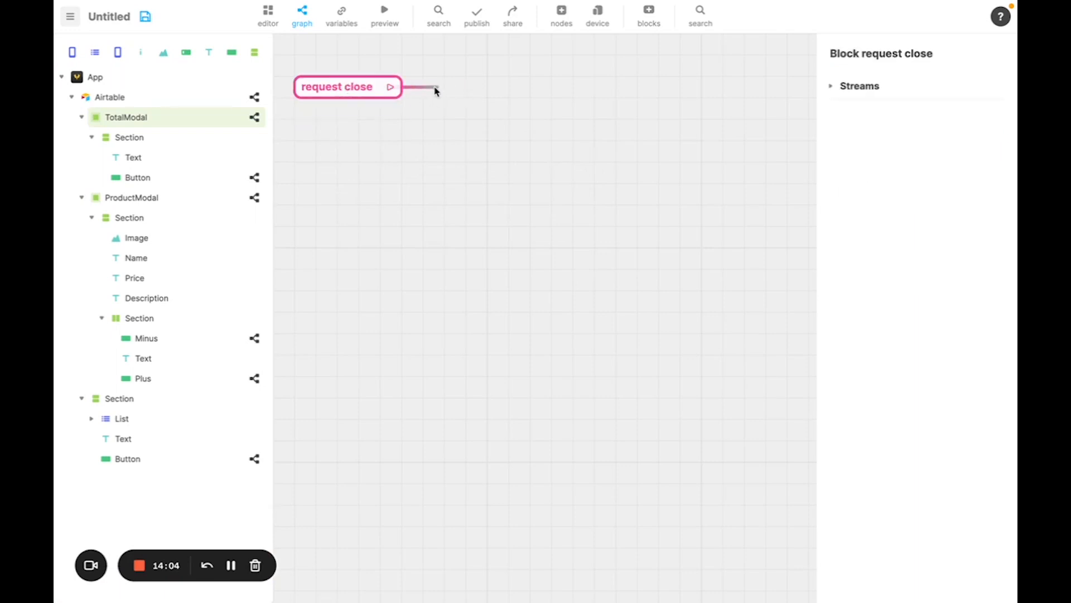
type("se")
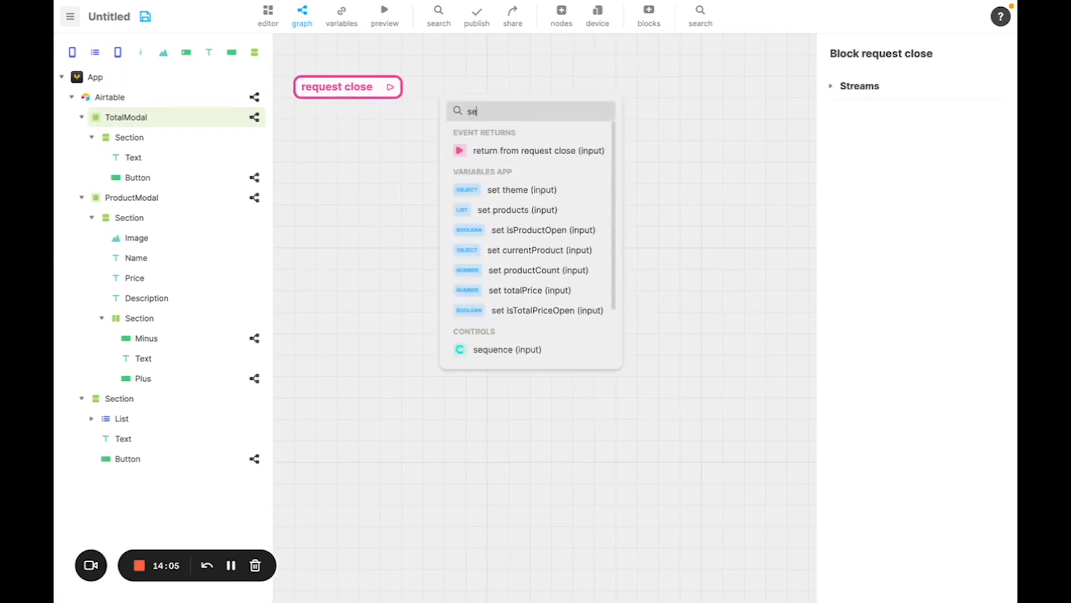
type("t")
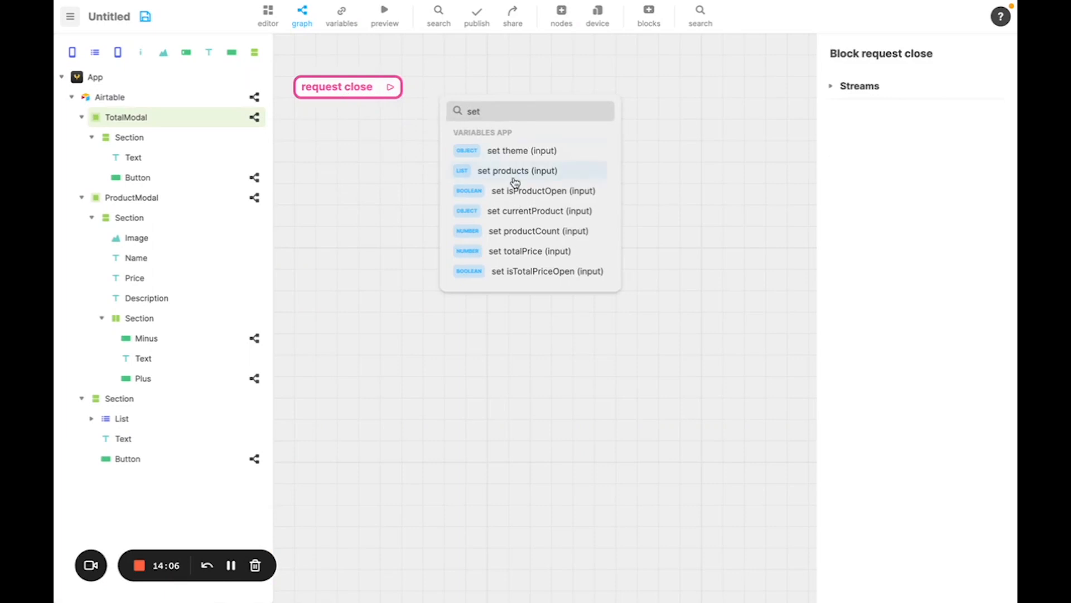
mouse_move(525, 270)
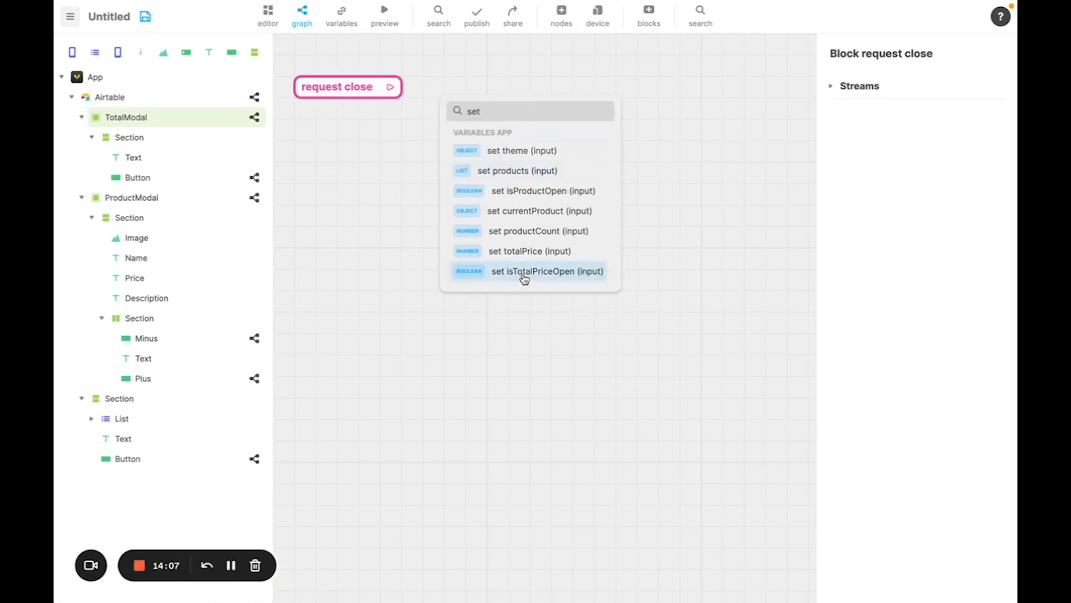
left_click(546, 271)
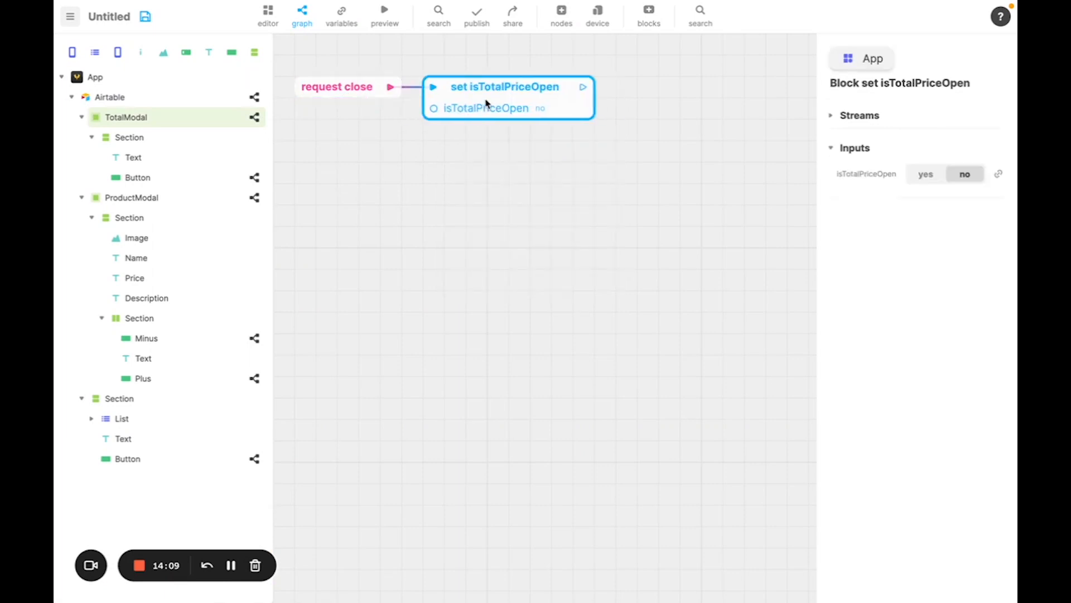
left_click(267, 12)
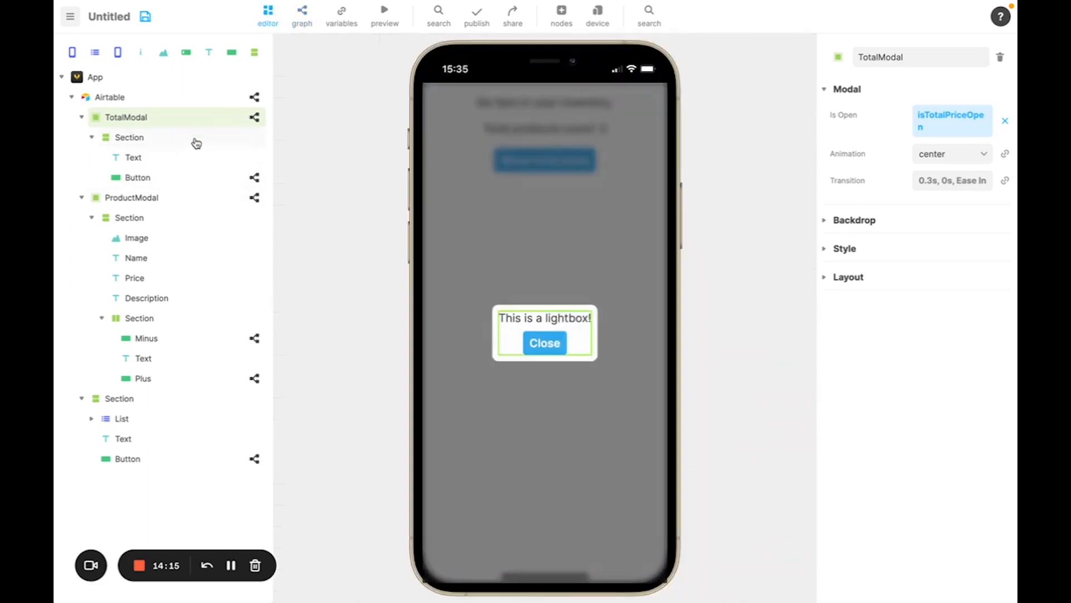
- Set the modal text to 'Total price for all products is:' and add a second Text reading 12$
left_click(133, 157)
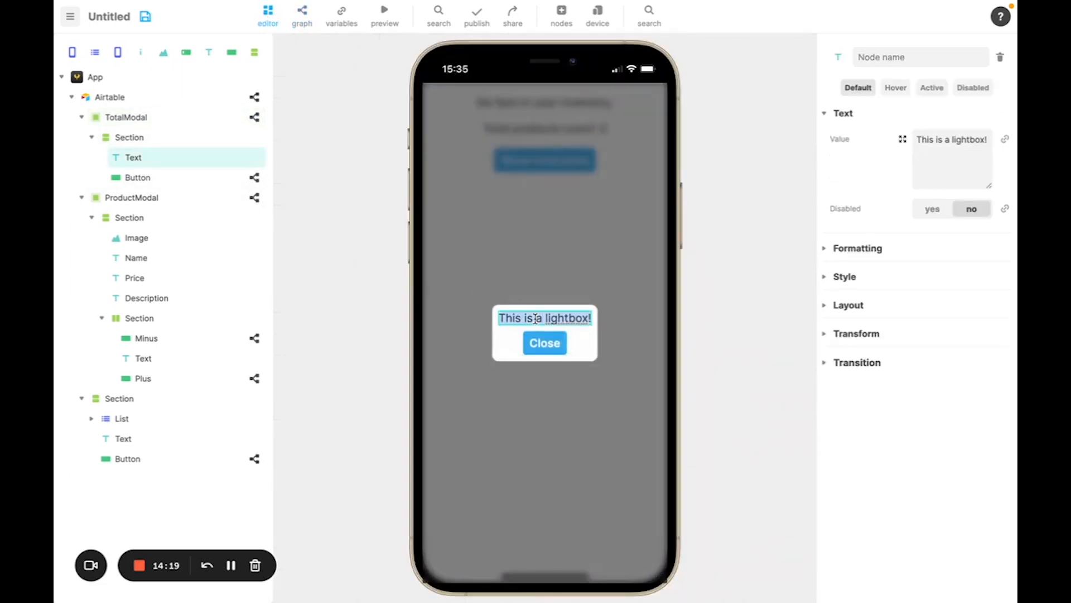
type("Total price is")
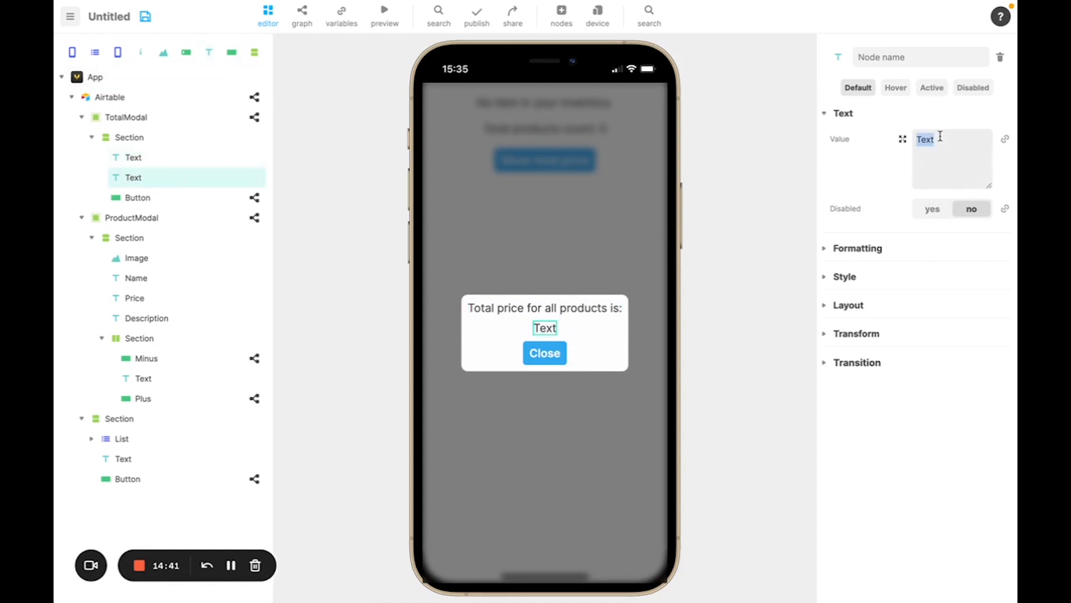
type("12$")
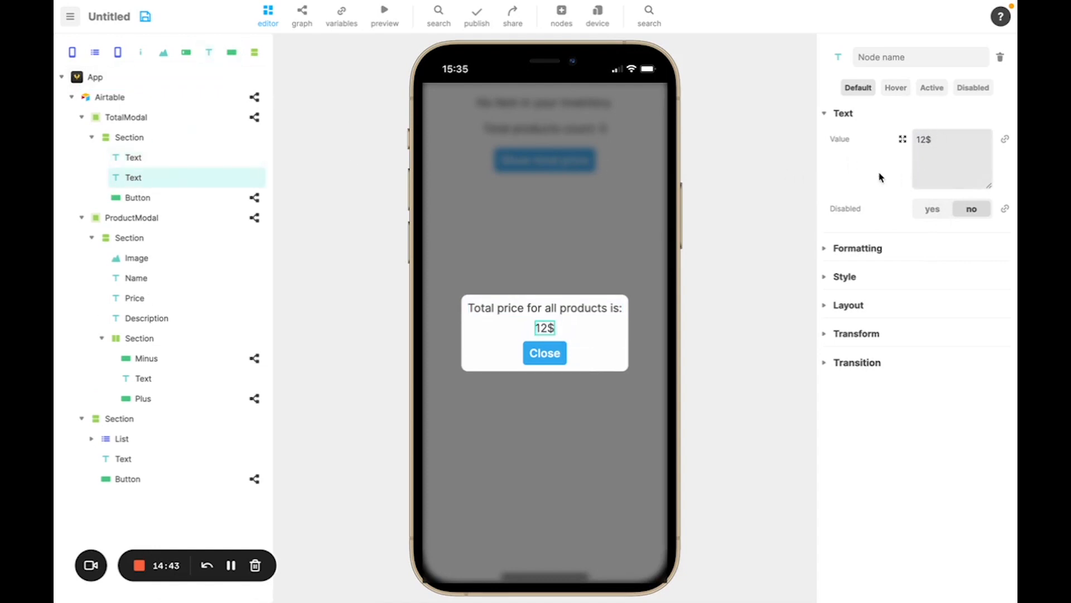
left_click(1005, 139)
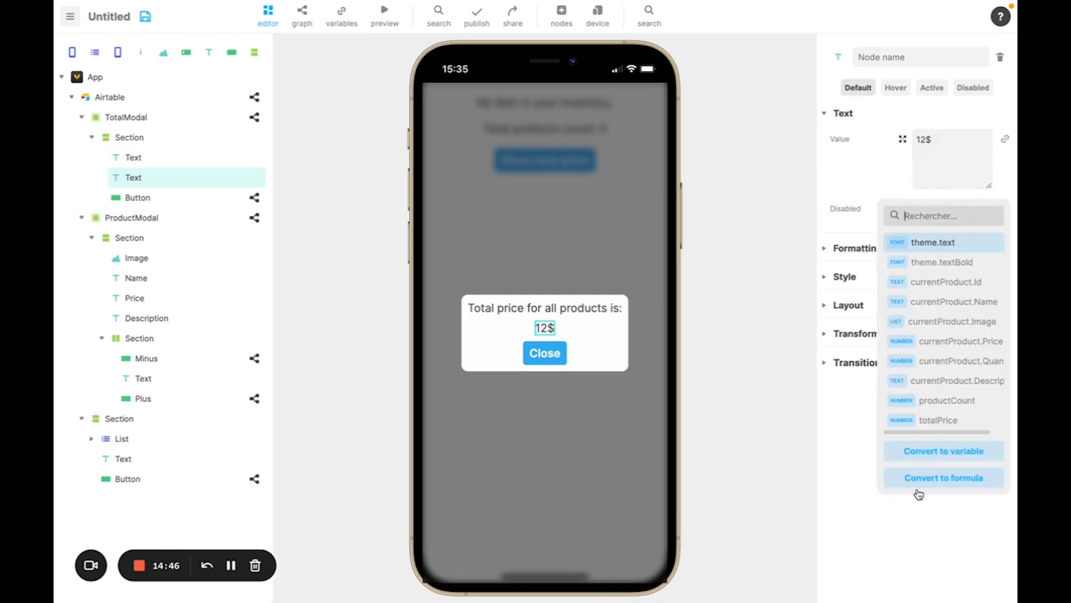
mouse_move(919, 482)
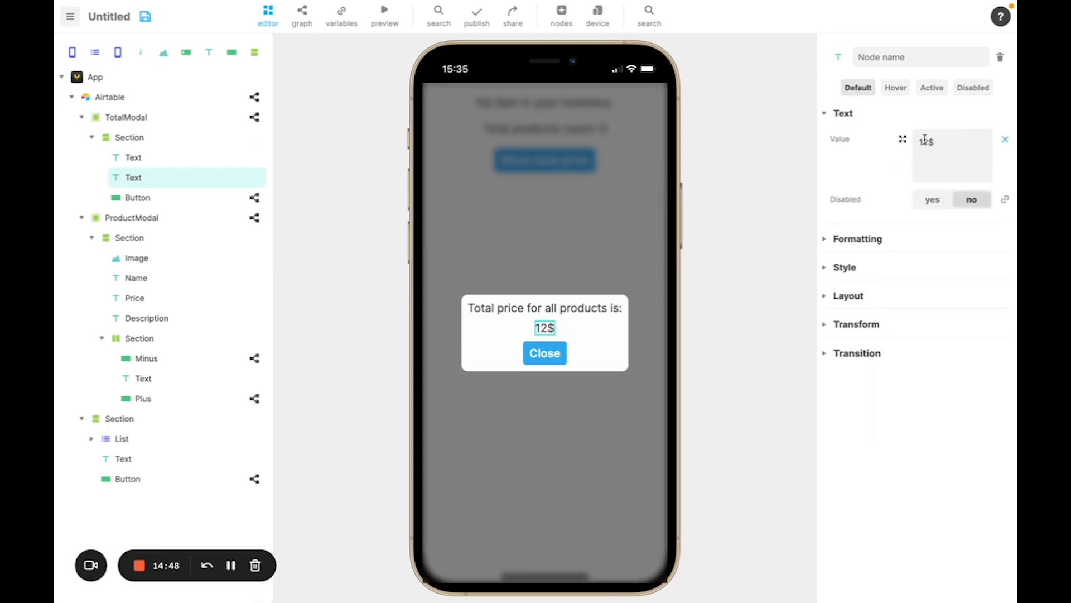
- Convert the price text to a formula bound to totalPrice followed by $
type("@$")
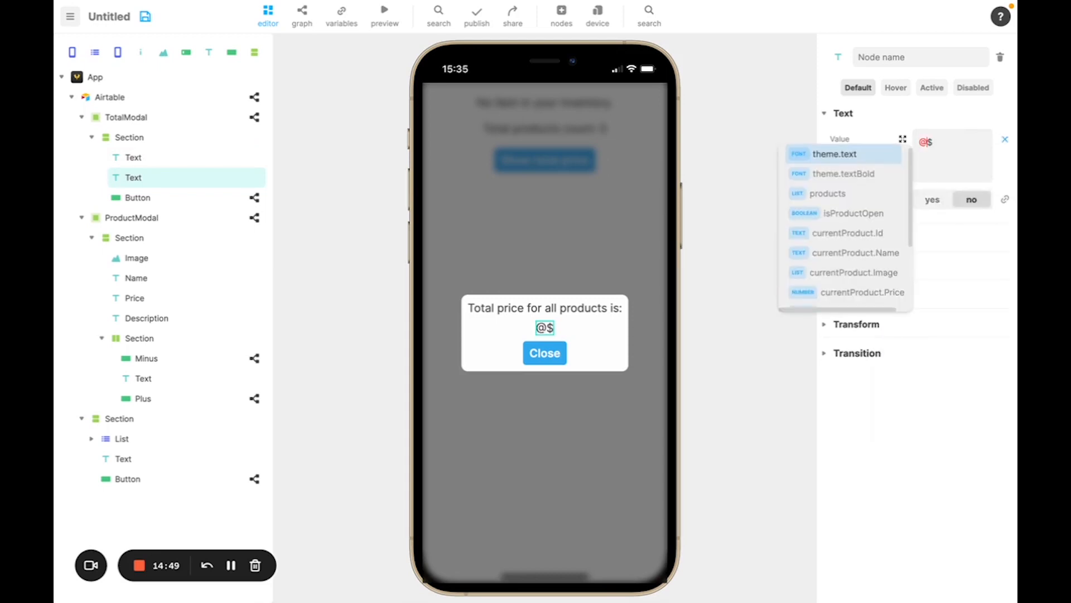
type("tot")
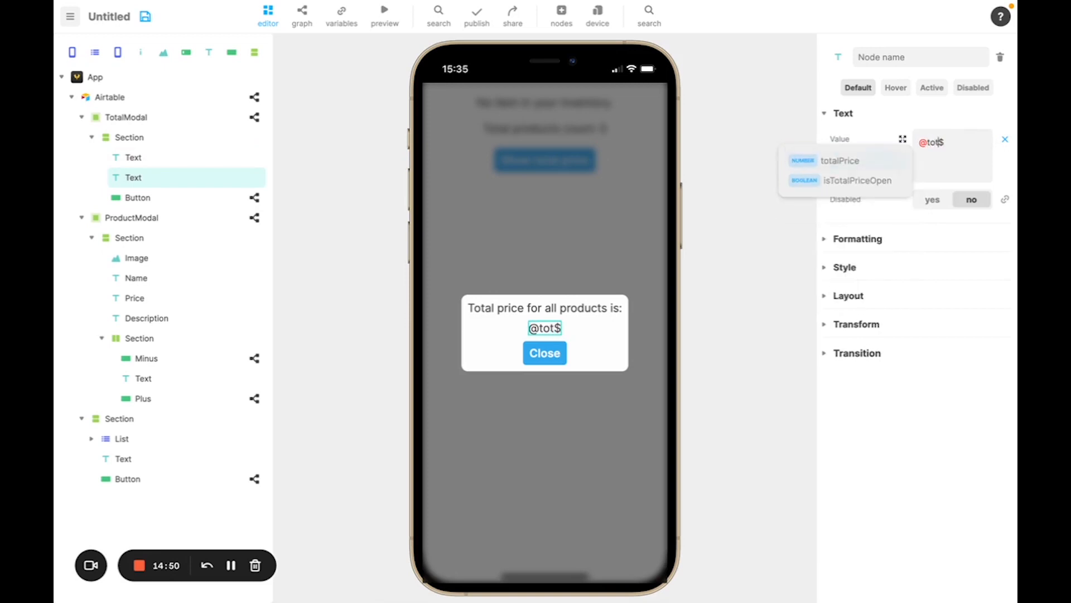
mouse_move(841, 161)
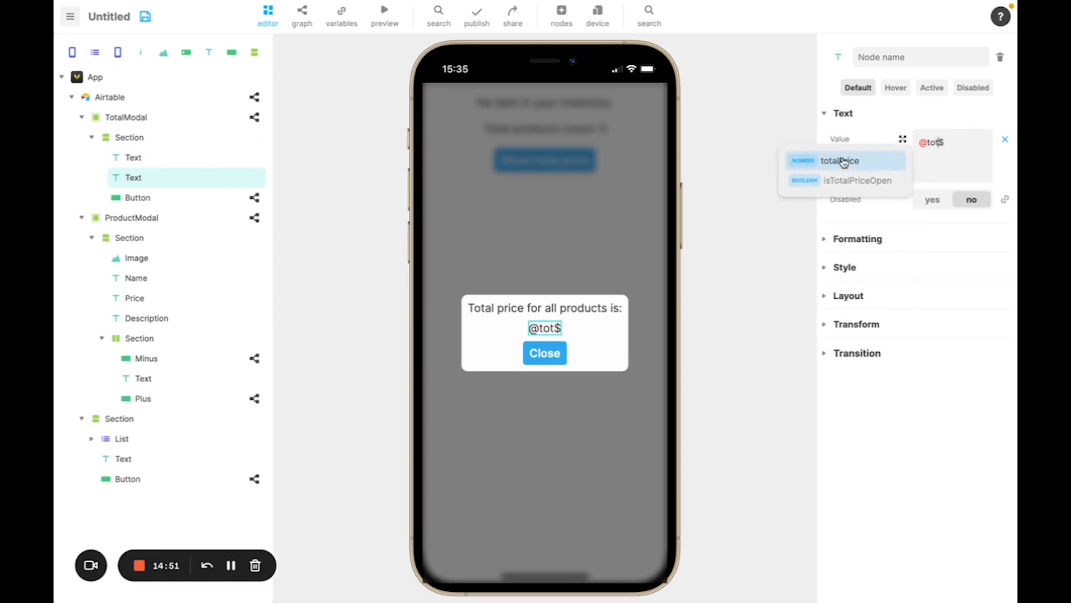
left_click(839, 159)
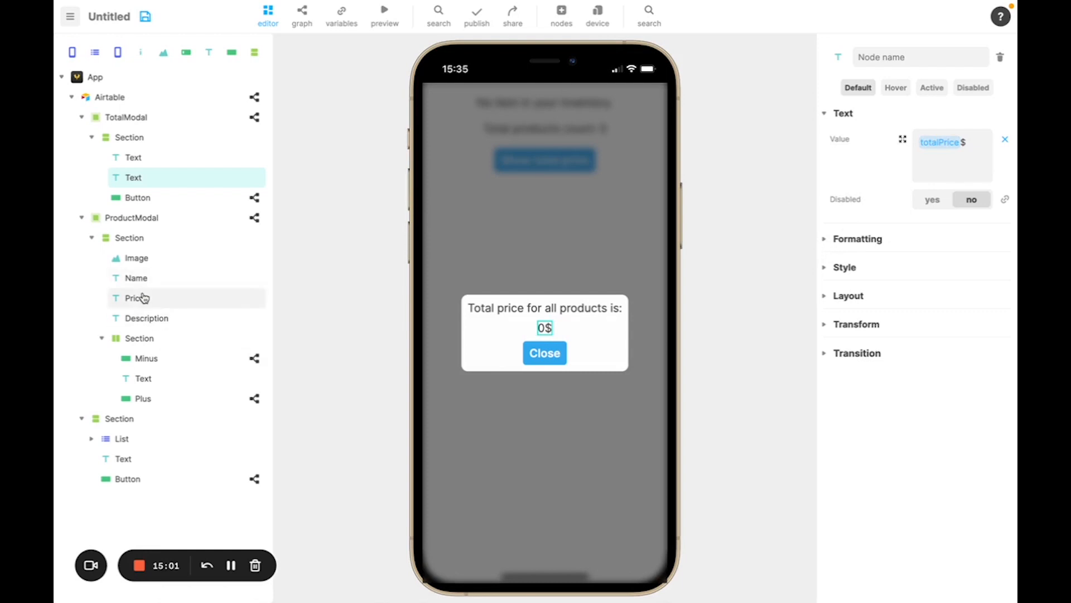
left_click(134, 298)
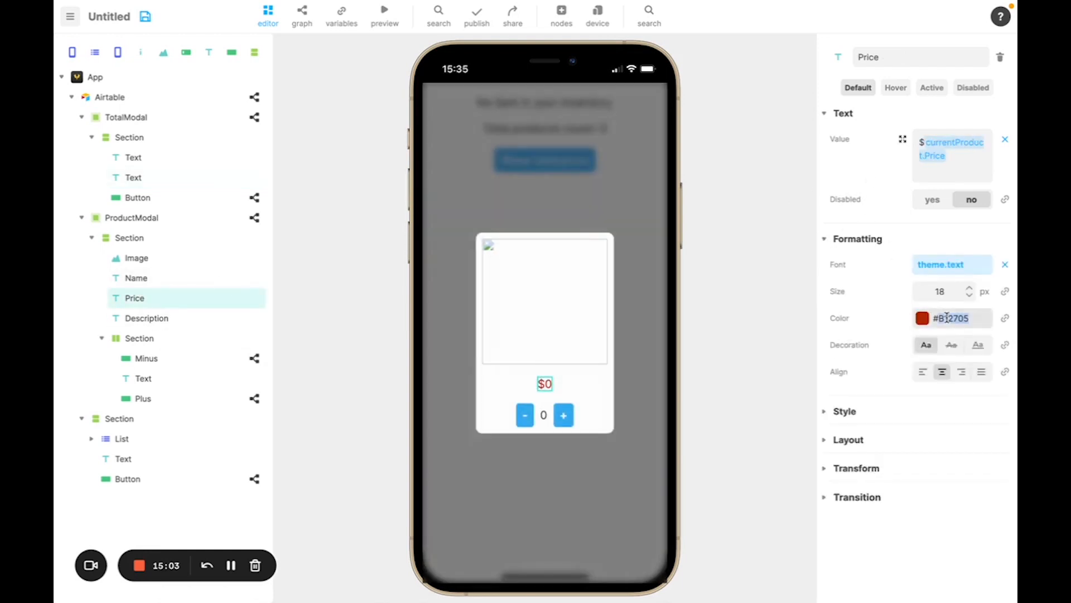
- Note the product price's red colour code and name TotalModal's texts LabelText and PriceText
left_click(133, 178)
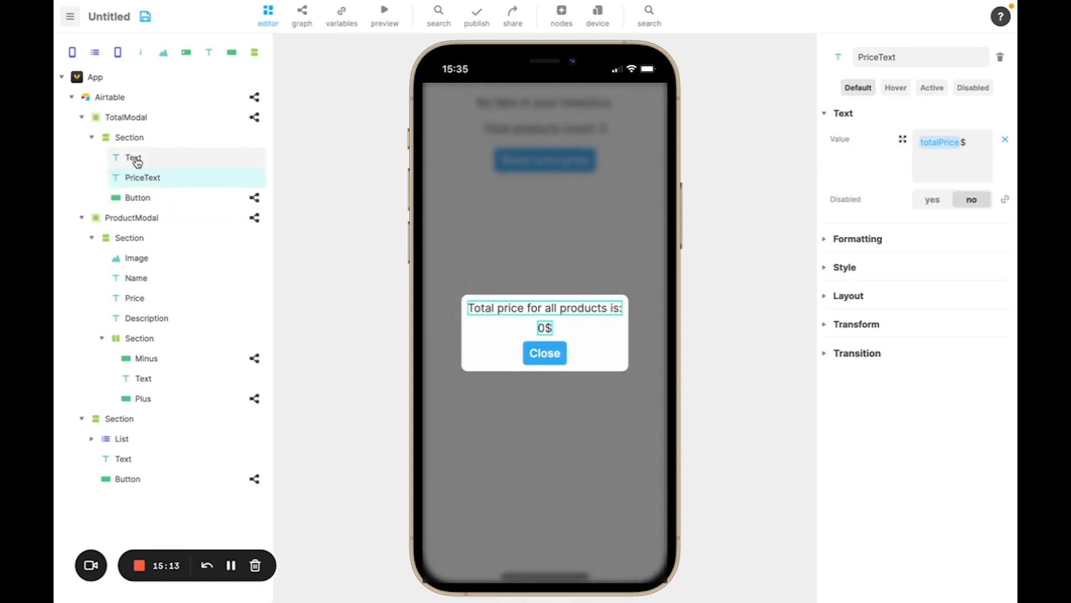
left_click(132, 158)
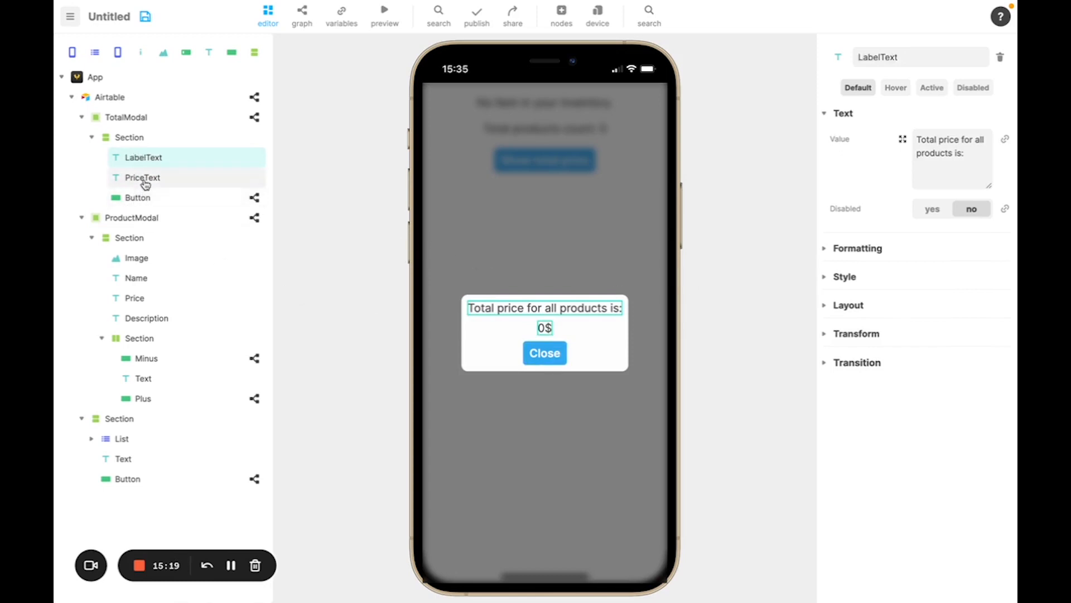
left_click(142, 177)
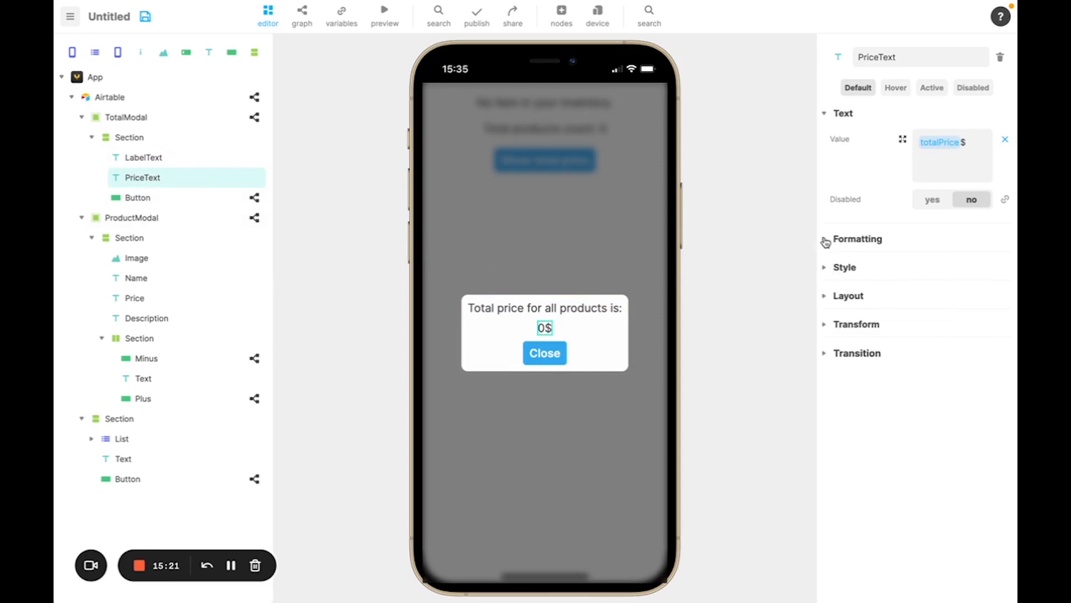
- Format PriceText with theme.textBold font, size 32 and colour #B12705, then start Preview
left_click(858, 239)
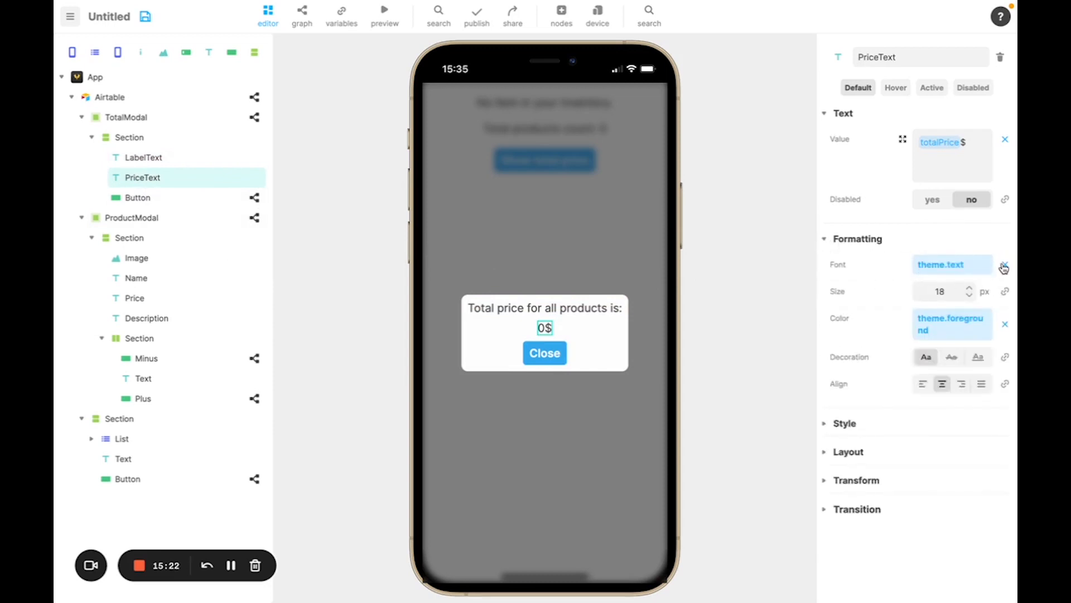
left_click(1005, 266)
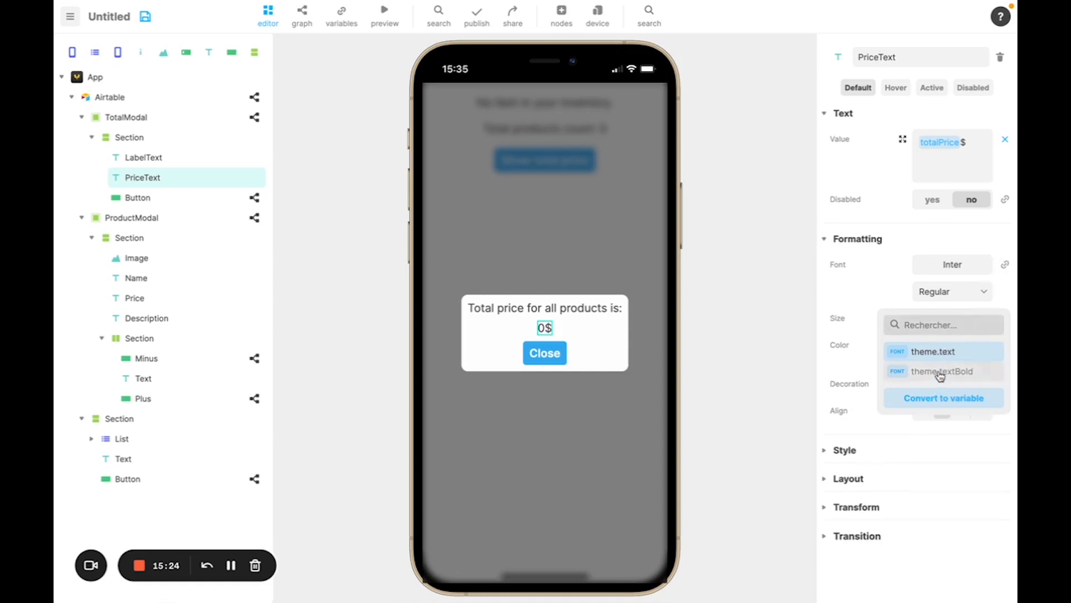
left_click(943, 371)
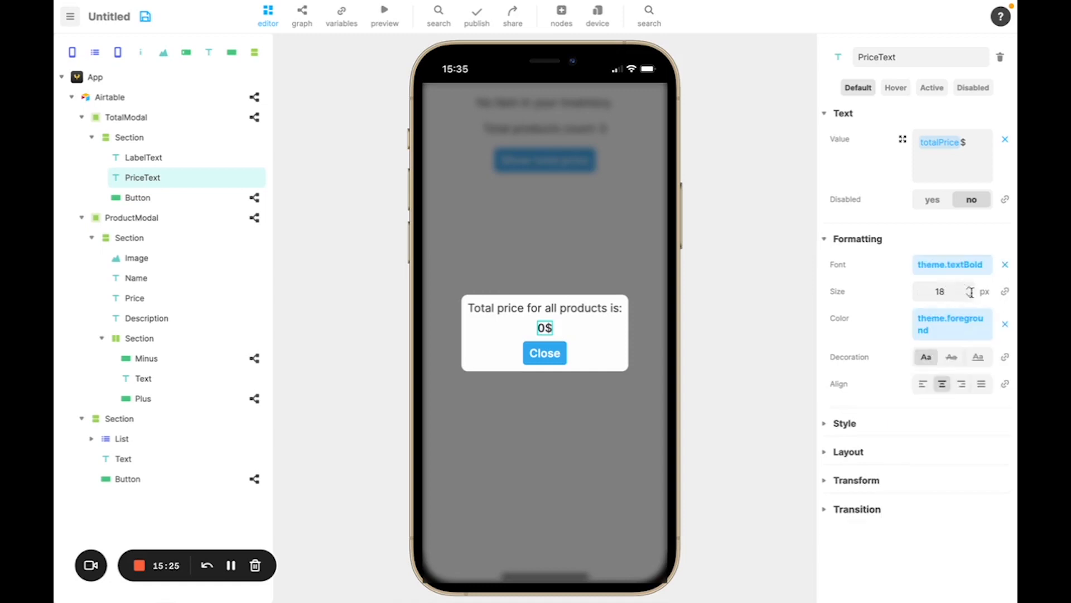
left_click(941, 292)
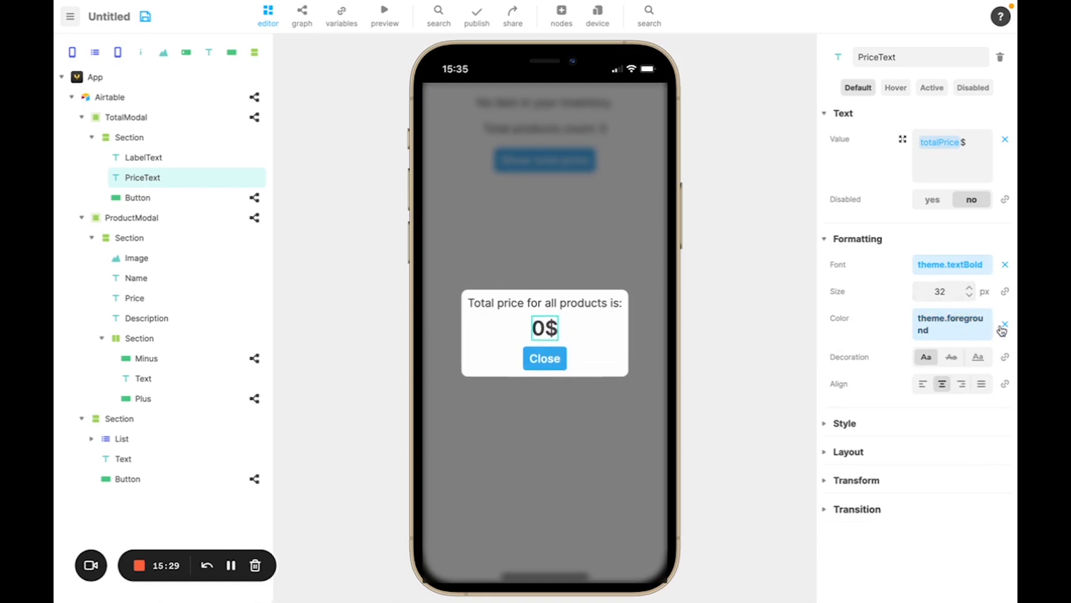
left_click(1005, 325)
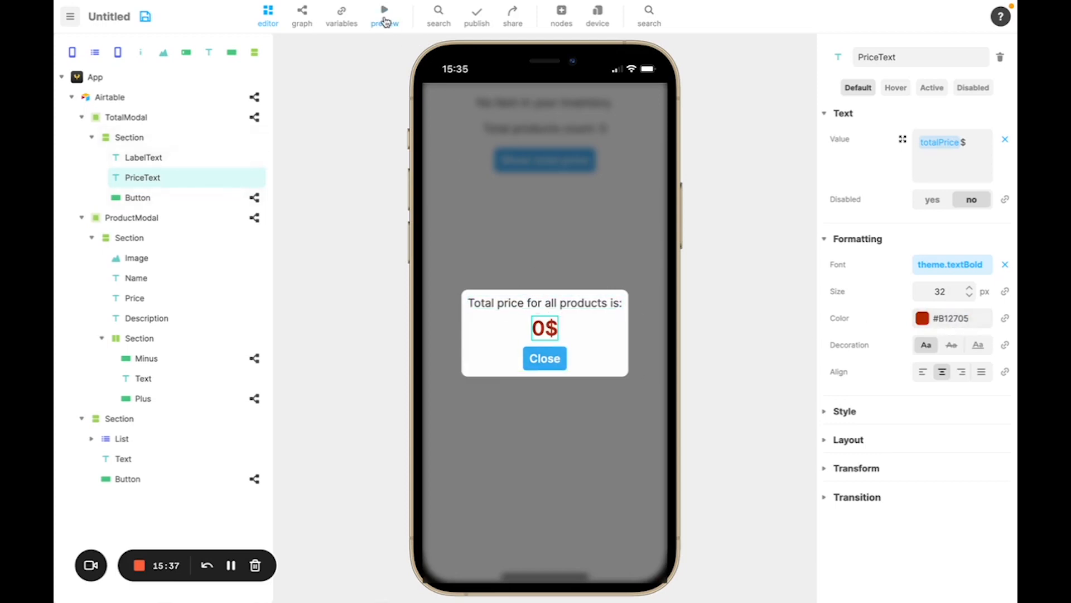
left_click(384, 13)
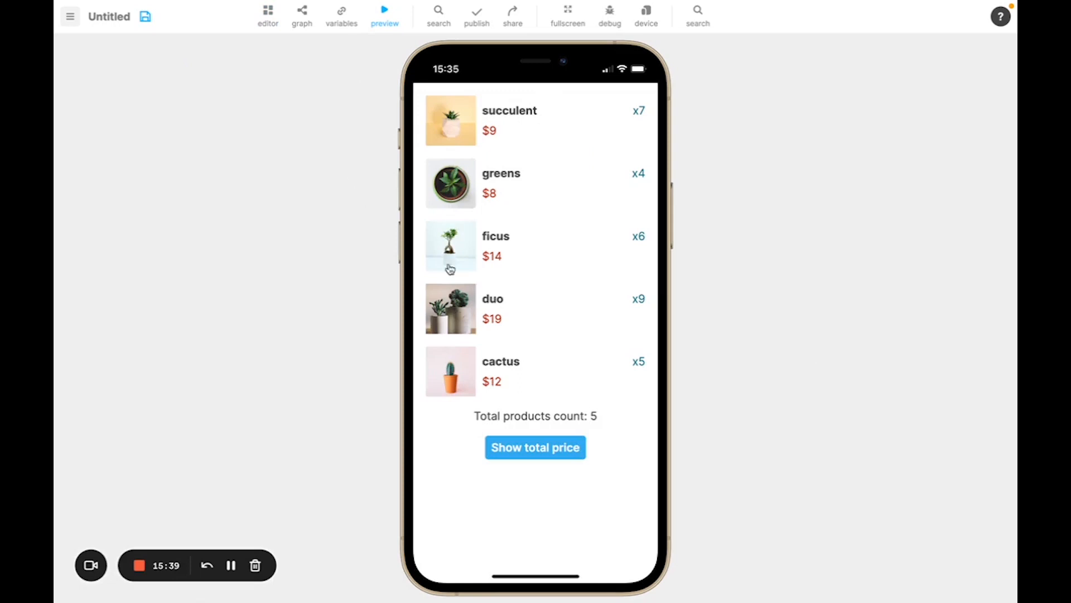
- Check the 410$ total, lower ficus to x5 to see 396$, close the popup and return to editing
left_click(534, 447)
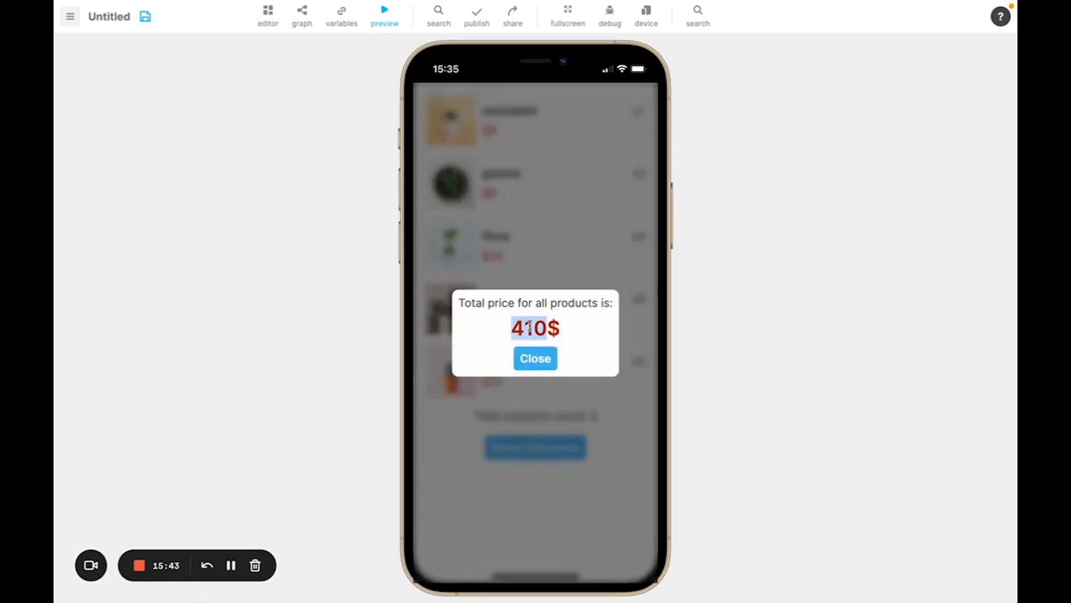
left_click(534, 358)
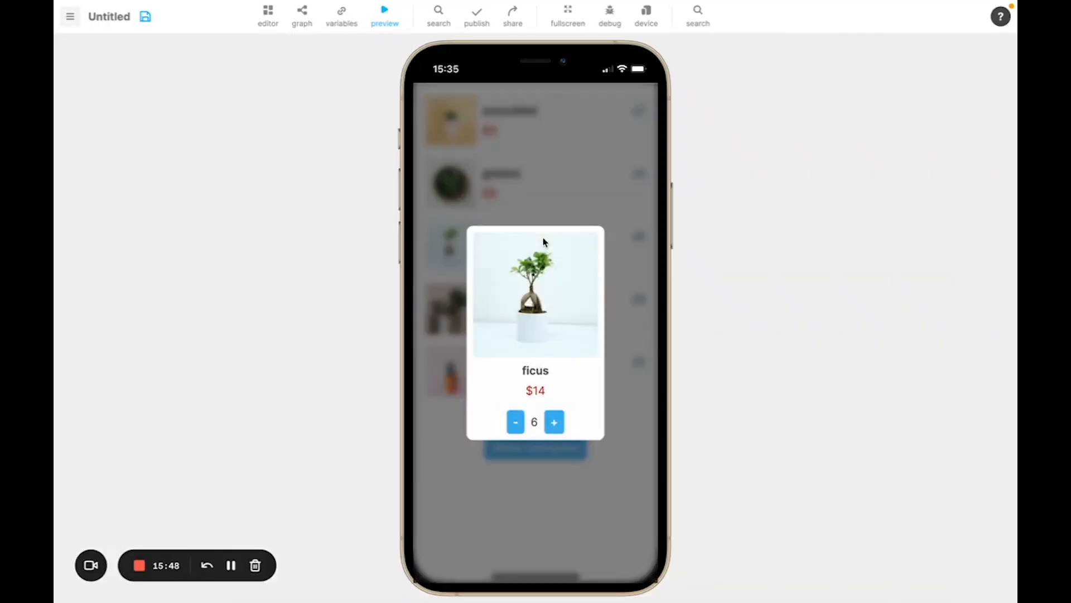
left_click(515, 422)
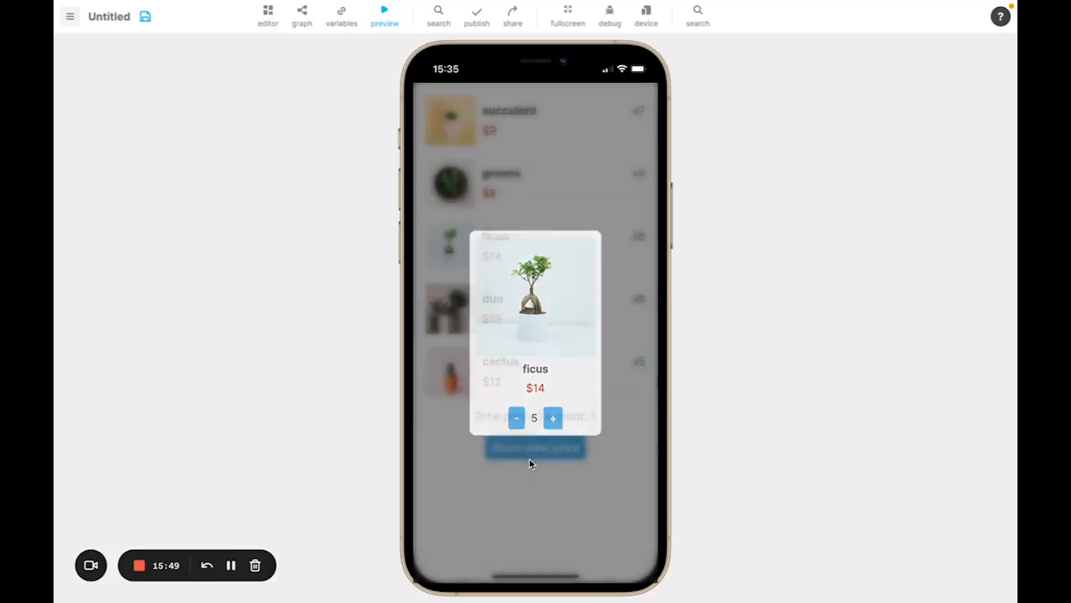
left_click(535, 448)
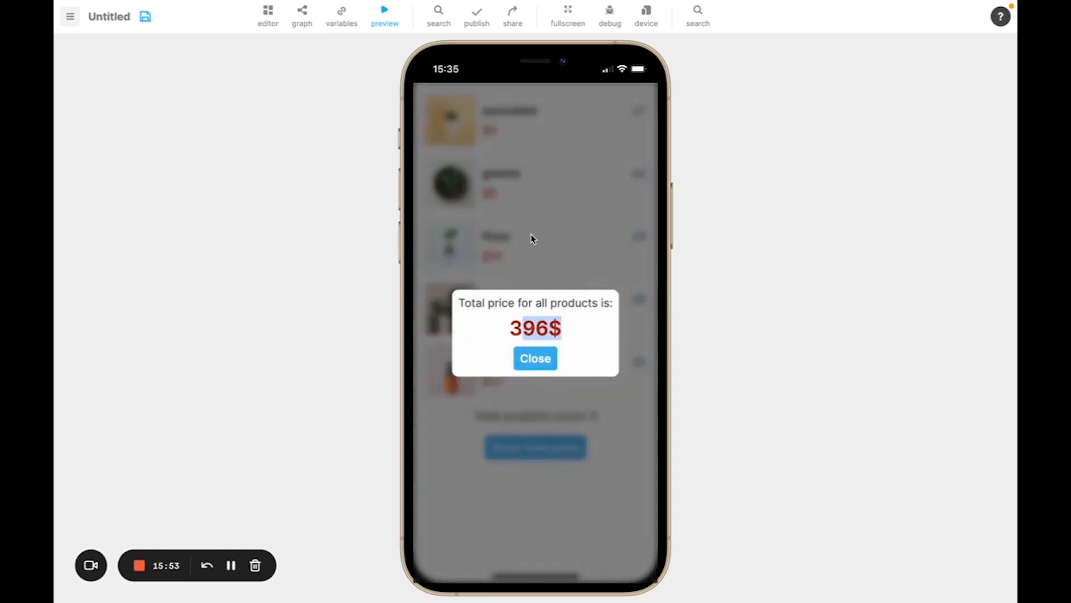
left_click(534, 358)
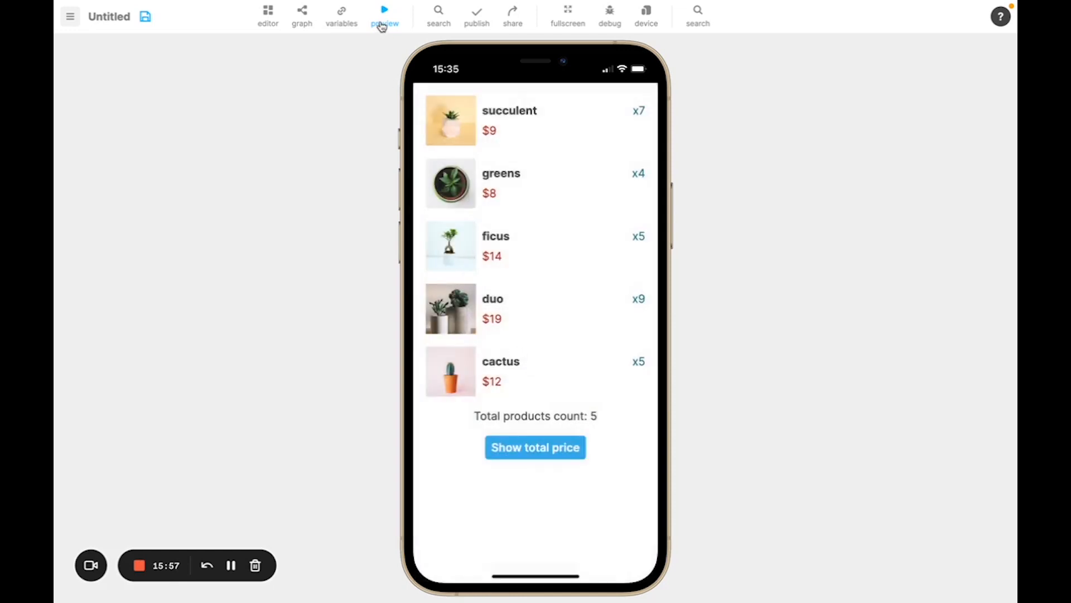
left_click(267, 12)
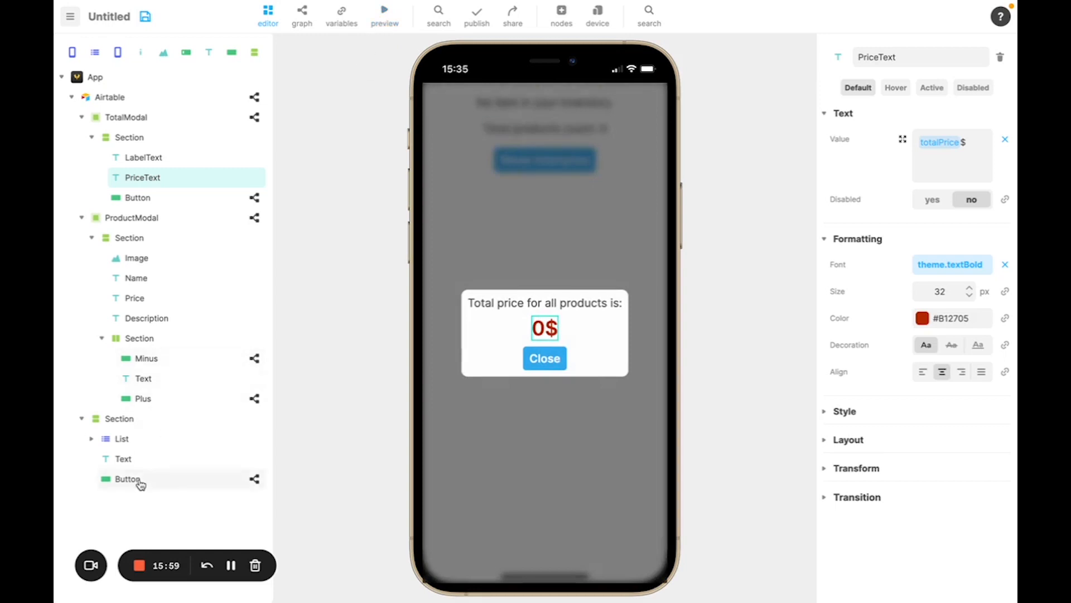
- Select the Show total price button and give it a yellow #F3CE39 background with dark #222222 text
left_click(126, 479)
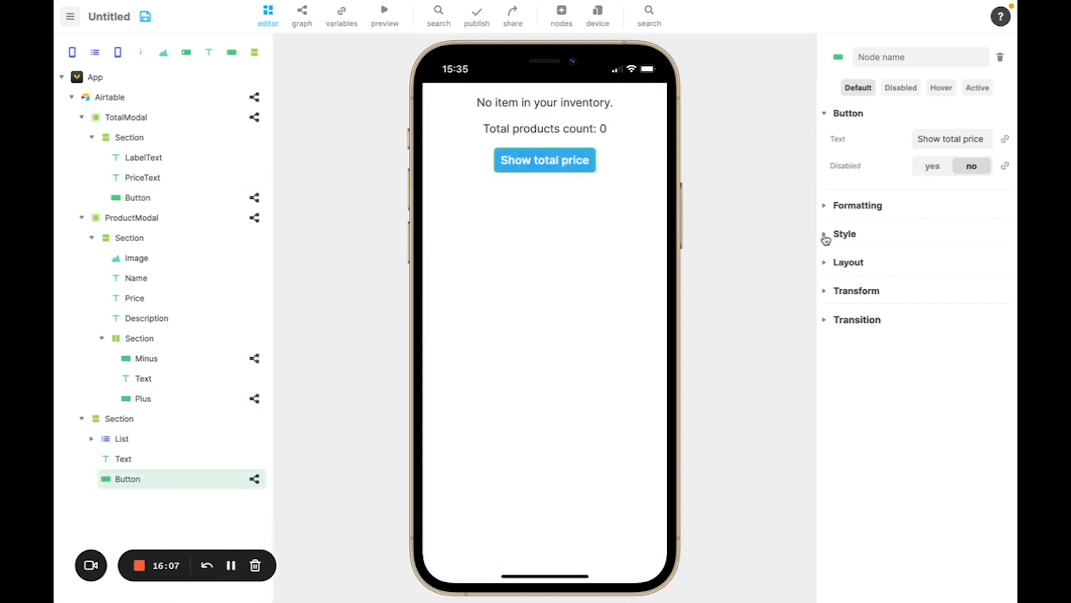
left_click(845, 234)
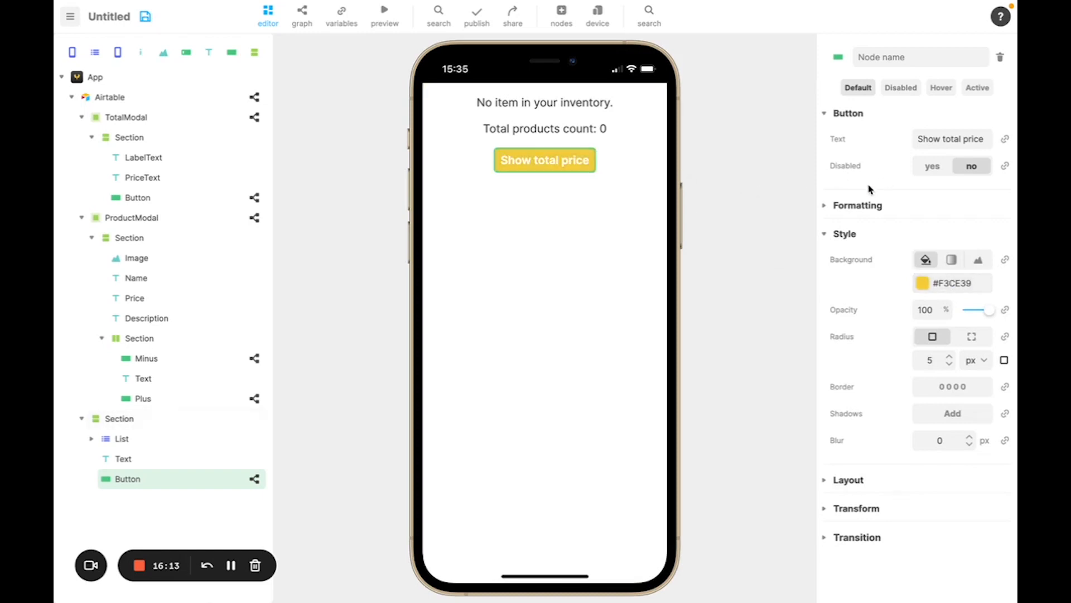
left_click(857, 205)
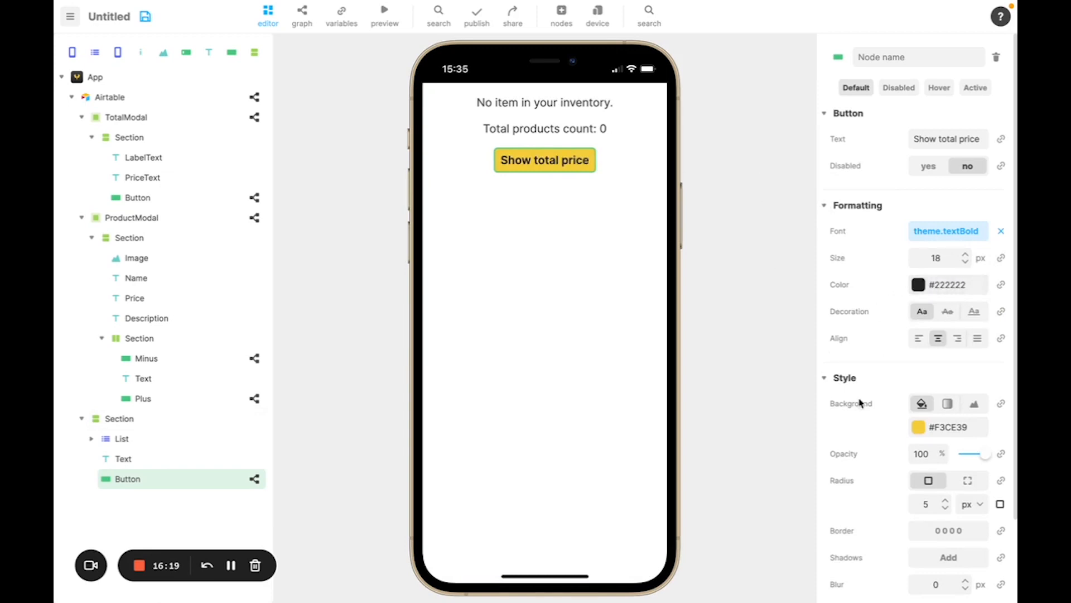
scroll("down", 3)
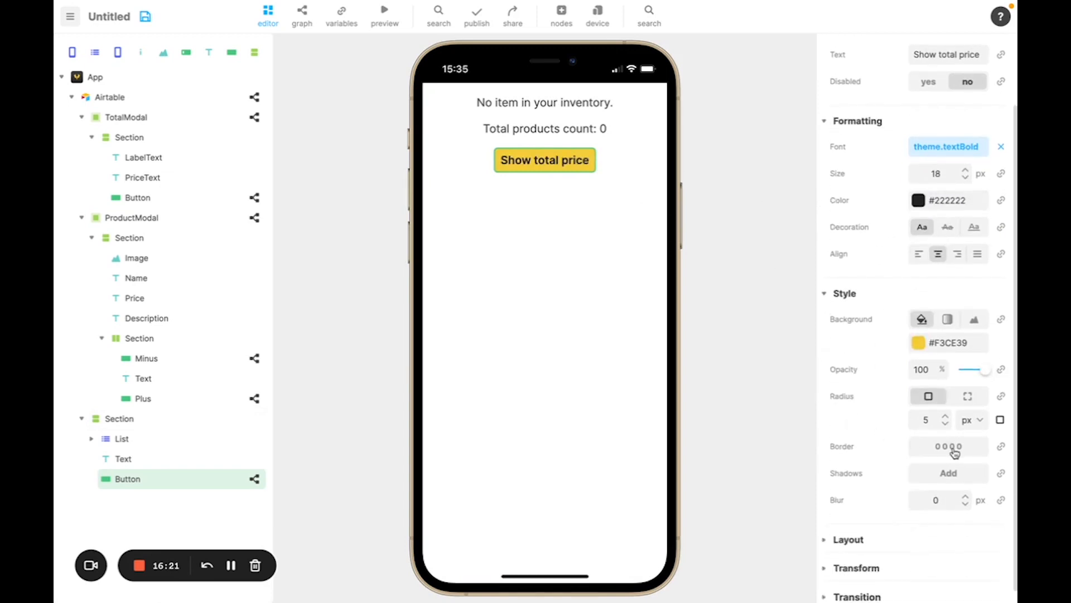
- Add a 1px golden #9B8022 border and set the corner radius to 3px
left_click(949, 446)
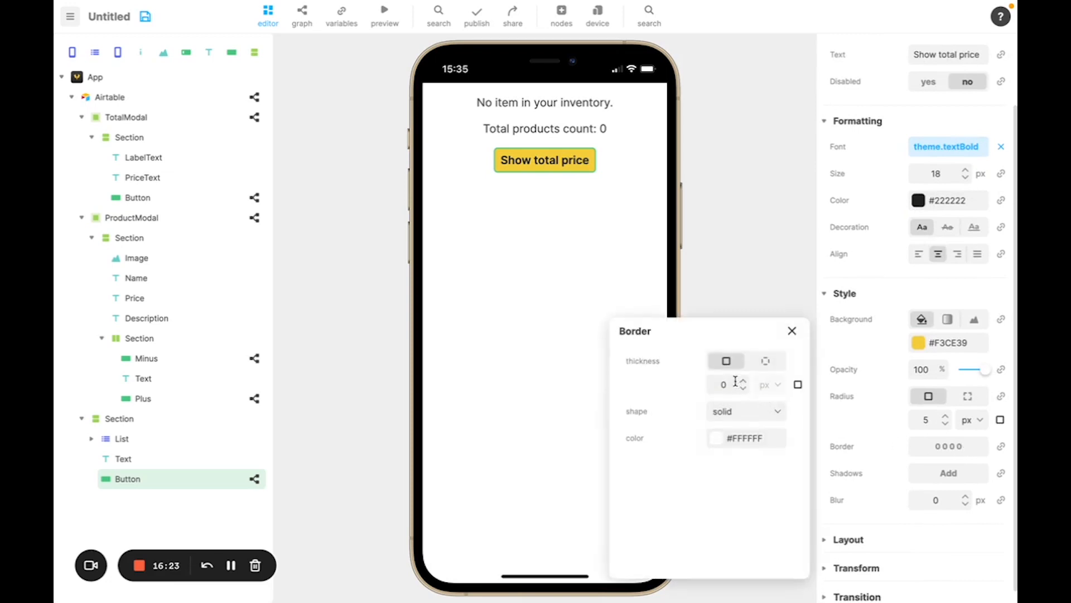
left_click(744, 380)
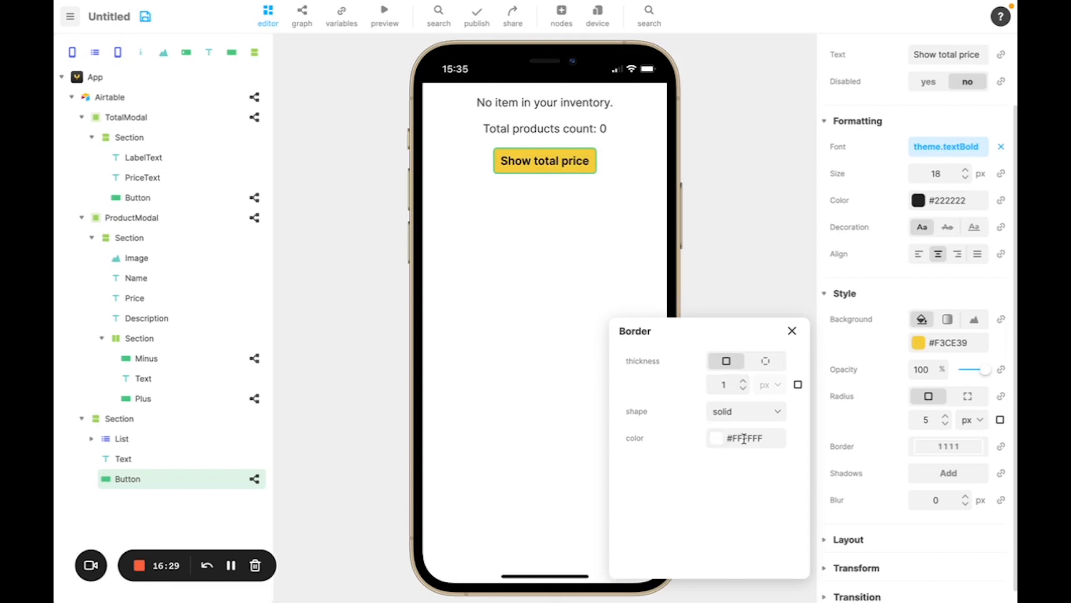
left_click(716, 437)
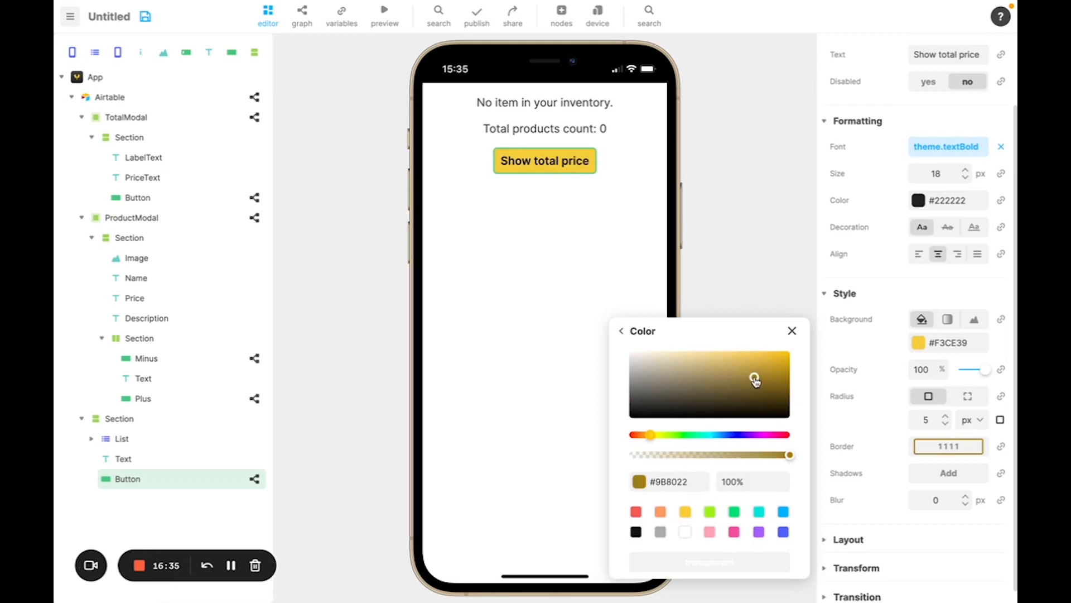
left_click(793, 331)
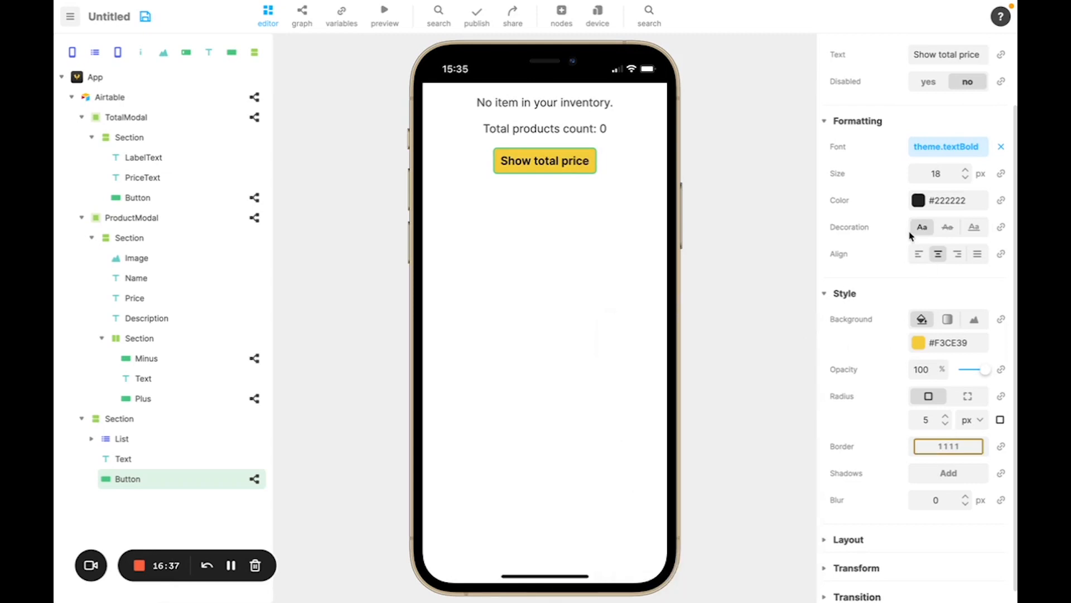
left_click(945, 423)
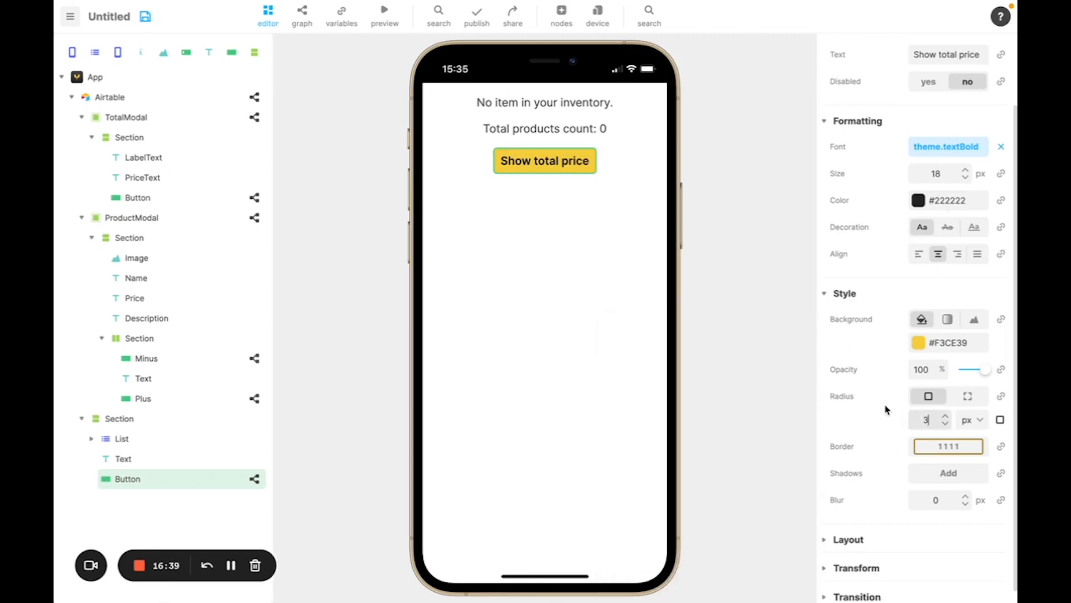
left_click(118, 418)
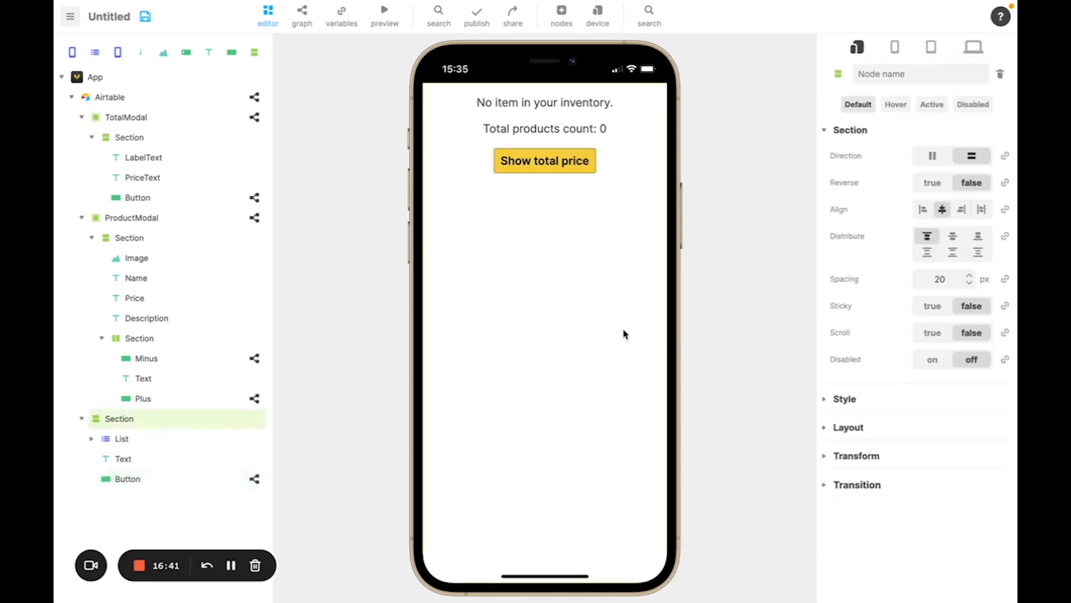
- Select the button's Hover state and clear its blue theme background
left_click(545, 161)
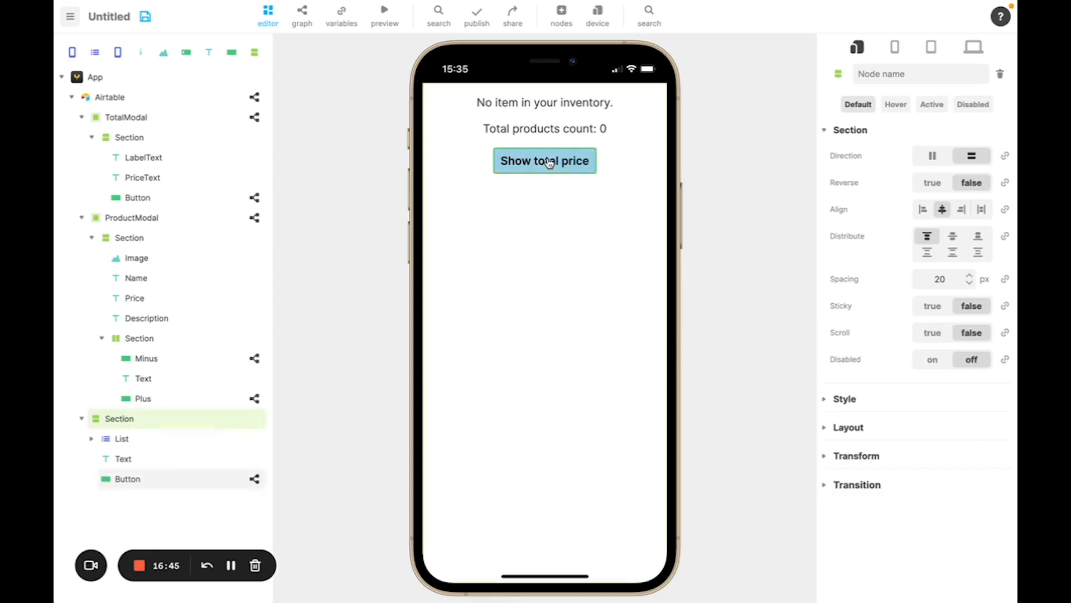
left_click(127, 479)
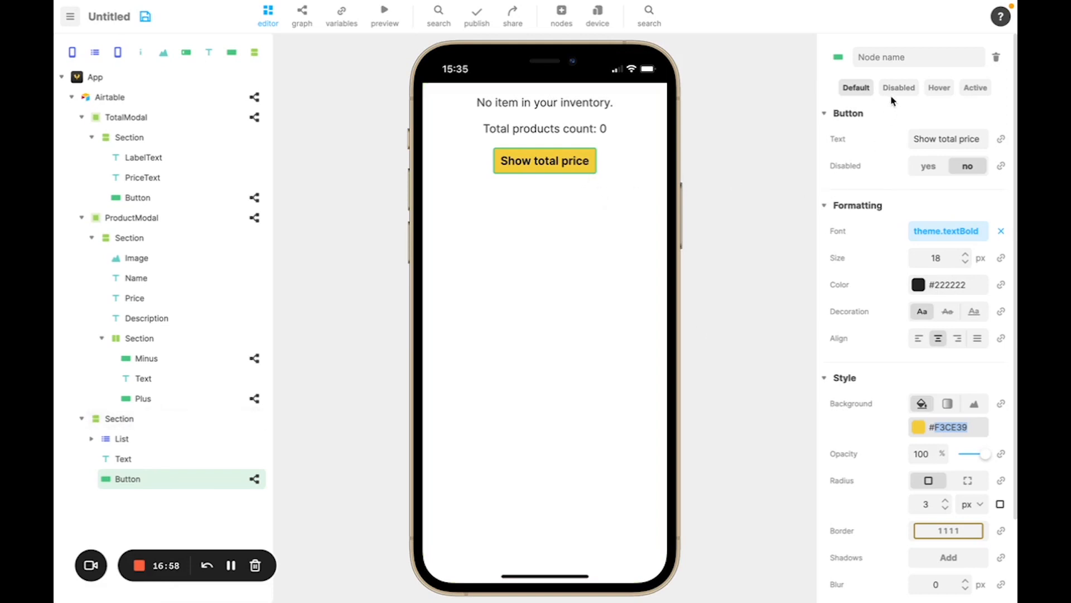
left_click(939, 87)
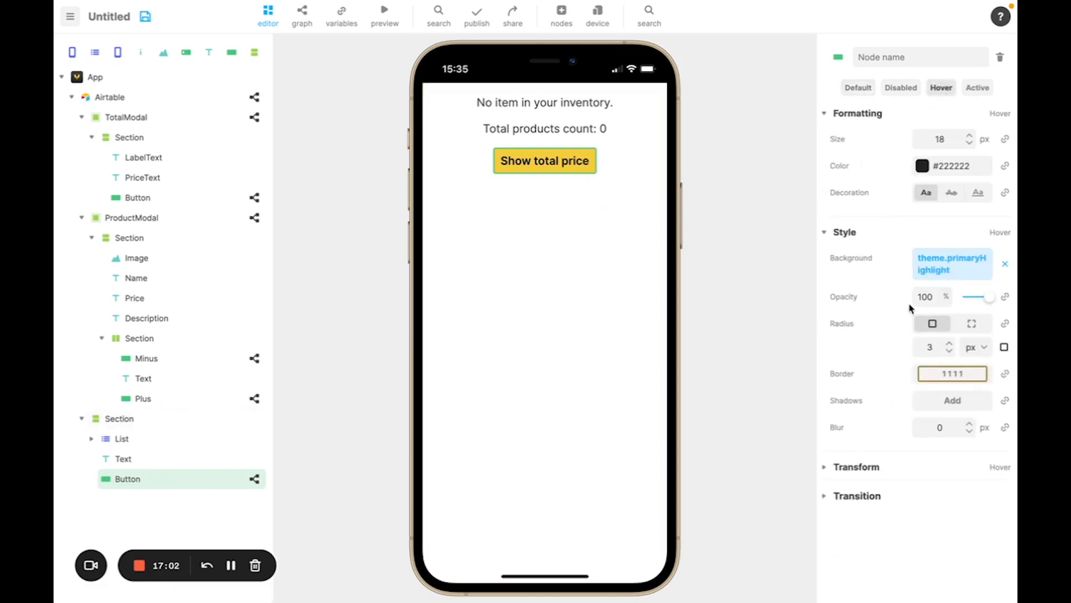
left_click(1005, 264)
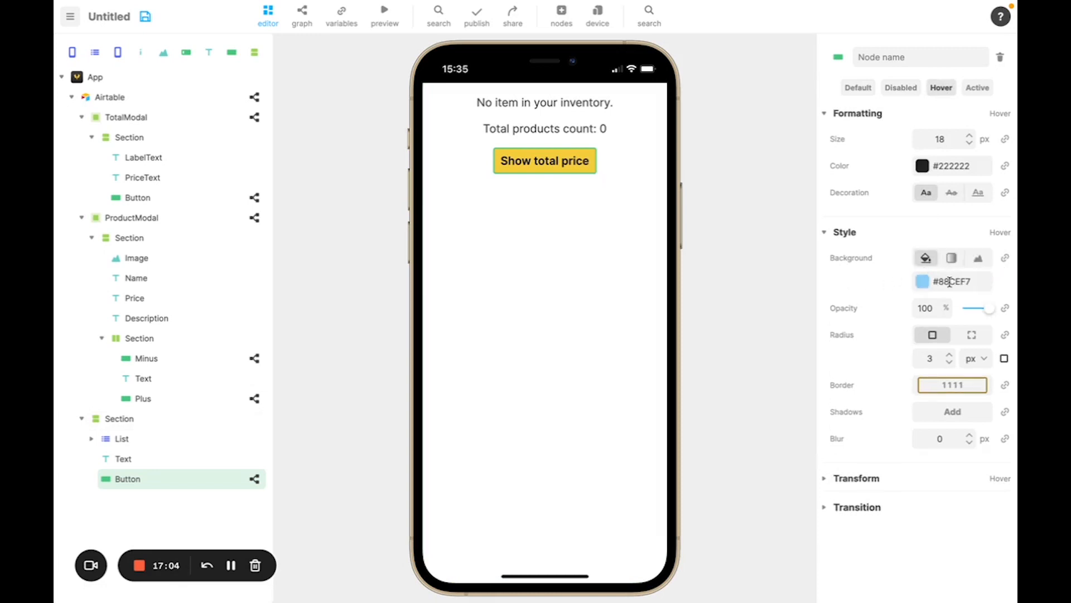
- Set the hover background colour to pale yellow #FFE88B
left_click(923, 281)
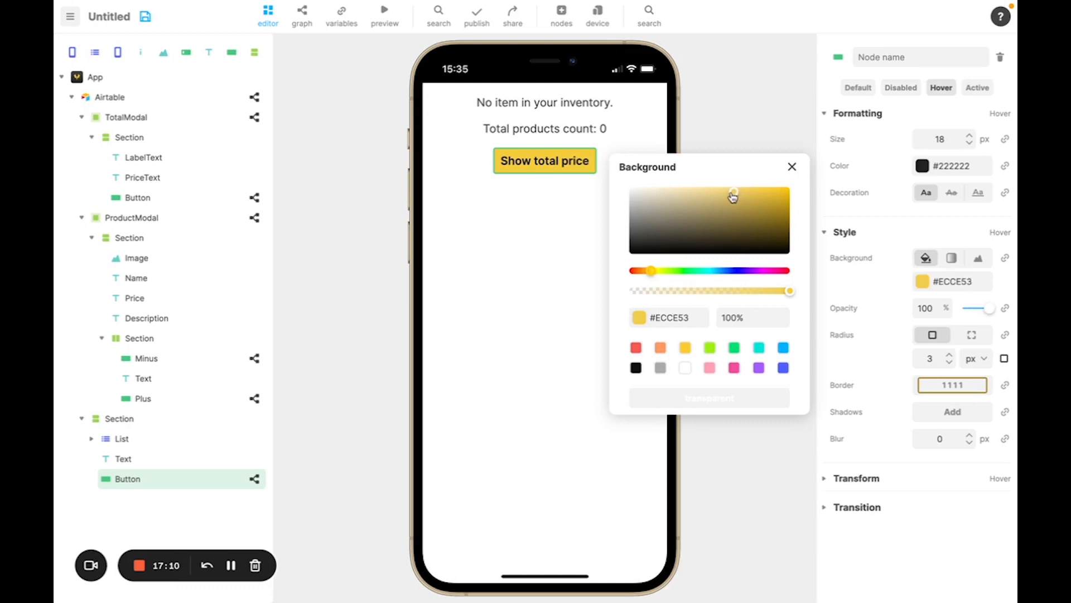
left_click(793, 166)
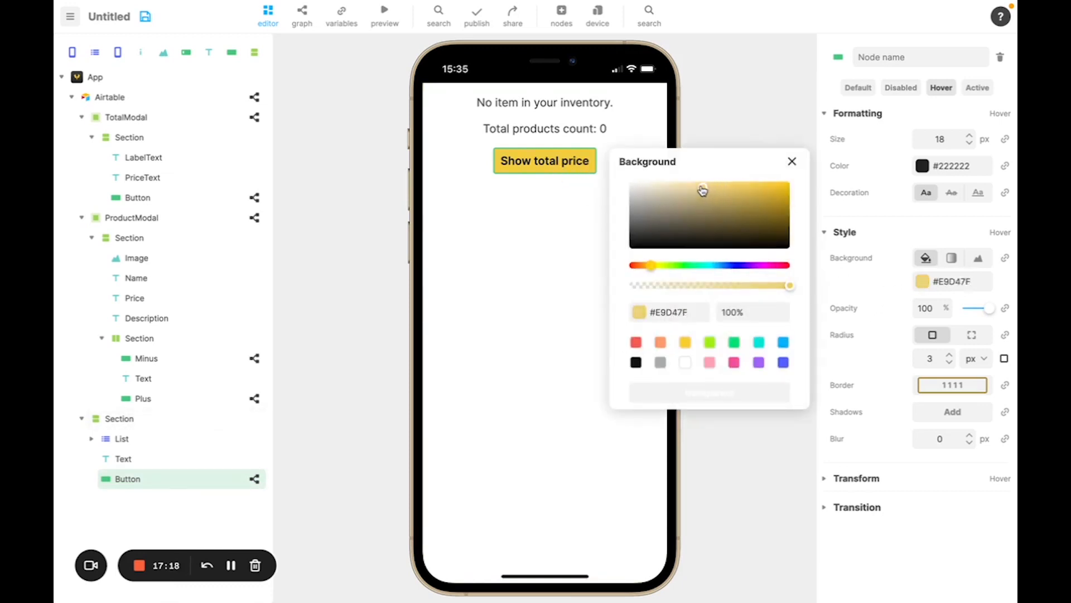
left_click(793, 160)
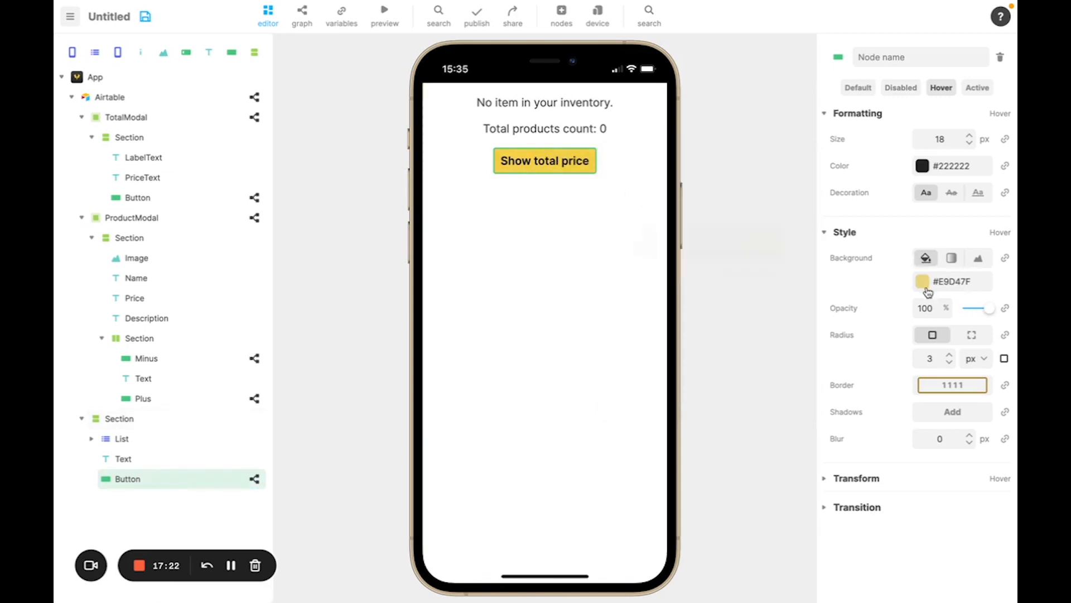
left_click(923, 282)
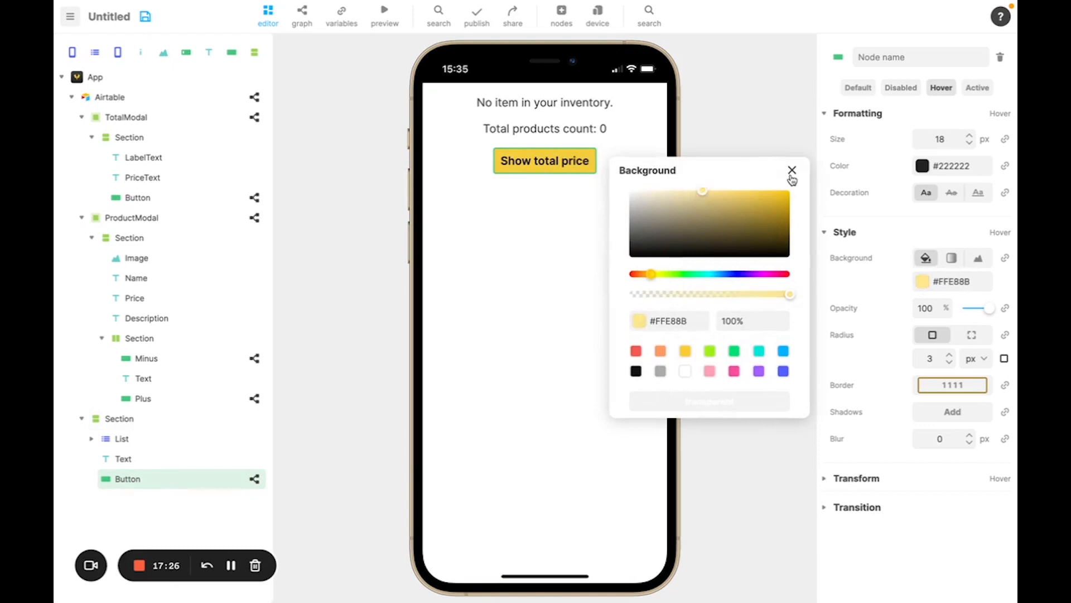
left_click(793, 169)
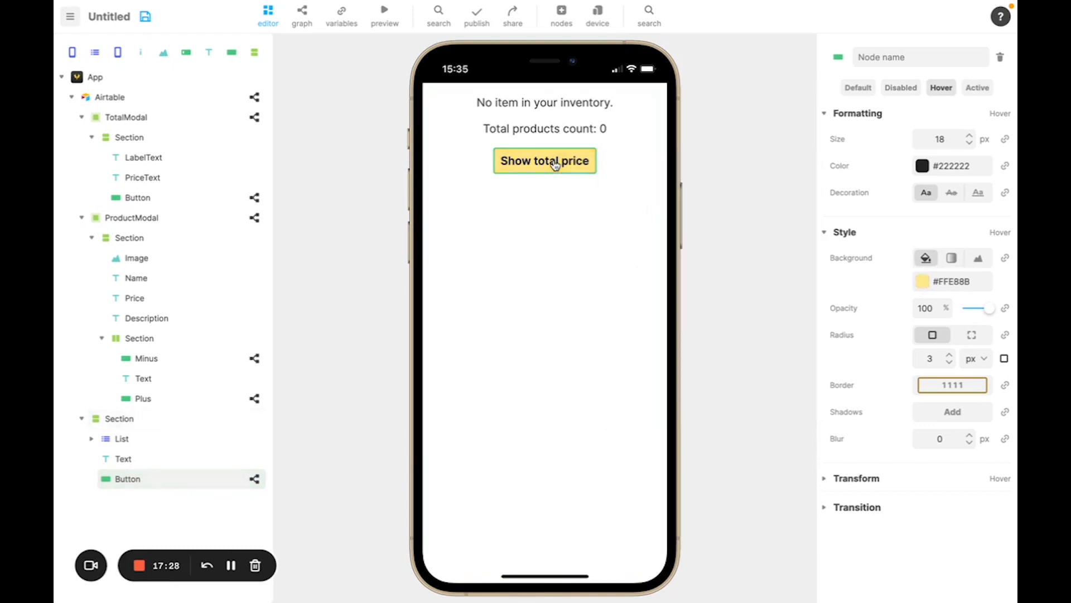
mouse_move(570, 171)
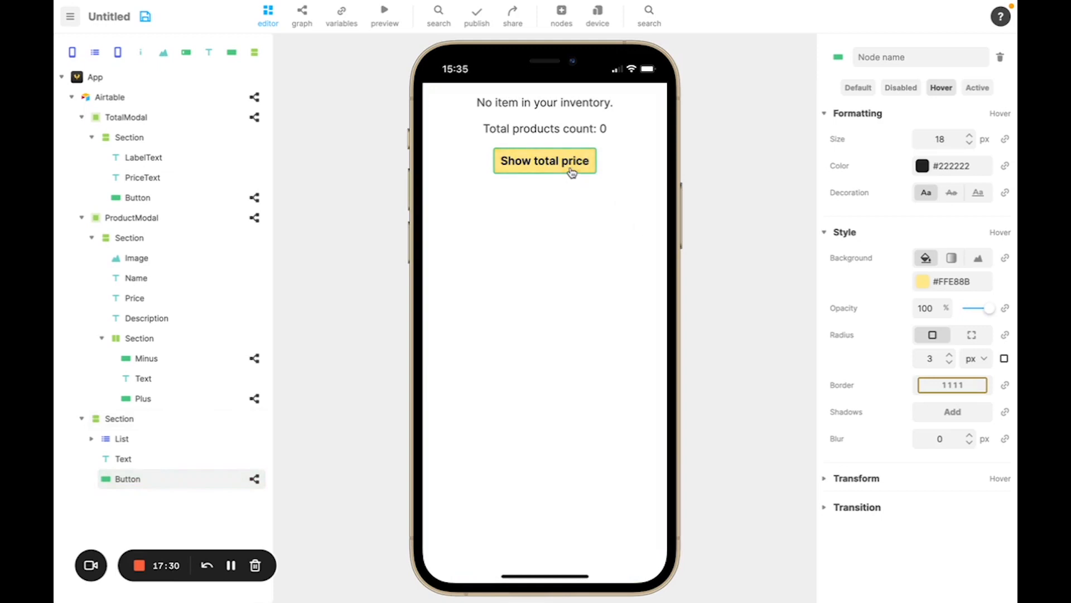
mouse_move(808, 281)
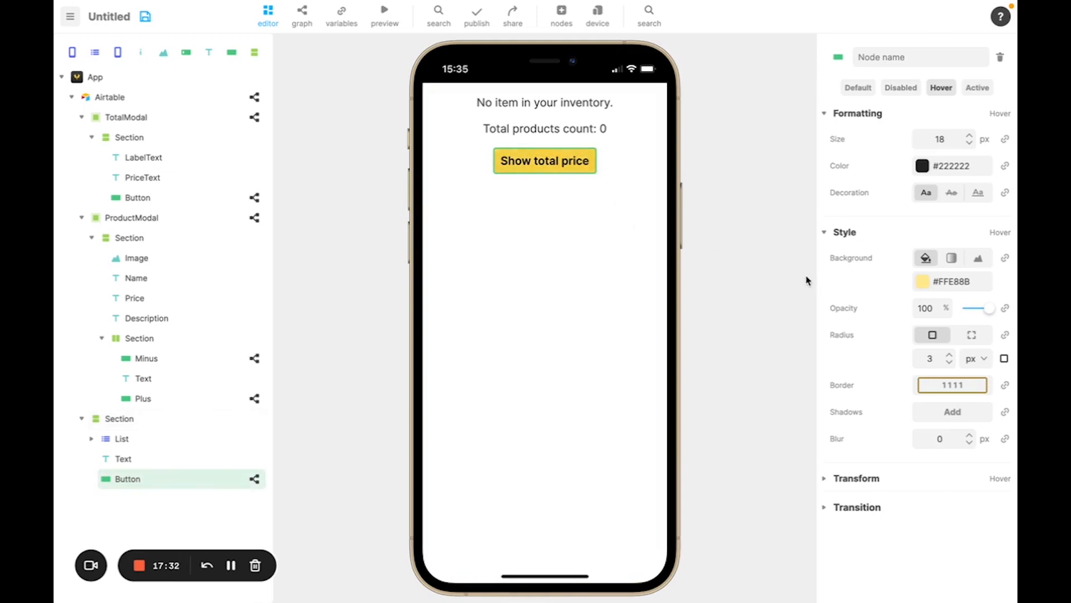
mouse_move(722, 278)
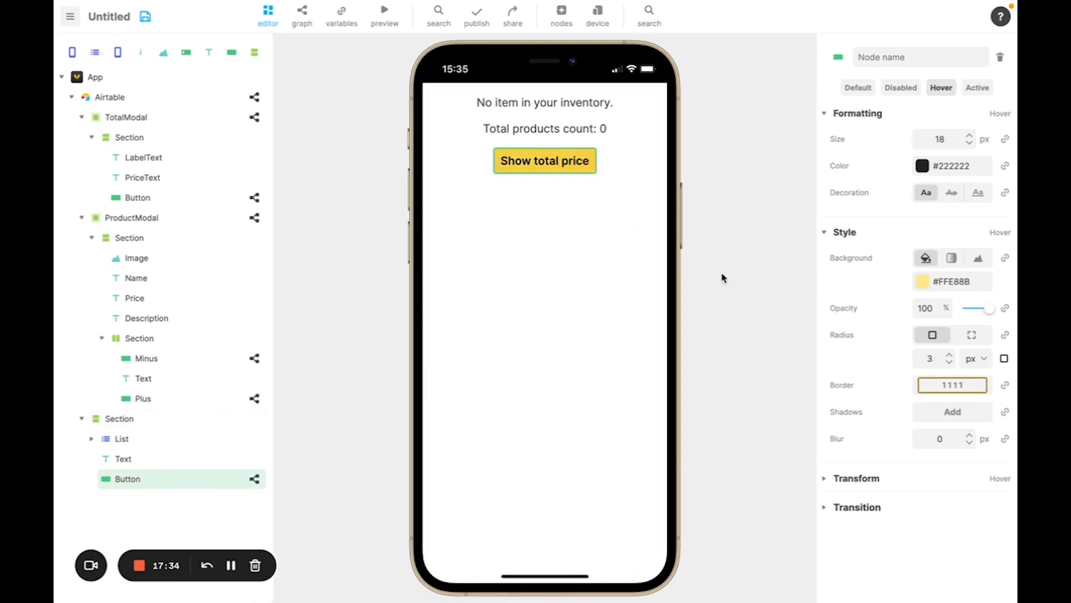
mouse_move(349, 356)
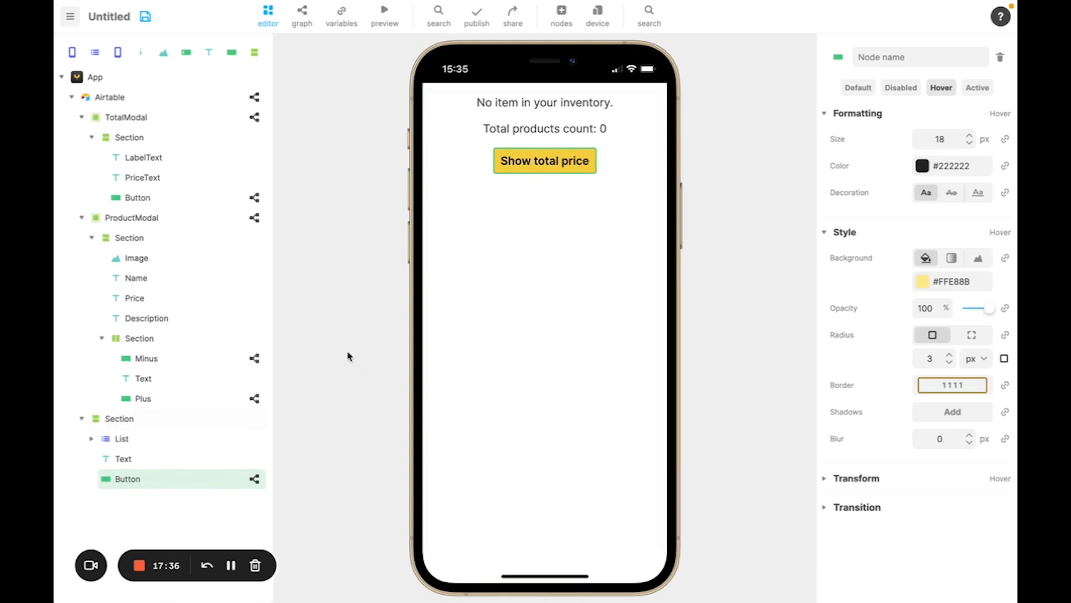
mouse_move(384, 14)
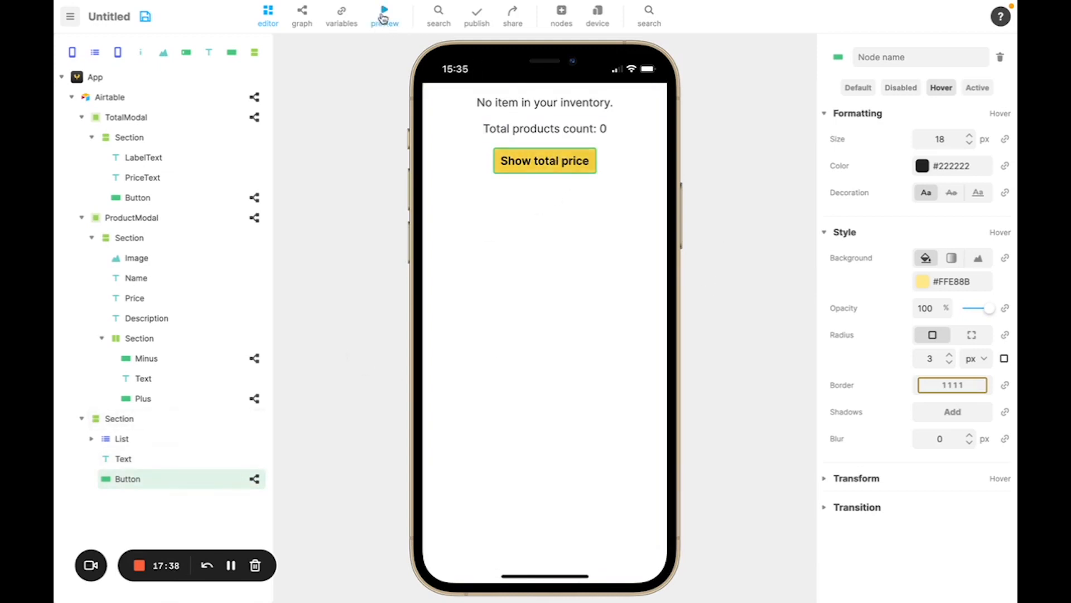
- Preview the app, show the 396$ total price popup with the yellow button, then close it
left_click(384, 10)
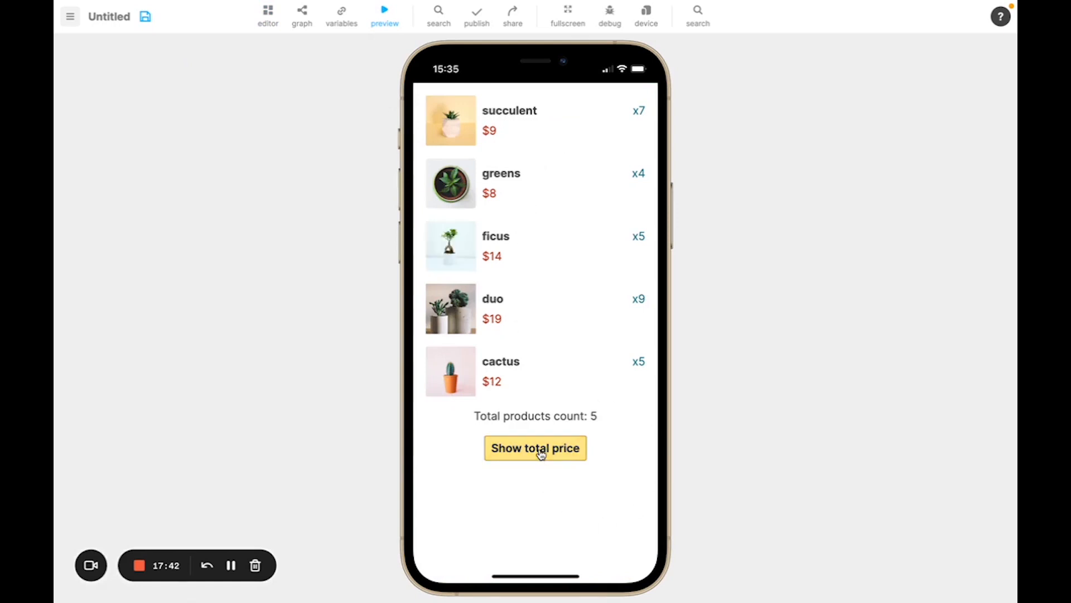
left_click(535, 448)
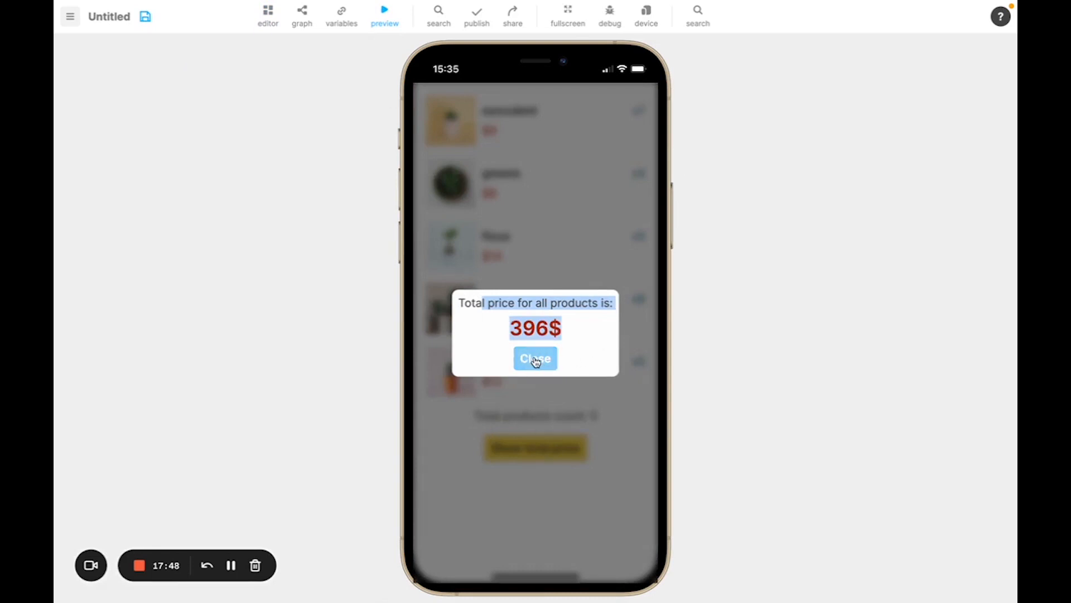
left_click(534, 359)
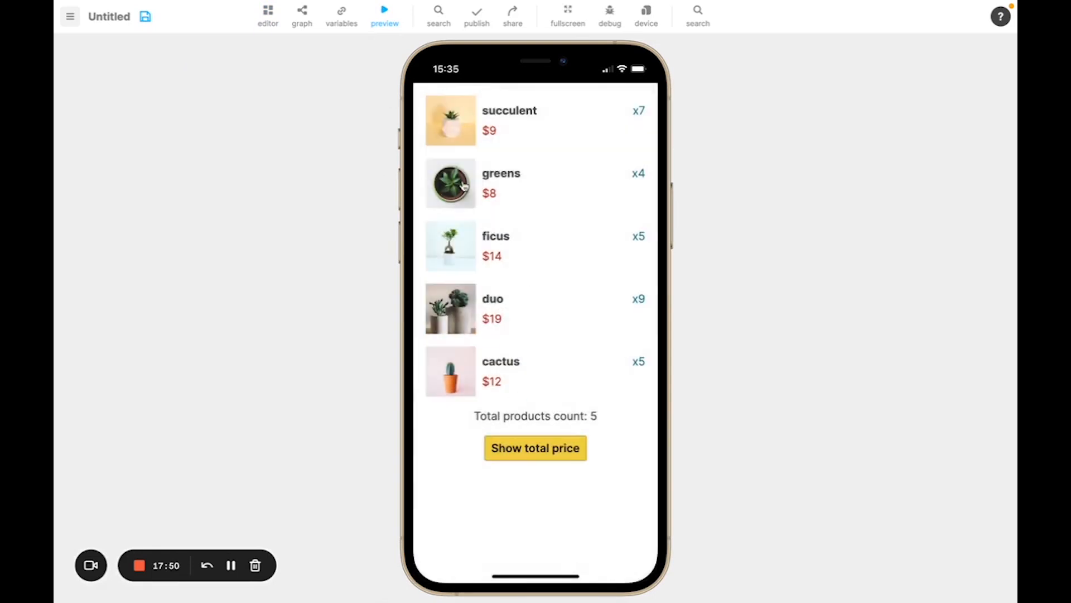
mouse_move(489, 221)
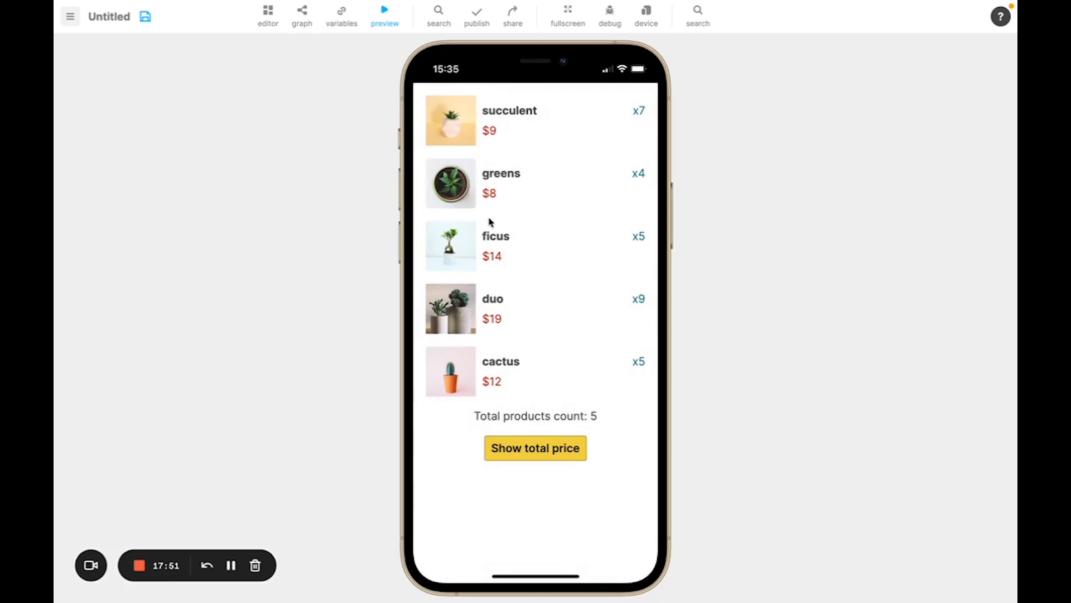